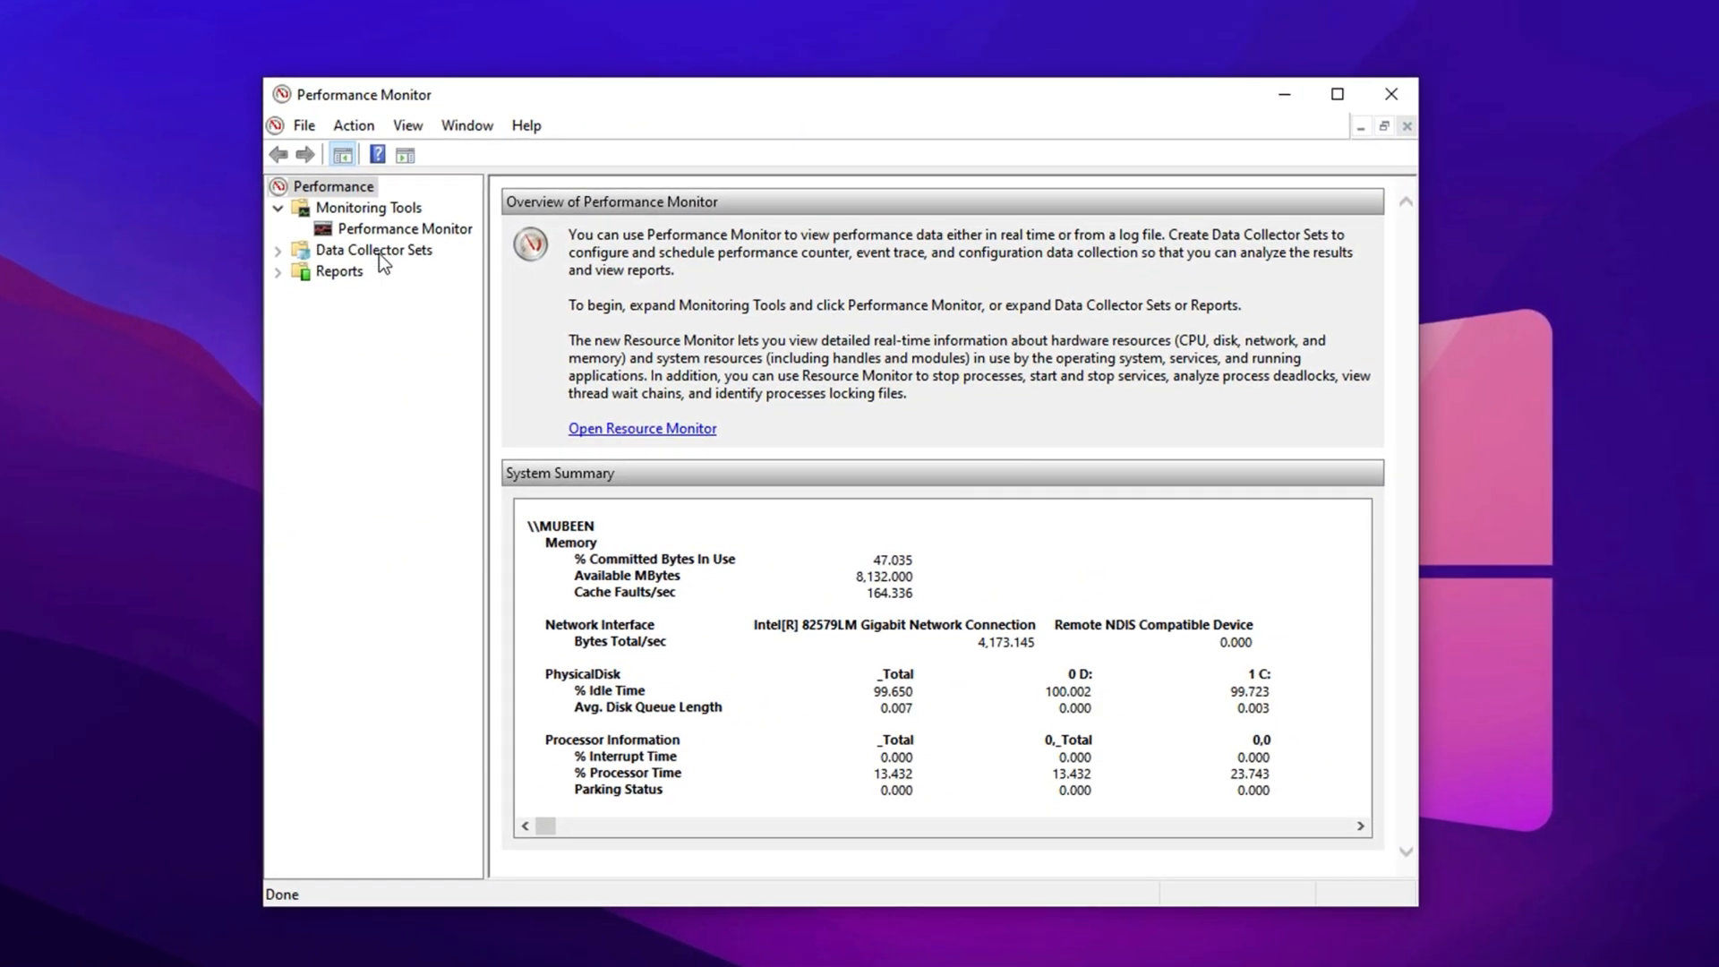
Step: Expand Data Collector Sets in Performance Monitor to reach the User Defined sets
{"action": "left_click", "coordinate": [372, 249]}
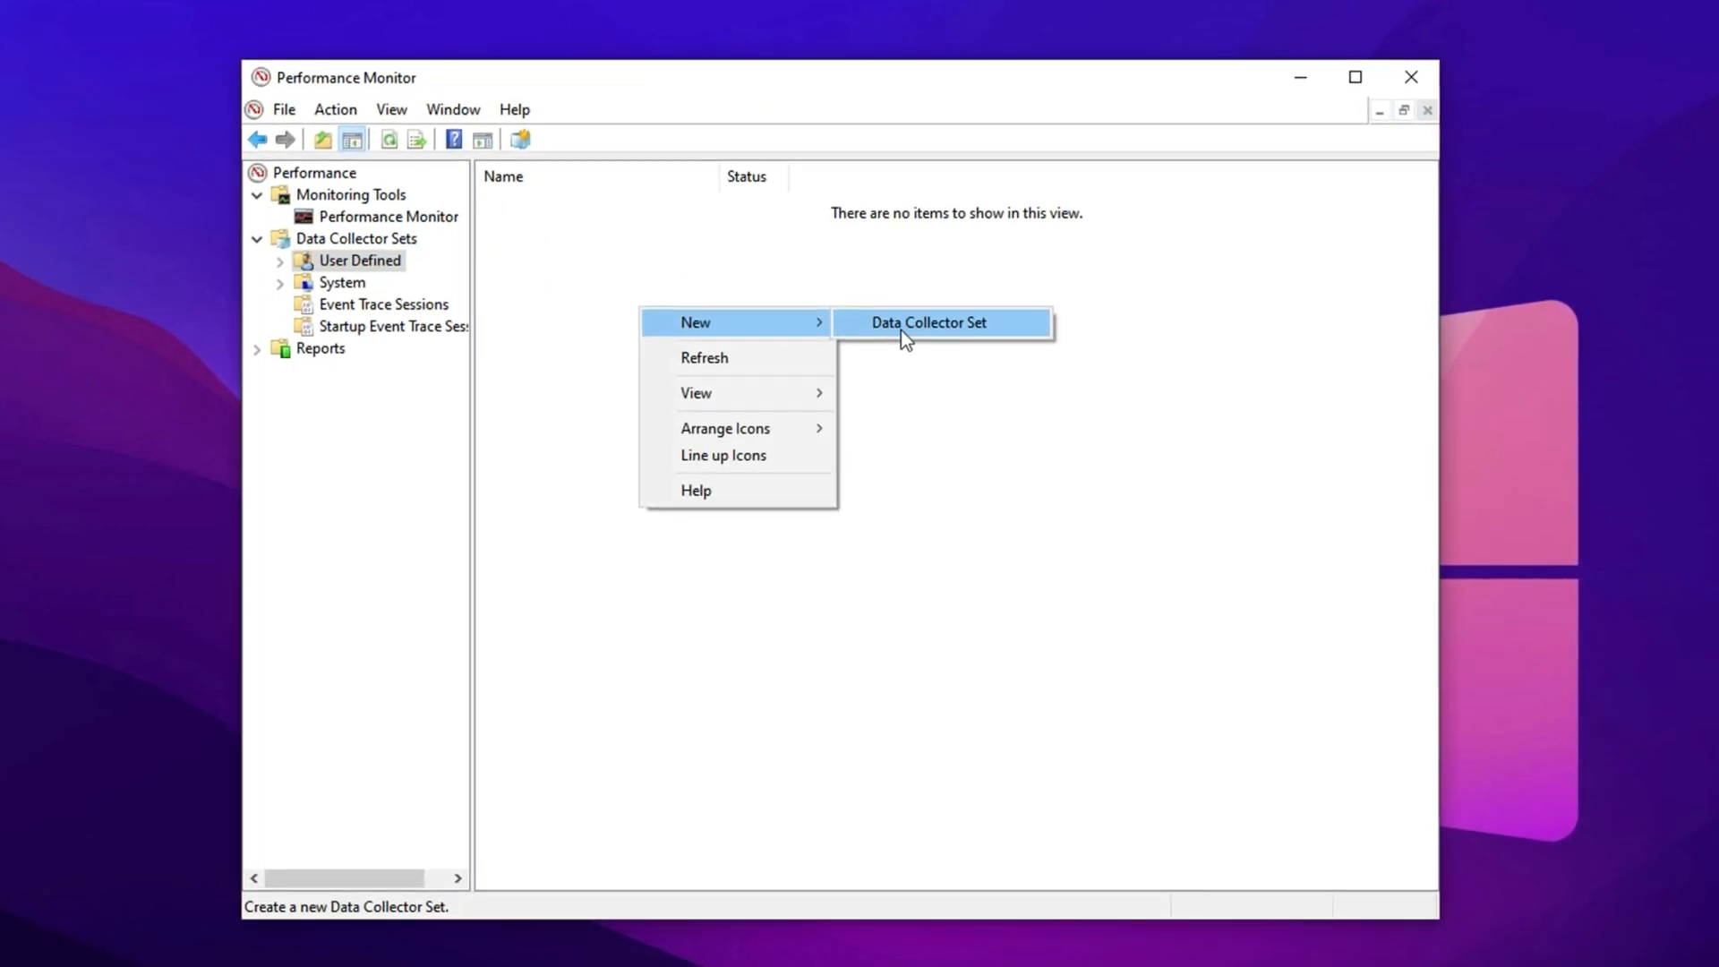
Step: Name the new set 'cpu boost', create it manually, and include performance counter logs
{"action": "left_click", "coordinate": [927, 322]}
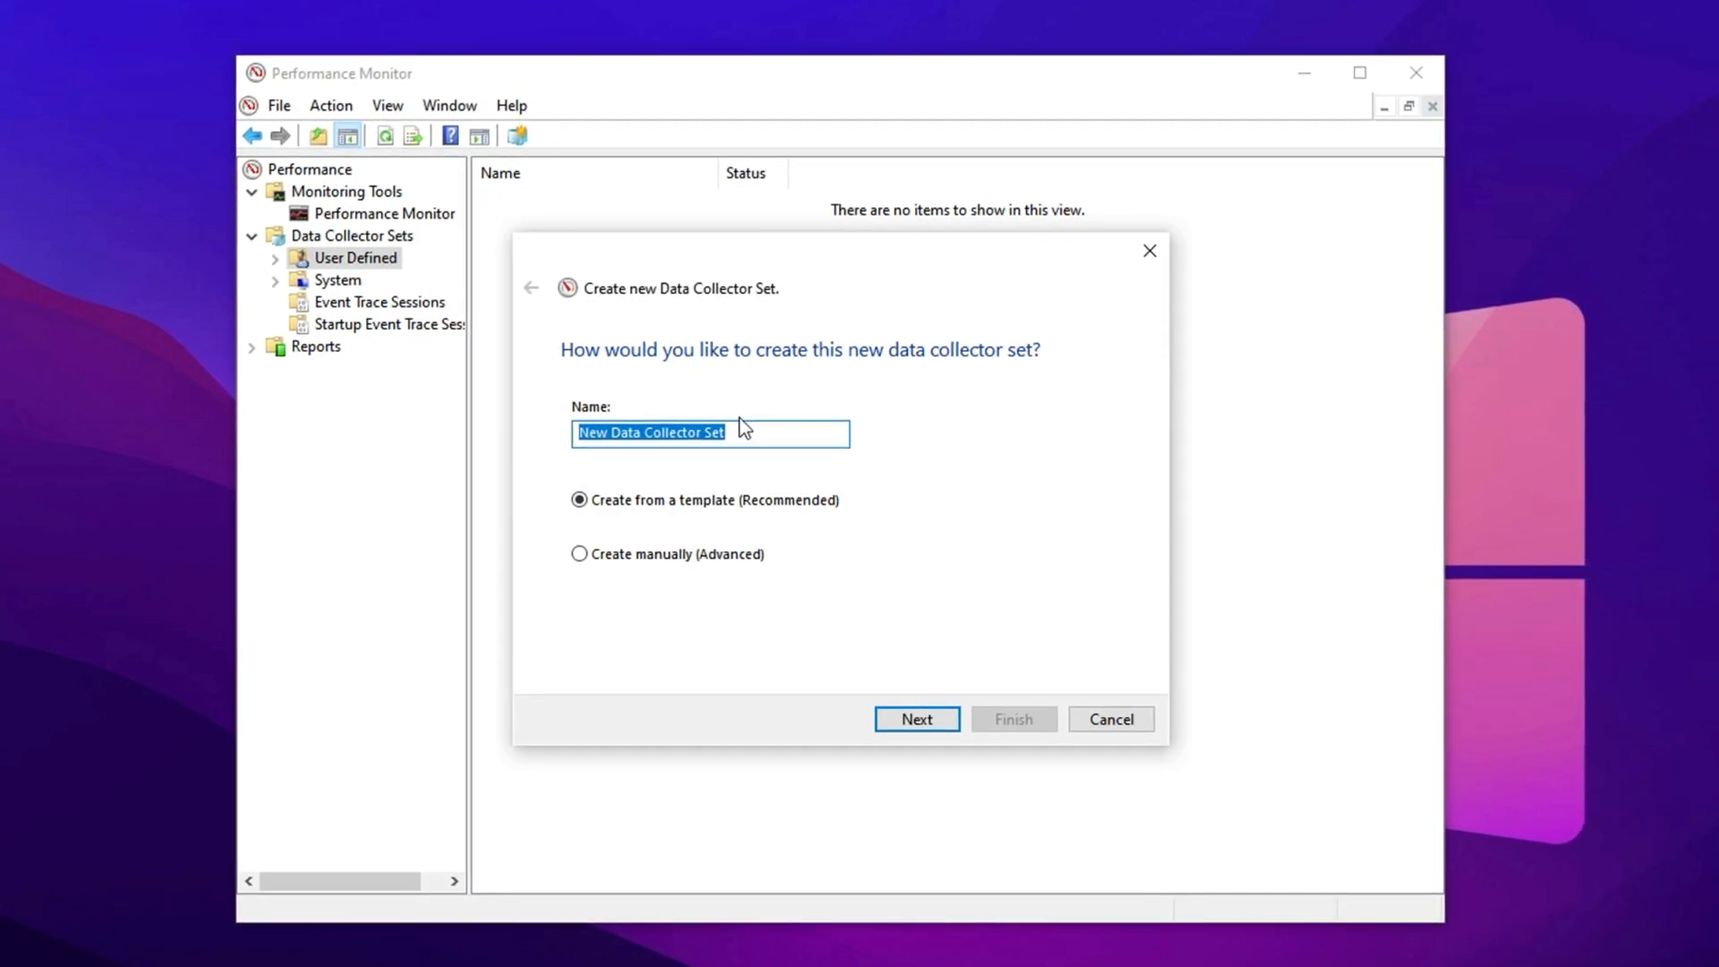
{"action": "type", "text": "cpu b"}
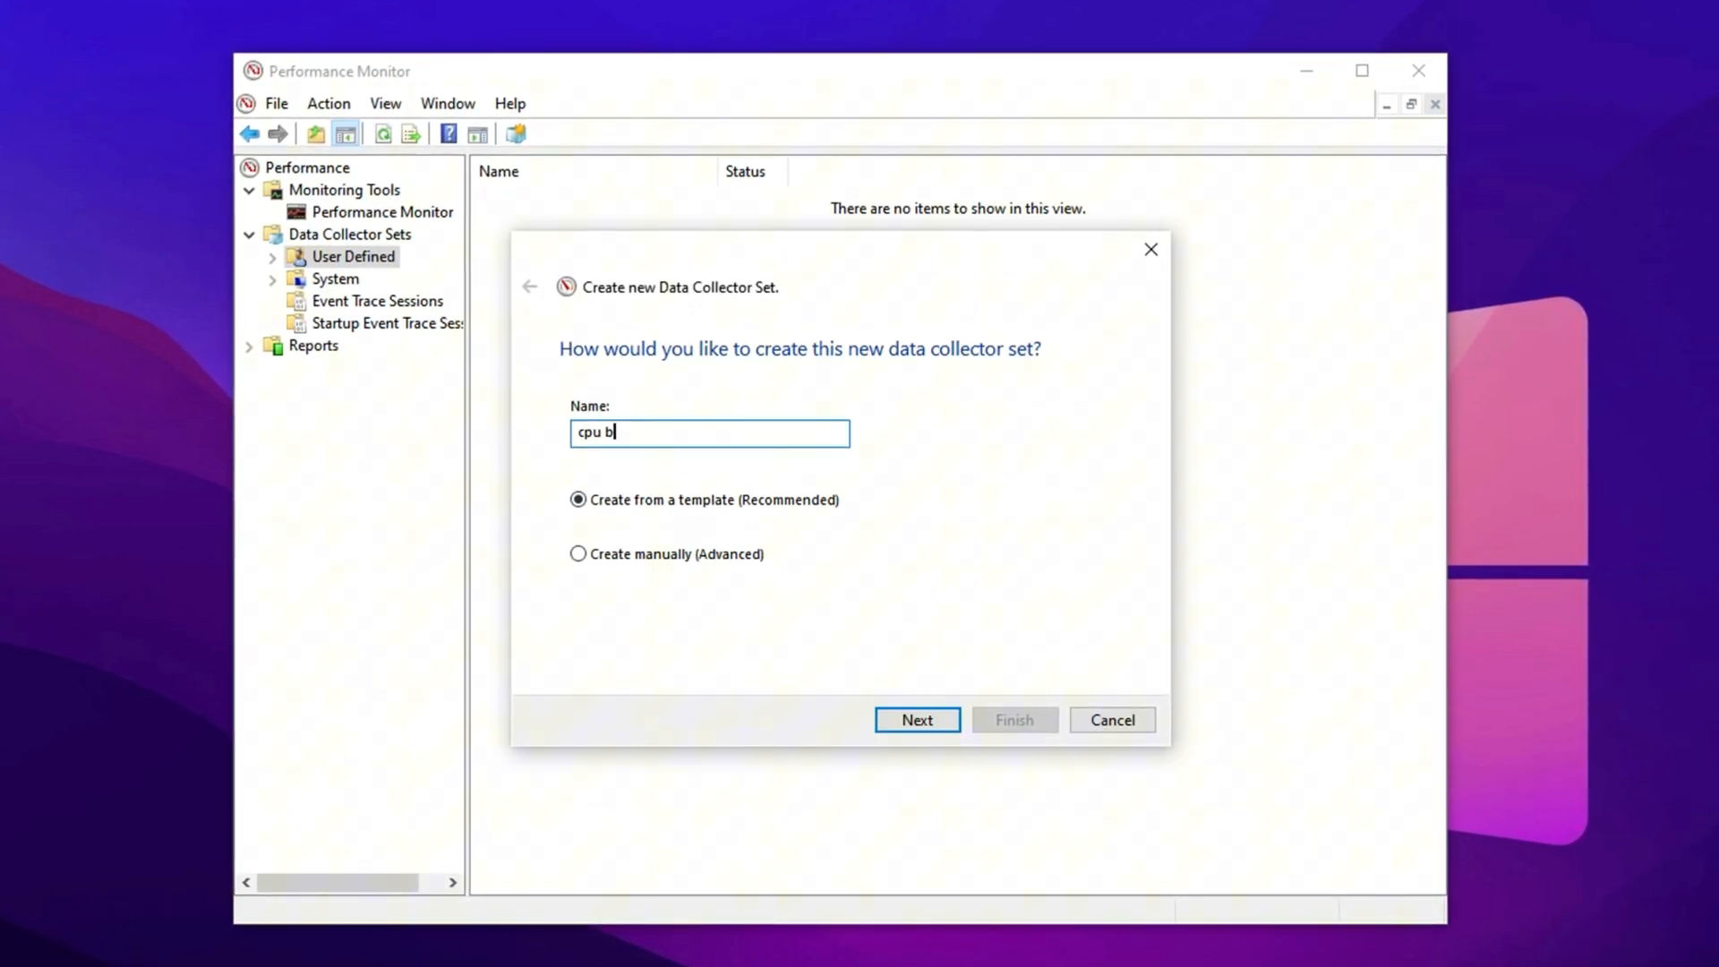
{"action": "type", "text": "oost"}
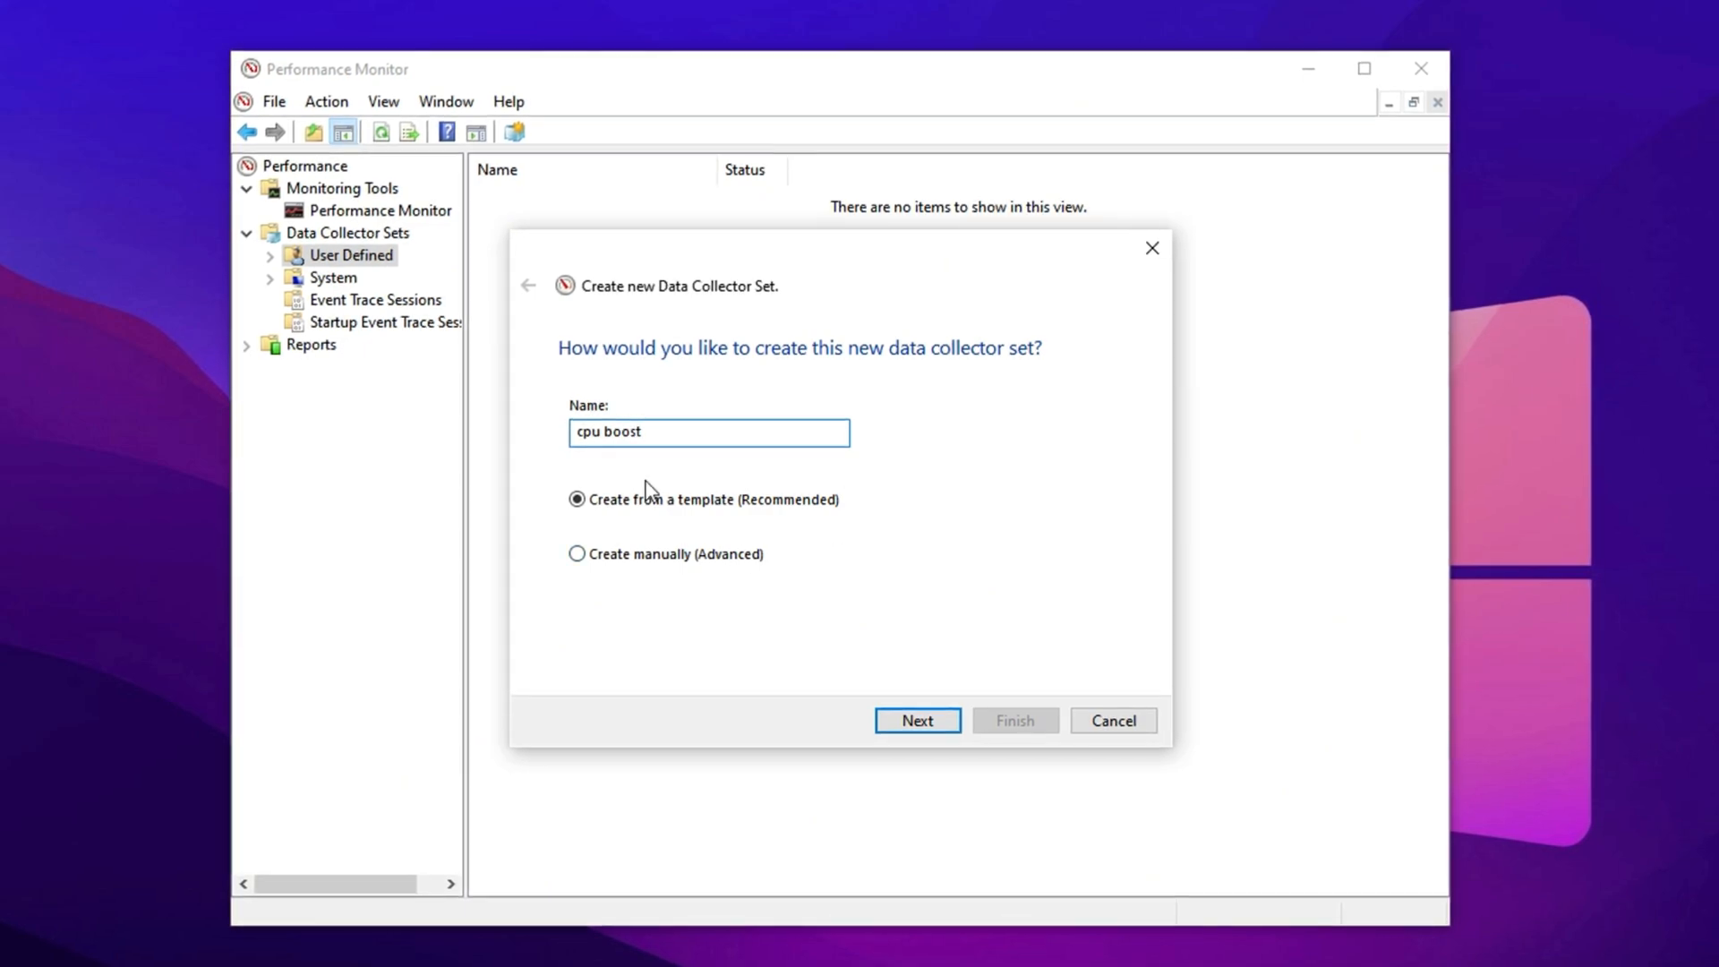
{"action": "left_click", "coordinate": [576, 553]}
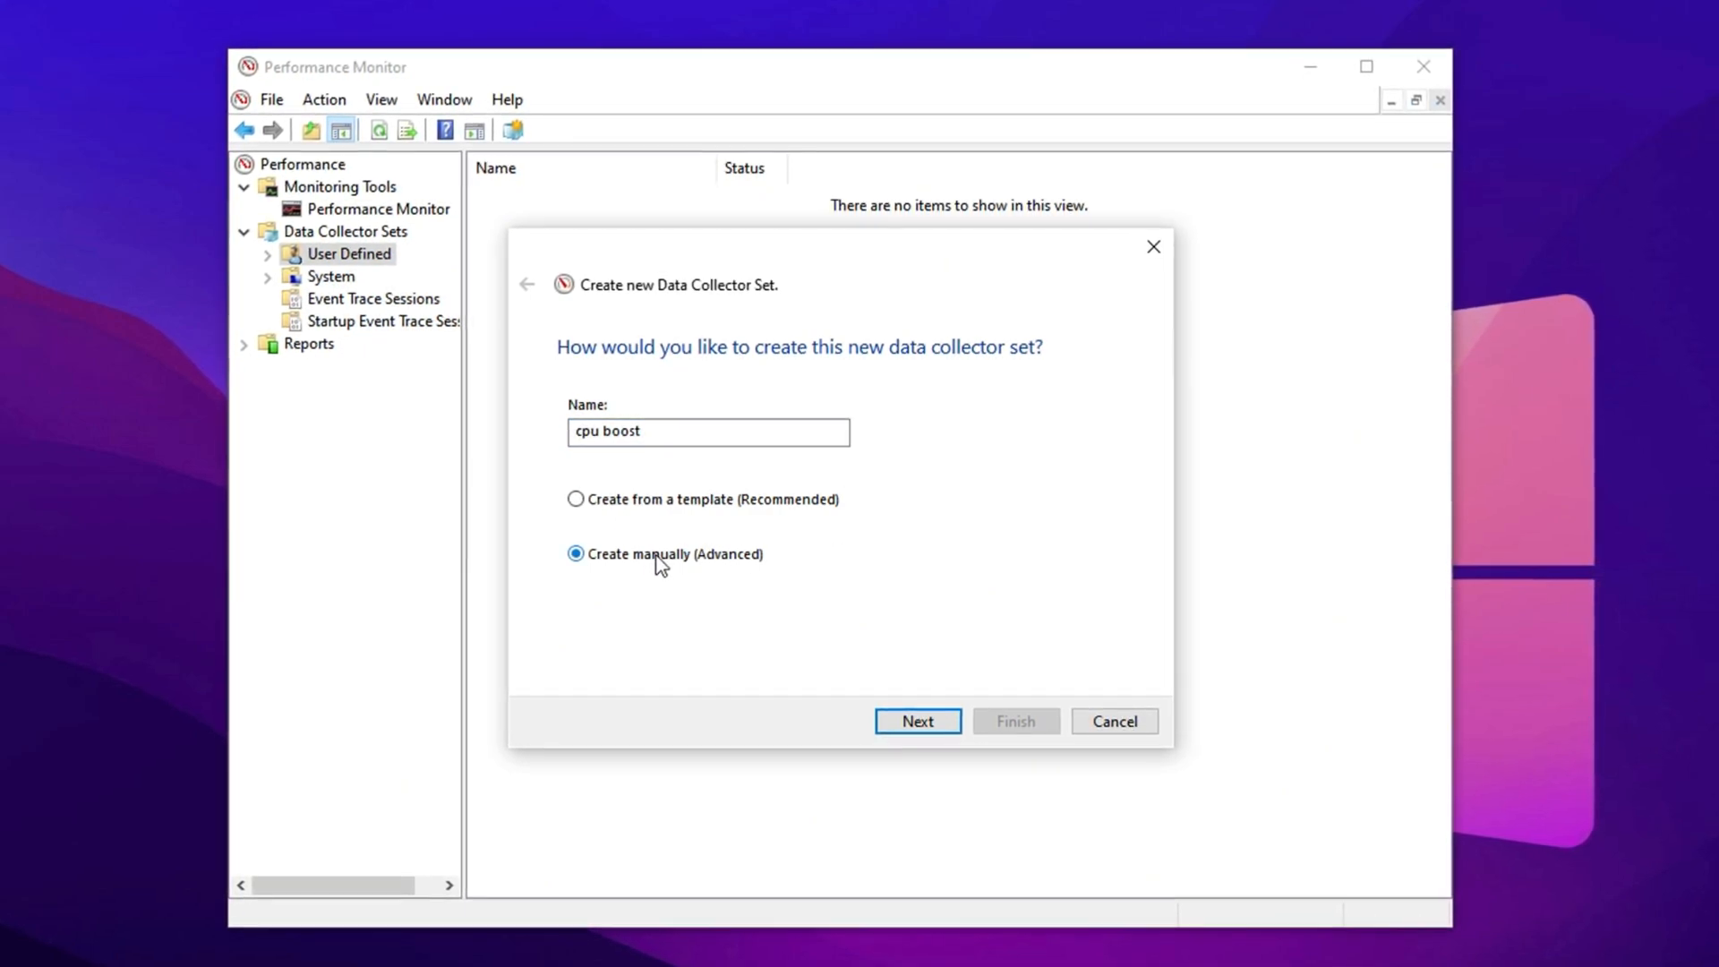
{"action": "left_click", "coordinate": [916, 722]}
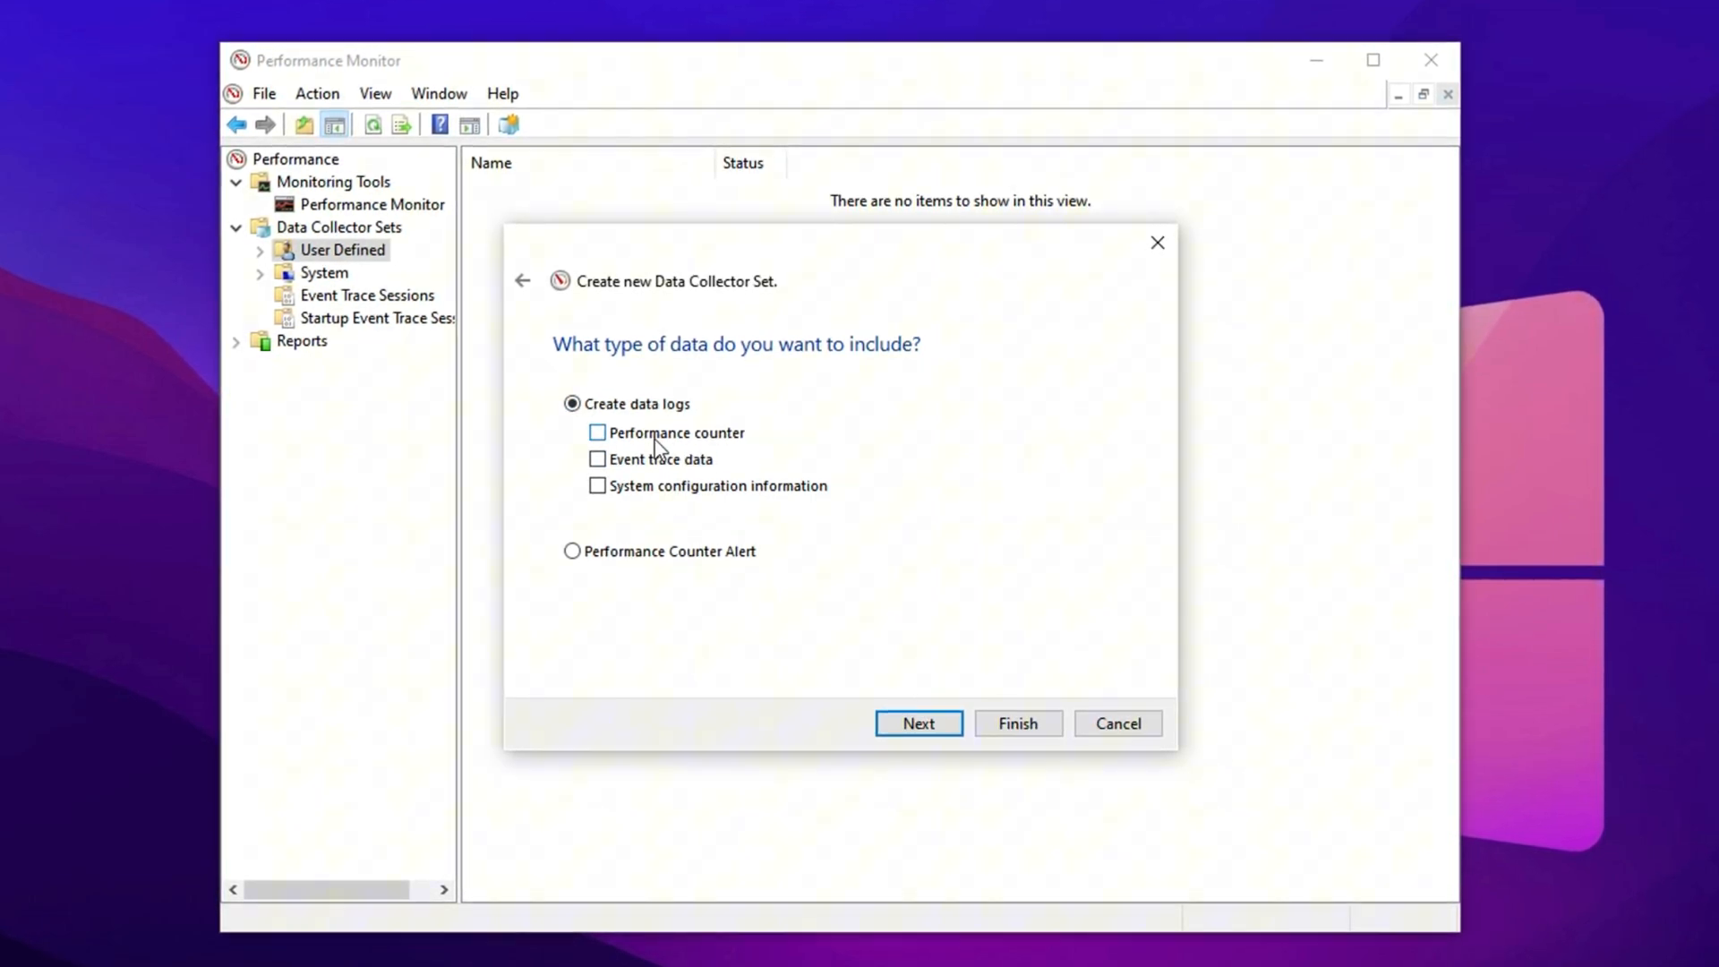
{"action": "left_click", "coordinate": [917, 722]}
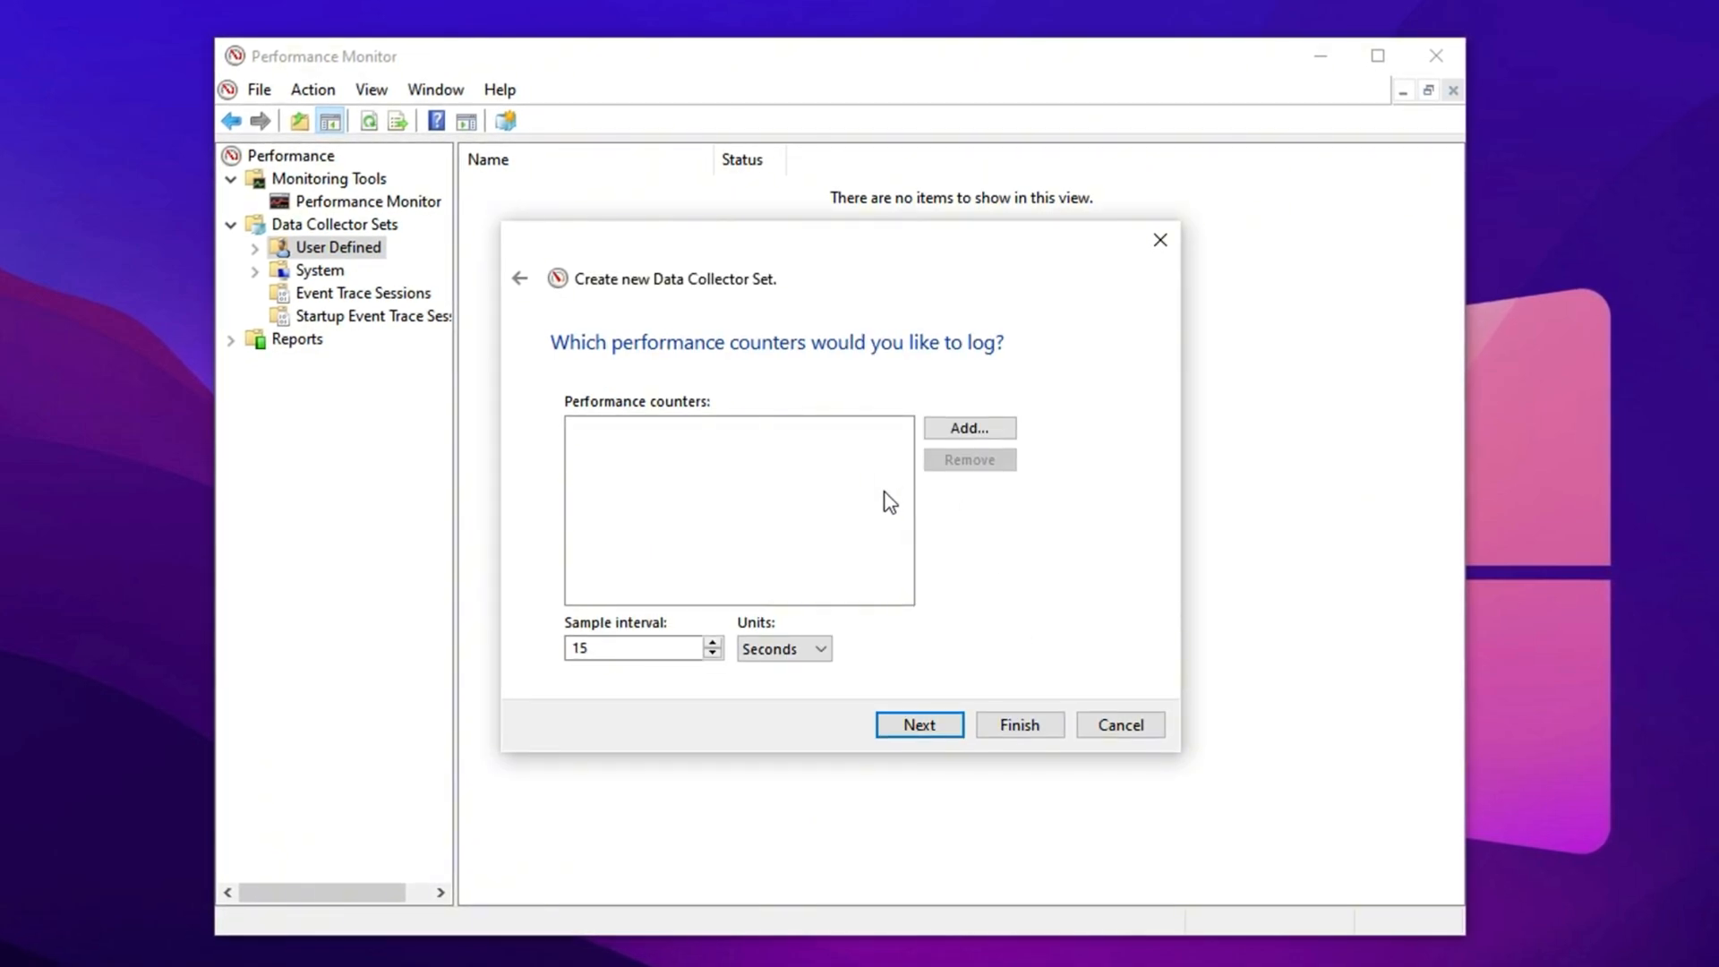
Step: Add Processor counters to the cpu boost set and finish the wizard
{"action": "left_click", "coordinate": [968, 428]}
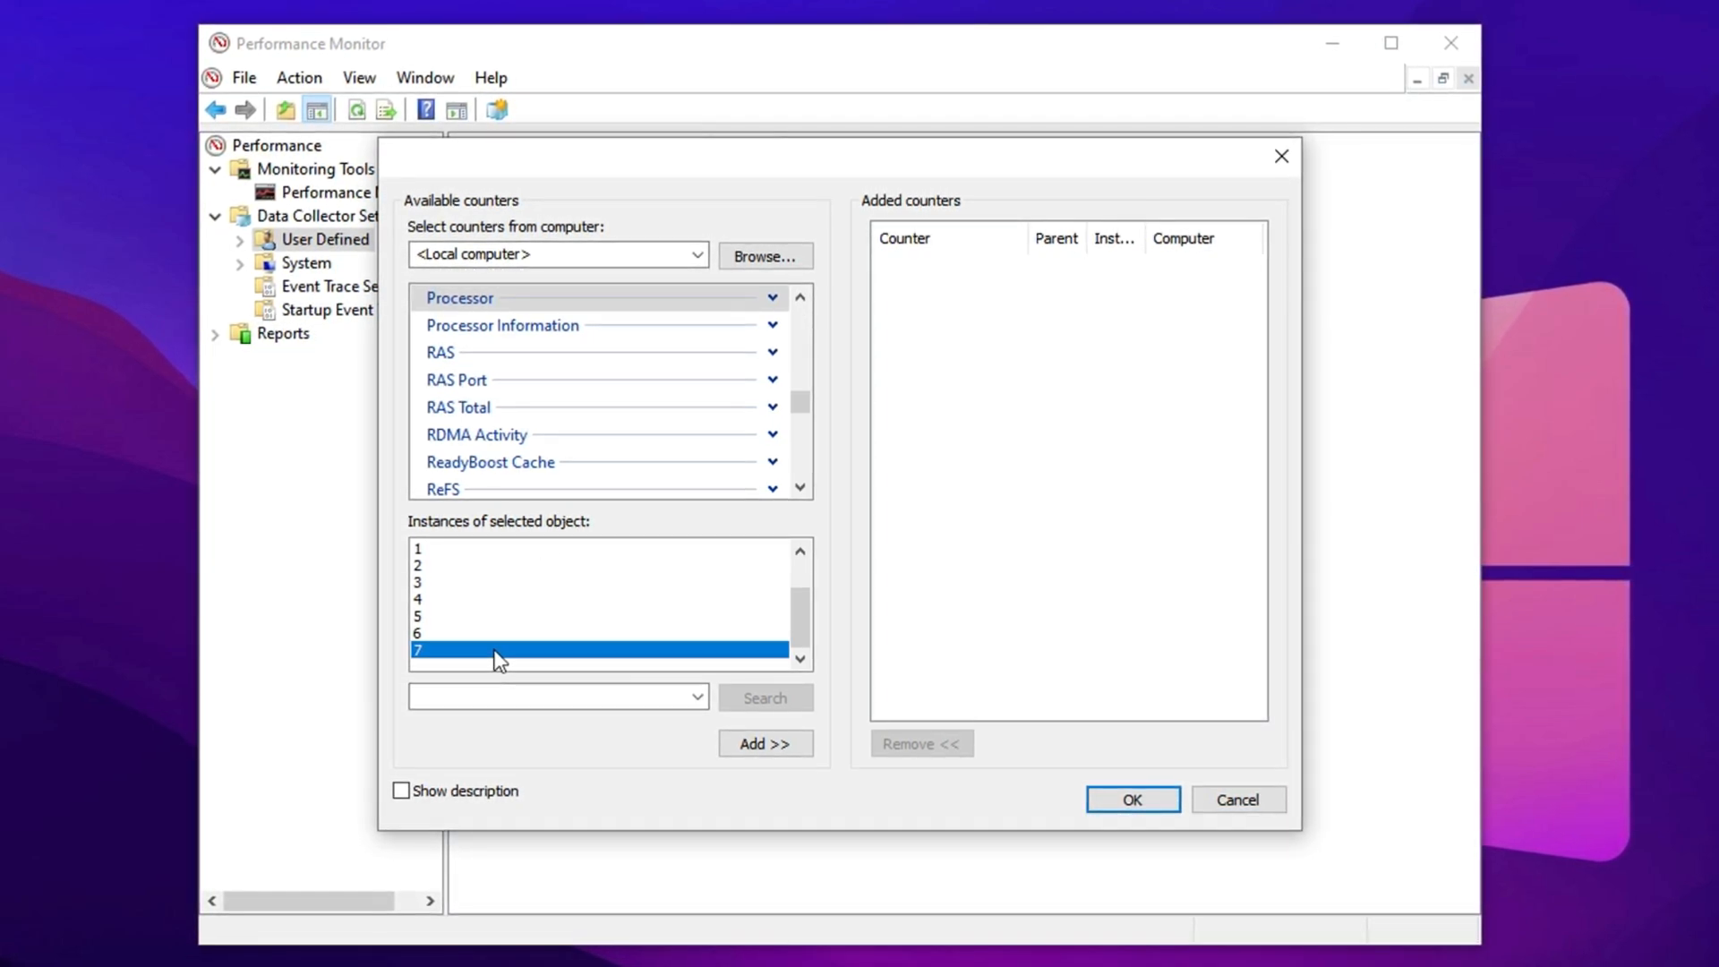
{"action": "mouse_move", "coordinate": [536, 668]}
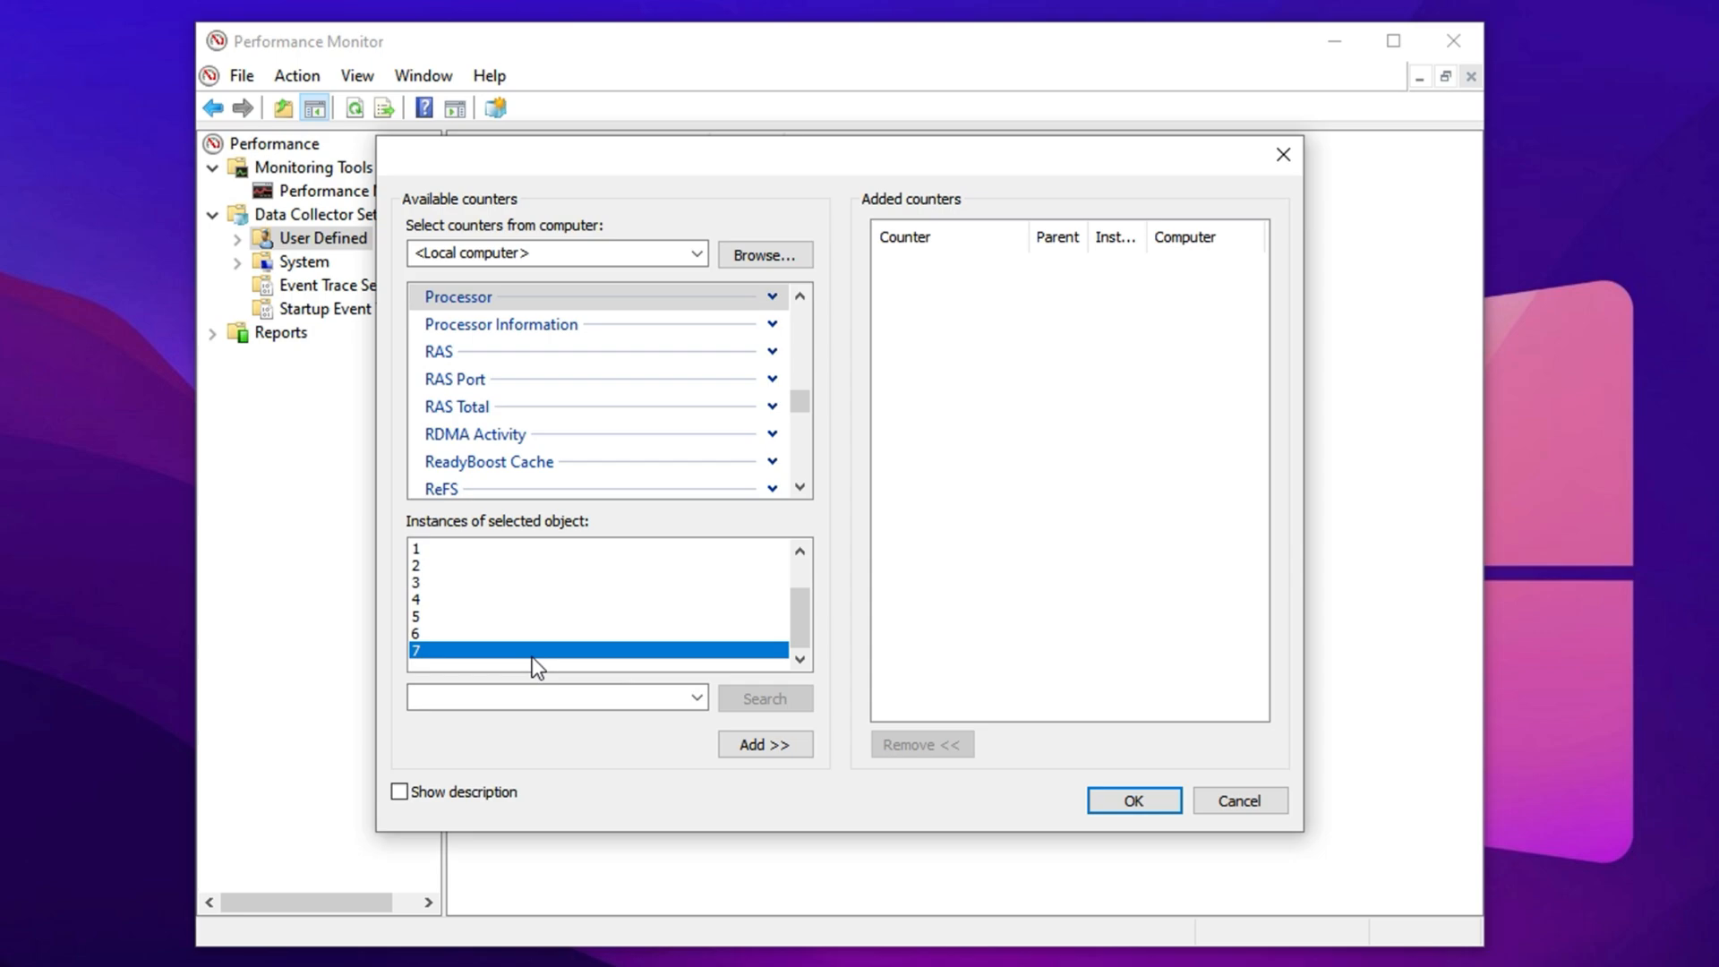
{"action": "mouse_move", "coordinate": [585, 661]}
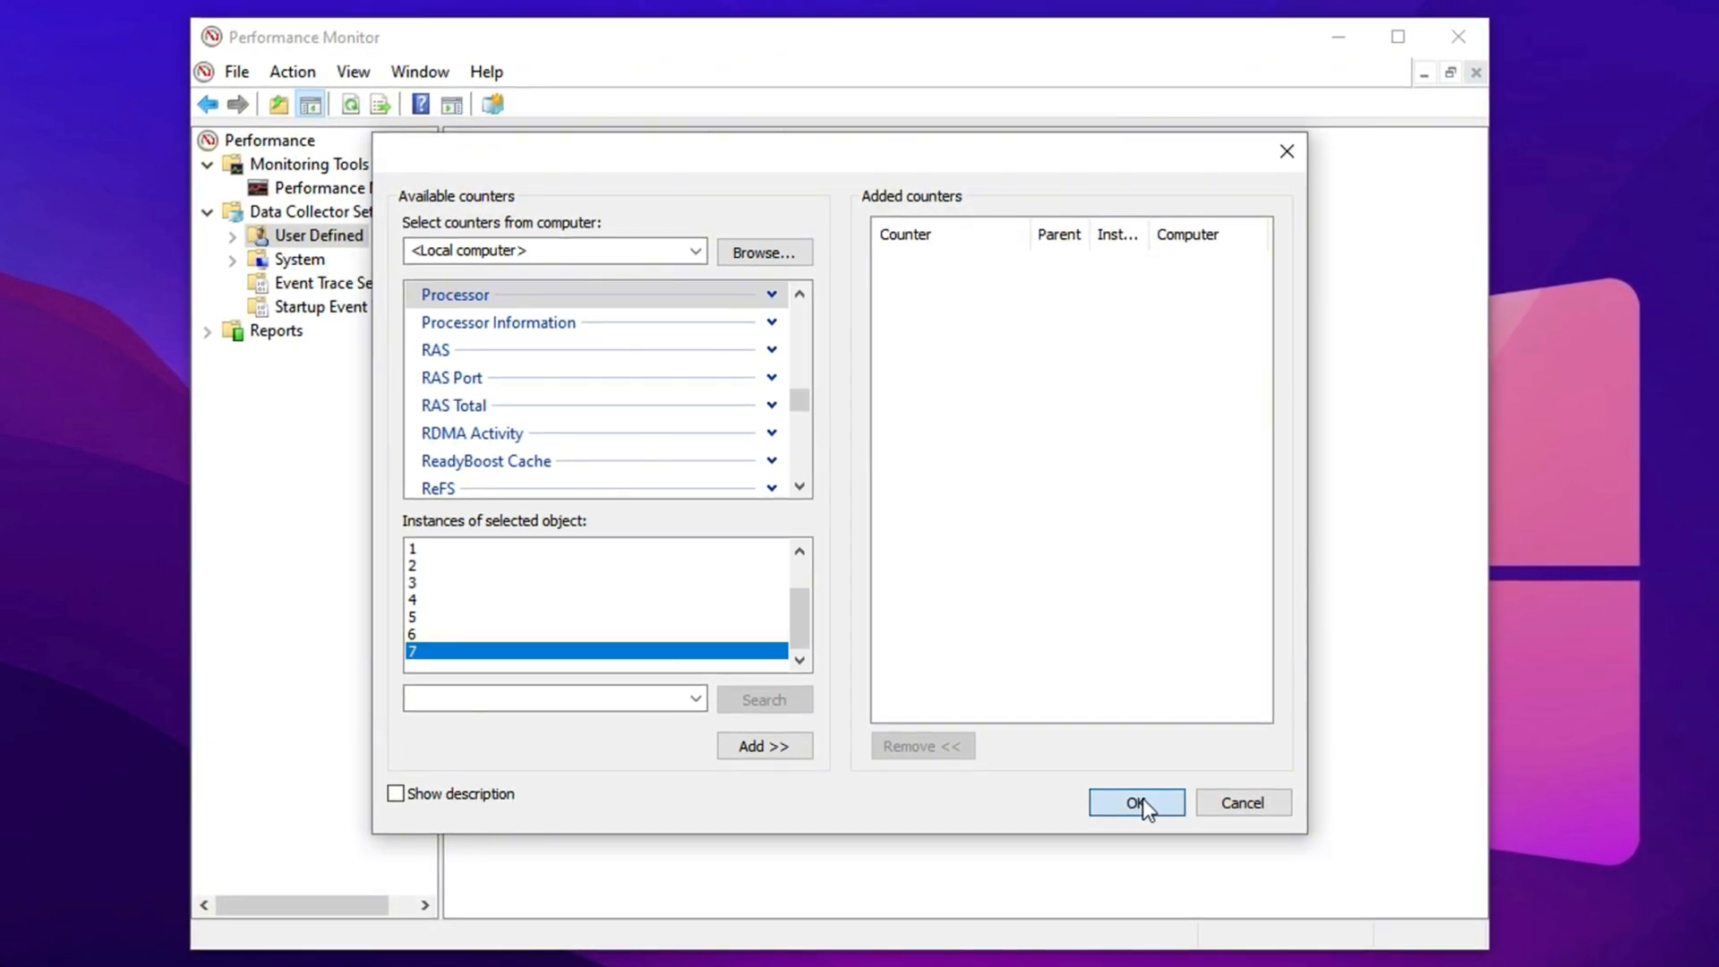
{"action": "left_click", "coordinate": [1136, 801]}
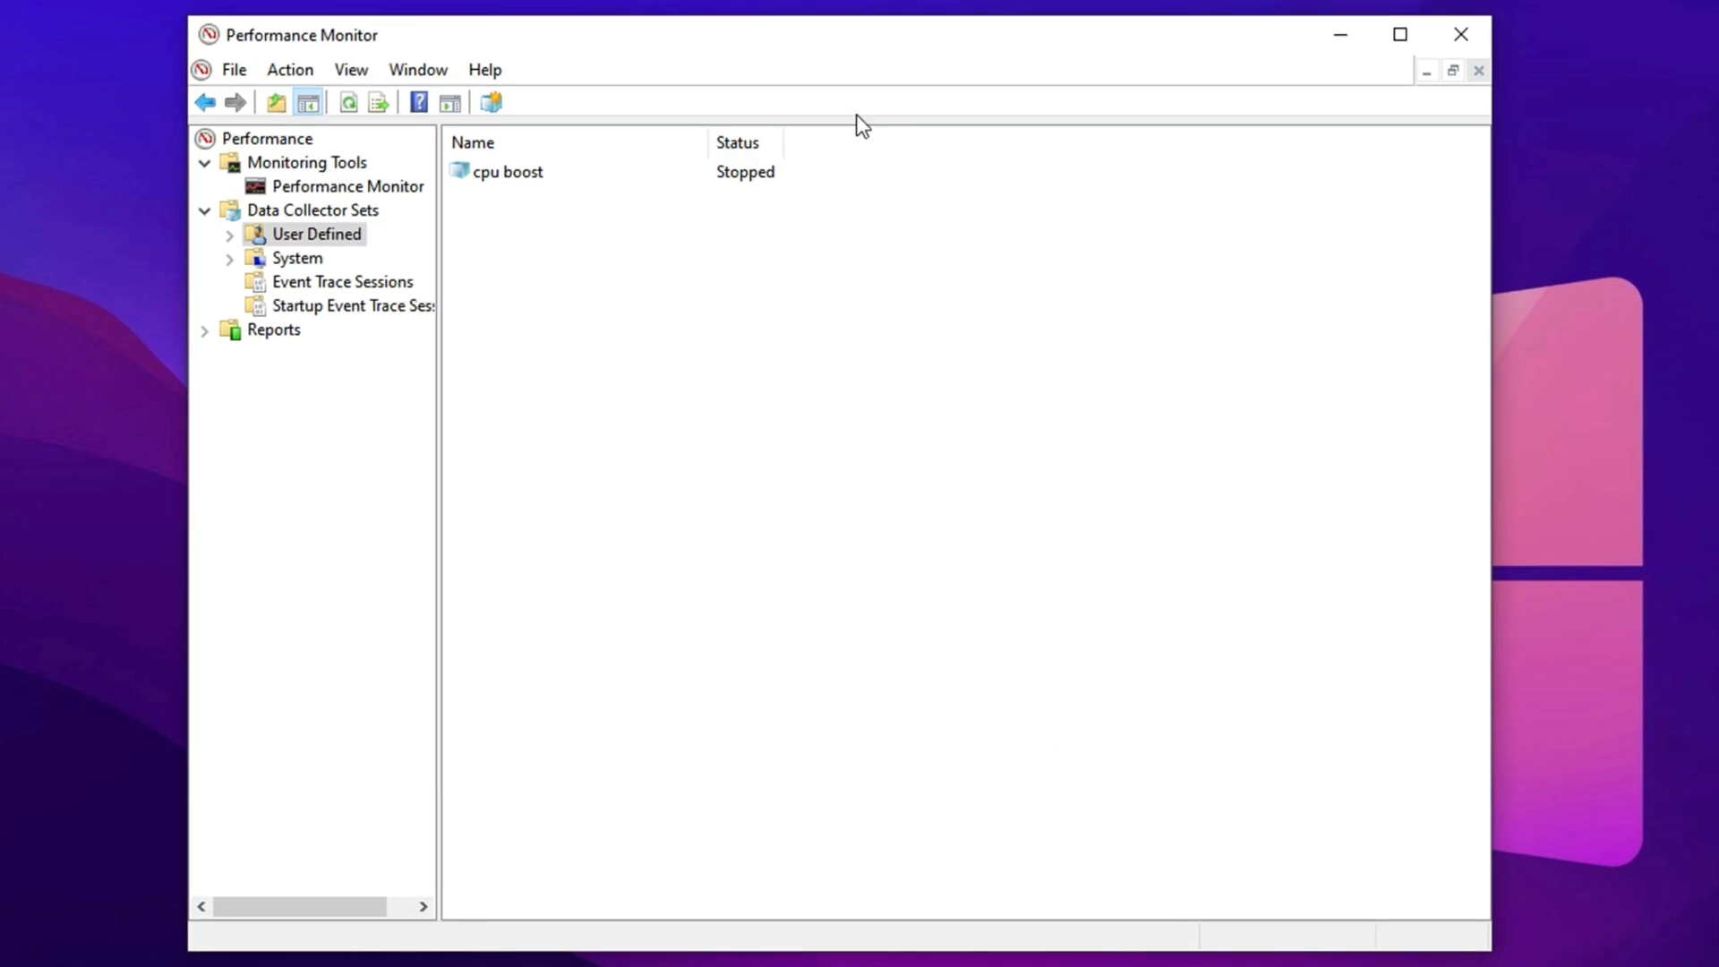
Step: Select the cpu boost collector set and bring up its context menu
{"action": "left_click", "coordinate": [505, 171]}
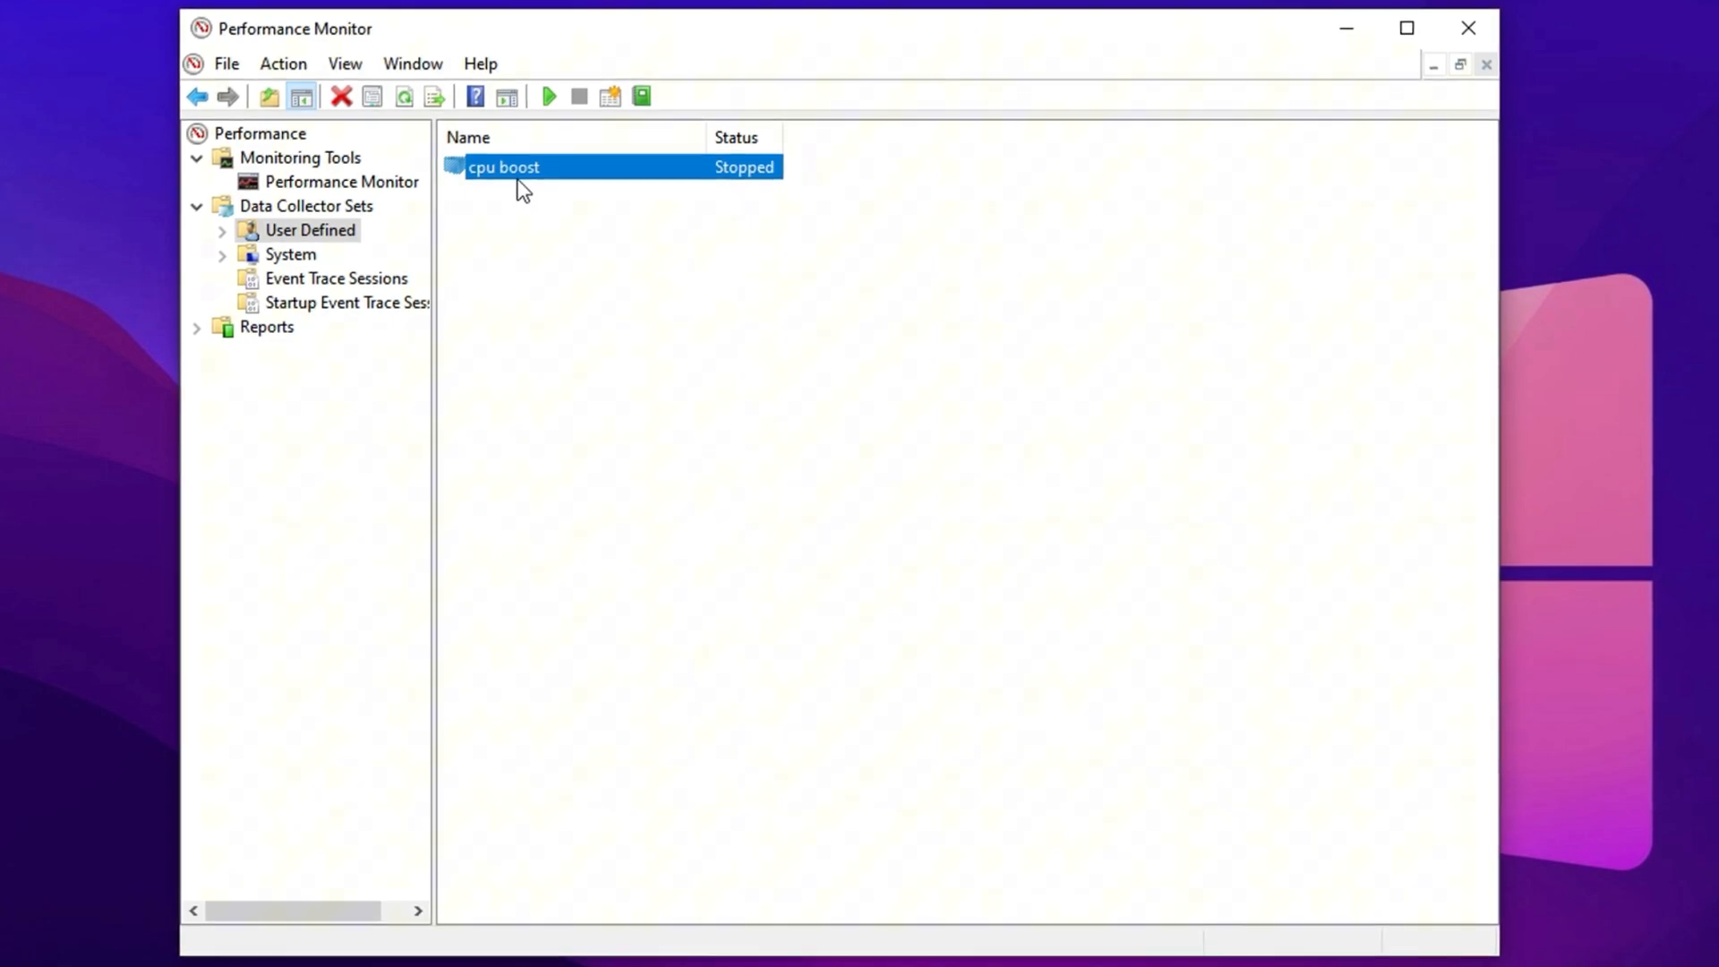
{"action": "right_click", "coordinate": [503, 166]}
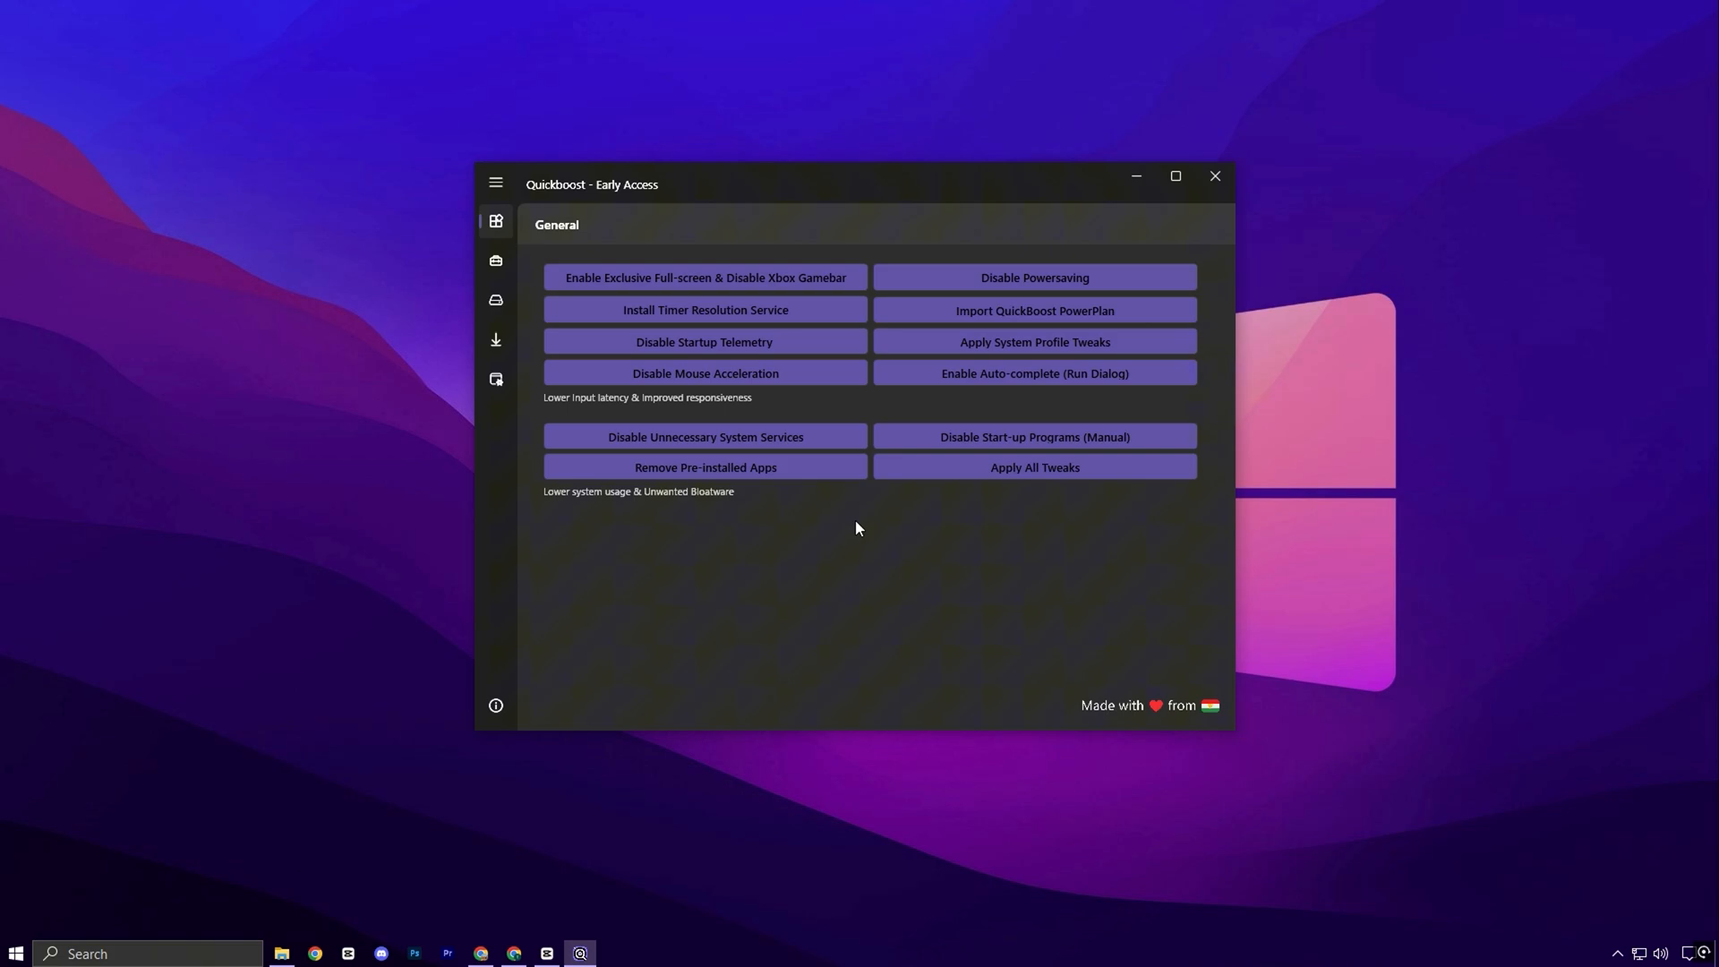
{"action": "mouse_move", "coordinate": [964, 301]}
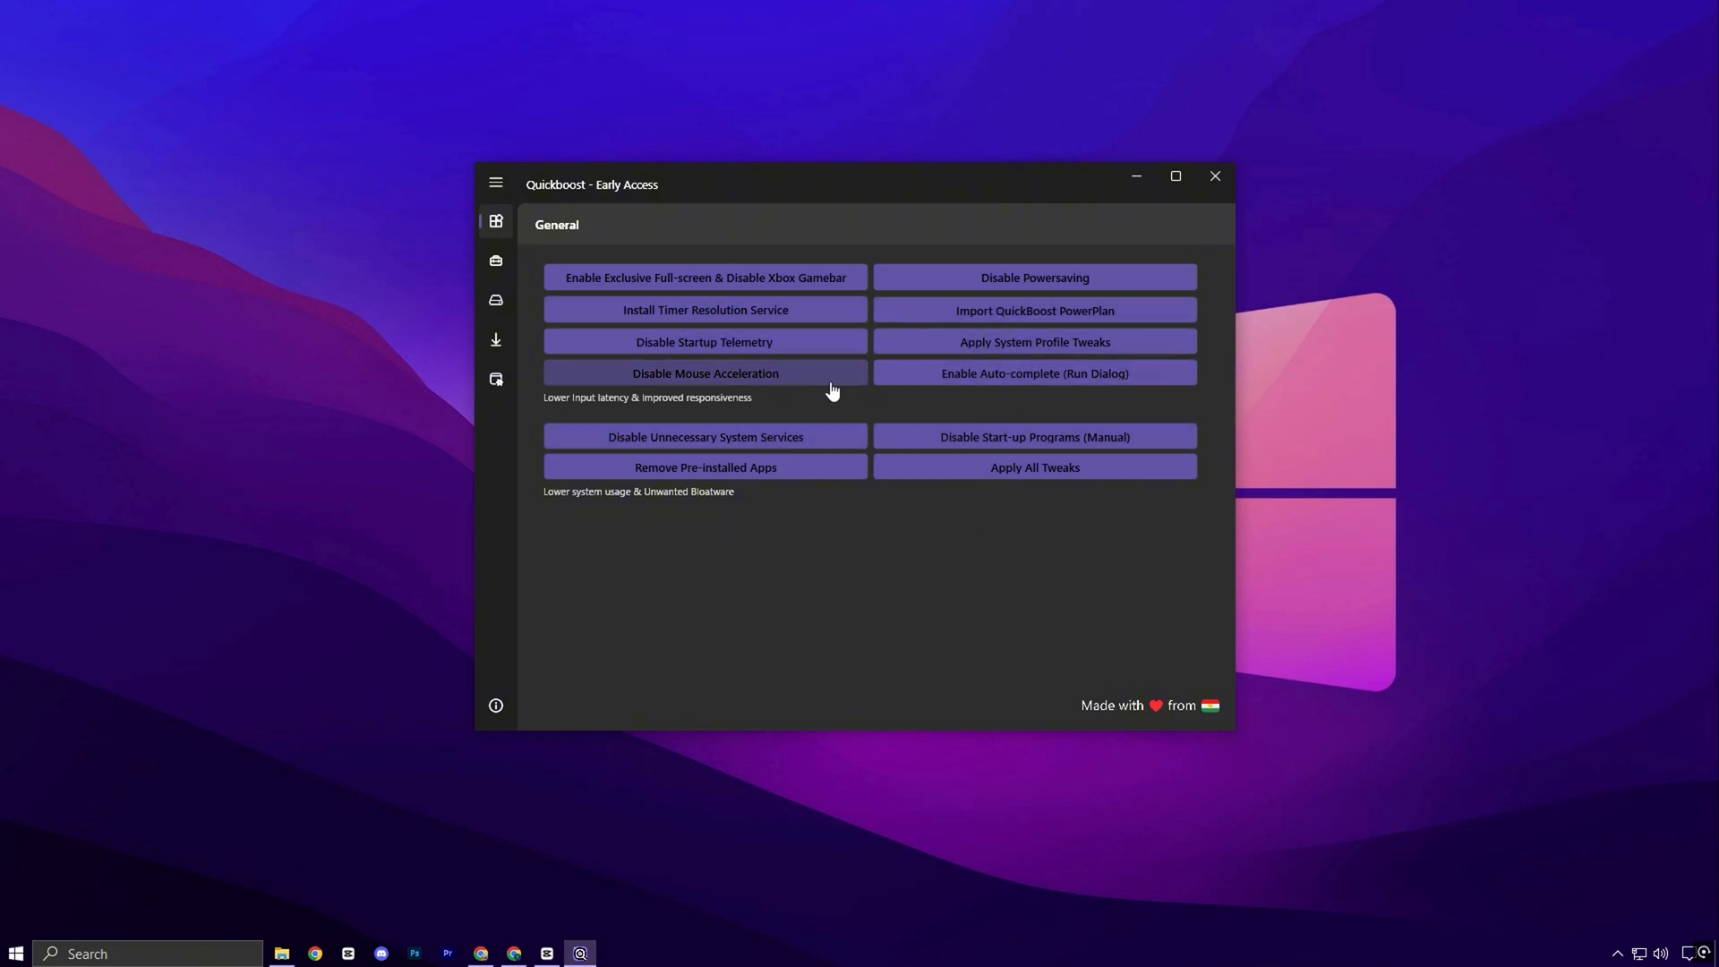
{"action": "mouse_move", "coordinate": [902, 396]}
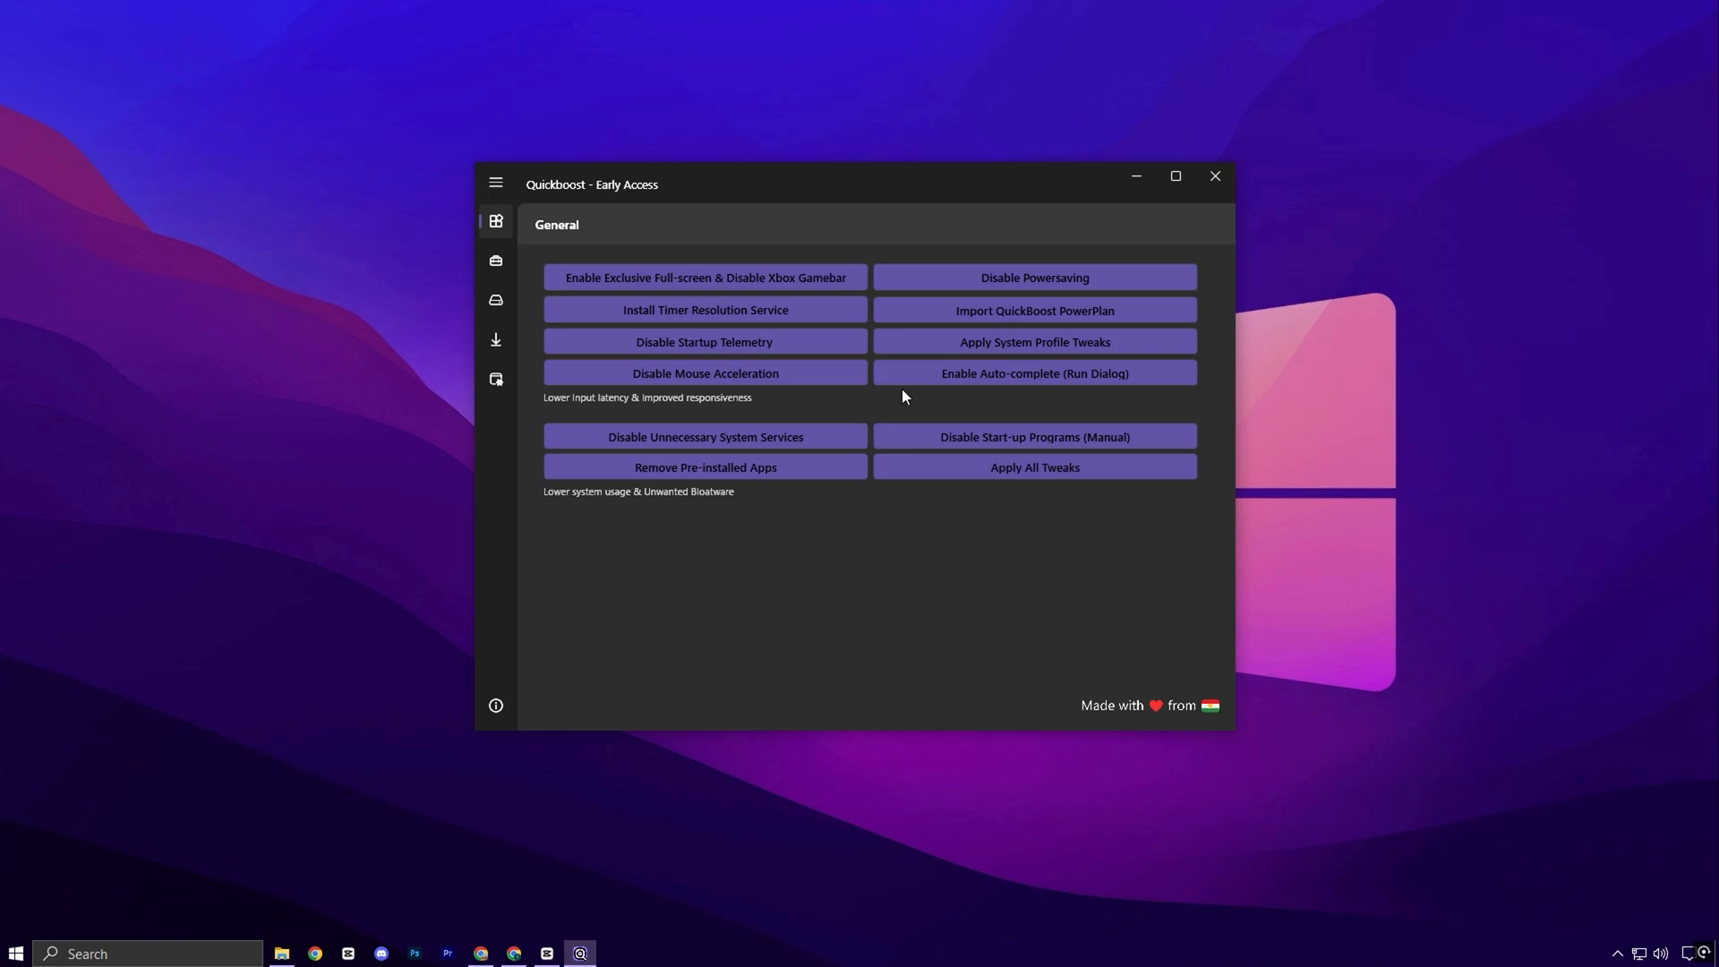
{"action": "mouse_move", "coordinate": [860, 402]}
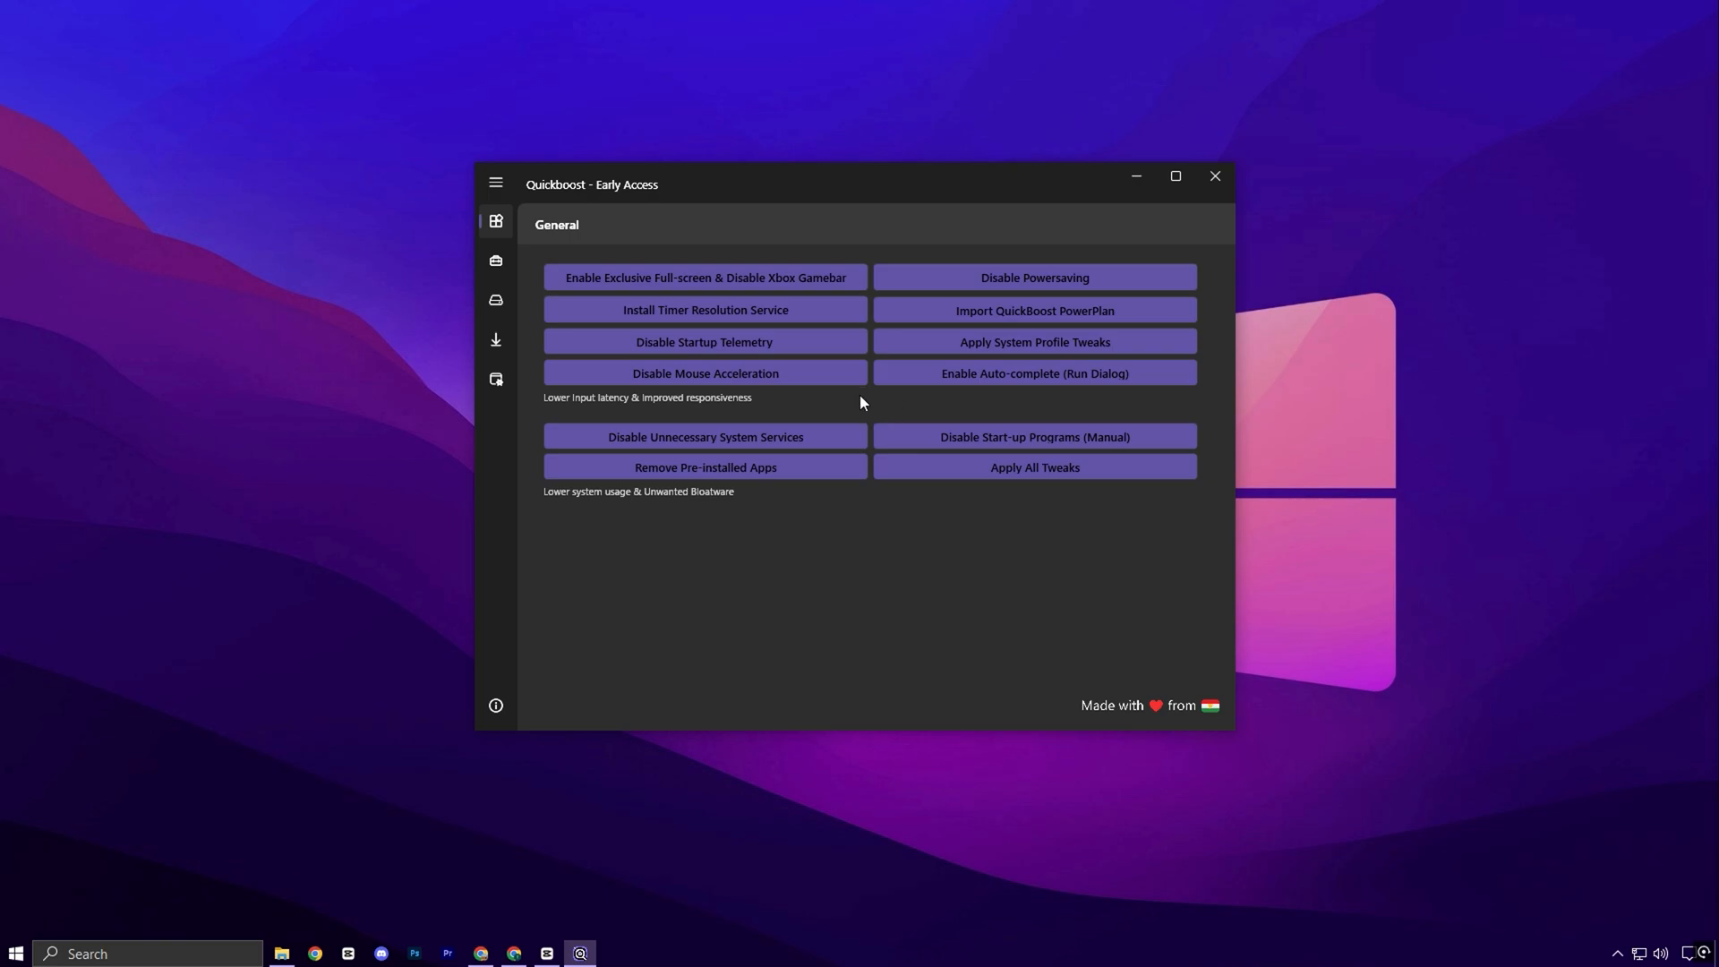
{"action": "mouse_move", "coordinate": [566, 824]}
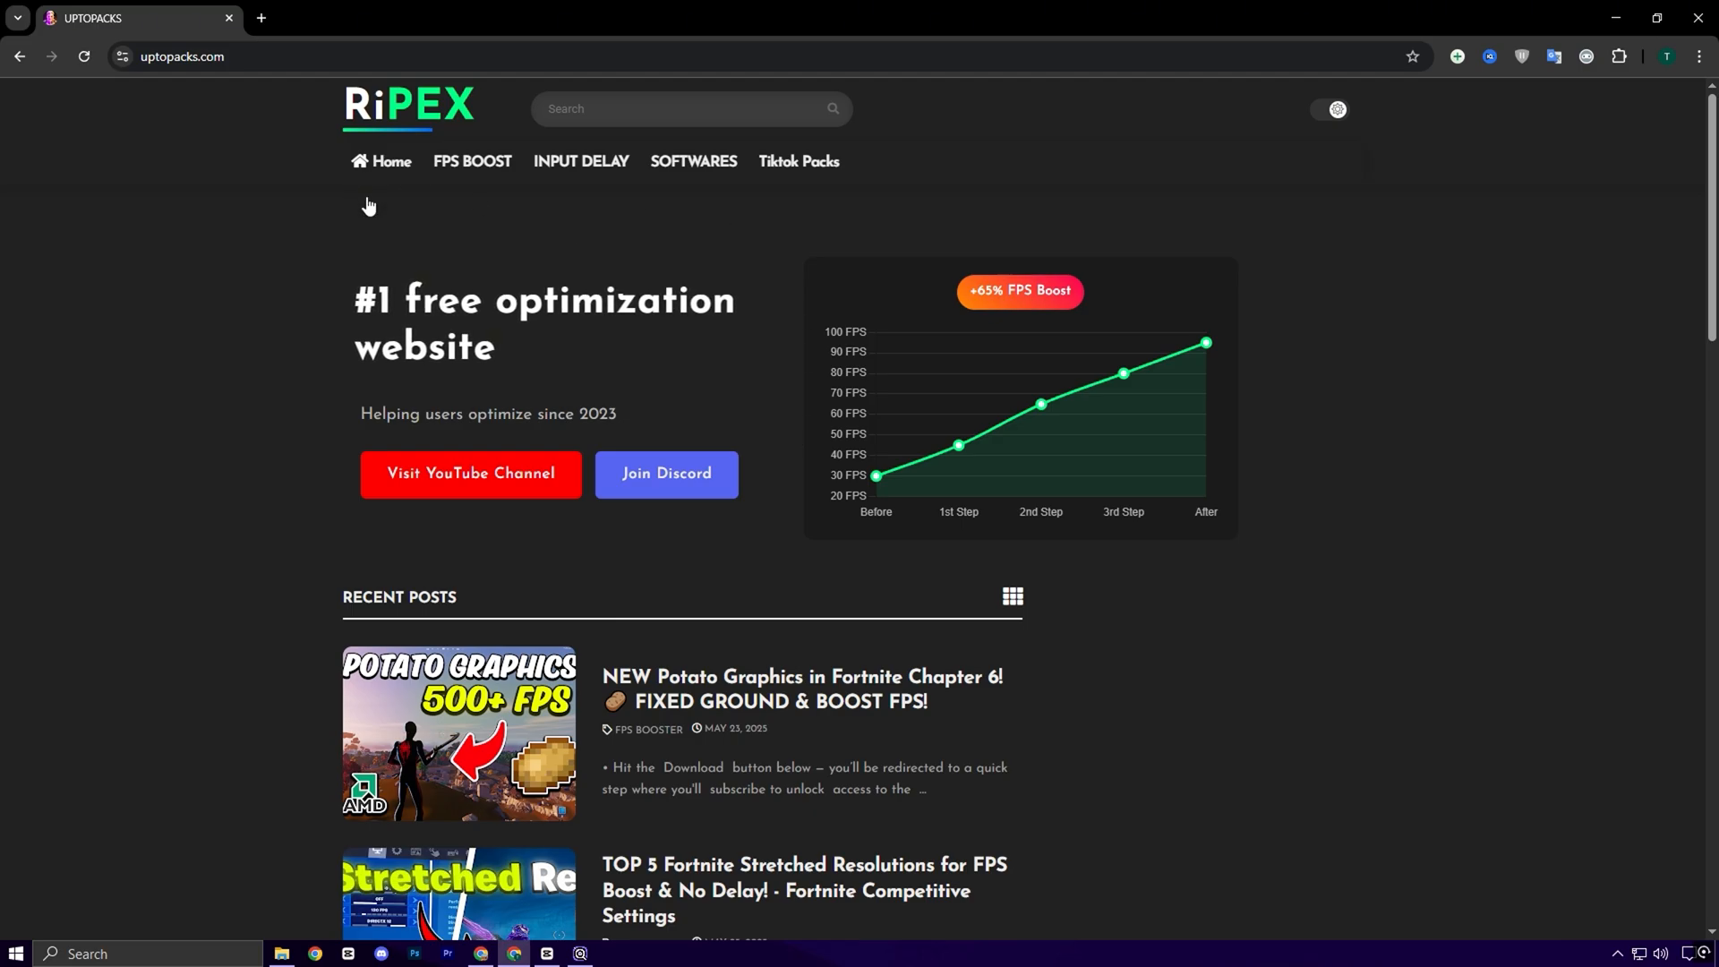
{"action": "mouse_move", "coordinate": [471, 165]}
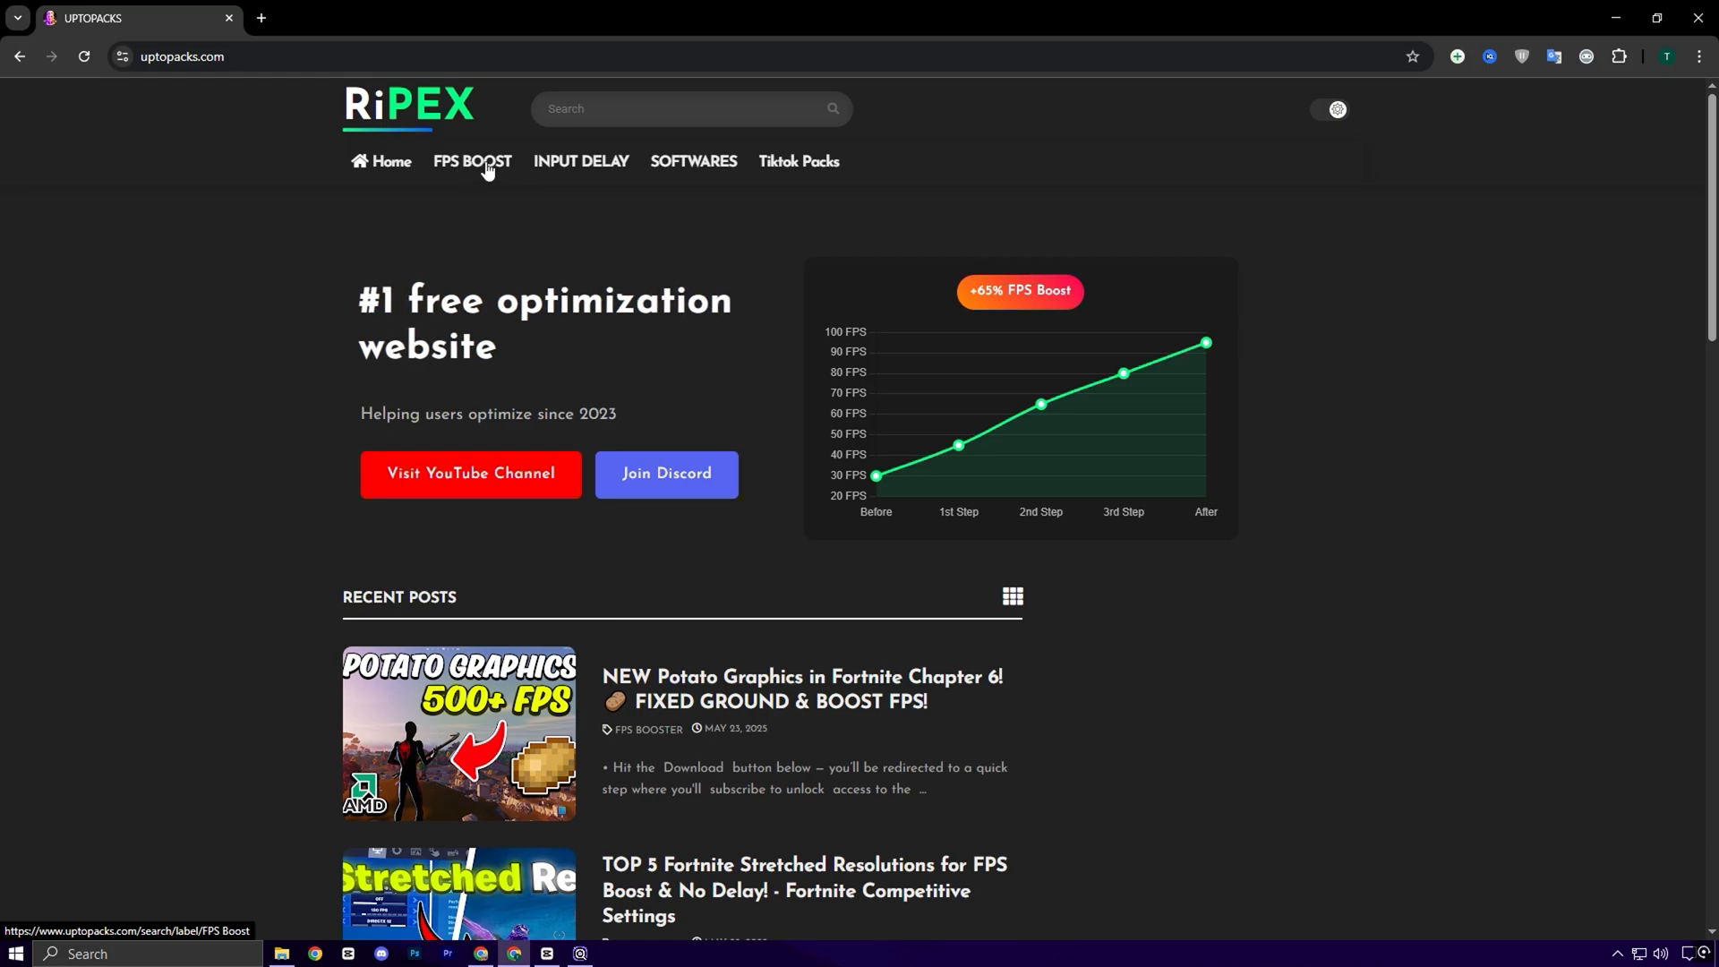
{"action": "mouse_move", "coordinate": [816, 590]}
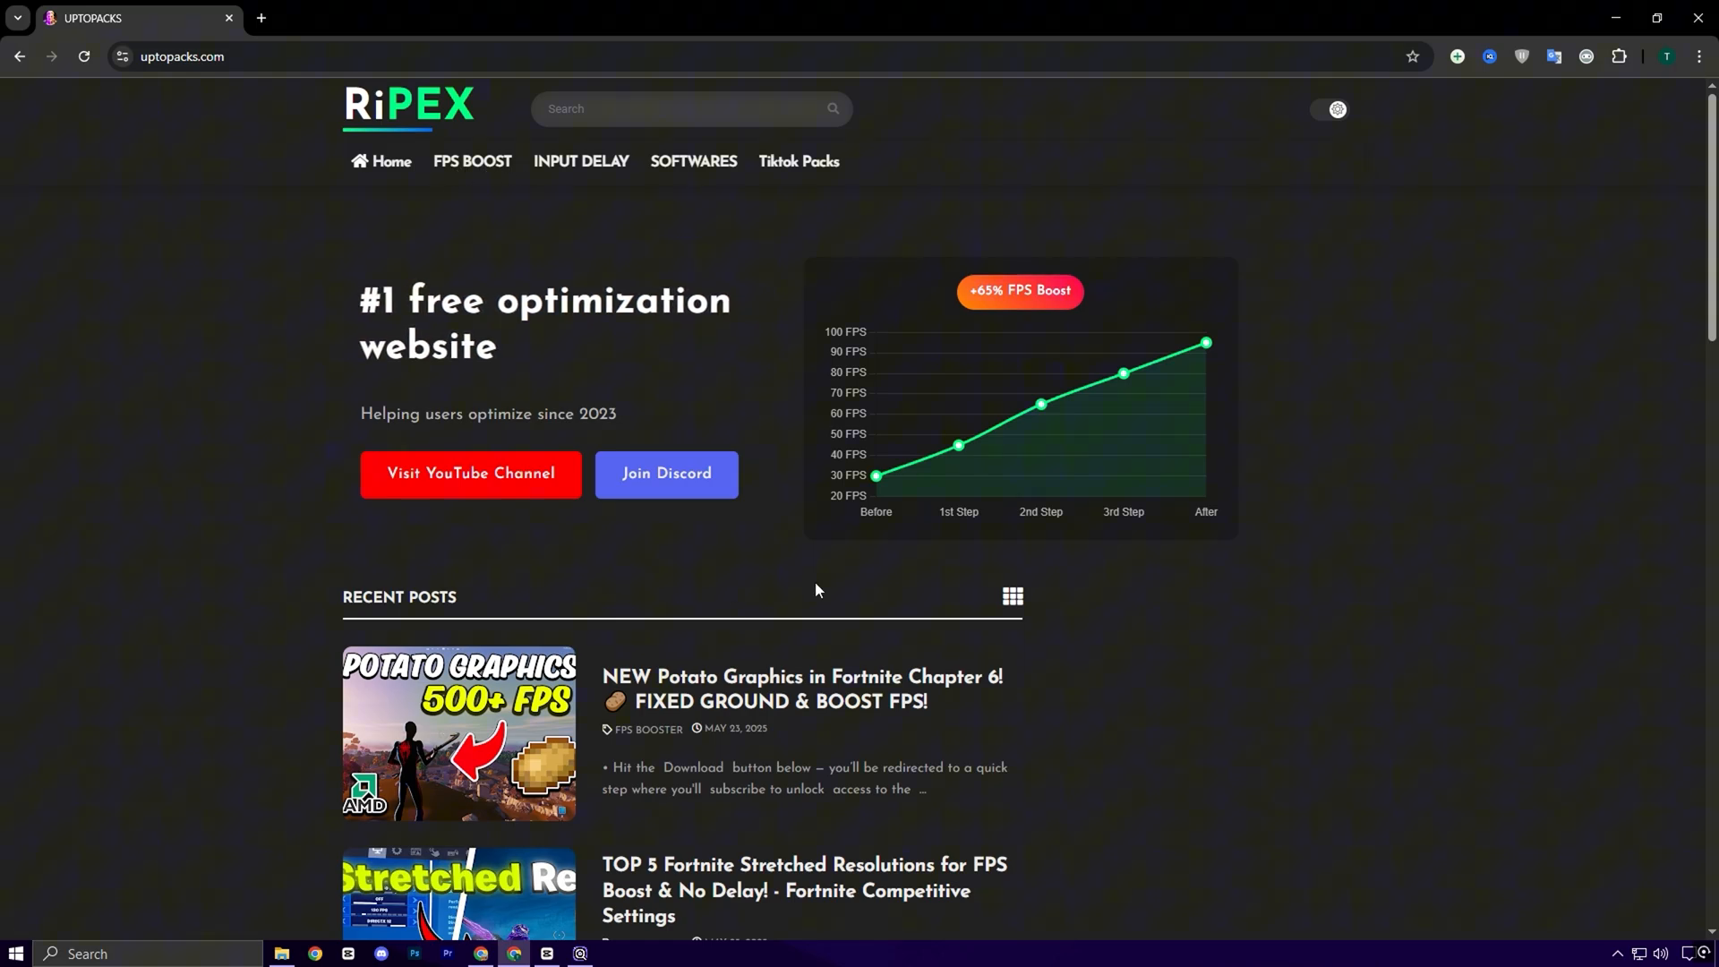
Step: Scroll through the uptopacks.com homepage in Chrome
{"action": "scroll", "scroll_direction": "down", "scroll_amount": 3}
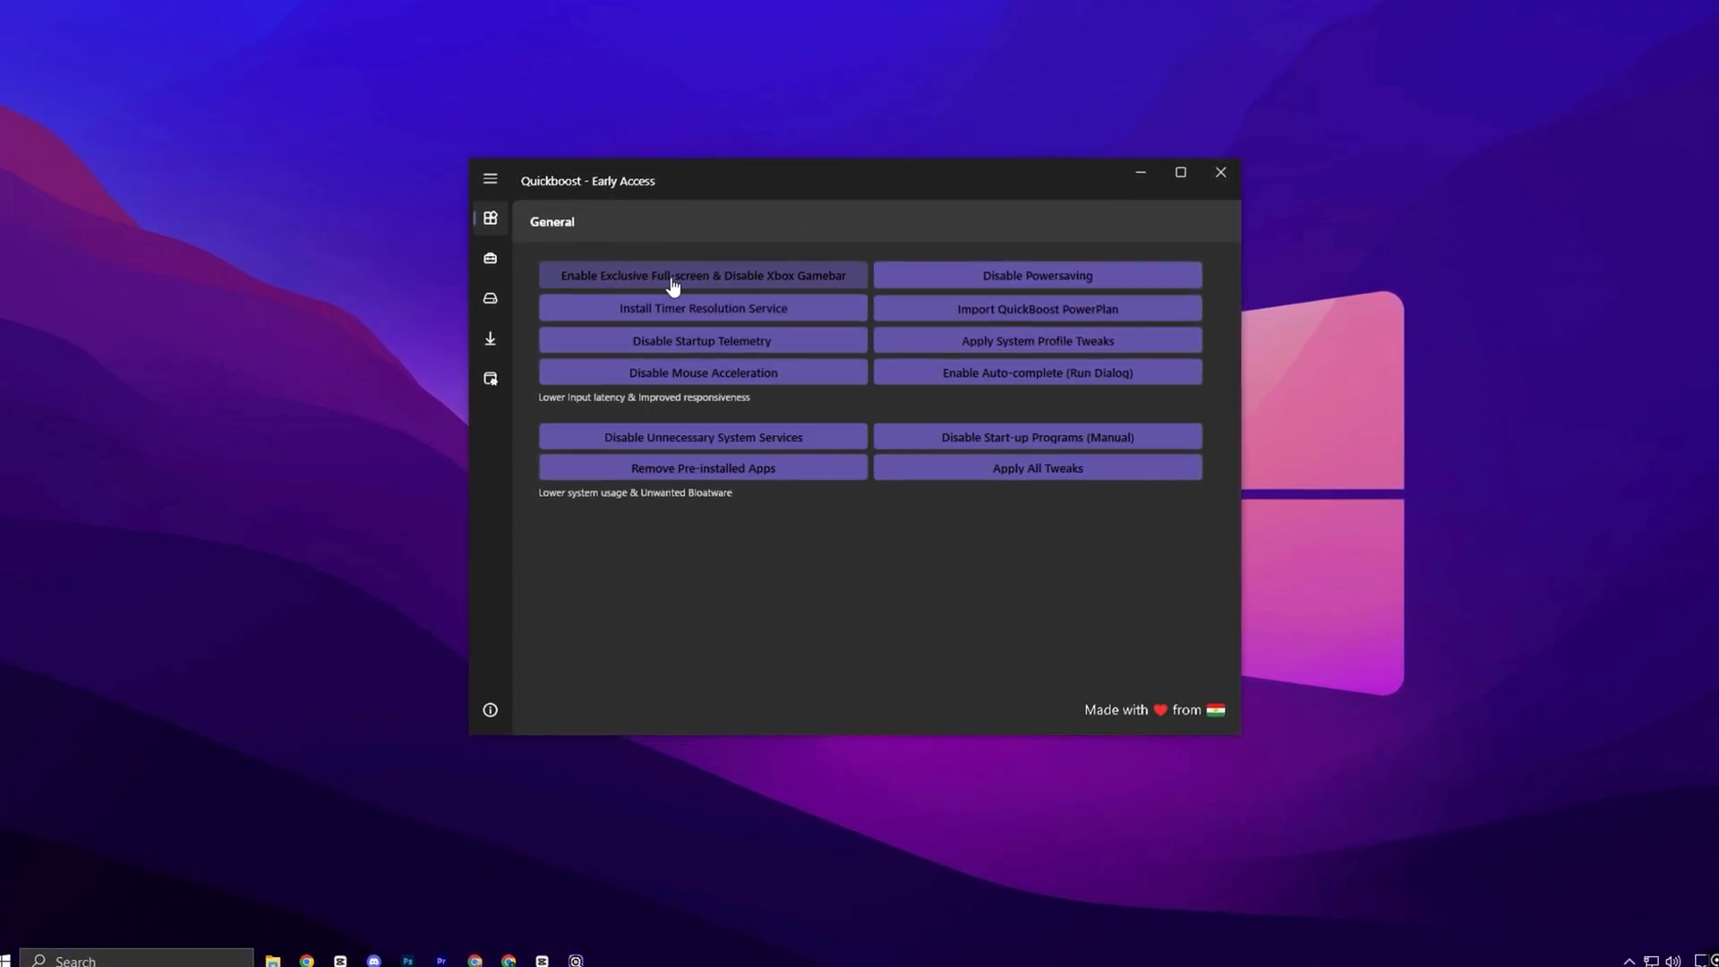
Step: Enable exclusive full-screen, disable Xbox Game Bar, remove pre-installed apps, apply HardwareDataQueueSize latency tweak
{"action": "left_click", "coordinate": [700, 274]}
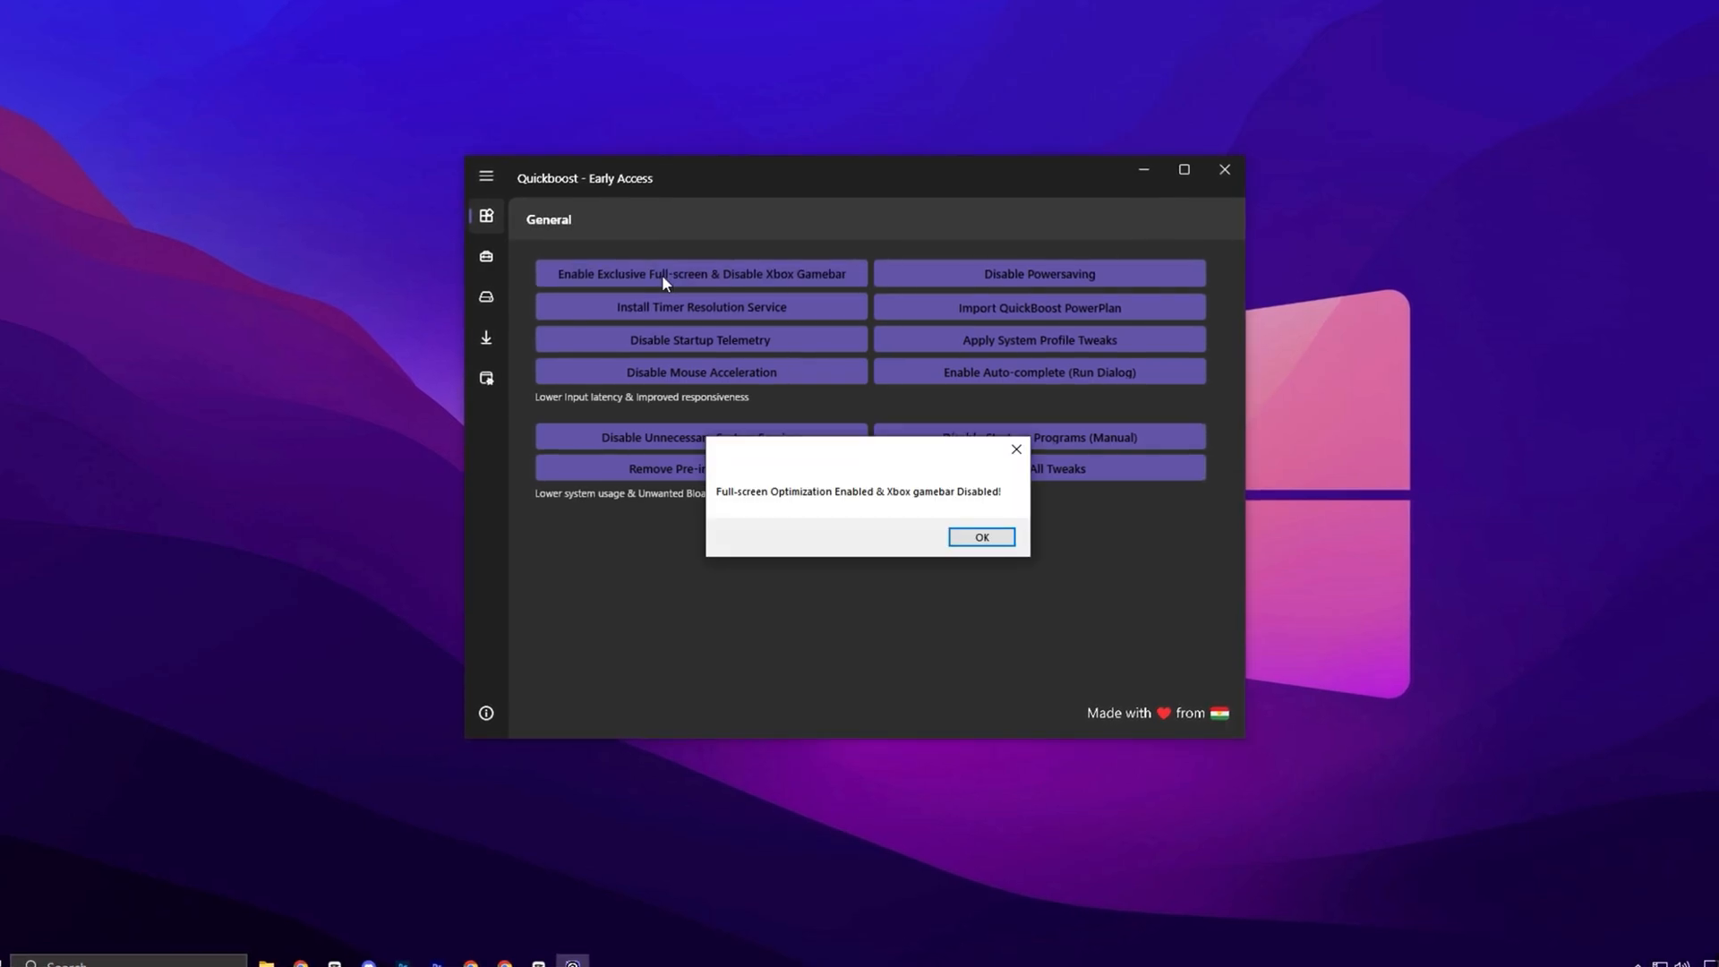
{"action": "left_click", "coordinate": [979, 537]}
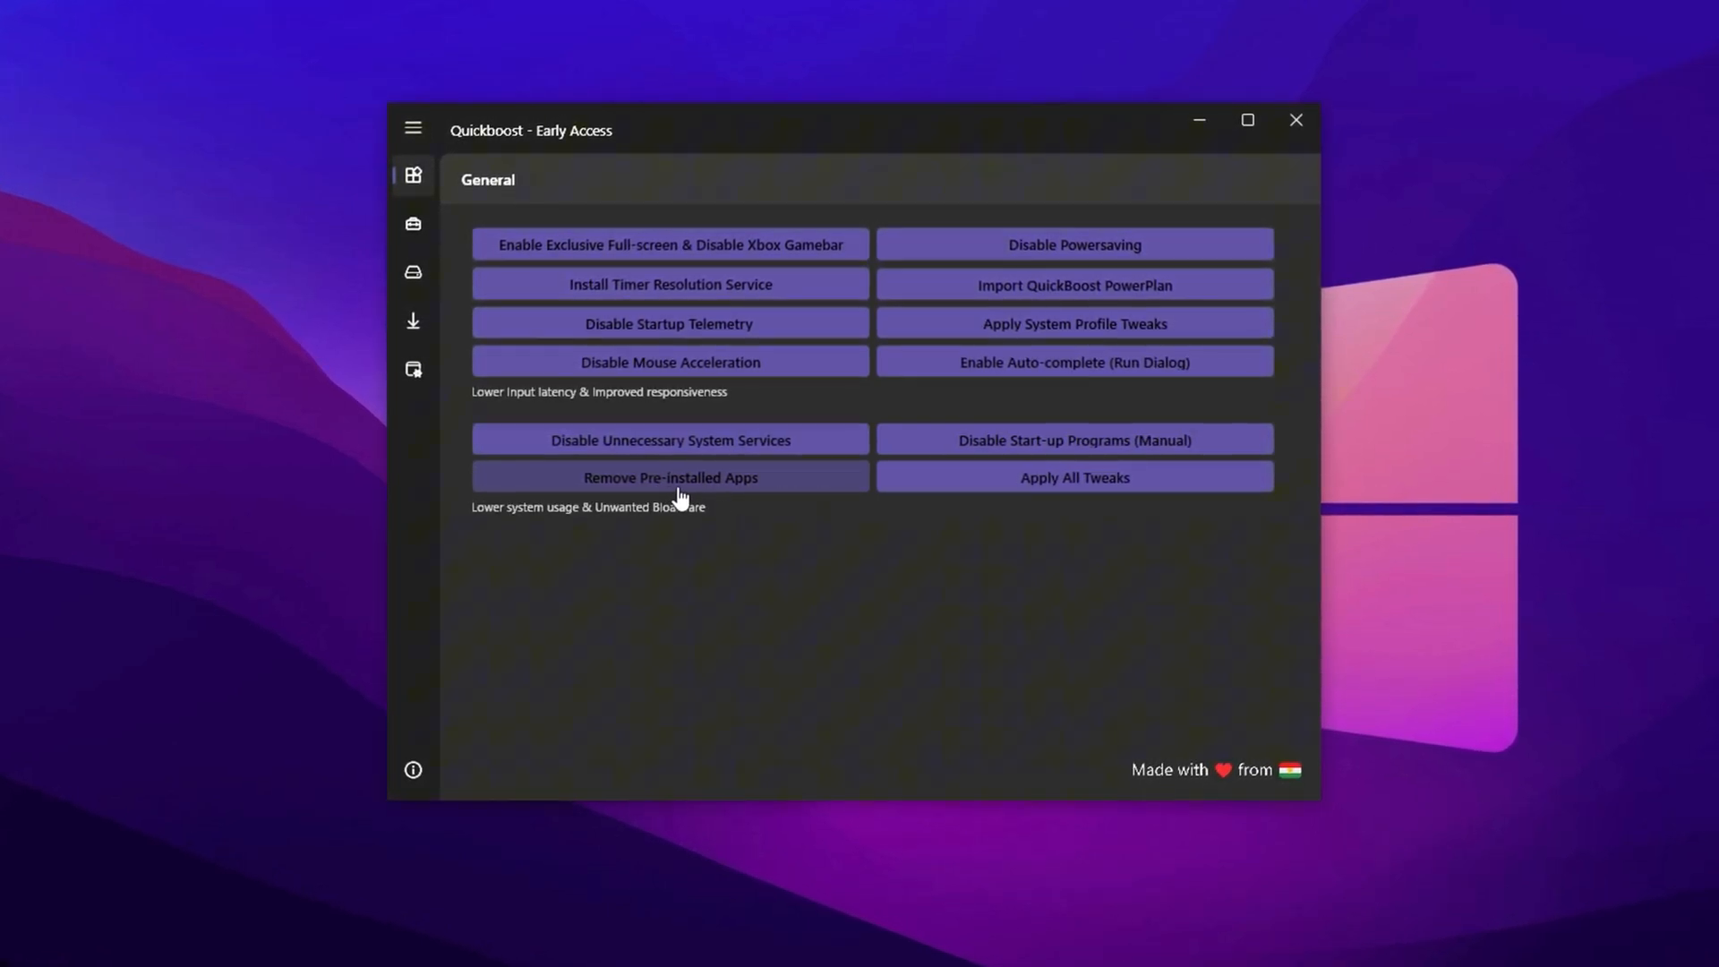
{"action": "left_click", "coordinate": [409, 223]}
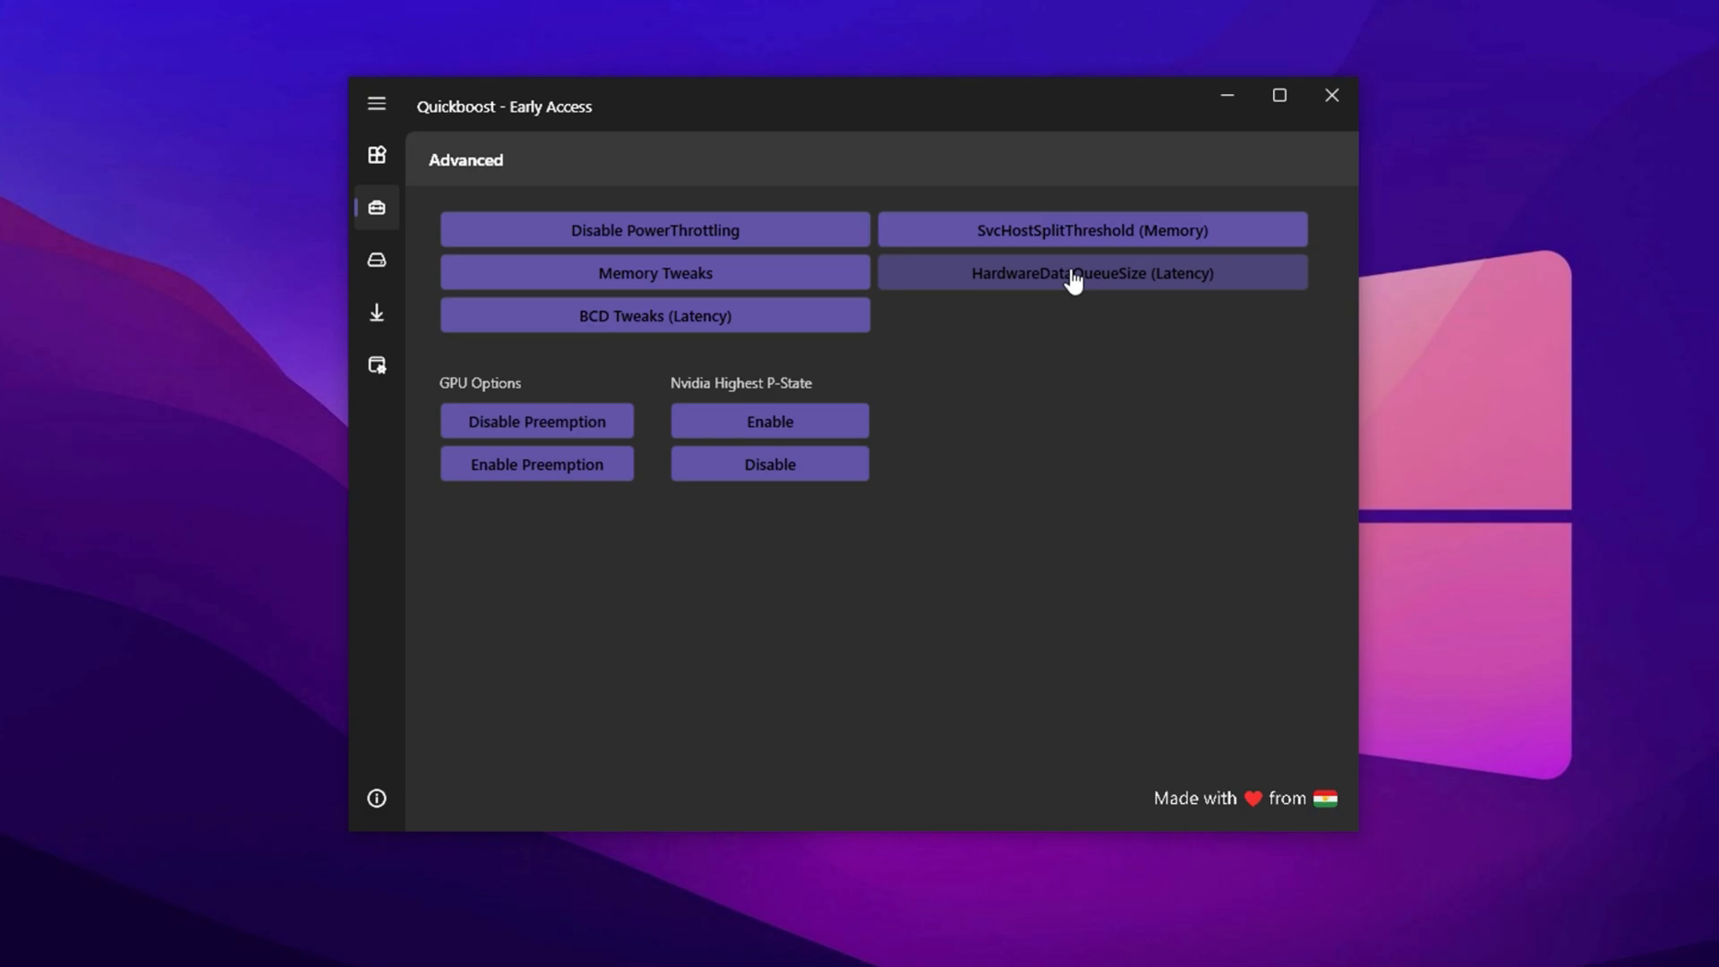
{"action": "left_click", "coordinate": [371, 260]}
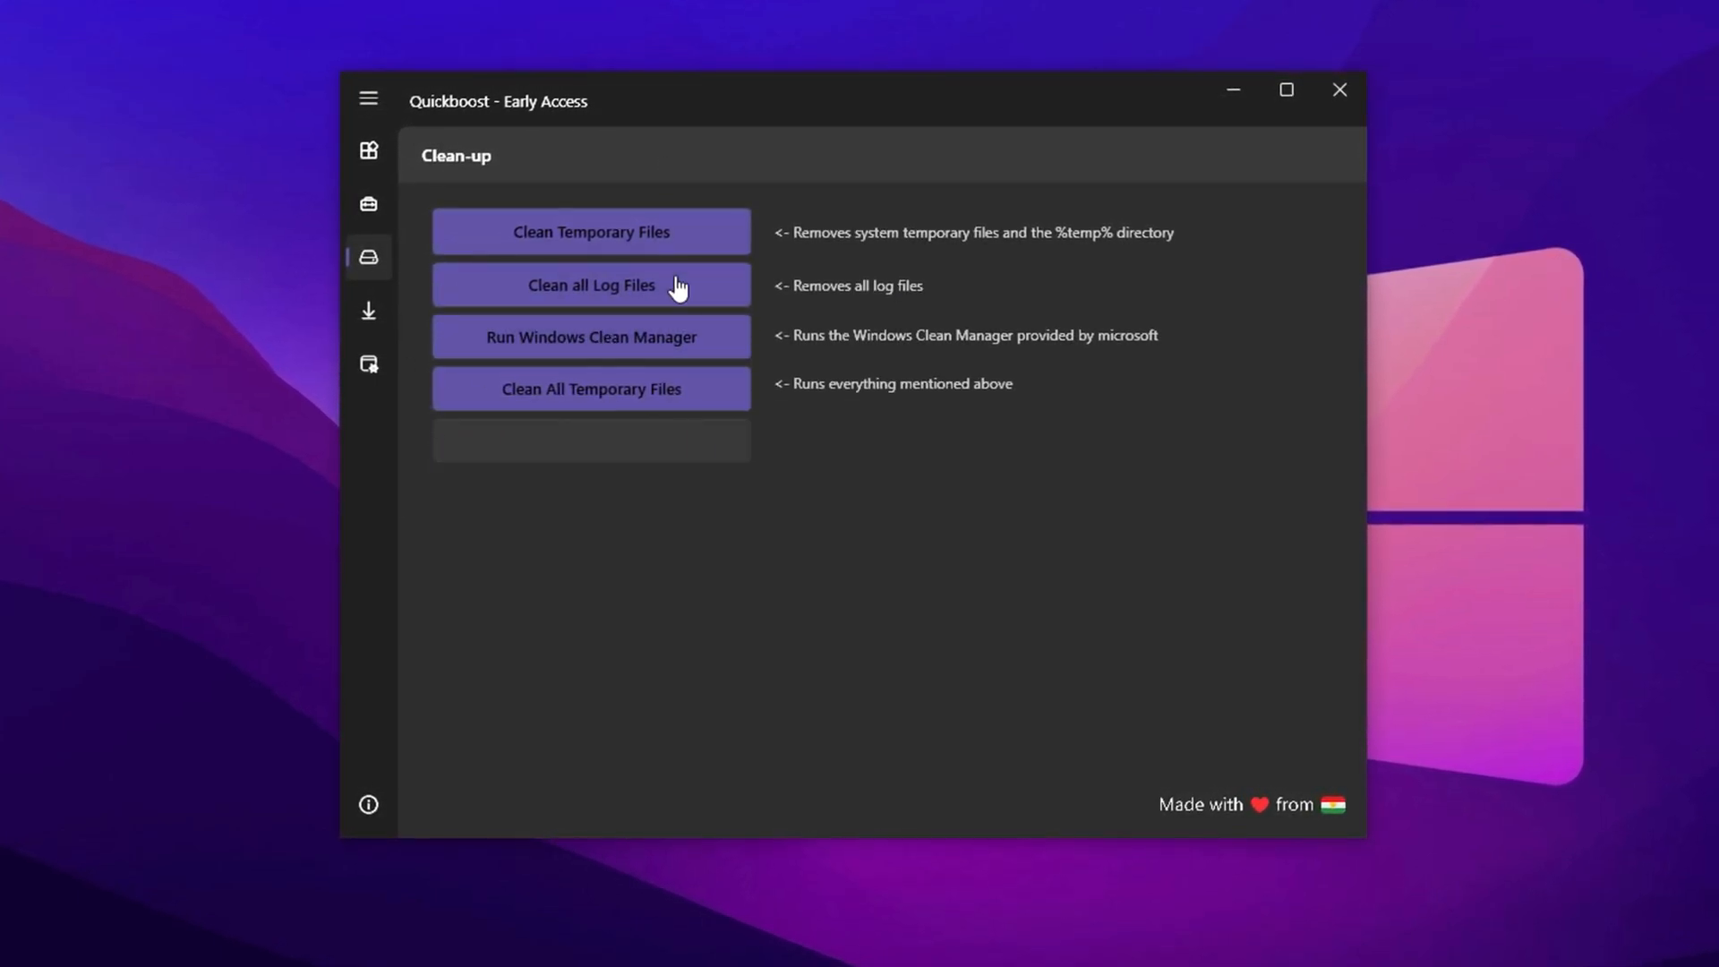
Step: Clean all log files and run the Windows Clean Manager from QuickBoost's Clean-up page
{"action": "left_click", "coordinate": [590, 285]}
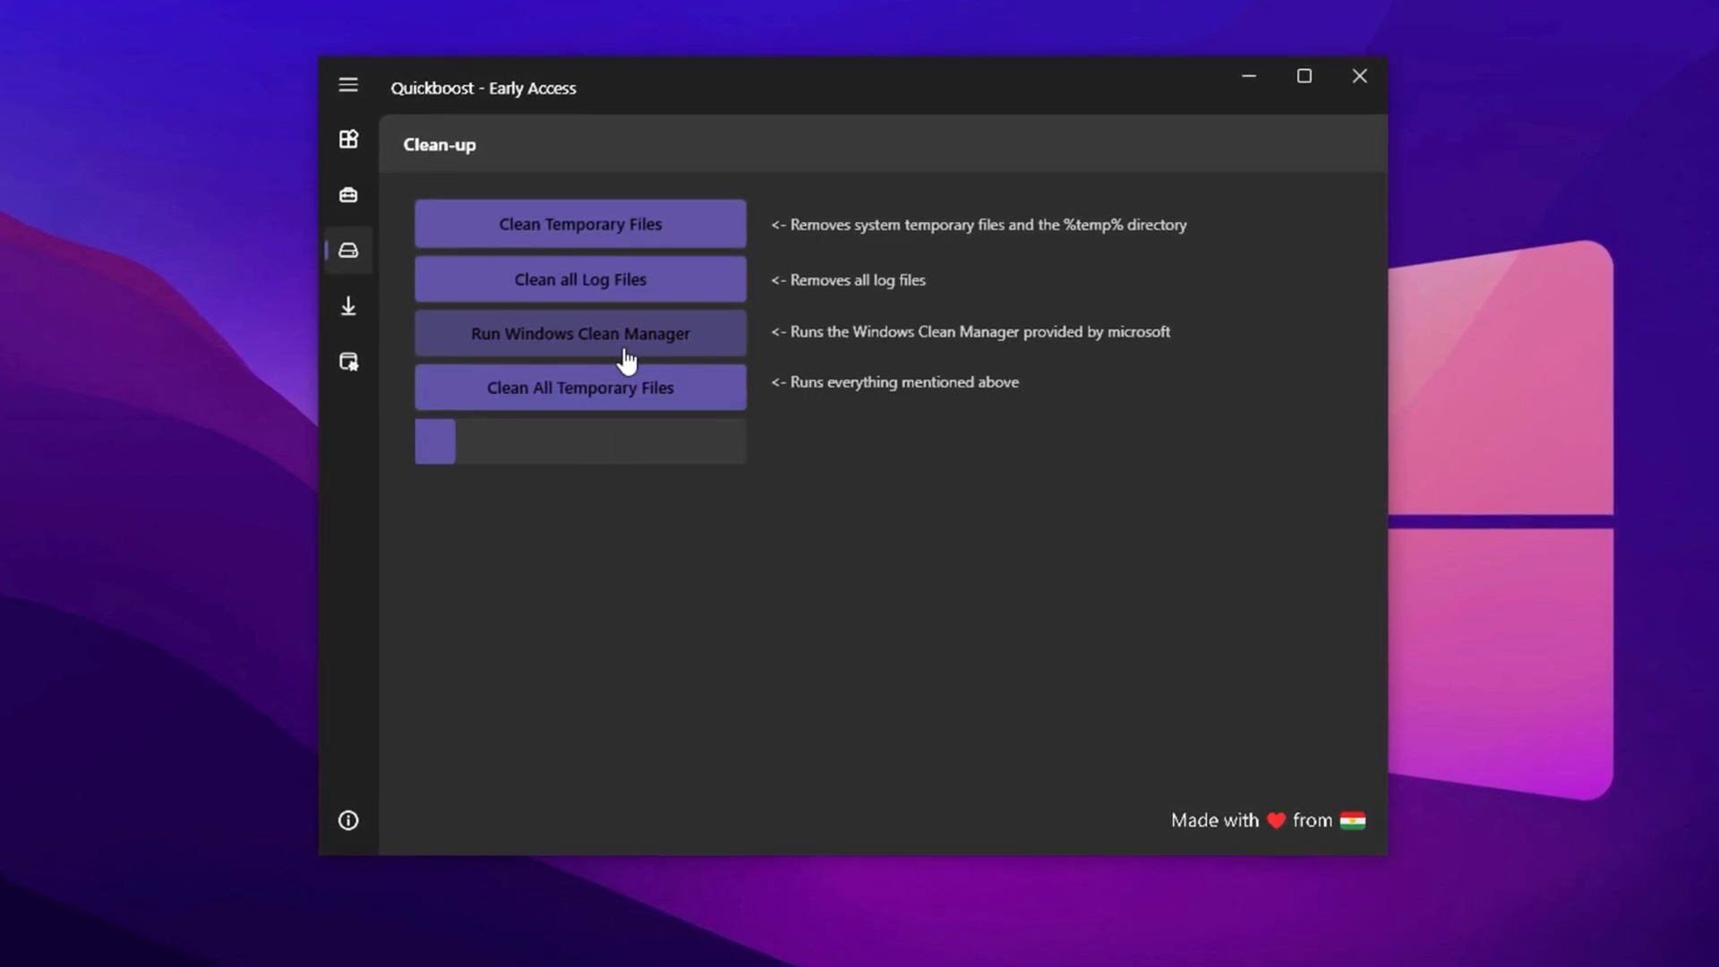
{"action": "left_click", "coordinate": [346, 361]}
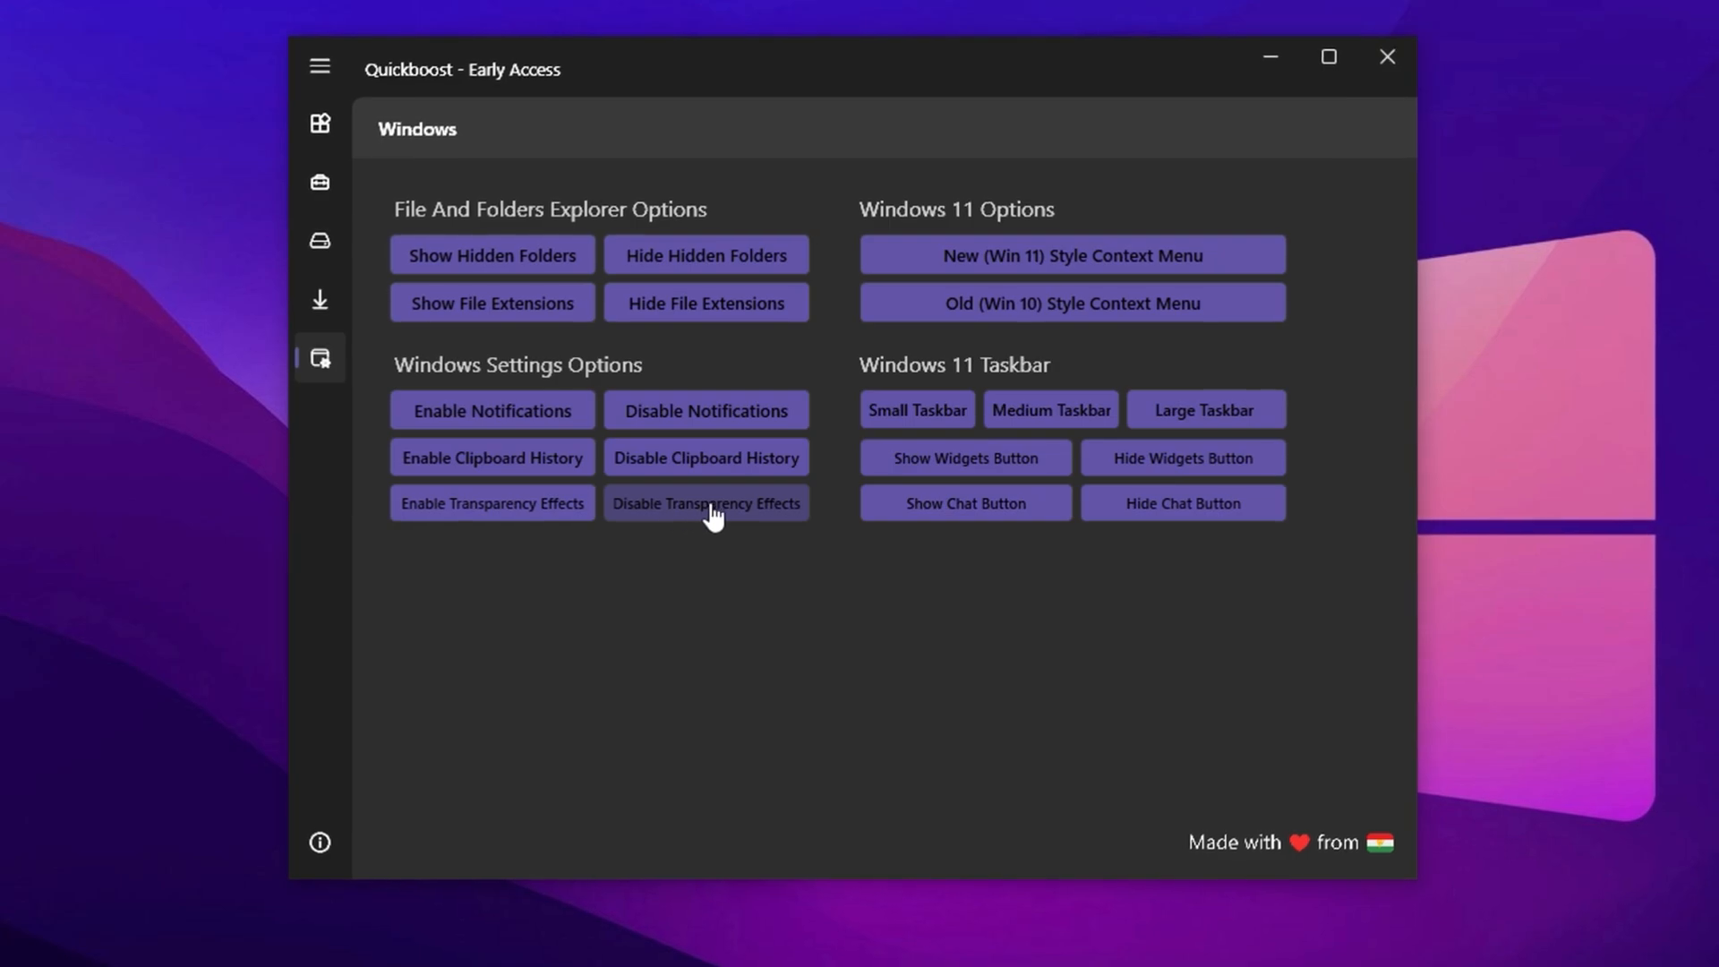
Step: Disable Windows transparency effects and bring up the Ultimate CPU Optimization Pack folder
{"action": "left_click", "coordinate": [704, 503]}
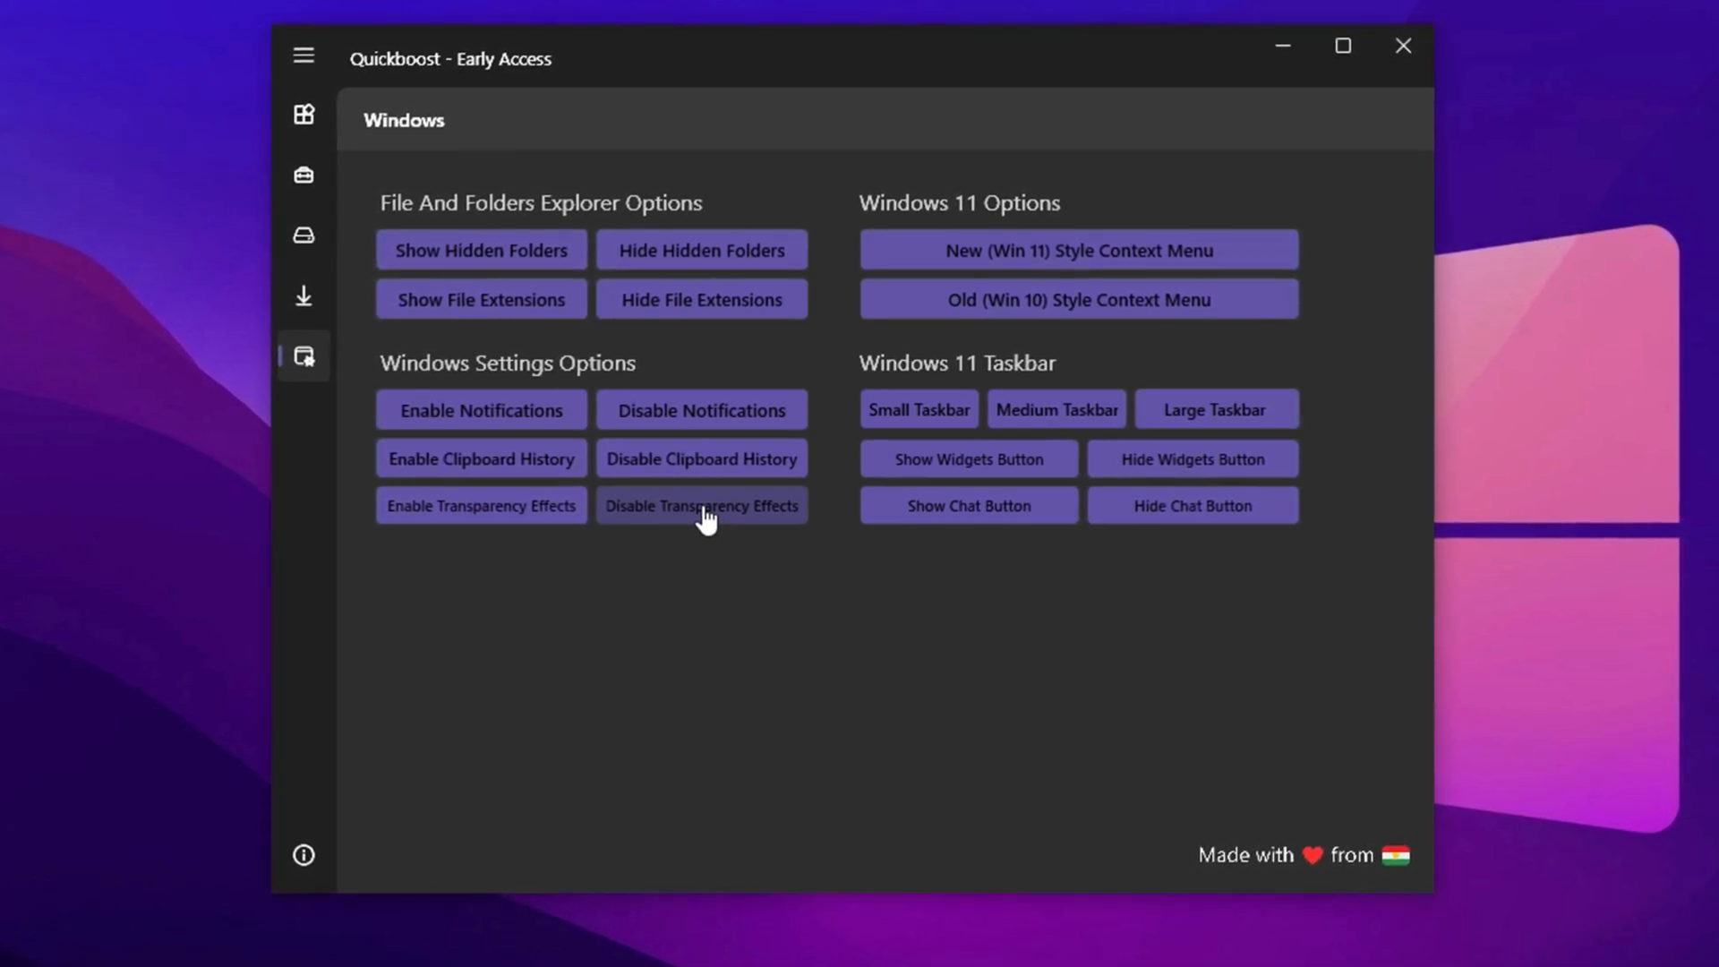
{"action": "left_click", "coordinate": [700, 504]}
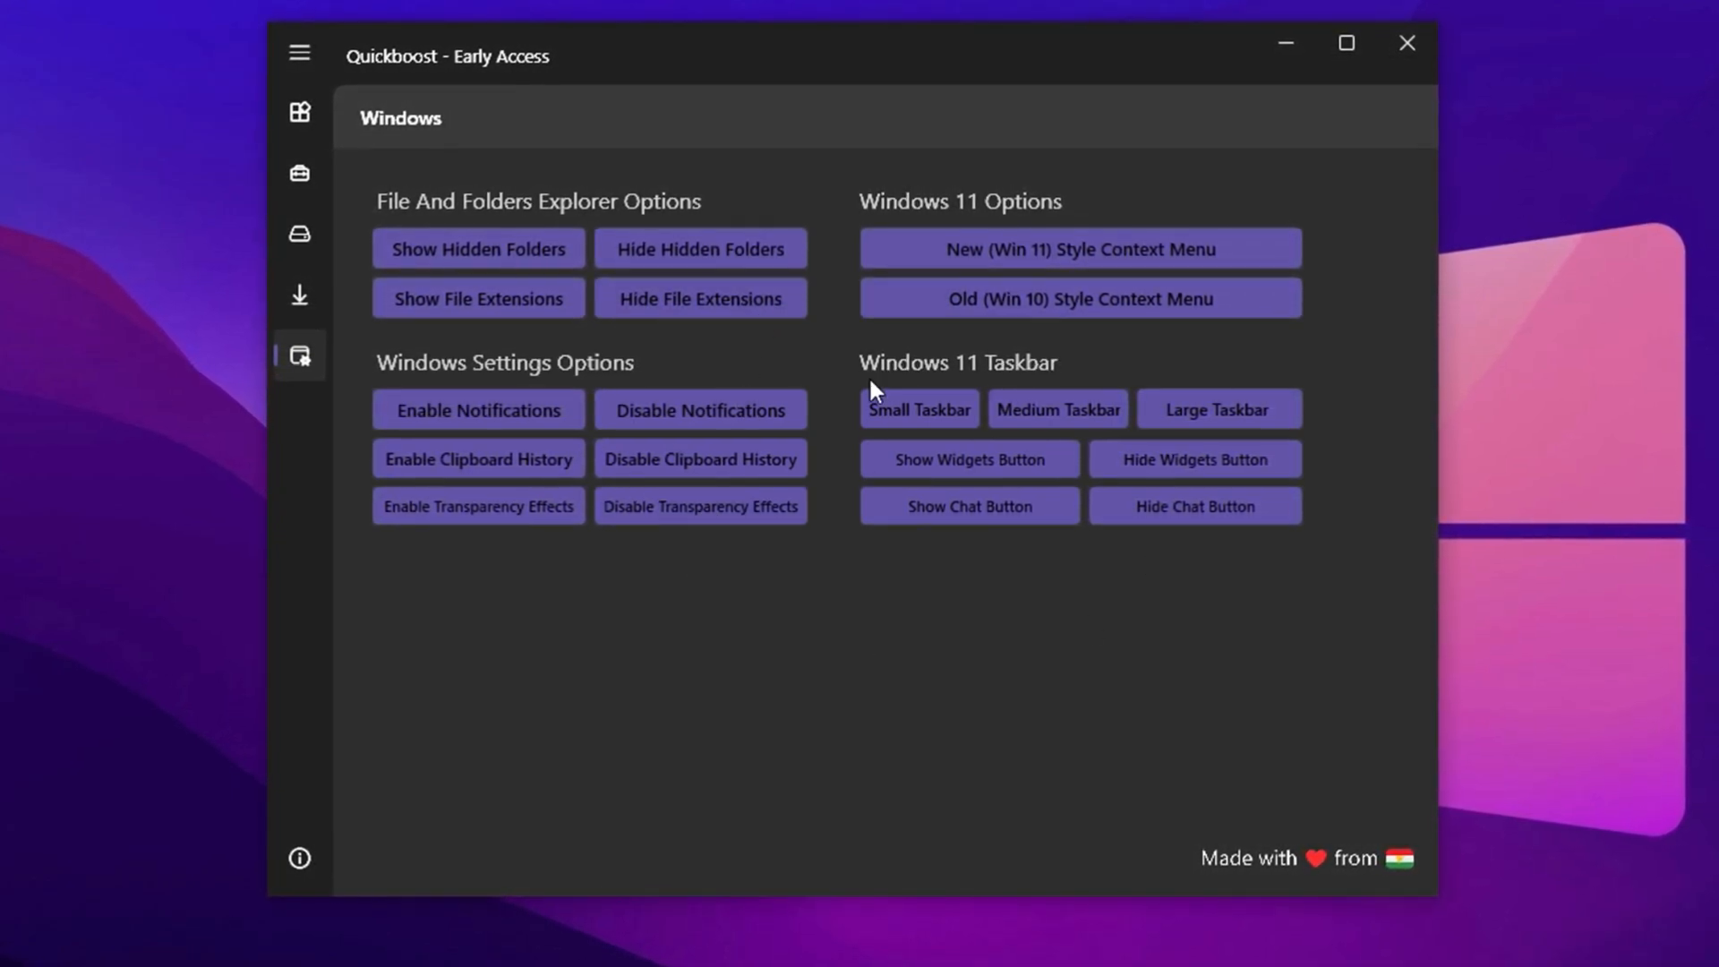
{"action": "left_click", "coordinate": [1407, 43]}
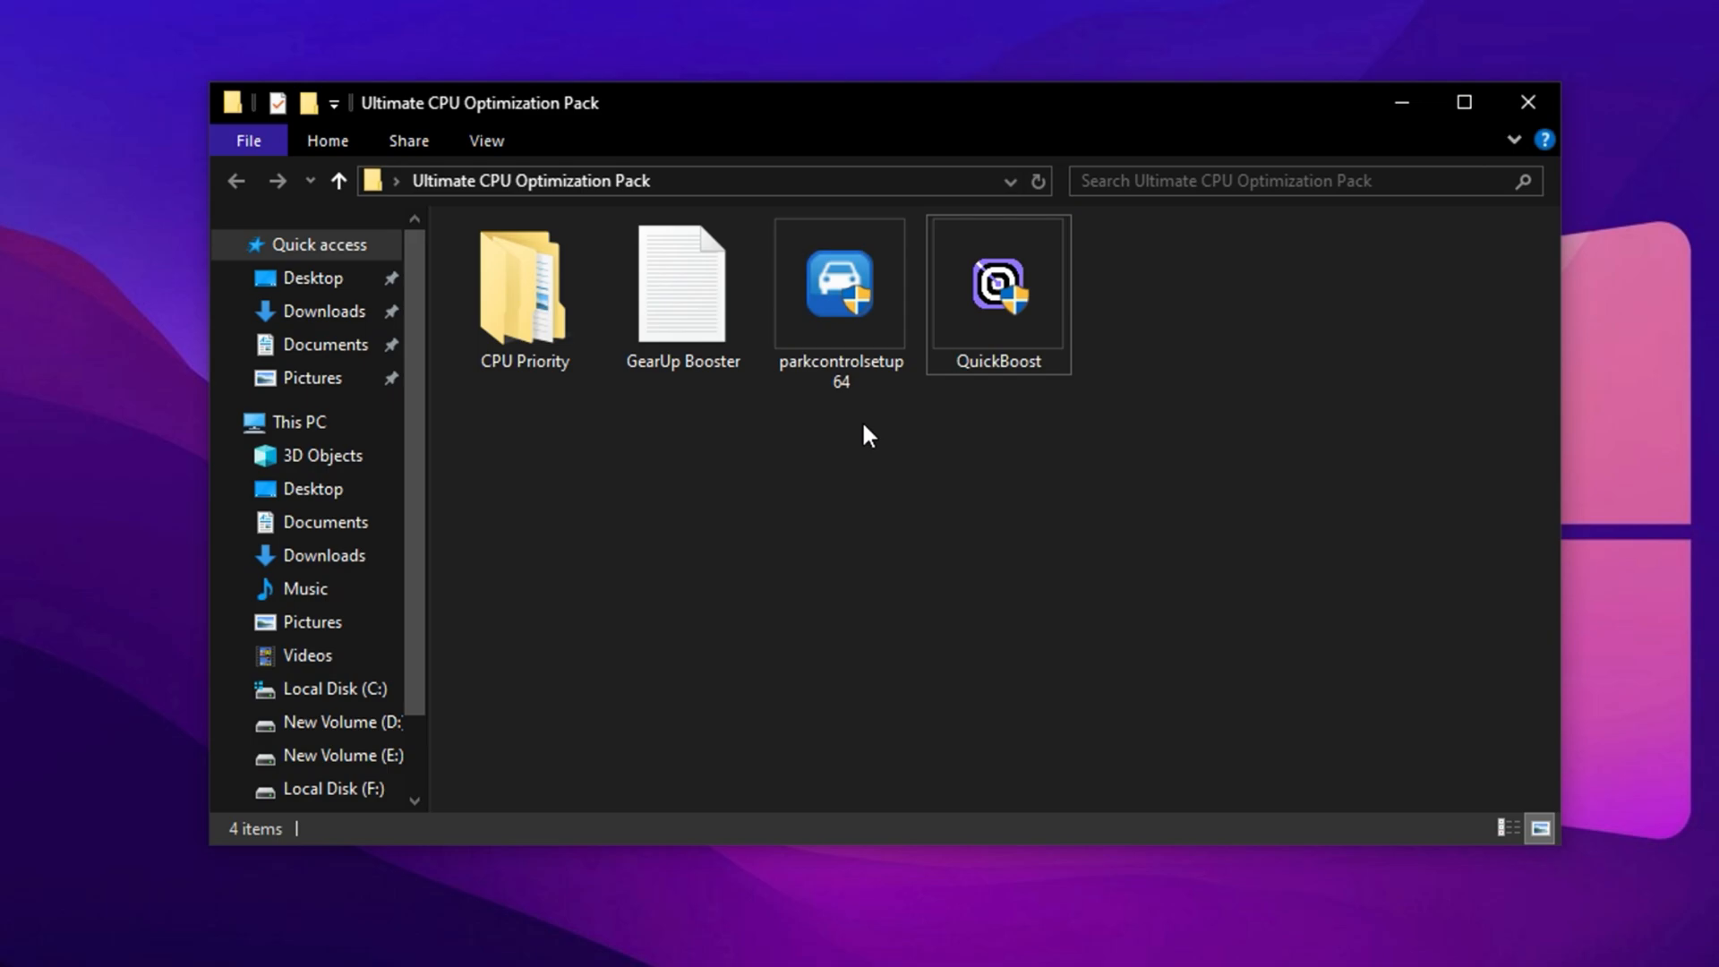
Step: Launch parkcontrolsetup64 from the Ultimate CPU Optimization Pack folder
{"action": "left_click", "coordinate": [839, 285]}
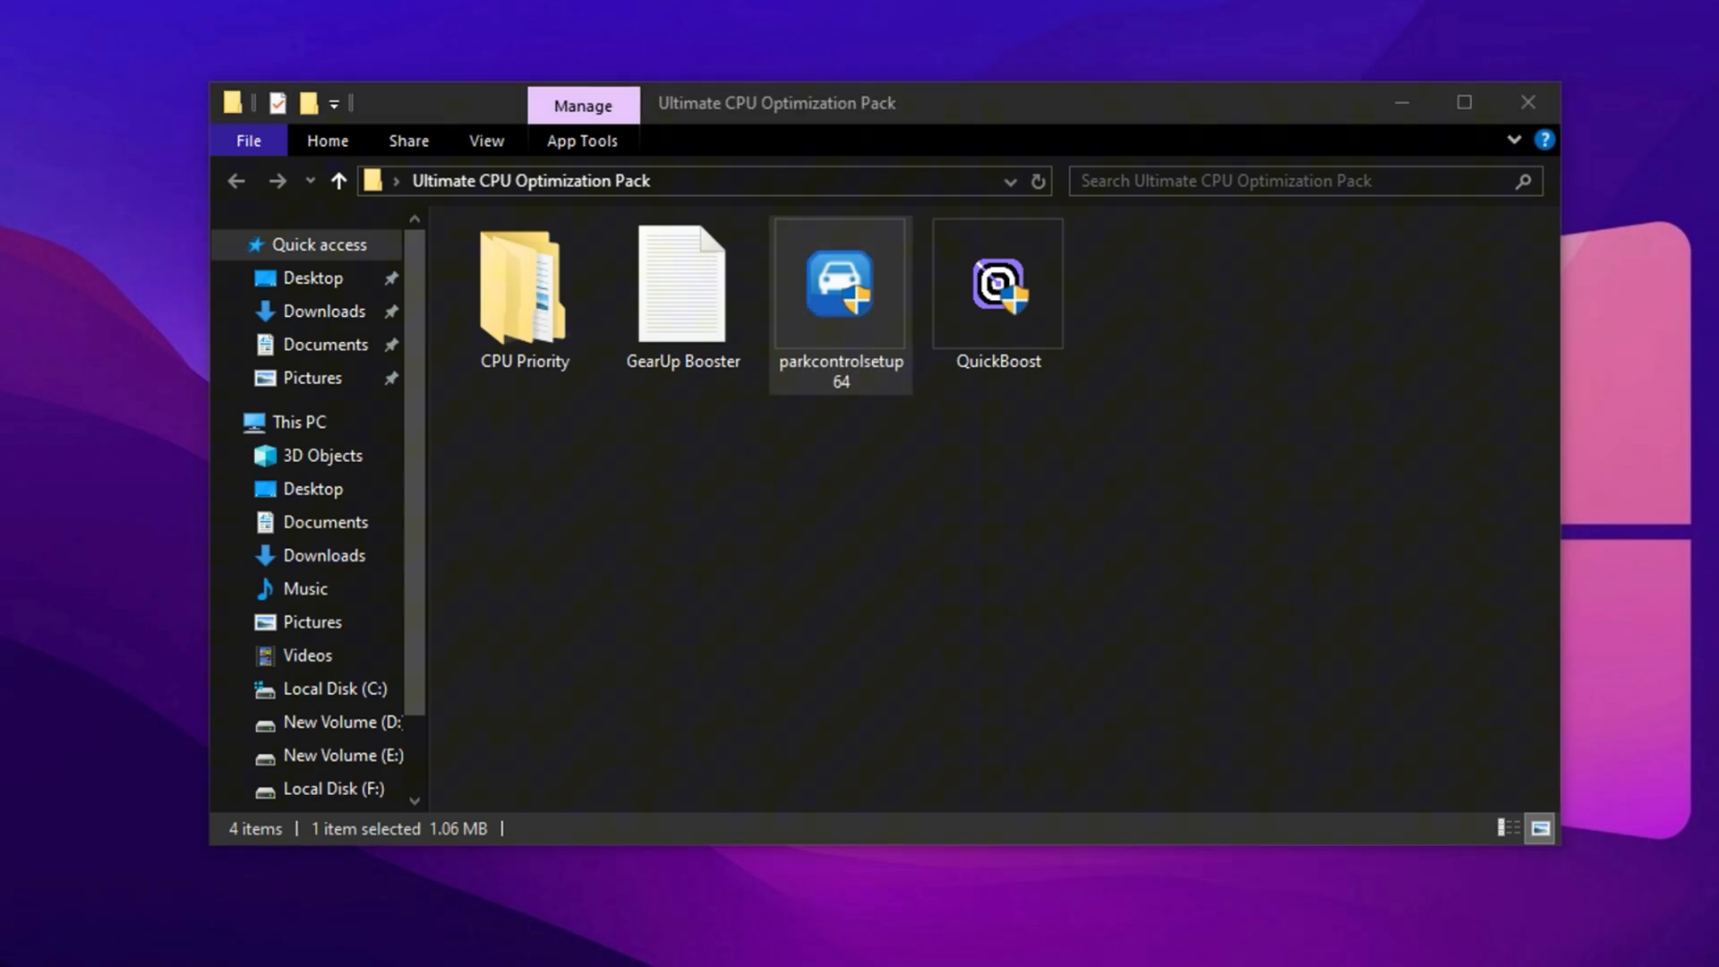
{"action": "double_click", "coordinate": [839, 283]}
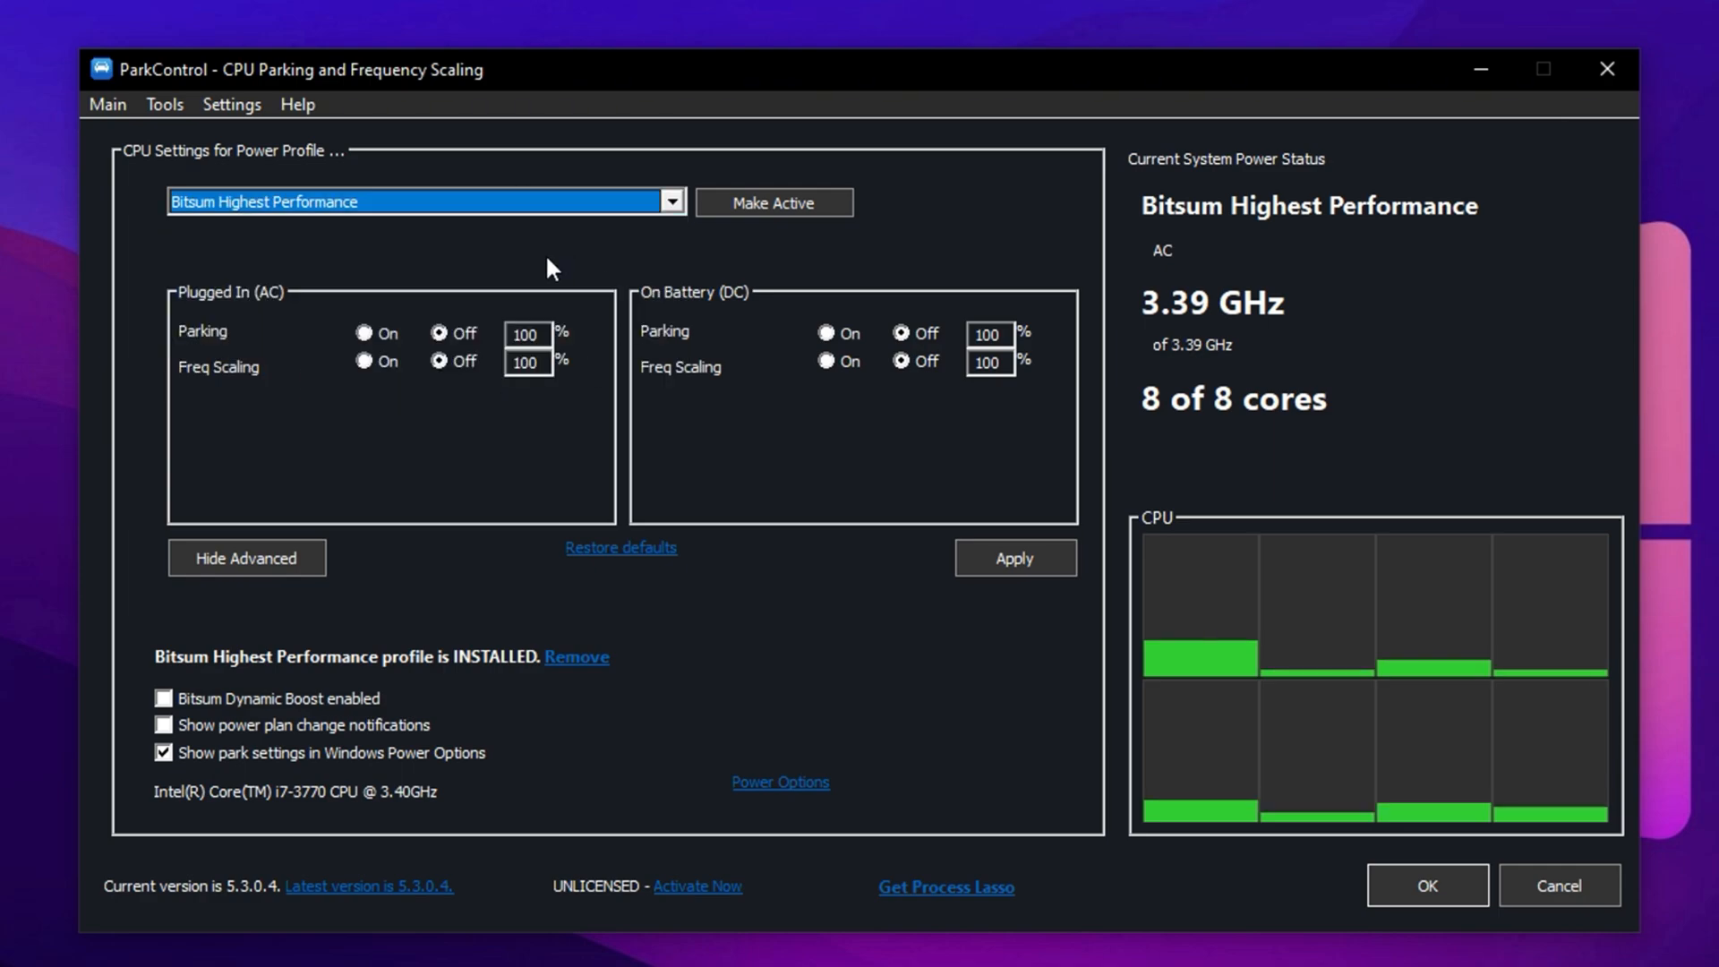
{"action": "mouse_move", "coordinate": [702, 340]}
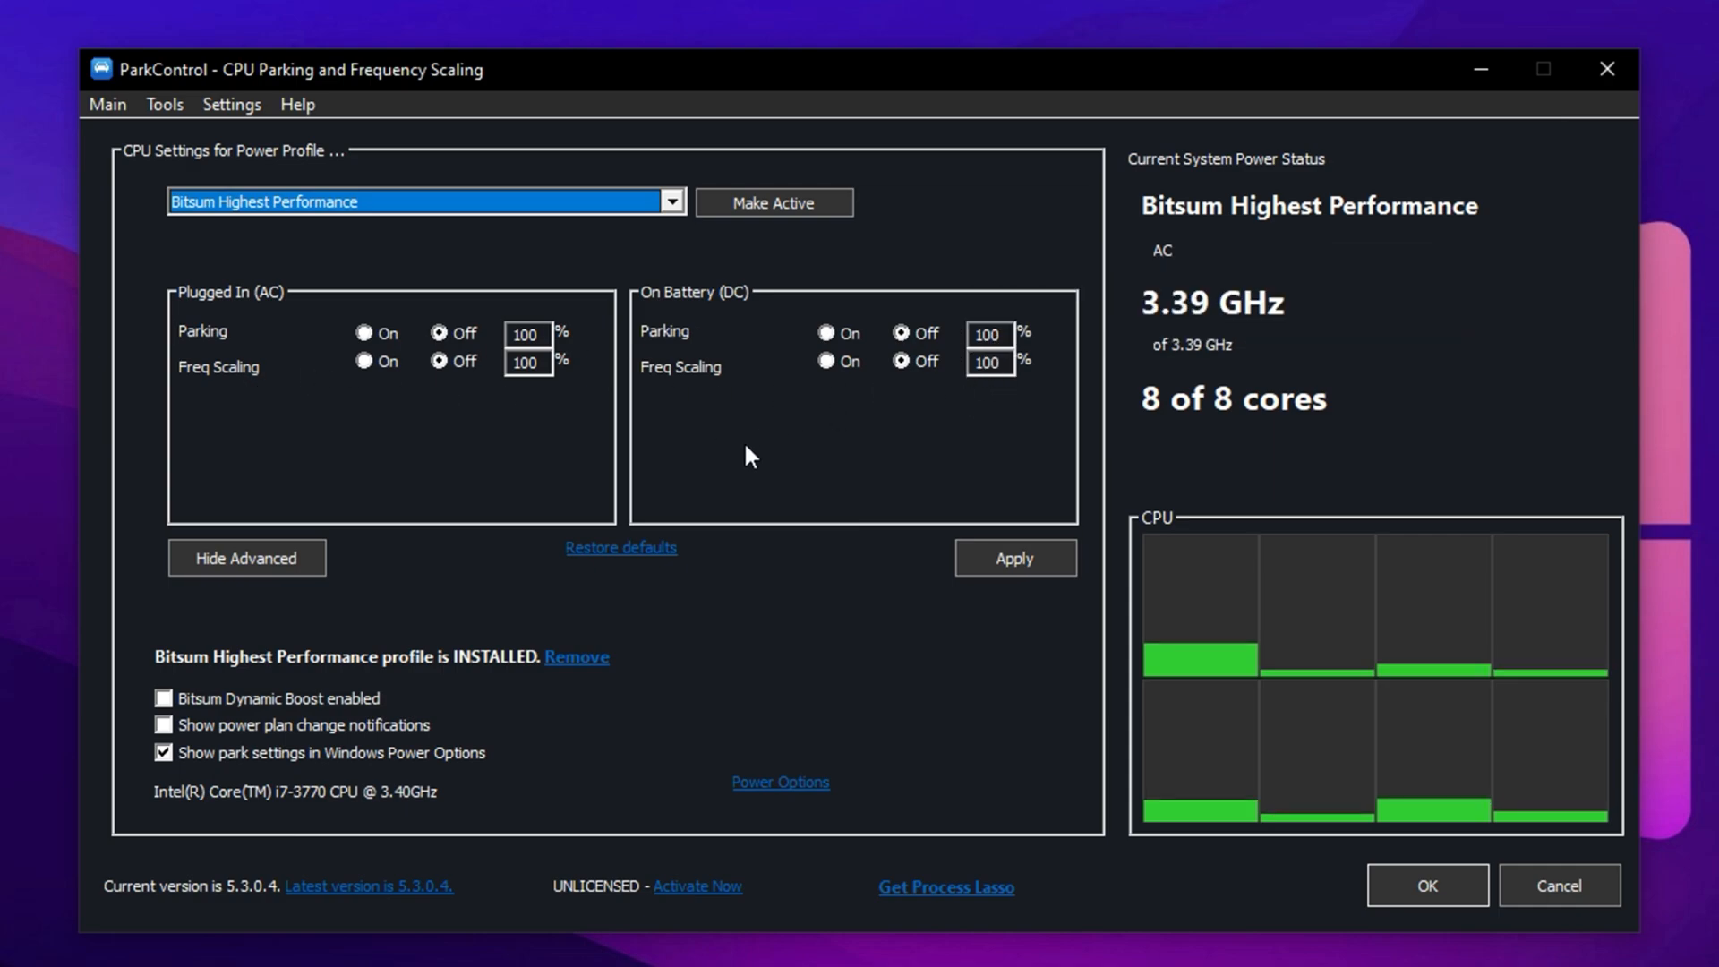
{"action": "mouse_move", "coordinate": [793, 377]}
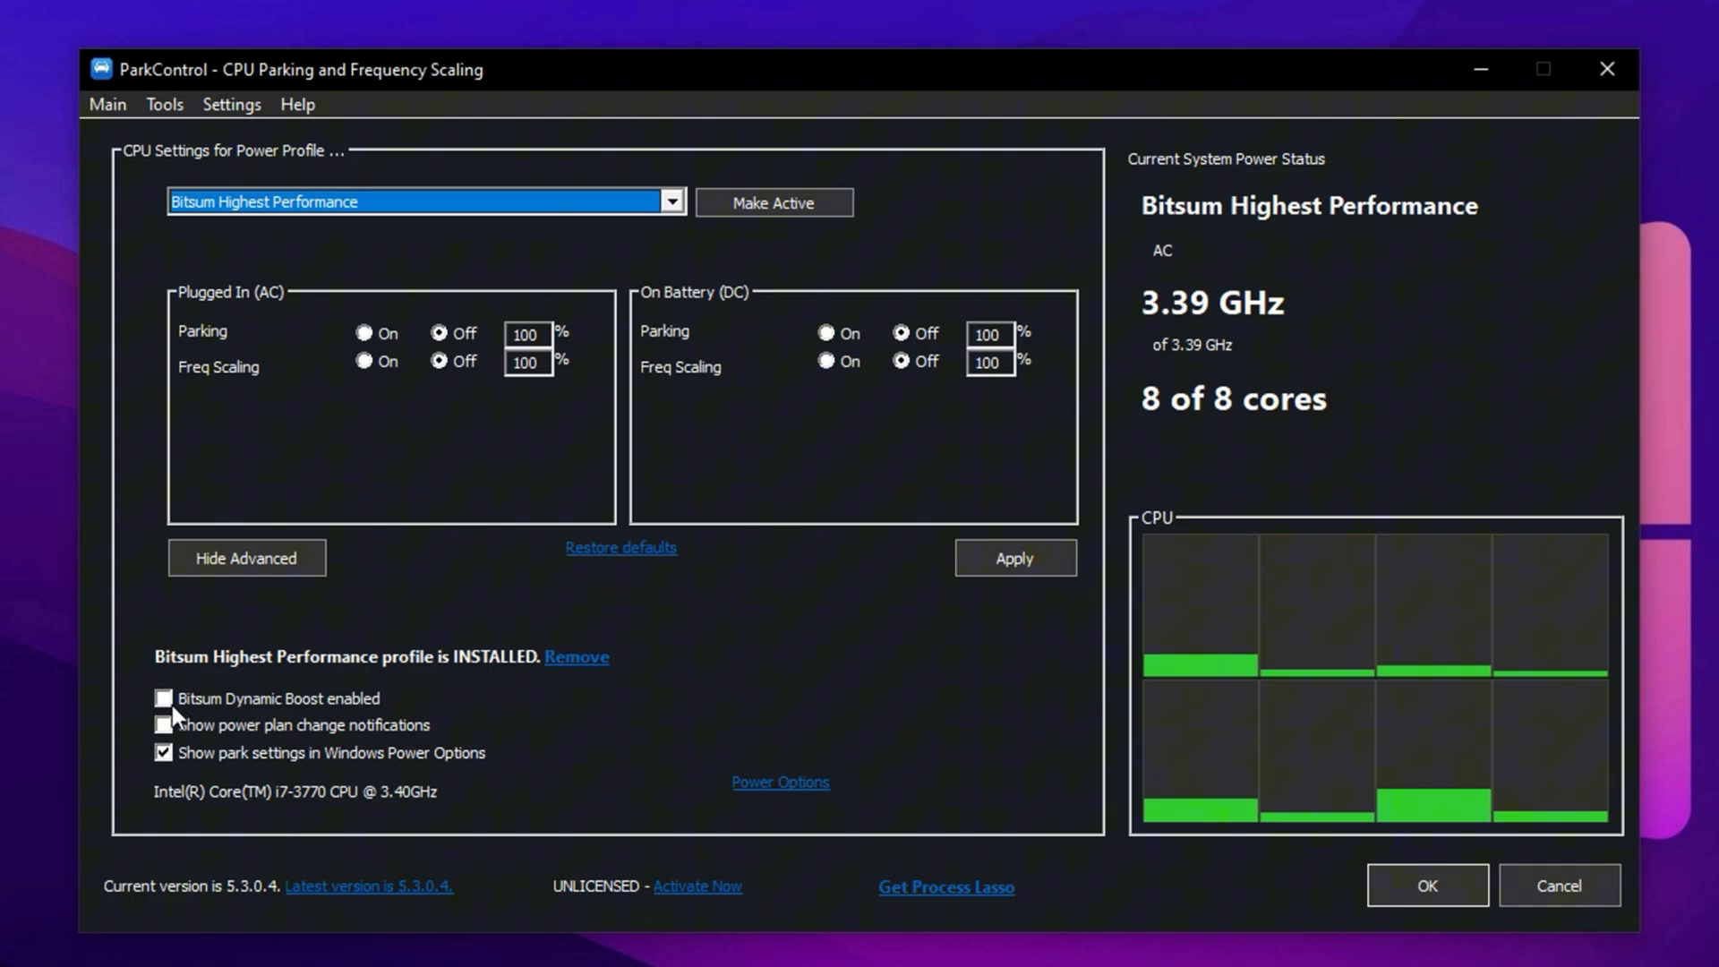
{"action": "mouse_move", "coordinate": [162, 698]}
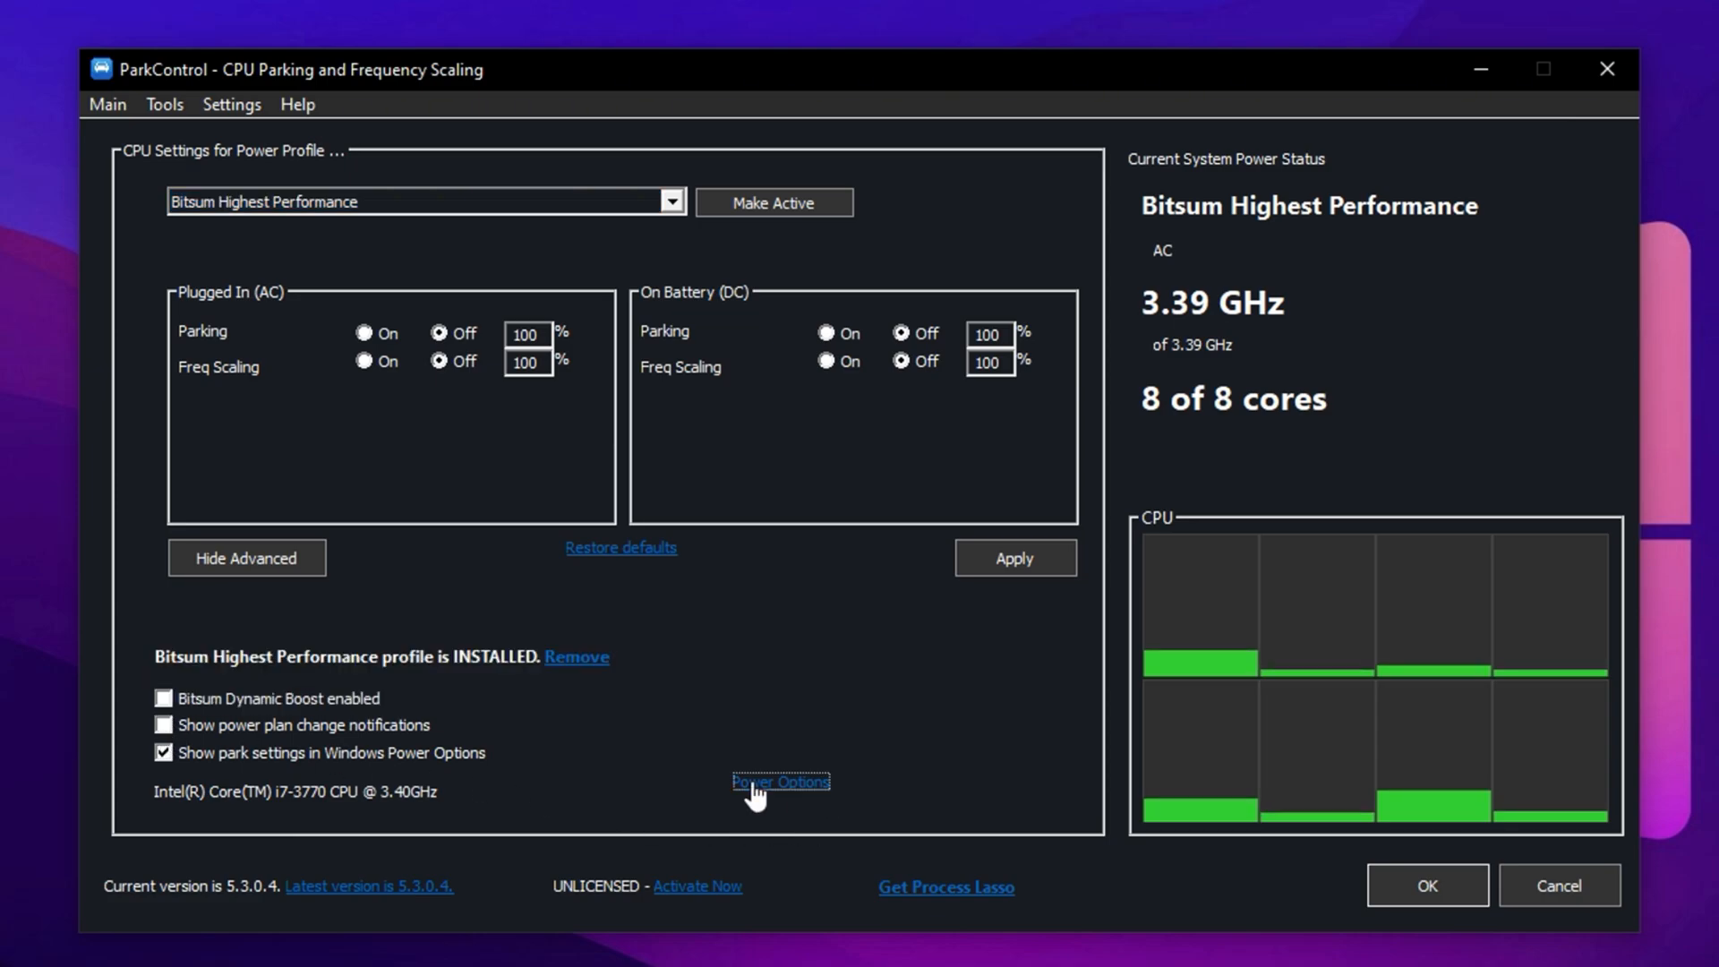
Step: Verify Bitsum Highest Performance has core parking and frequency scaling off, then close ParkControl
{"action": "left_click", "coordinate": [779, 781]}
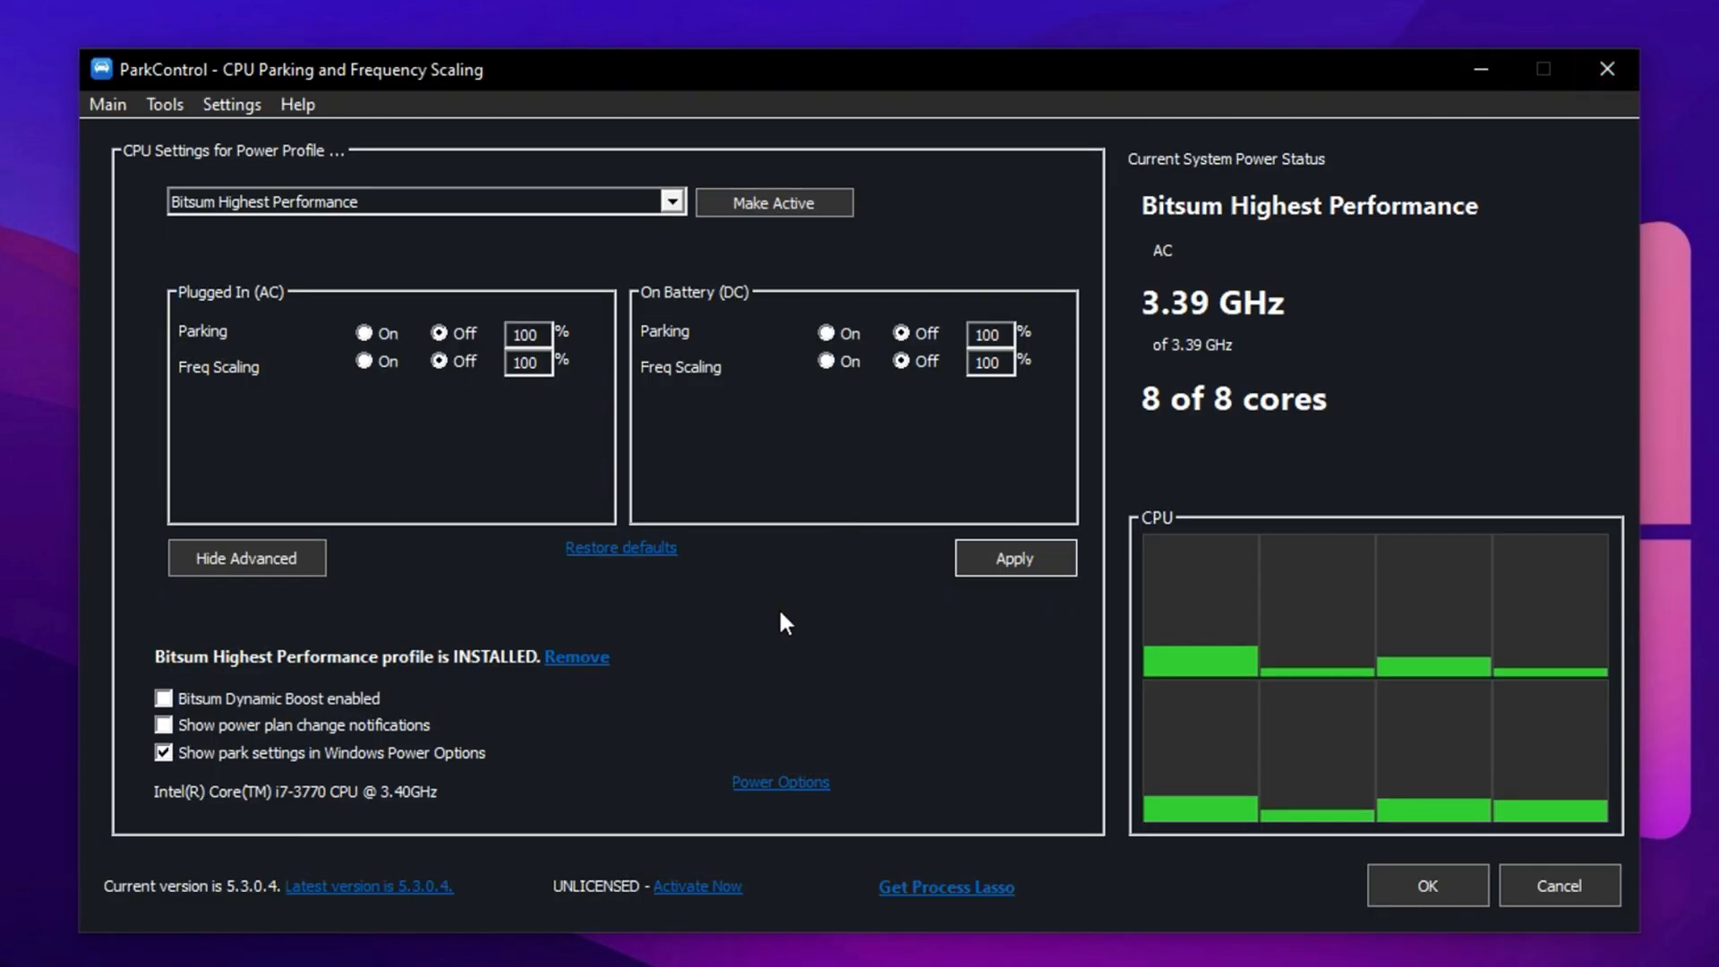
{"action": "mouse_move", "coordinate": [1395, 780]}
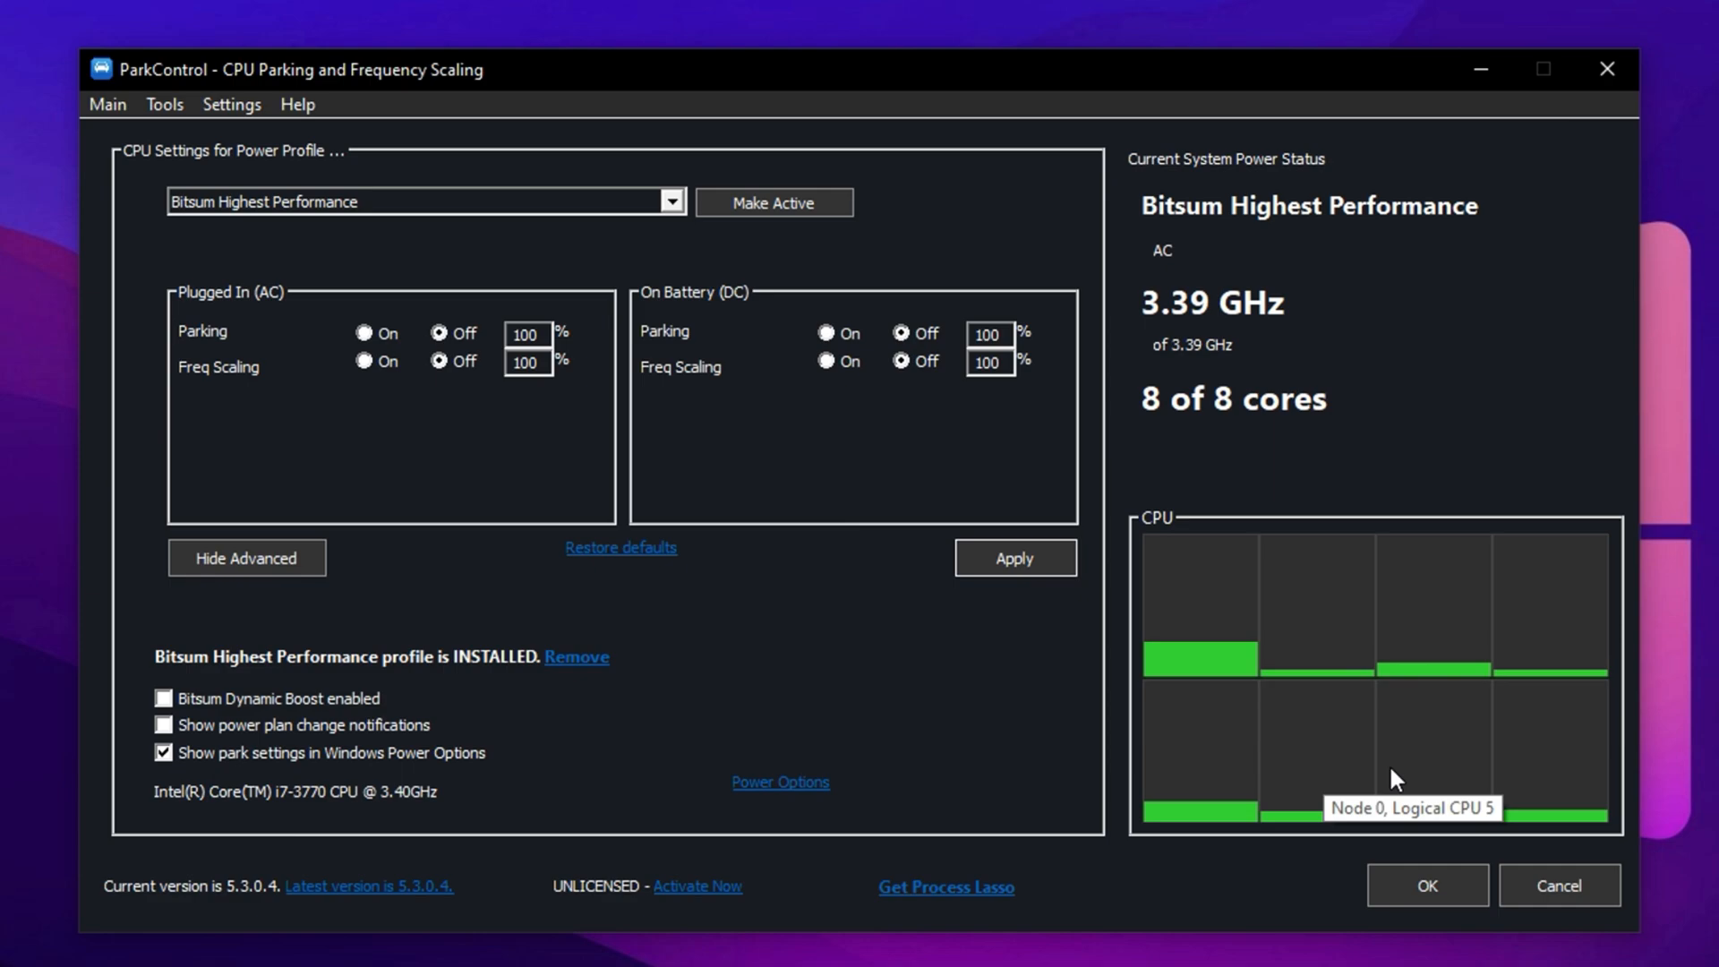
{"action": "mouse_move", "coordinate": [1307, 741]}
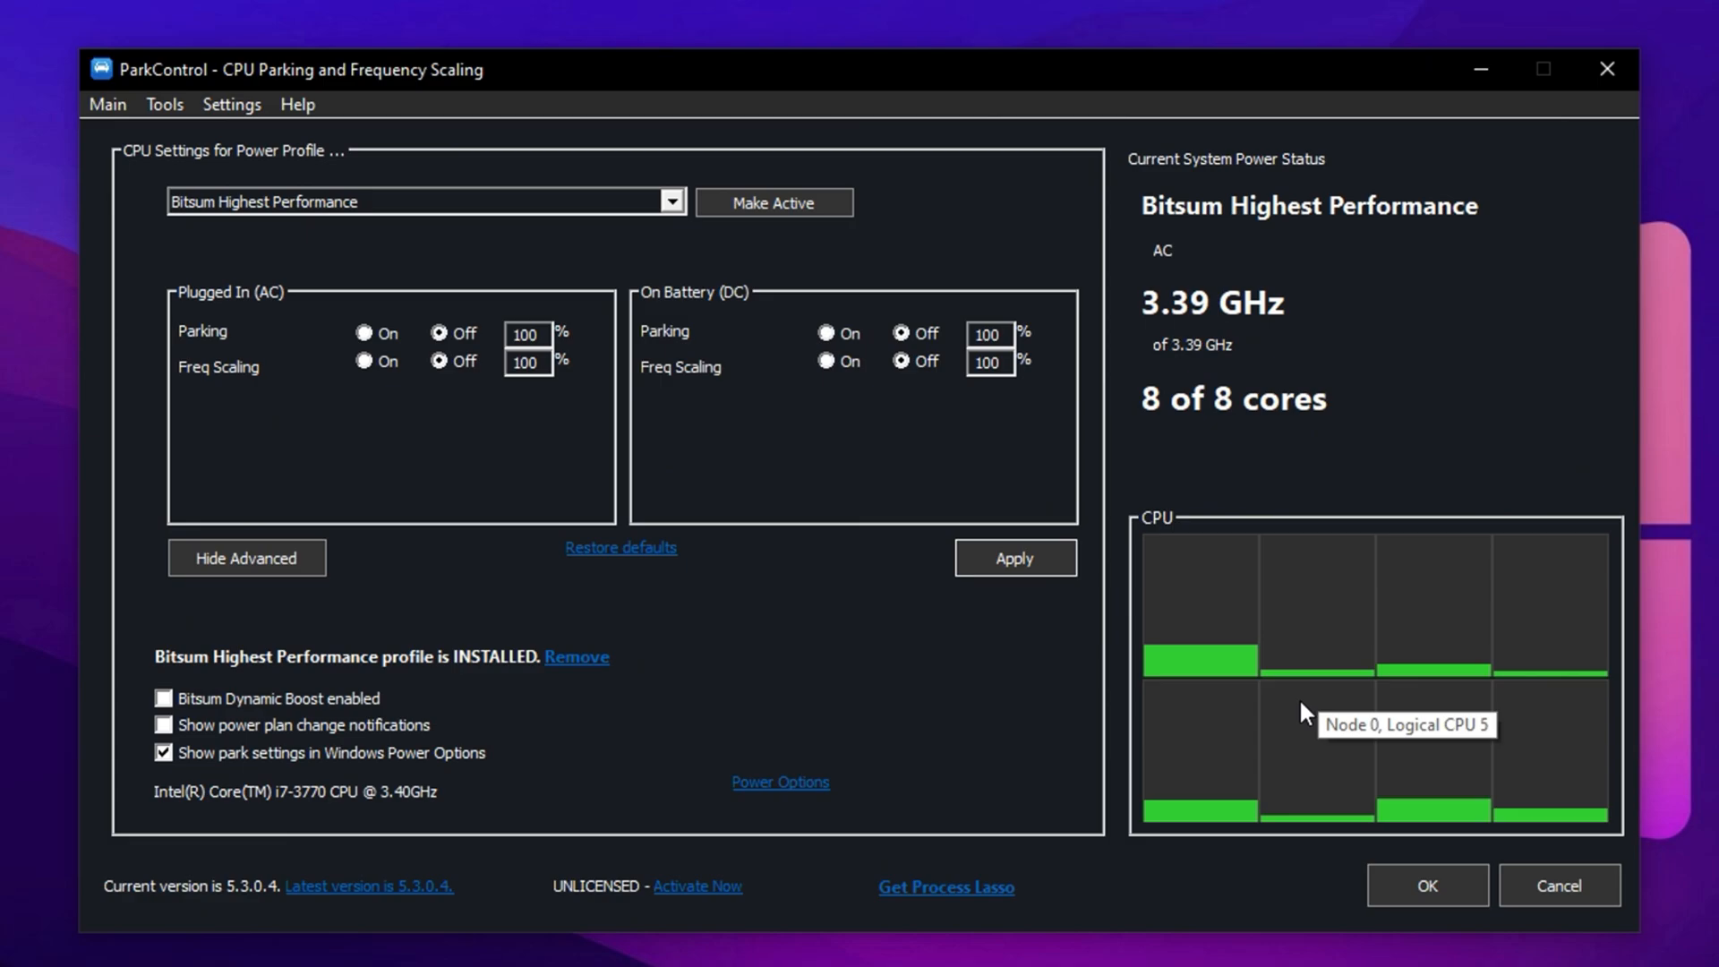
{"action": "mouse_move", "coordinate": [1348, 819]}
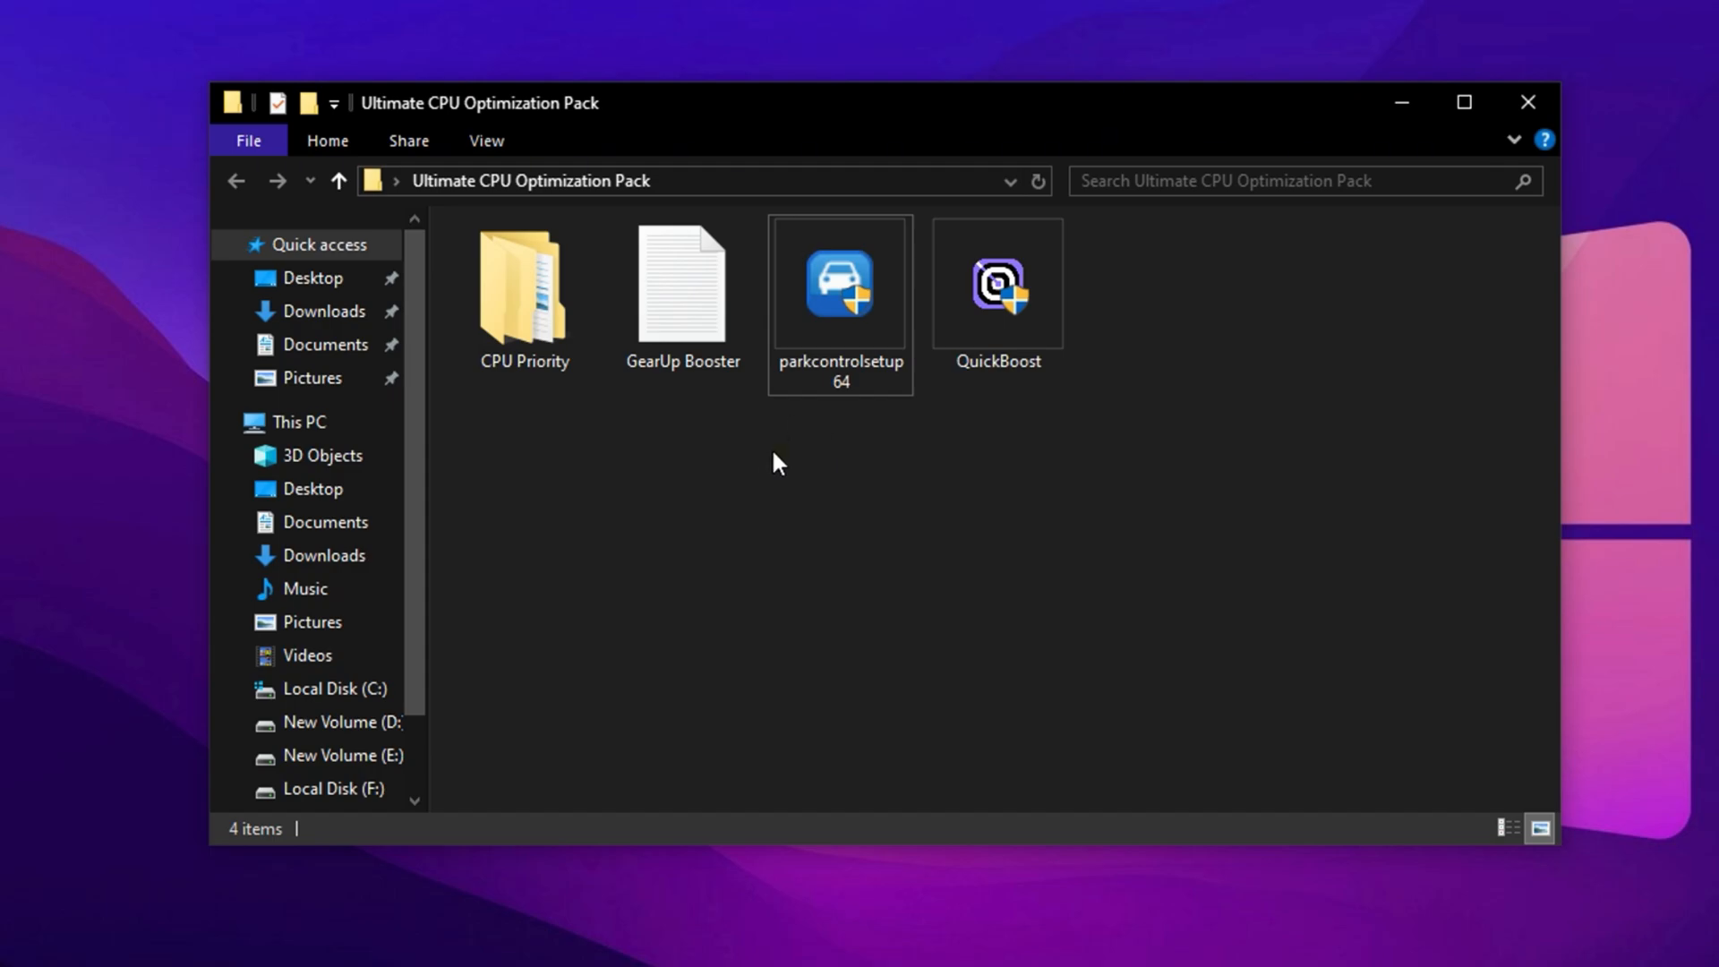
Step: Open the CPU Priority folder, then its INTEL subfolder
{"action": "double_click", "coordinate": [522, 282]}
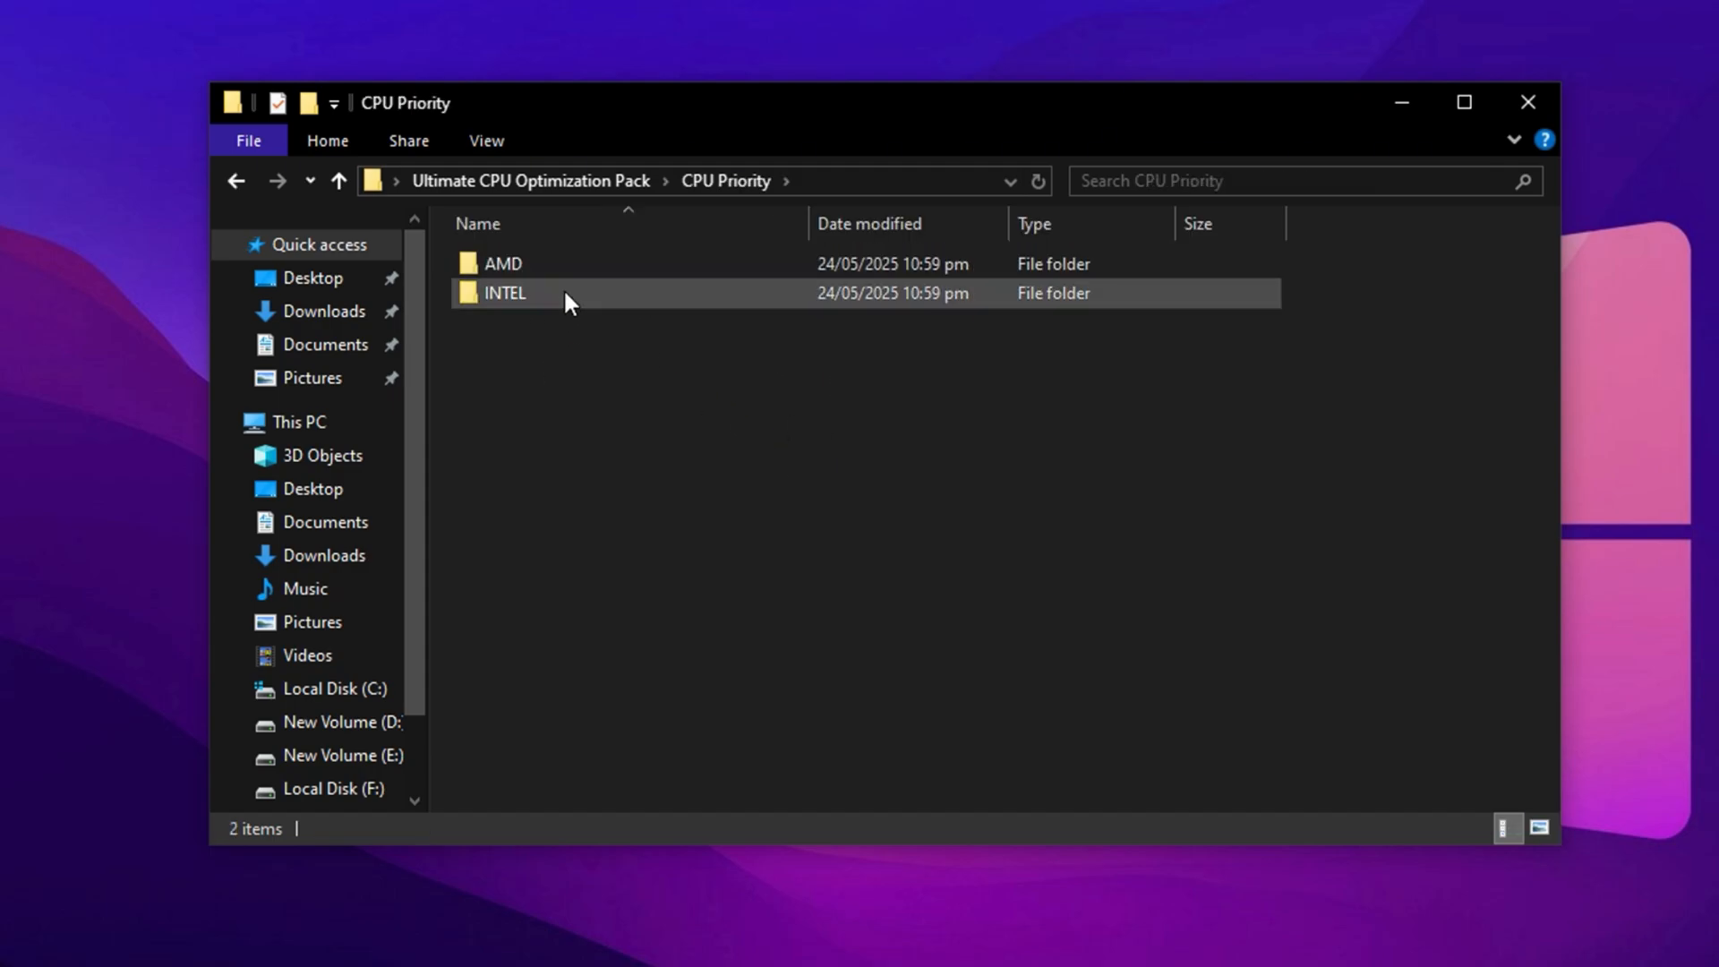
{"action": "mouse_move", "coordinate": [548, 299]}
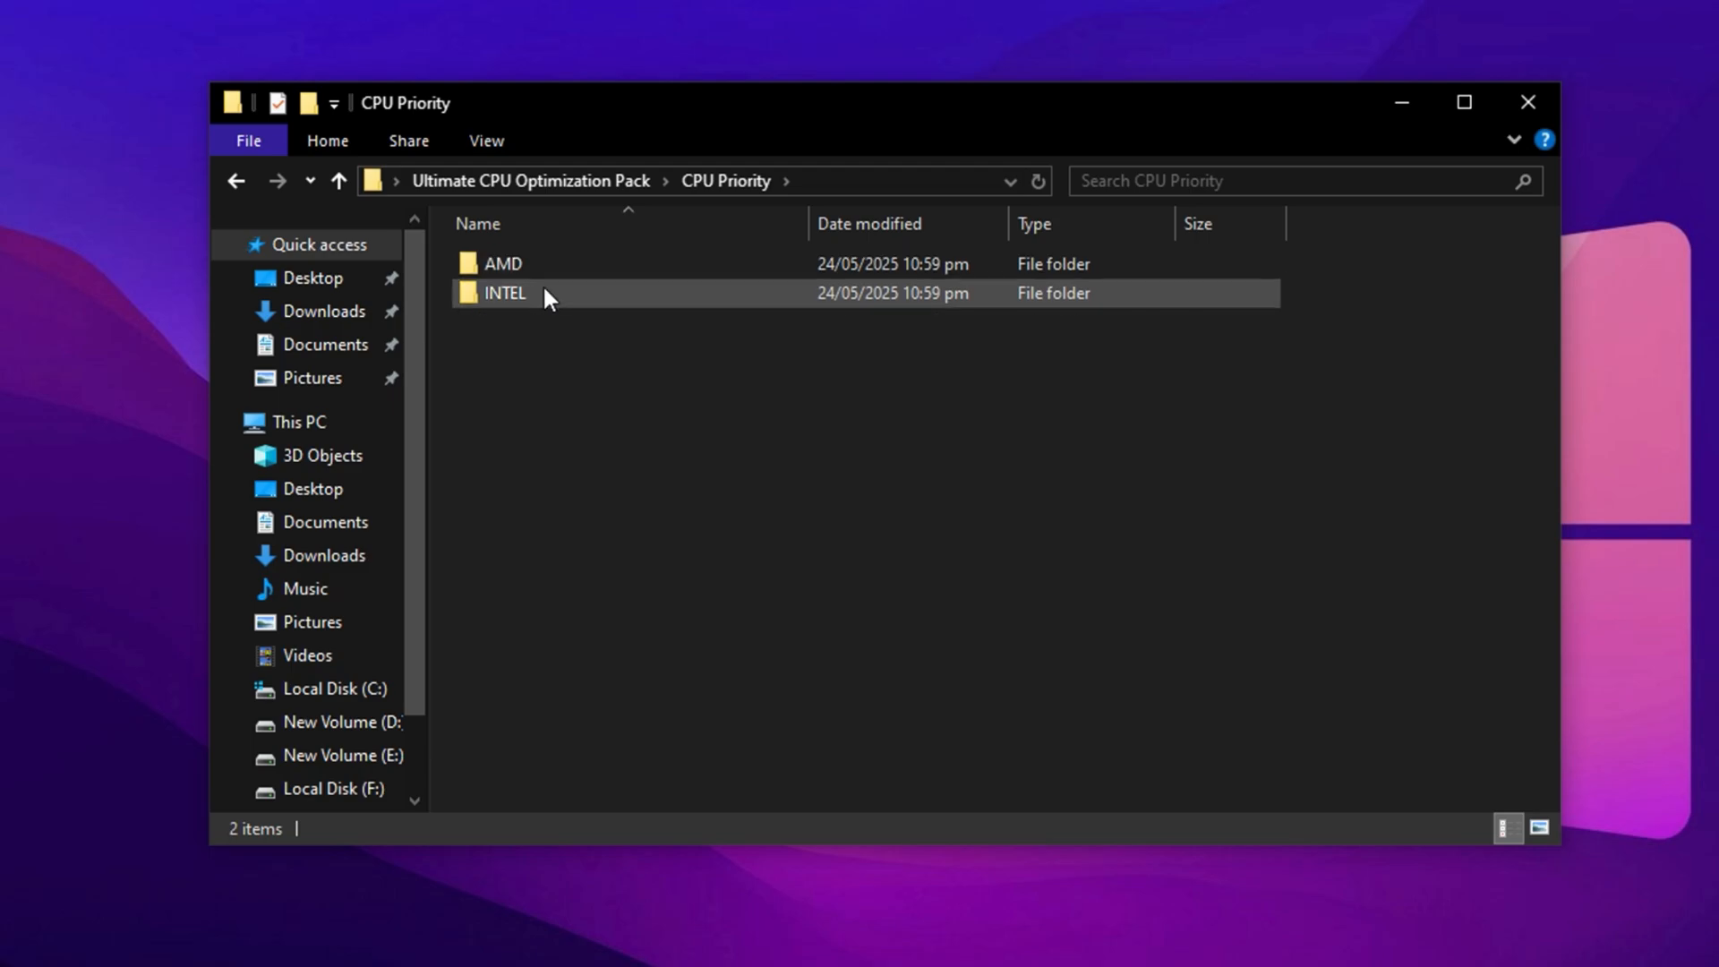
{"action": "left_click", "coordinate": [504, 293]}
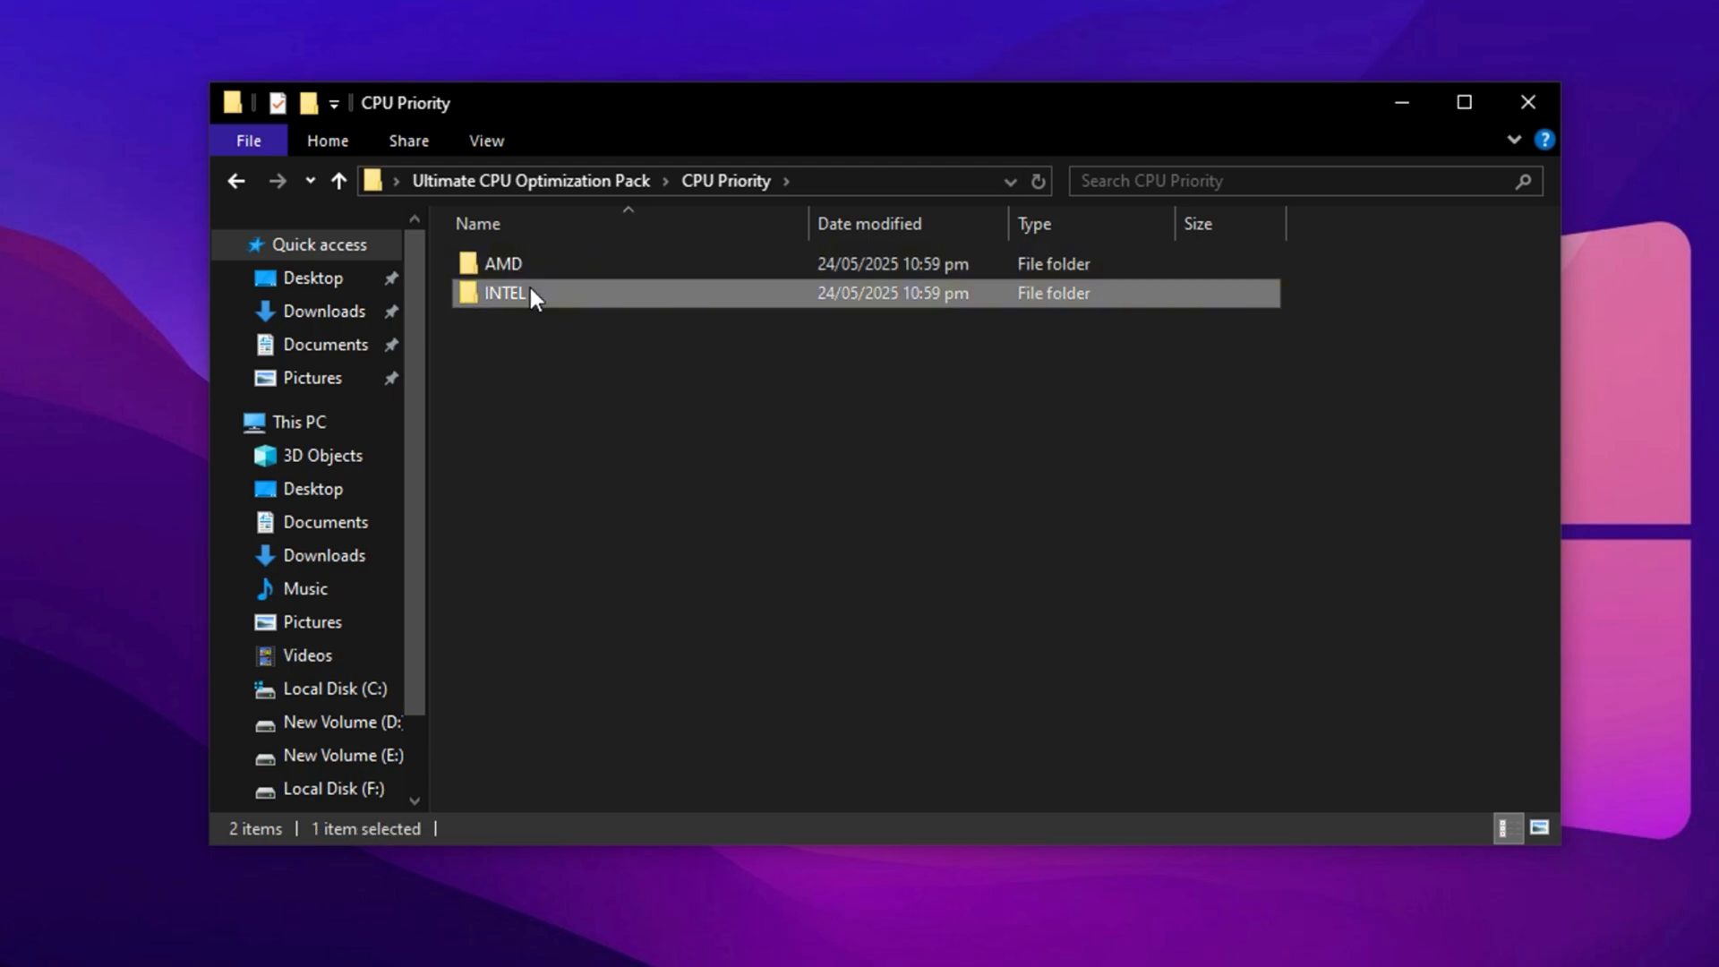
{"action": "double_click", "coordinate": [506, 293]}
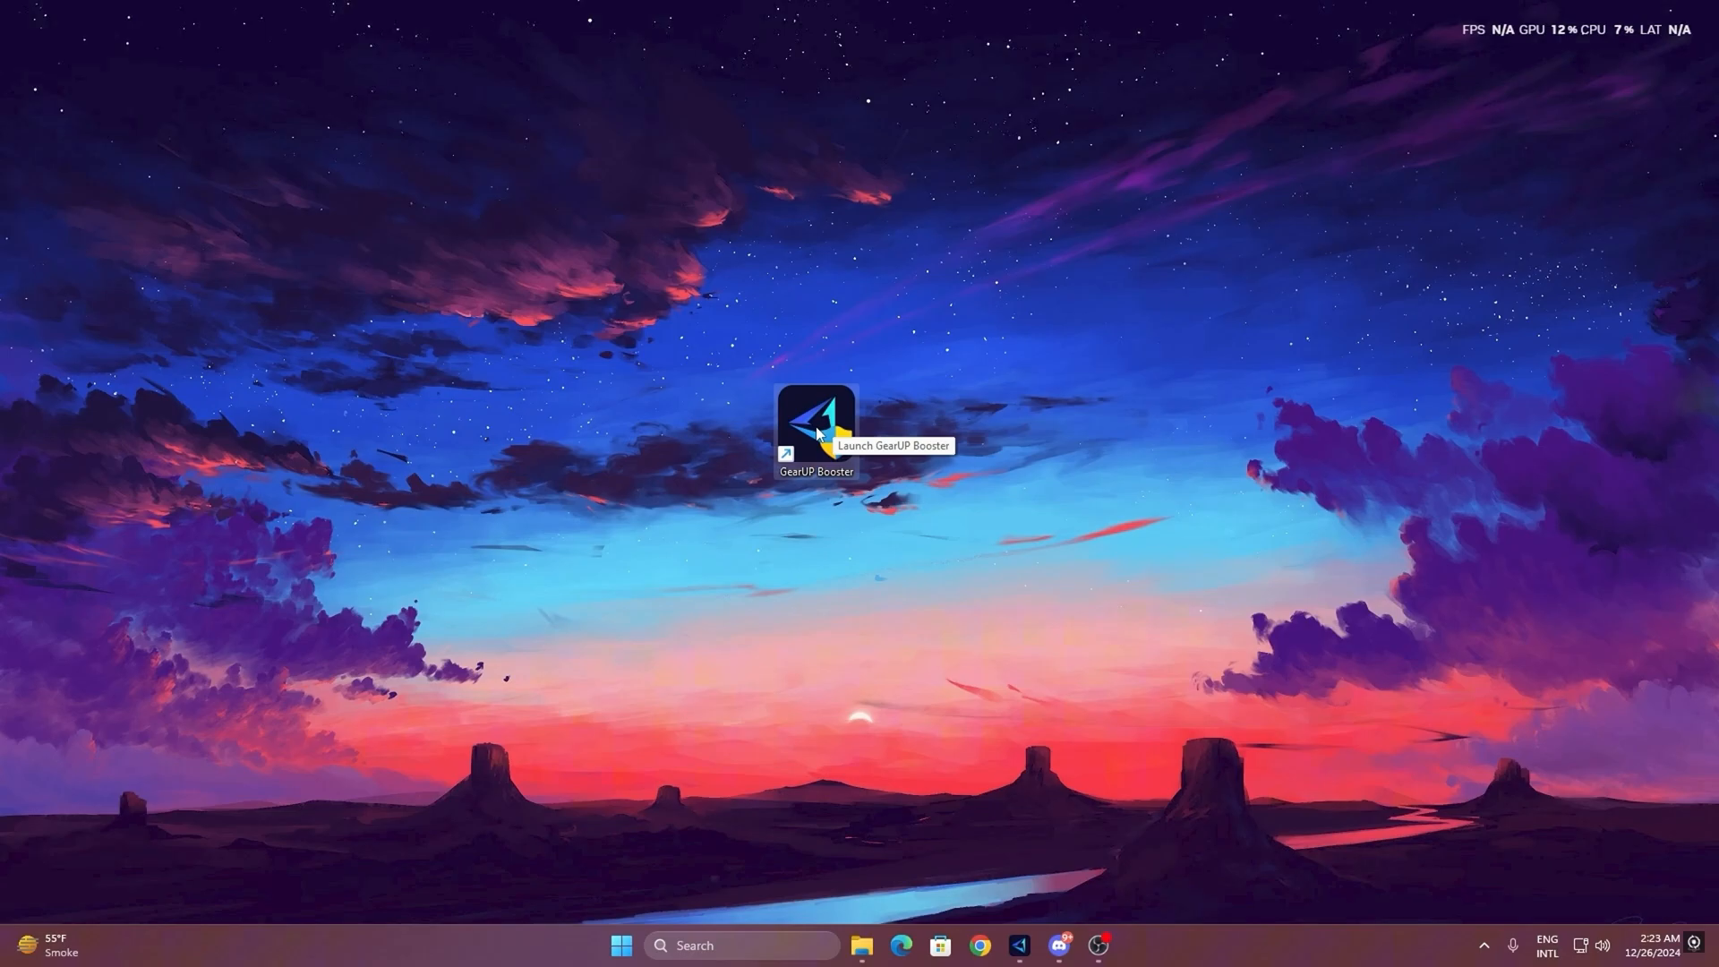
Step: Launch GearUP Booster from the desktop, browse the Games catalogue, and return Home
{"action": "double_click", "coordinate": [816, 421]}
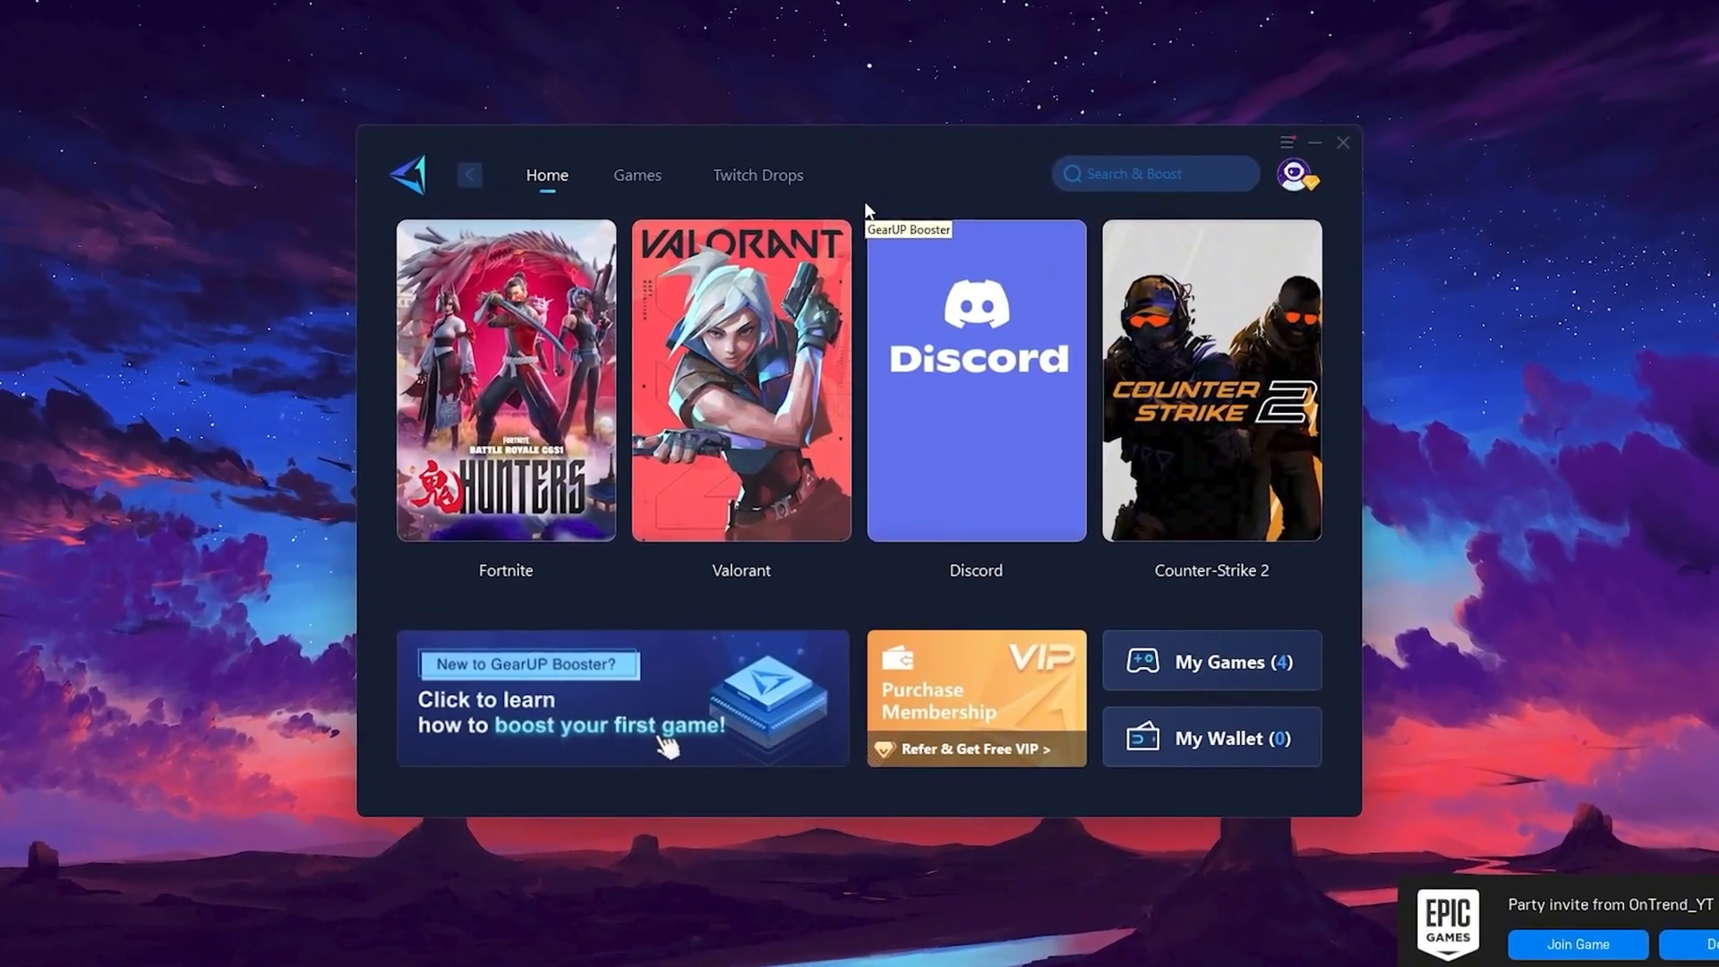
{"action": "left_click", "coordinate": [1298, 173]}
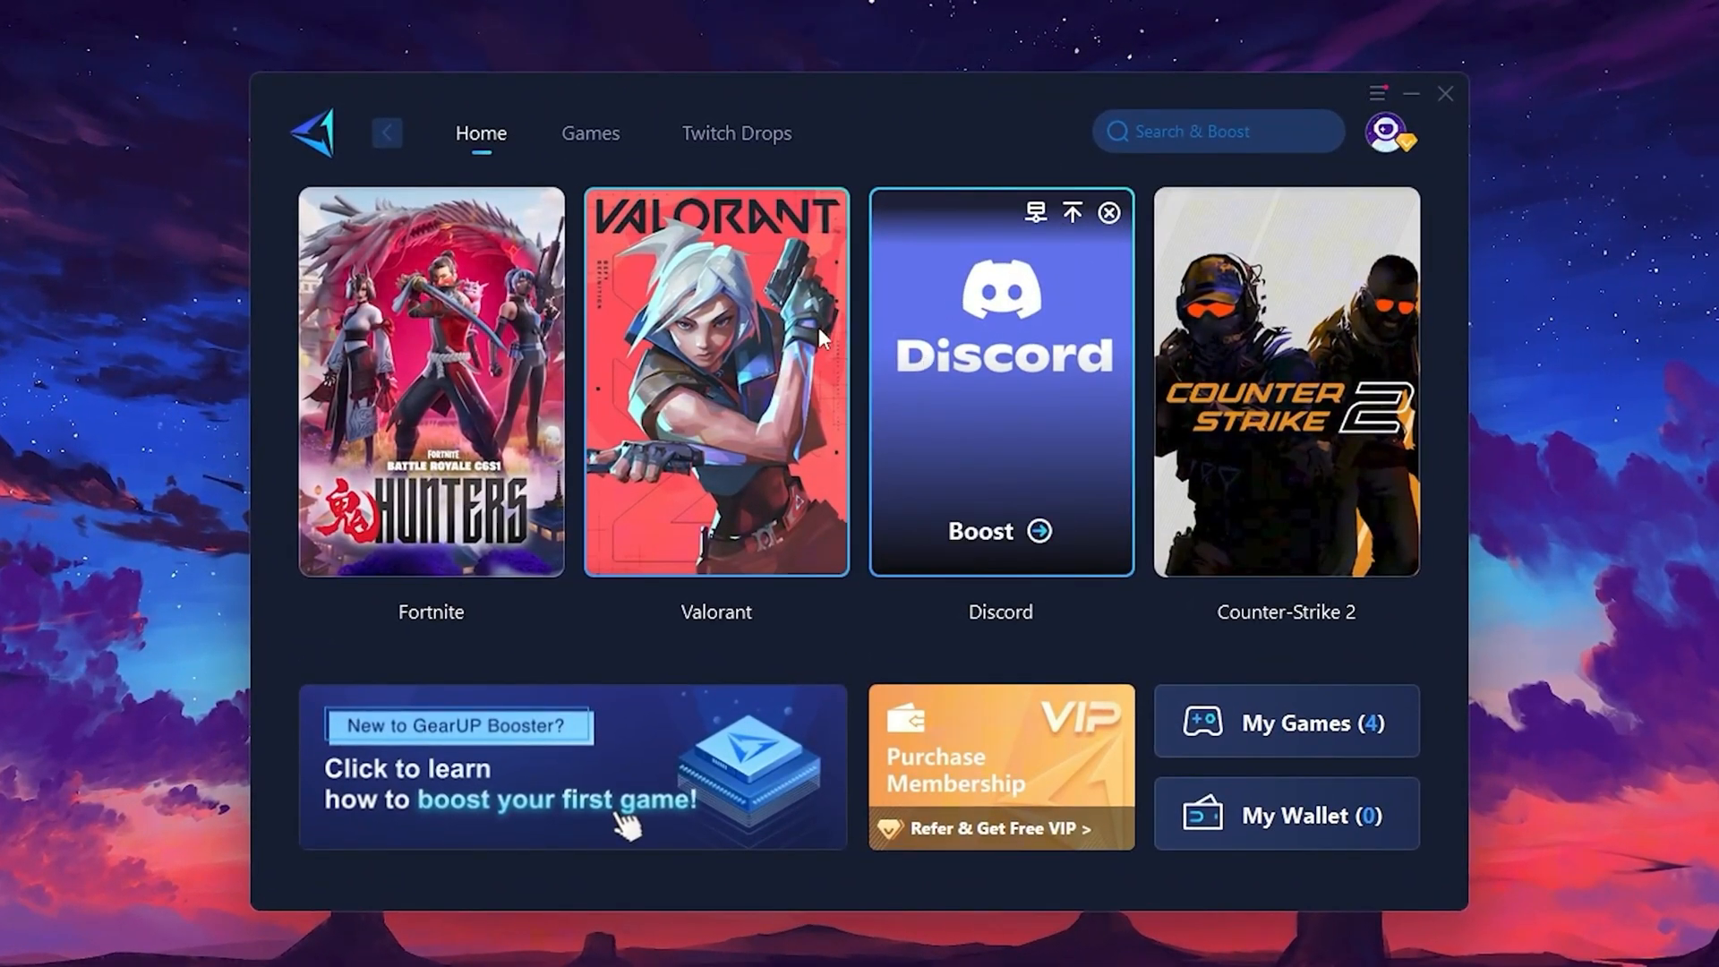
{"action": "mouse_move", "coordinate": [1303, 348]}
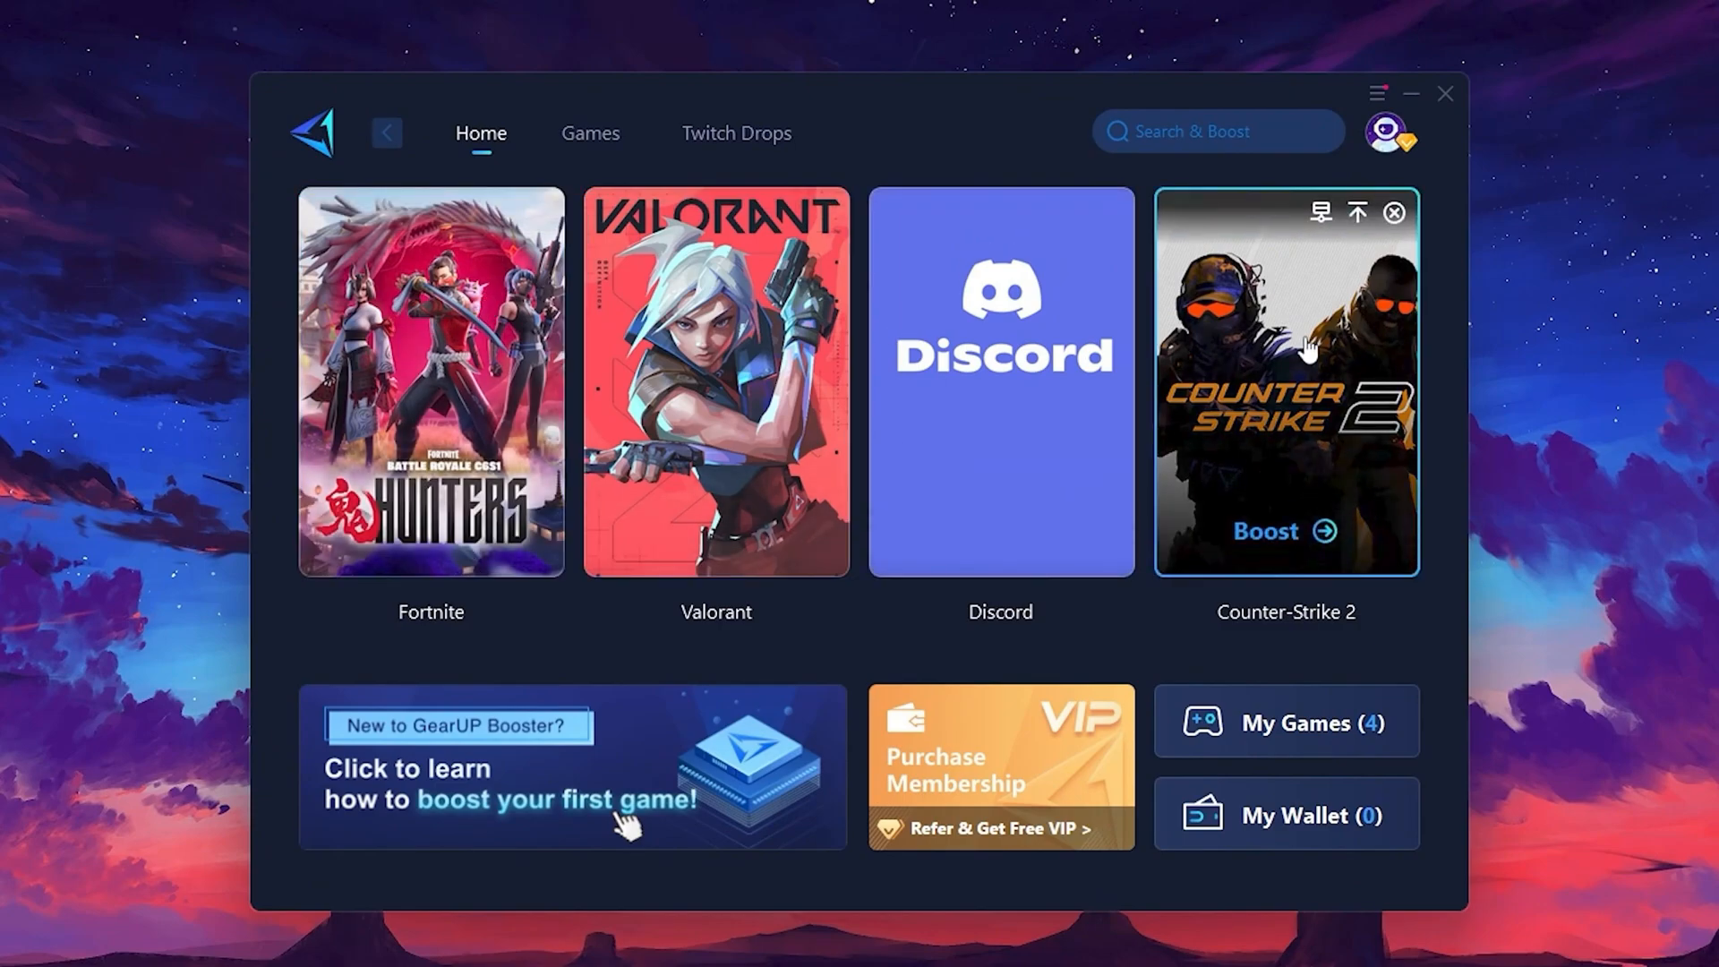
{"action": "left_click", "coordinate": [590, 133]}
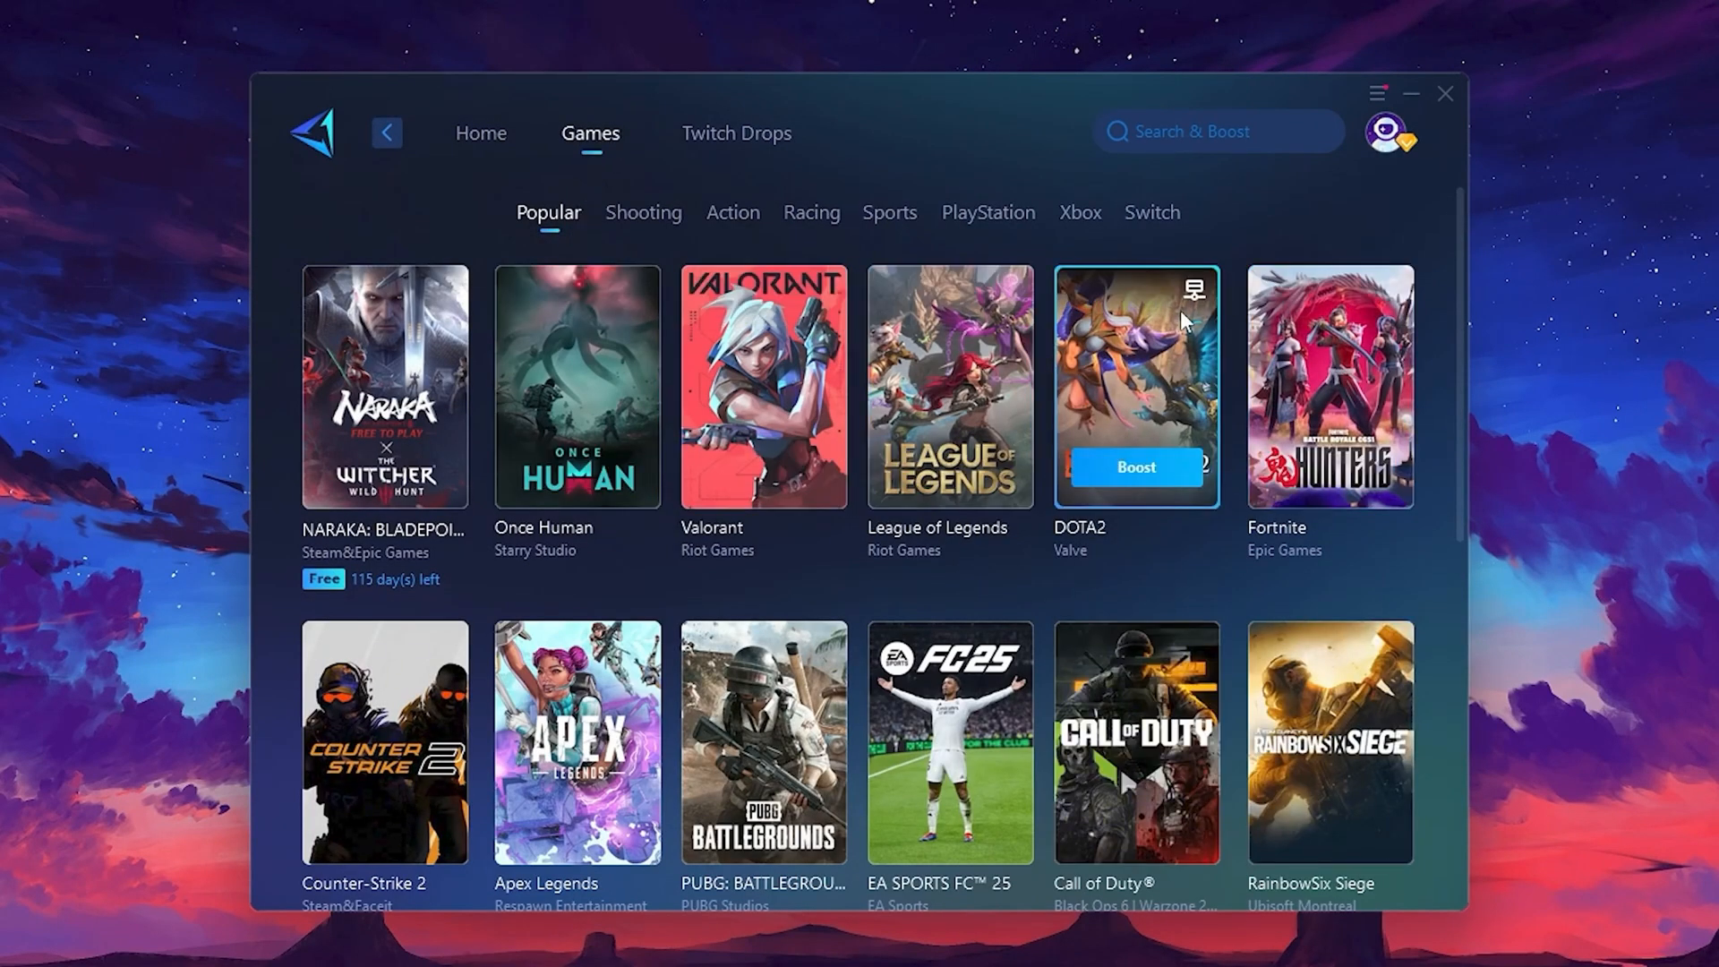
{"action": "mouse_move", "coordinate": [1193, 289]}
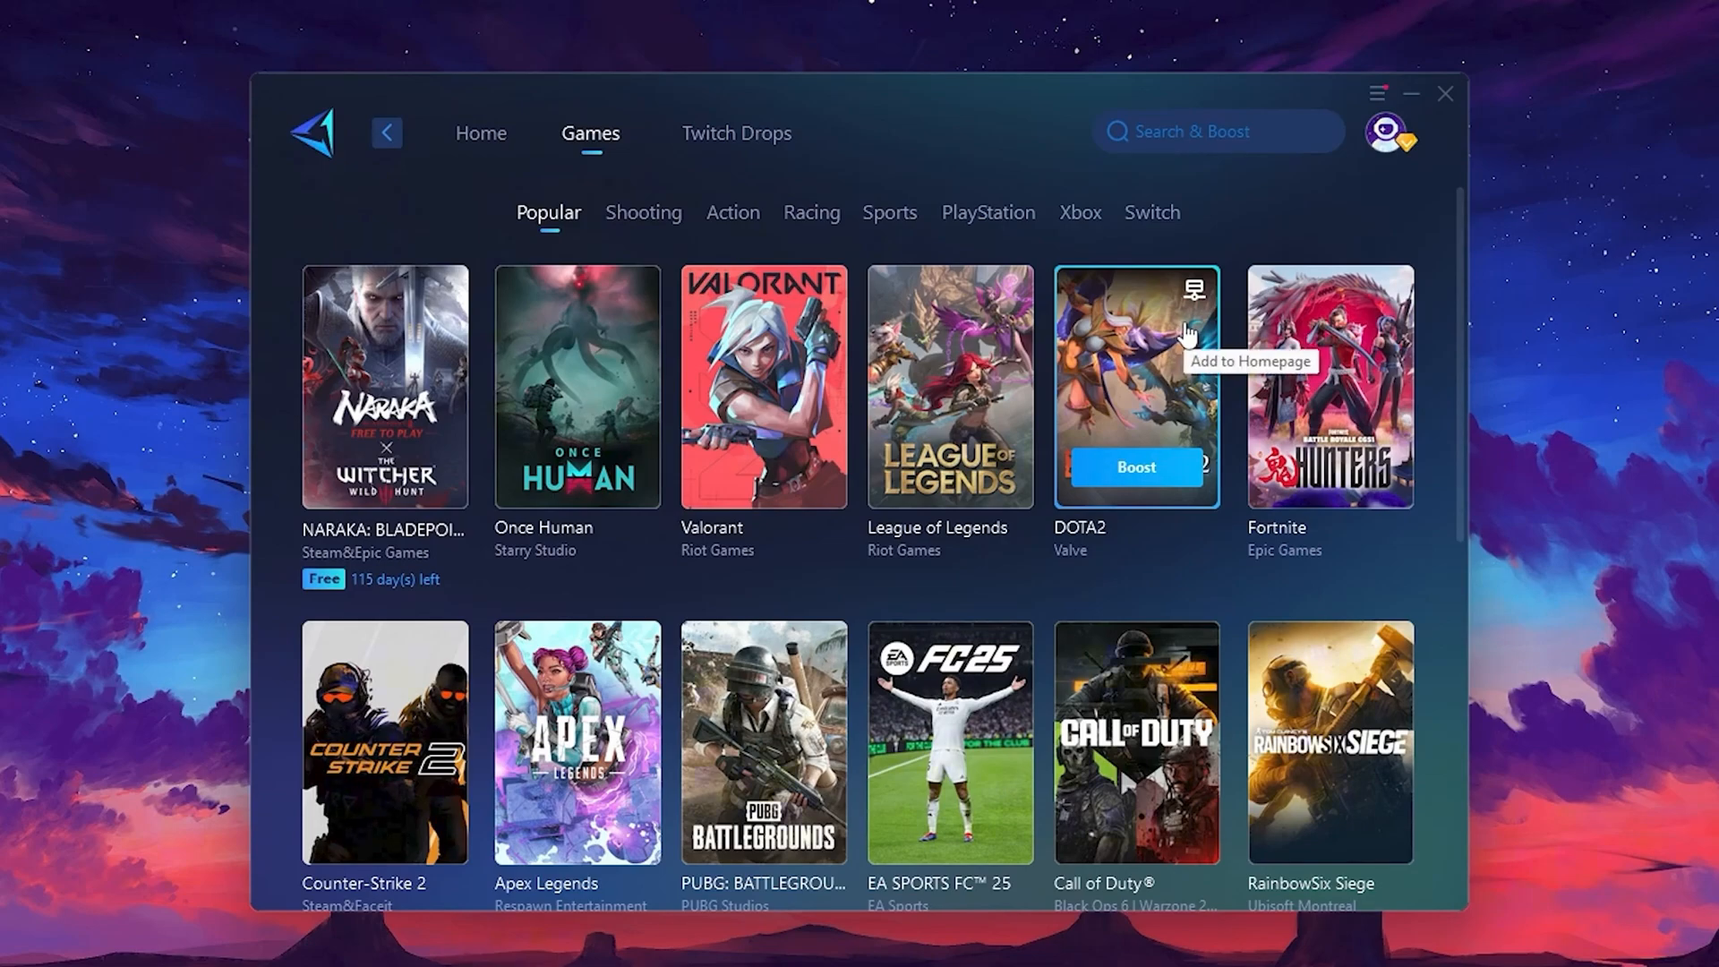
{"action": "left_click", "coordinate": [480, 132]}
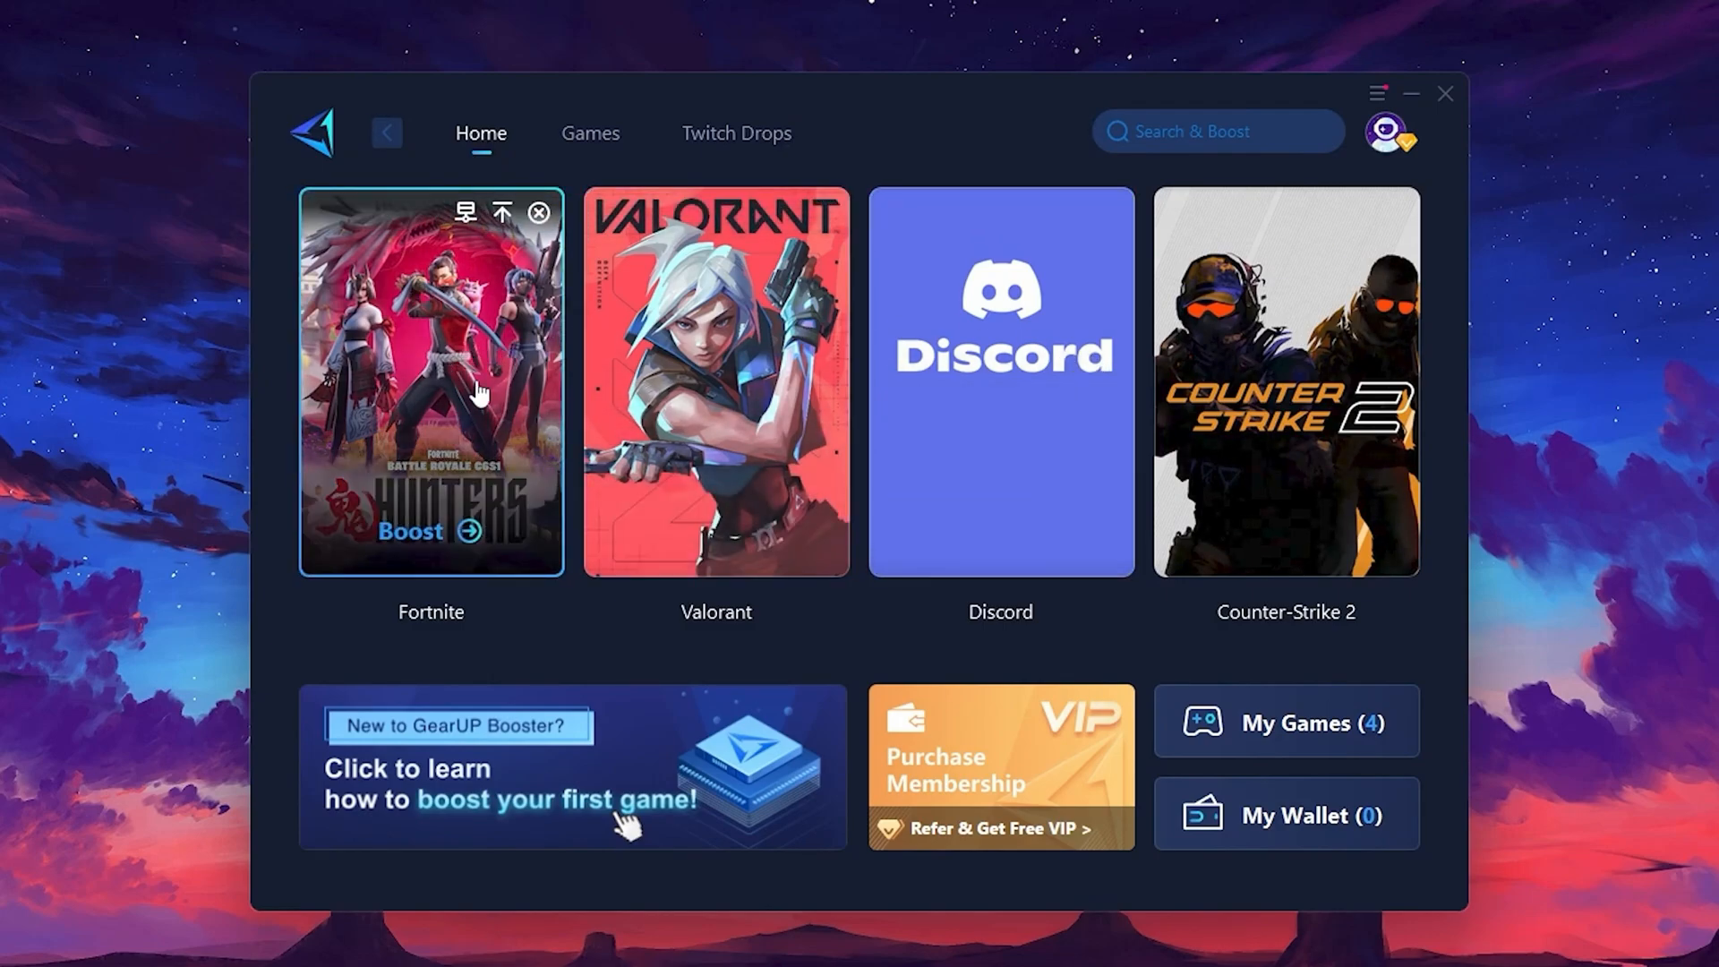
{"action": "mouse_move", "coordinate": [440, 457]}
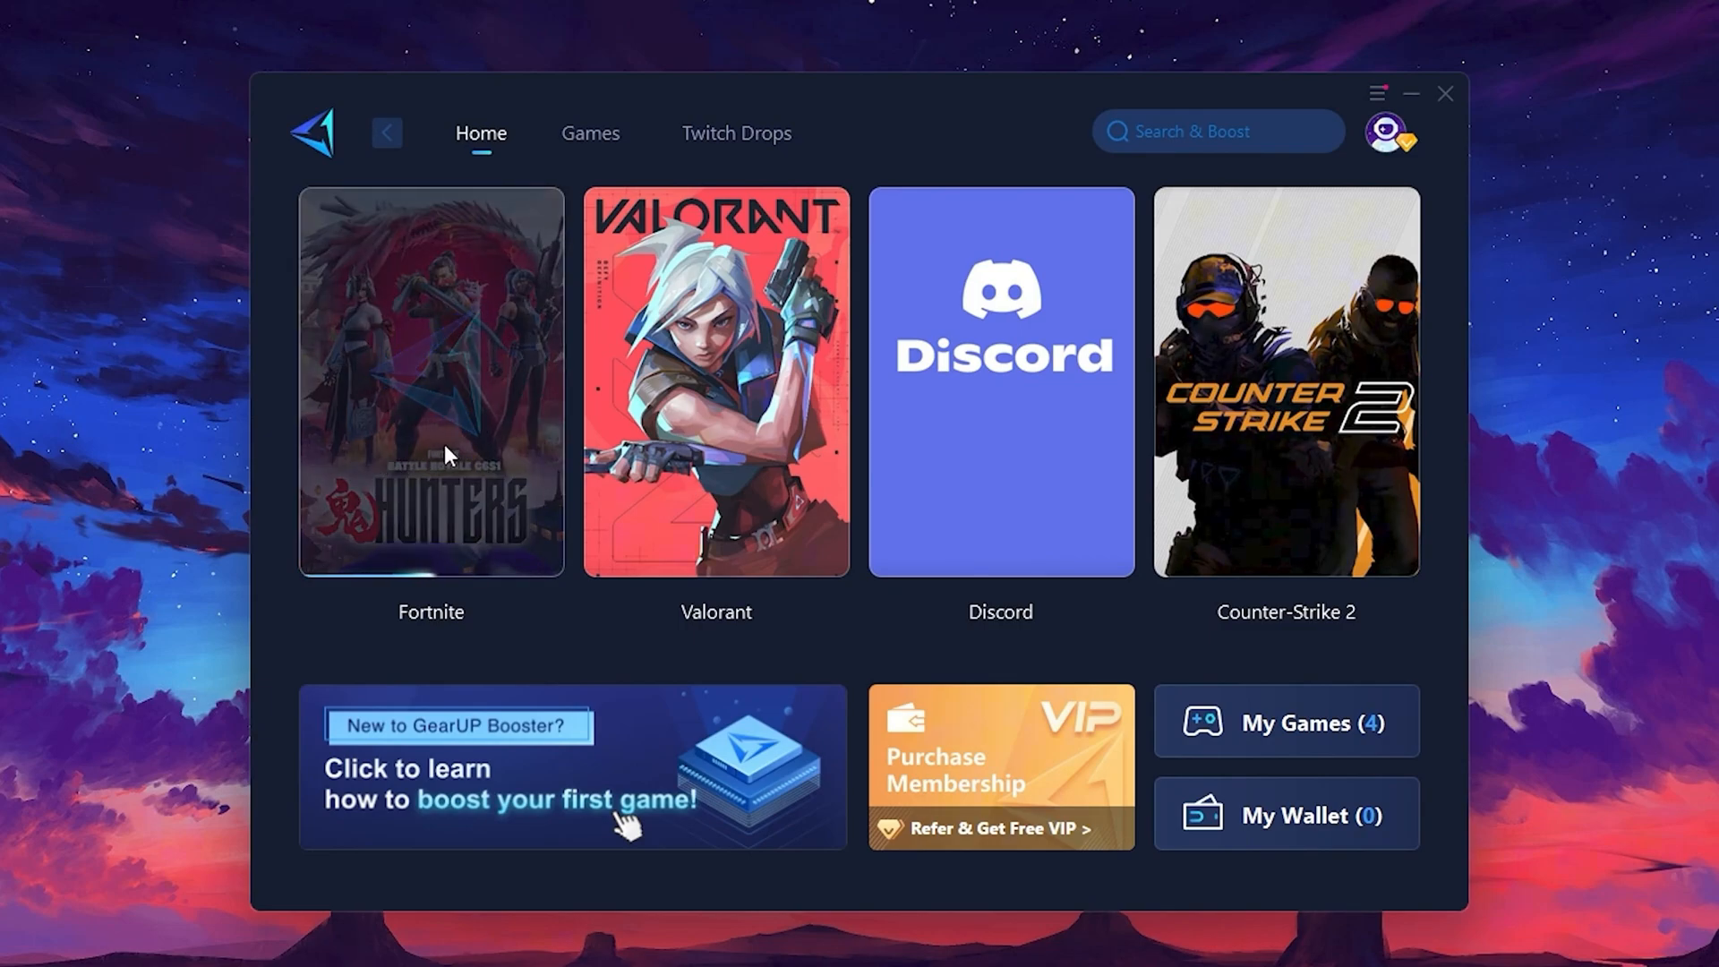
Step: Start boosting Fortnite and switch its server region to Middle East
{"action": "left_click", "coordinate": [430, 380]}
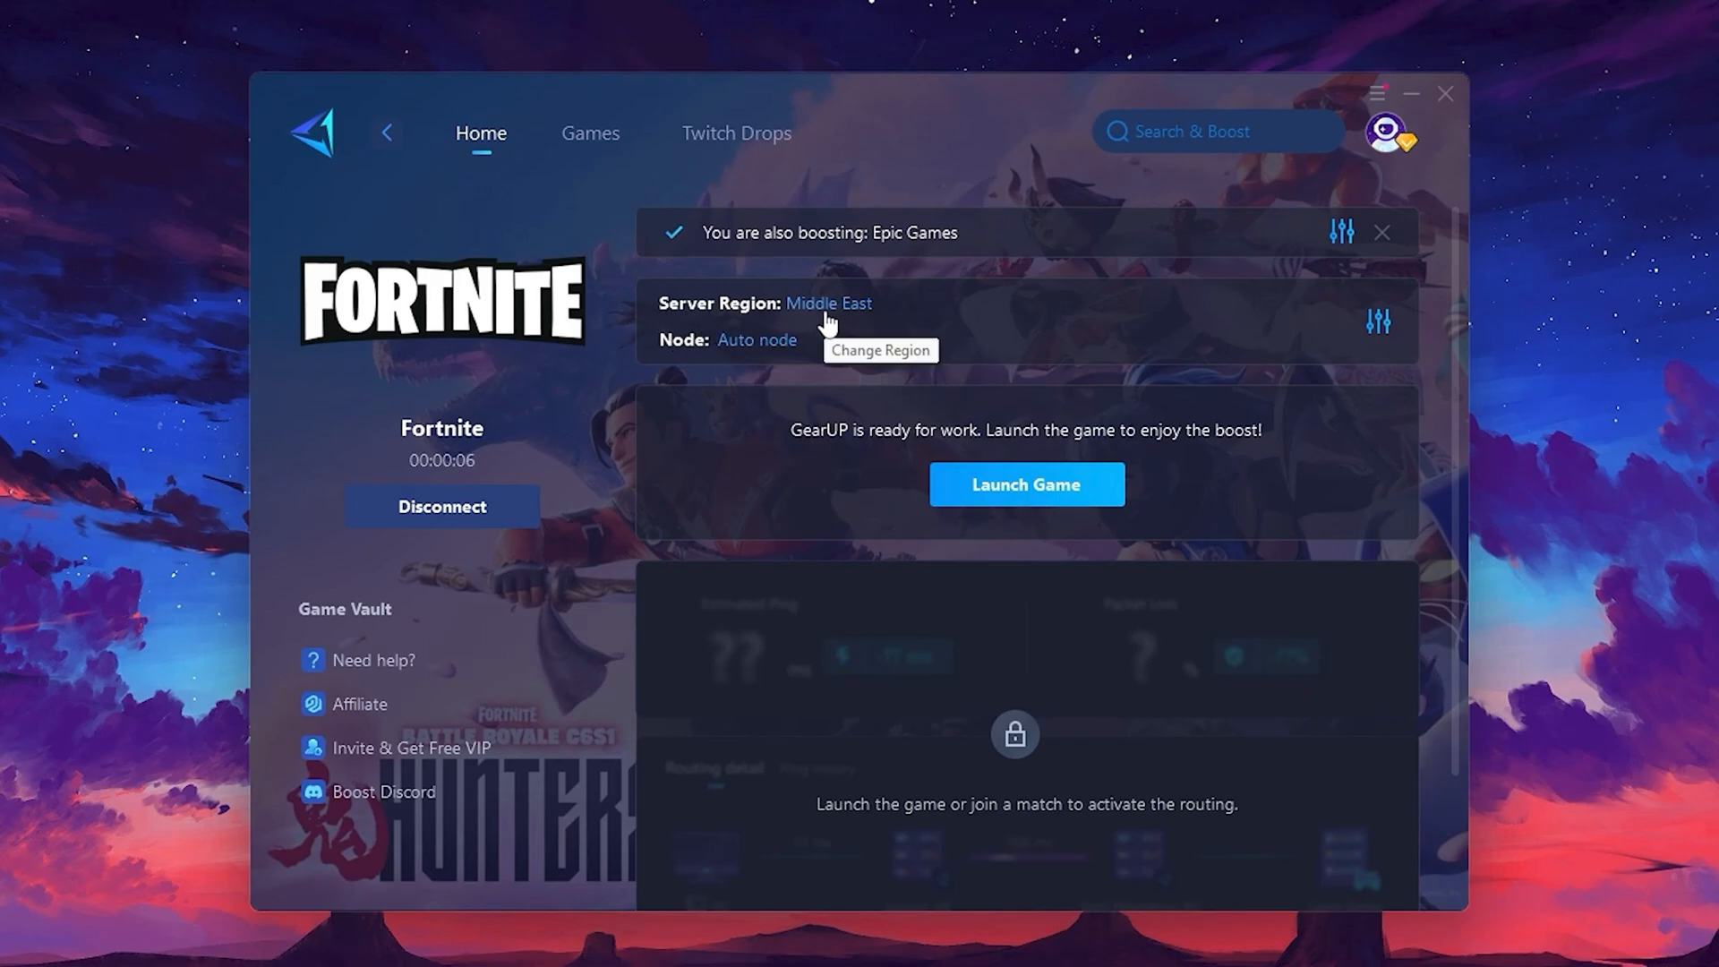
{"action": "left_click", "coordinate": [827, 303]}
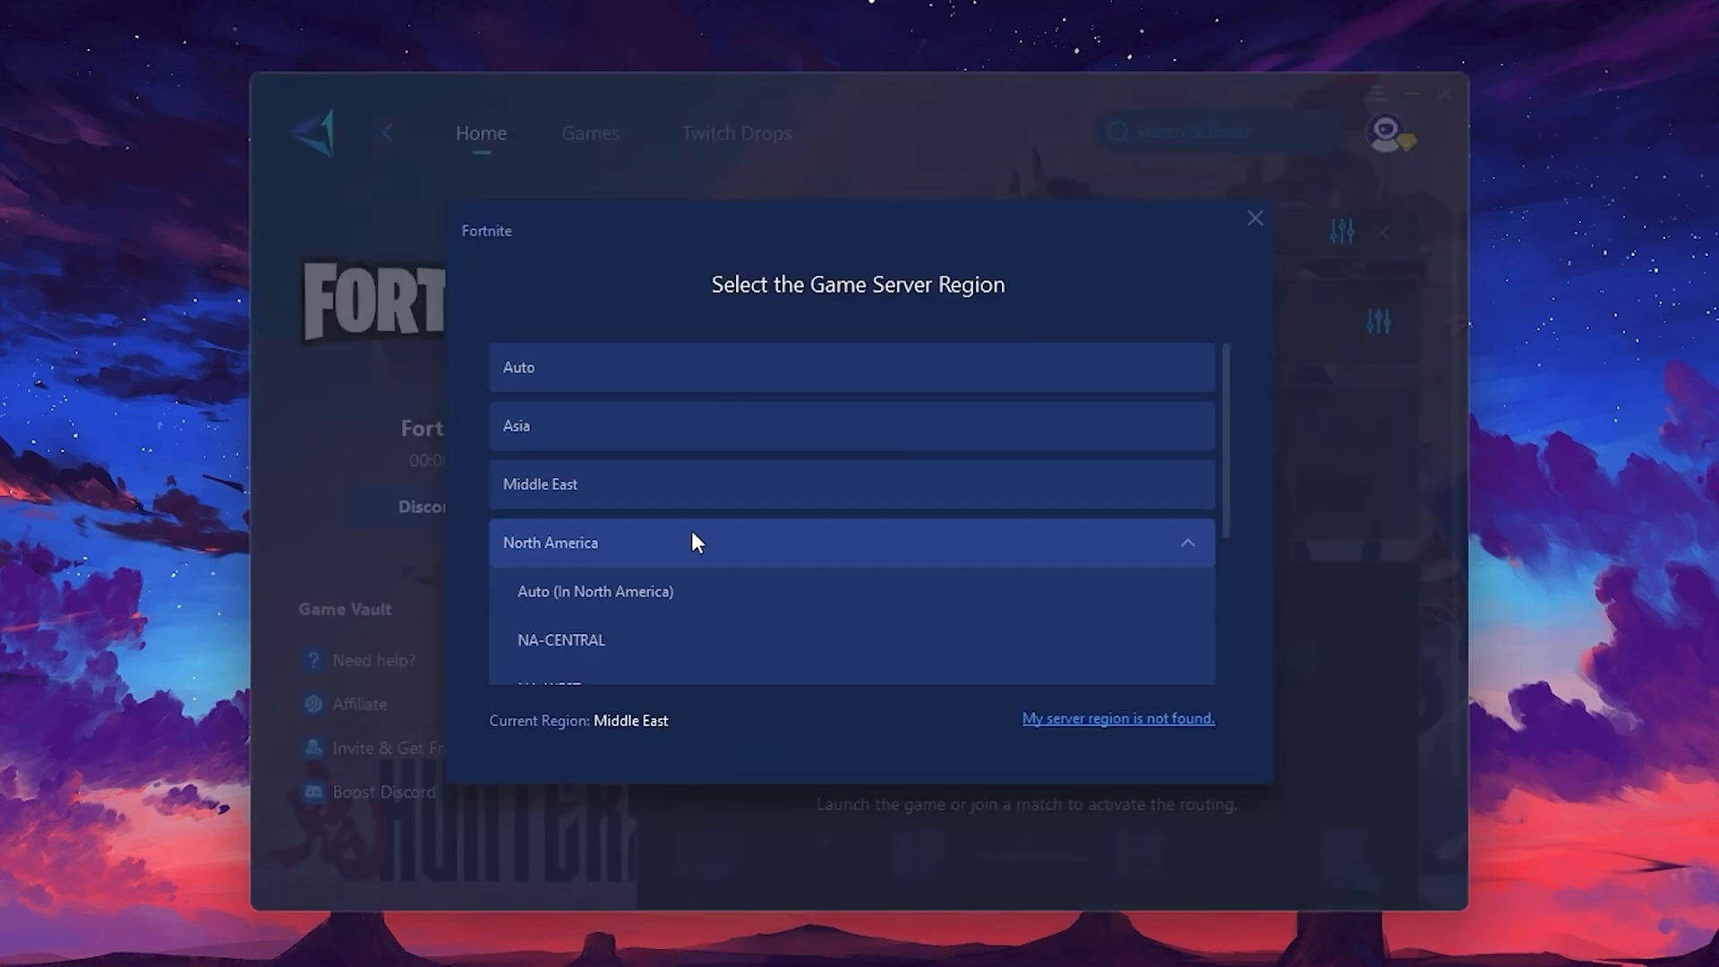
{"action": "mouse_move", "coordinate": [844, 559]}
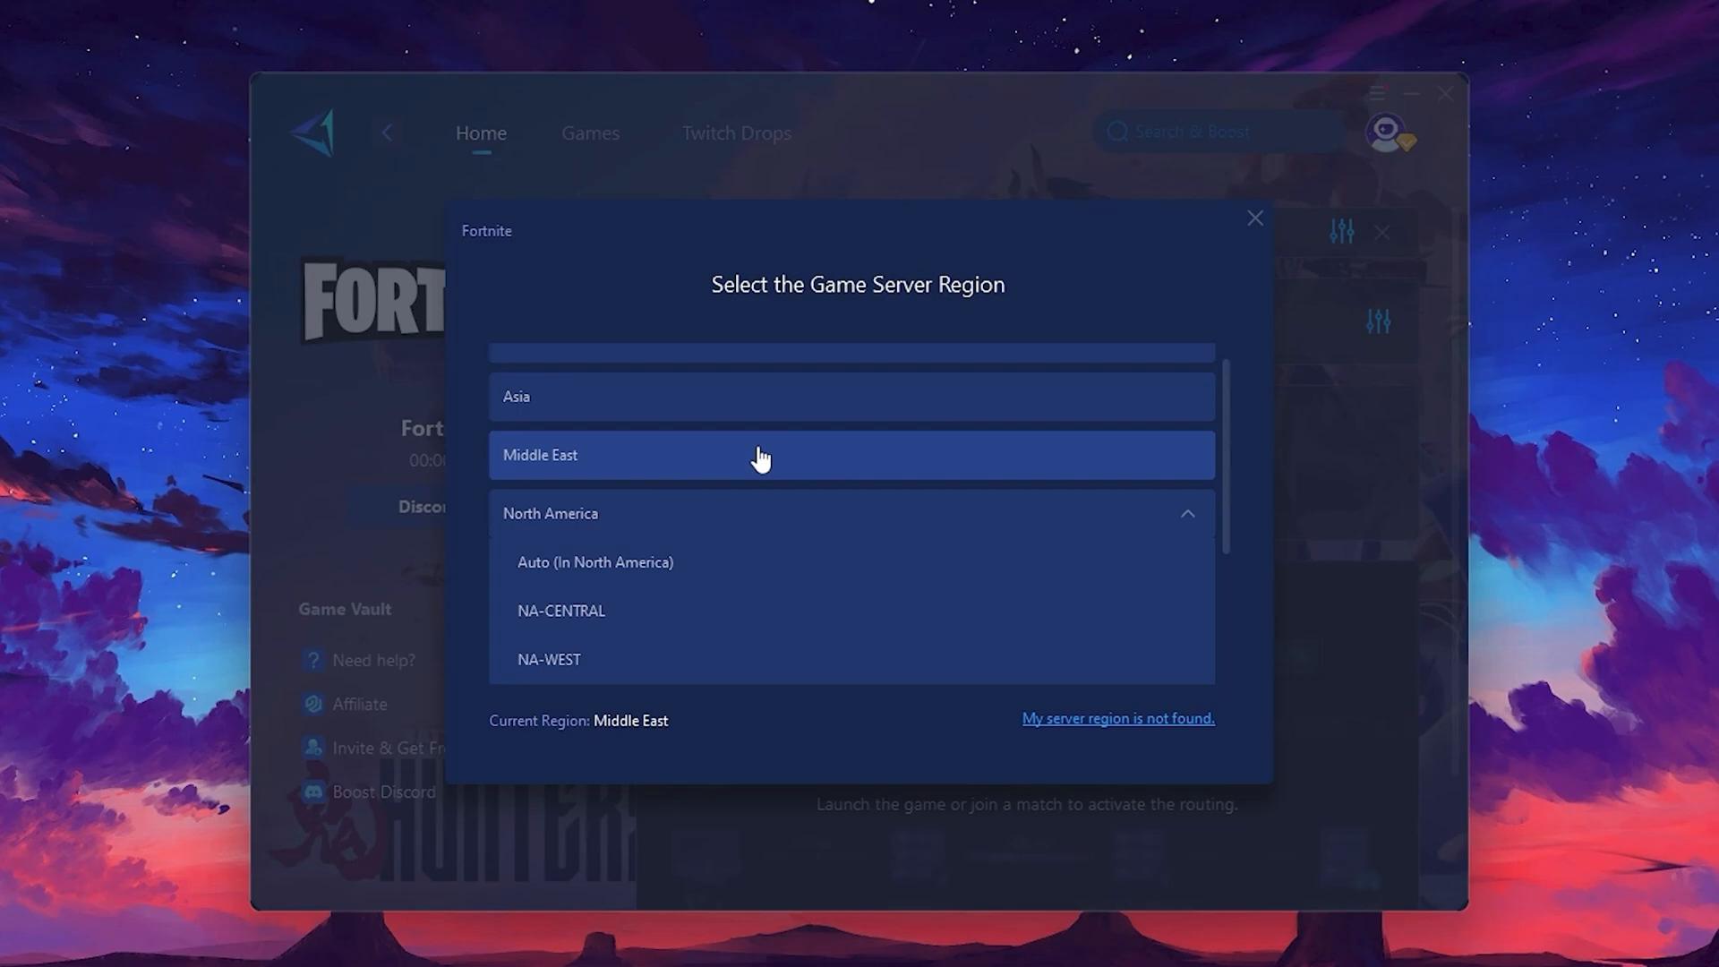
{"action": "left_click", "coordinate": [1255, 219]}
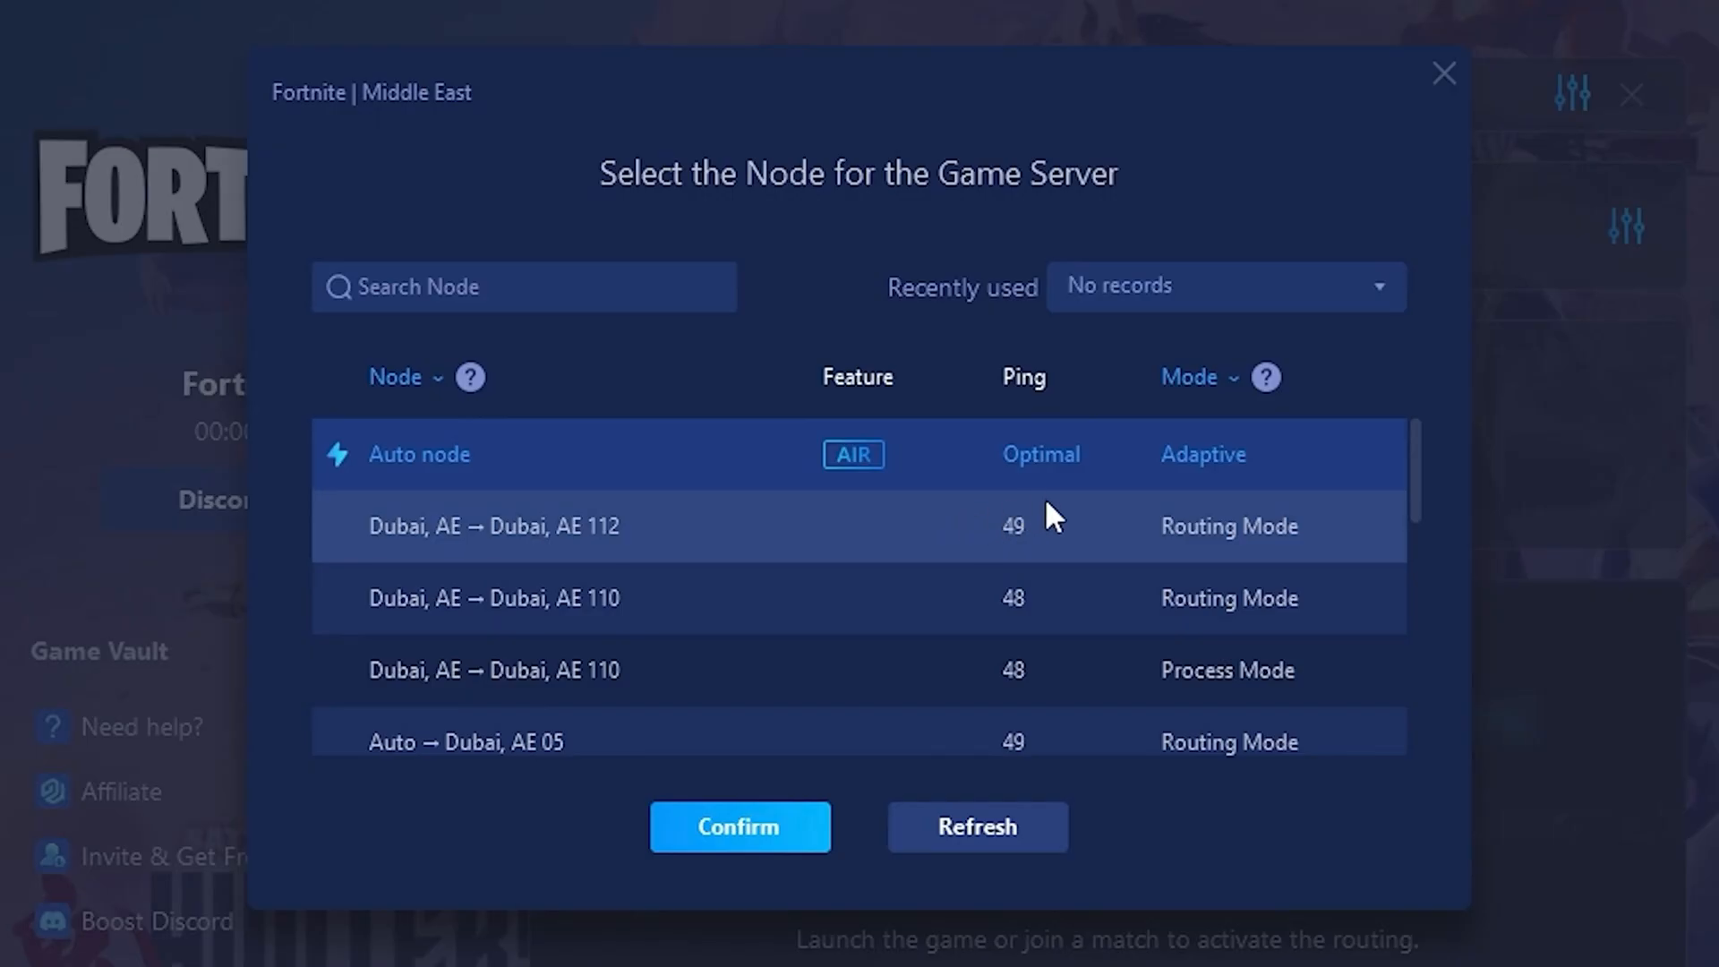
Step: Select the Dubai, AE 112 node from the Middle East node list
{"action": "scroll", "scroll_direction": "down", "scroll_amount": 3}
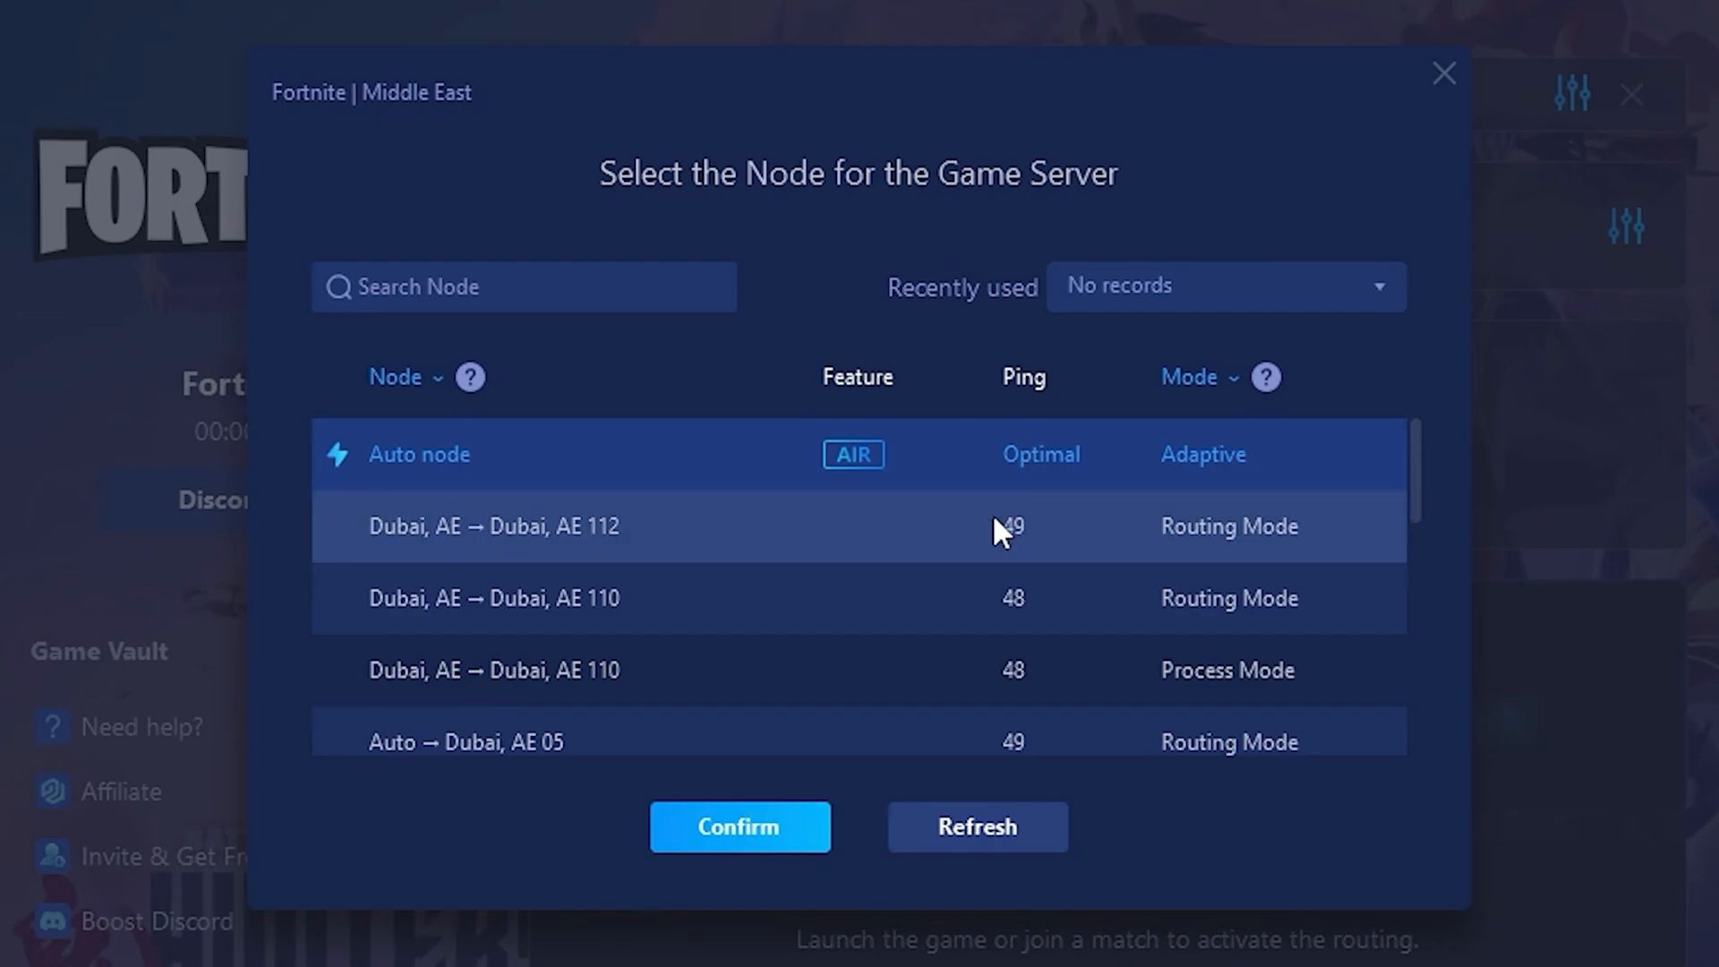
{"action": "left_click", "coordinate": [738, 826]}
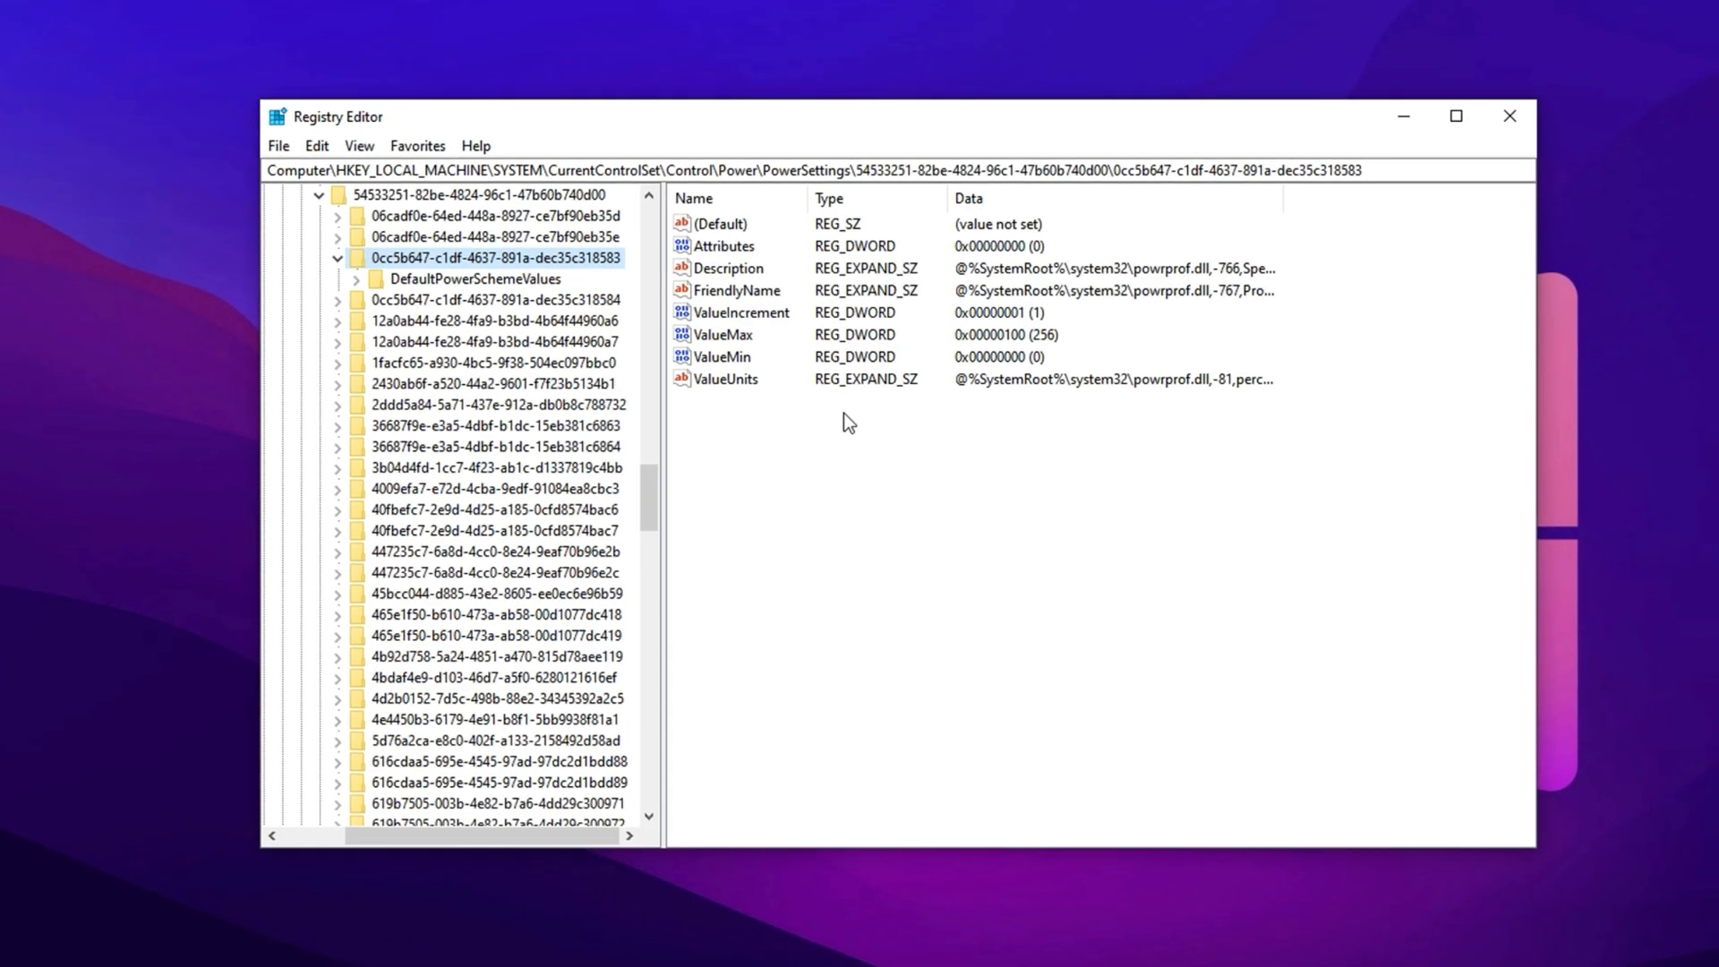
Step: Open the ValueMax entry for editing, leaving it at 256
{"action": "left_click", "coordinate": [811, 170]}
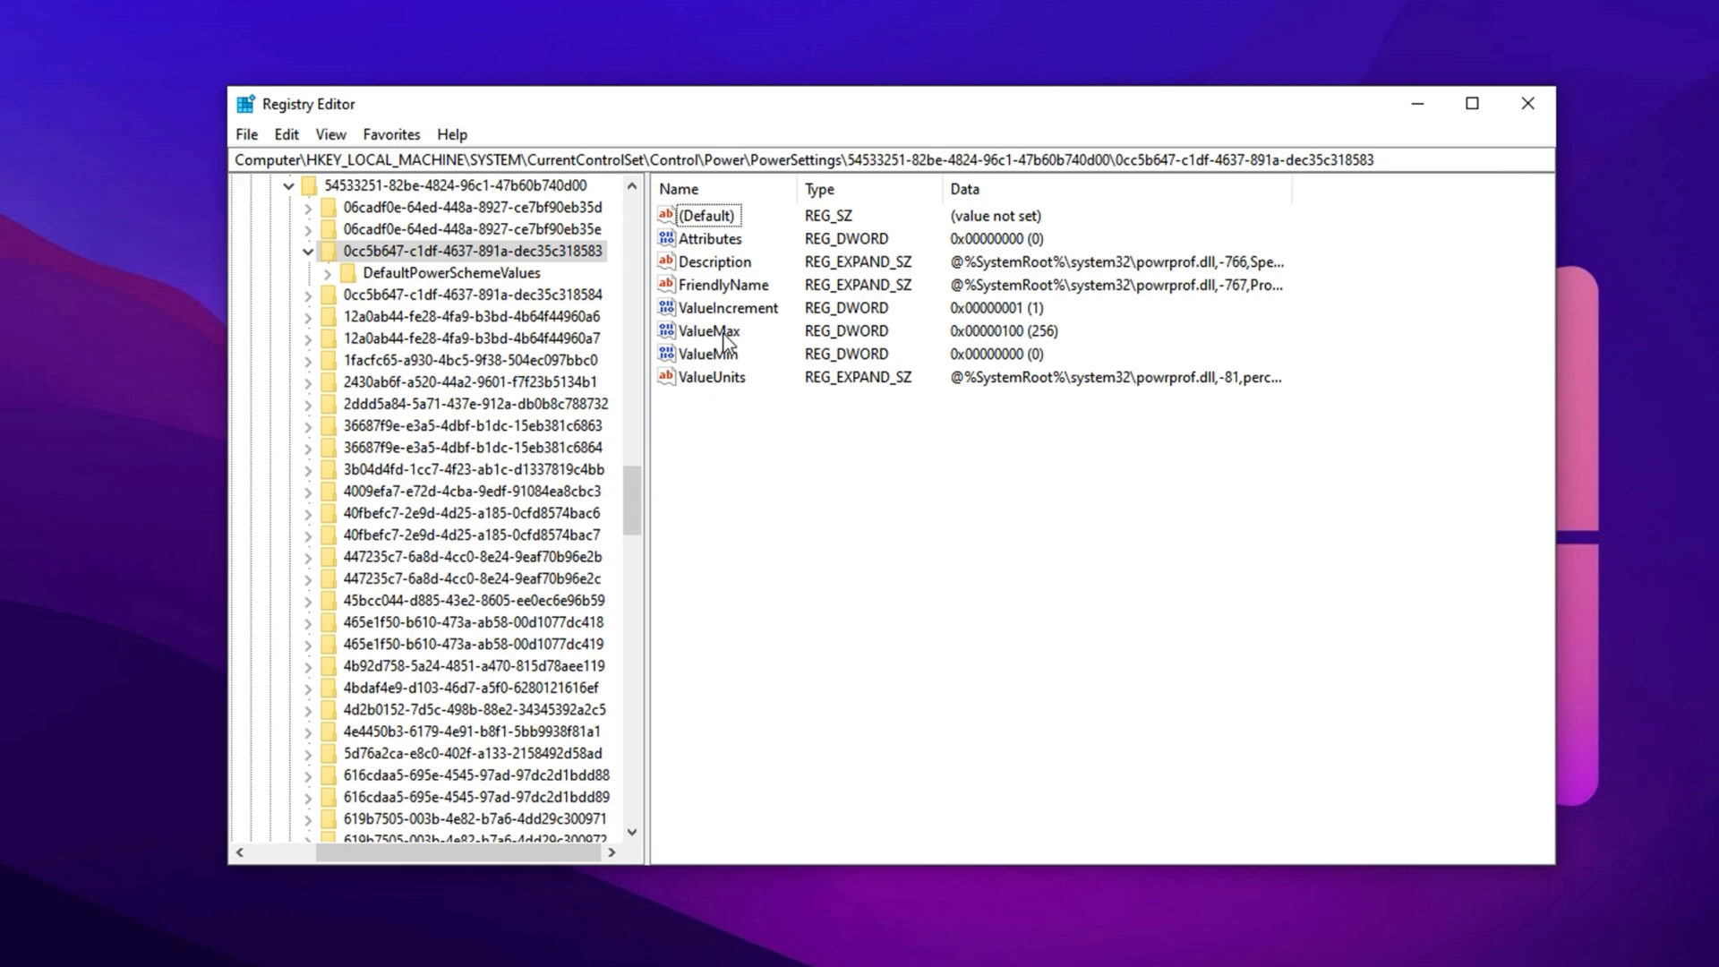
{"action": "left_click", "coordinate": [709, 330]}
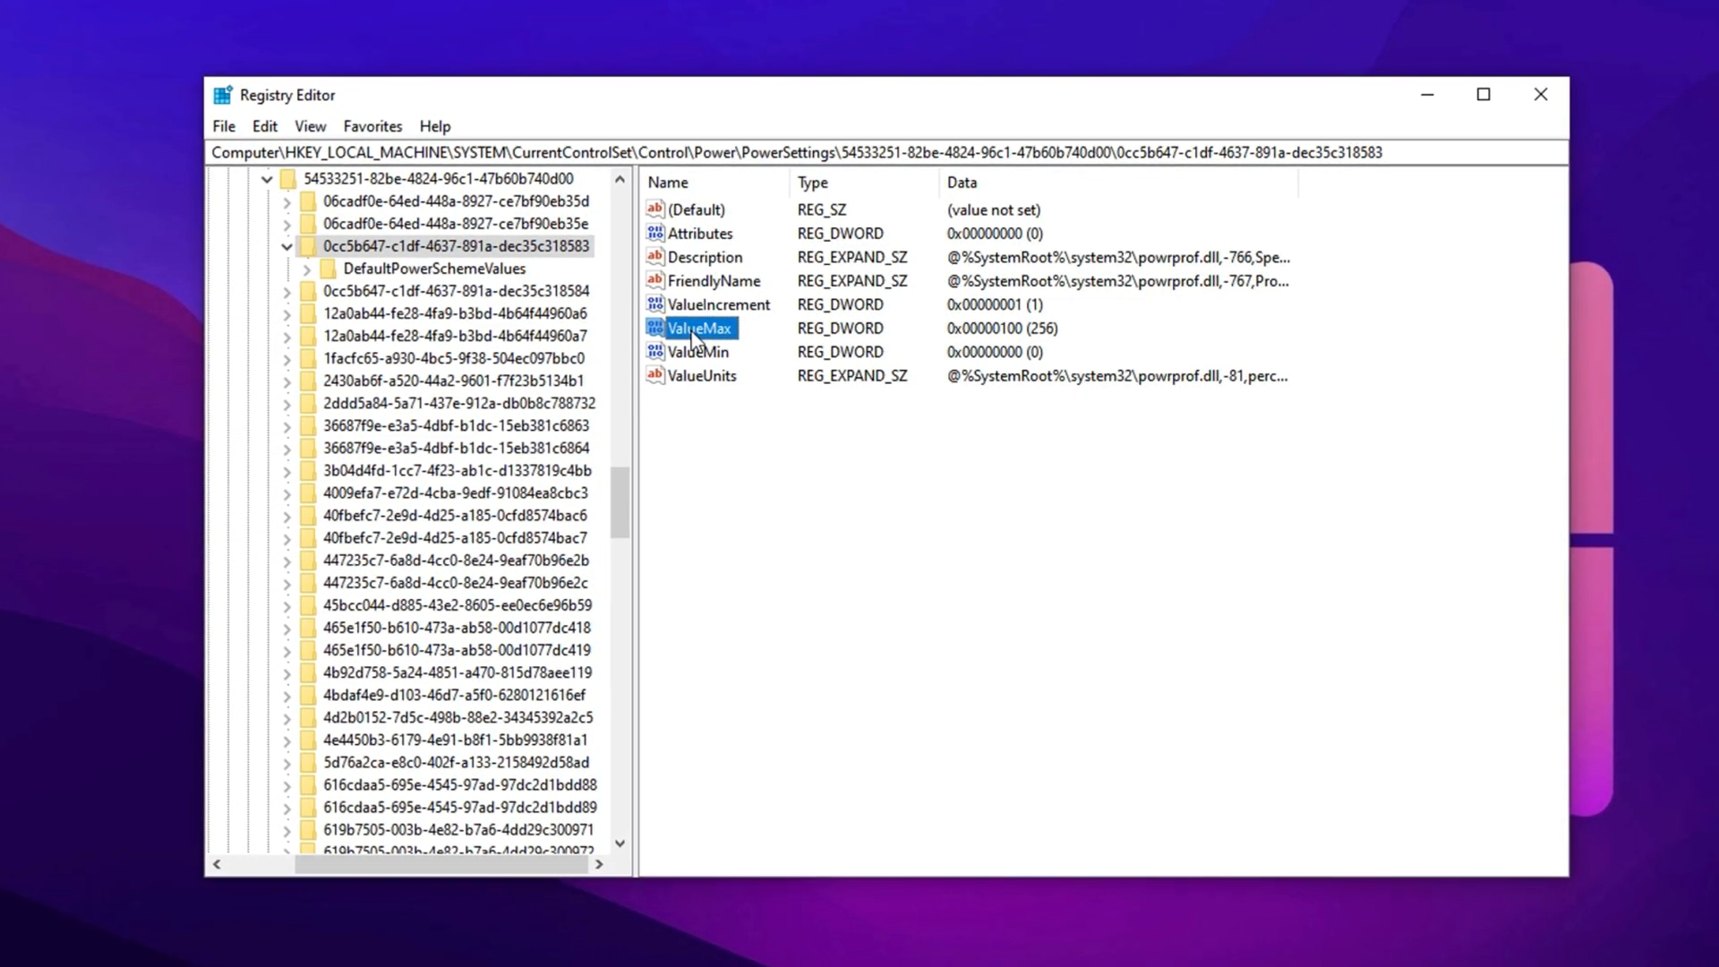
{"action": "double_click", "coordinate": [696, 328]}
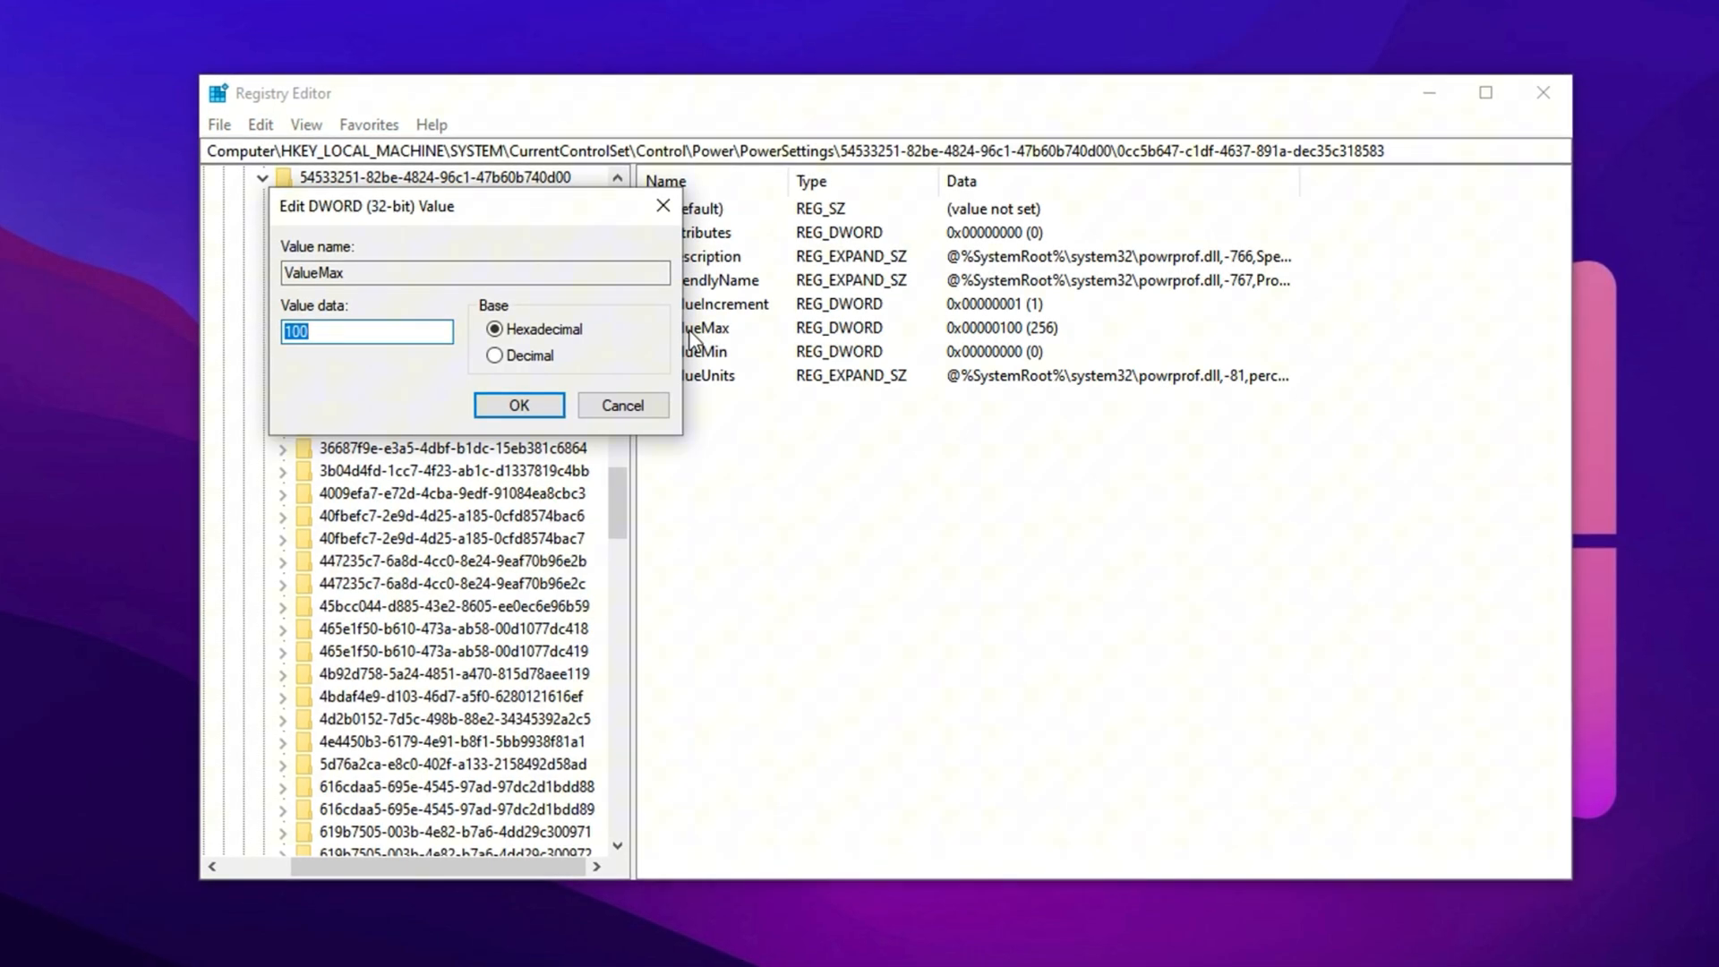
{"action": "left_click", "coordinate": [361, 331]}
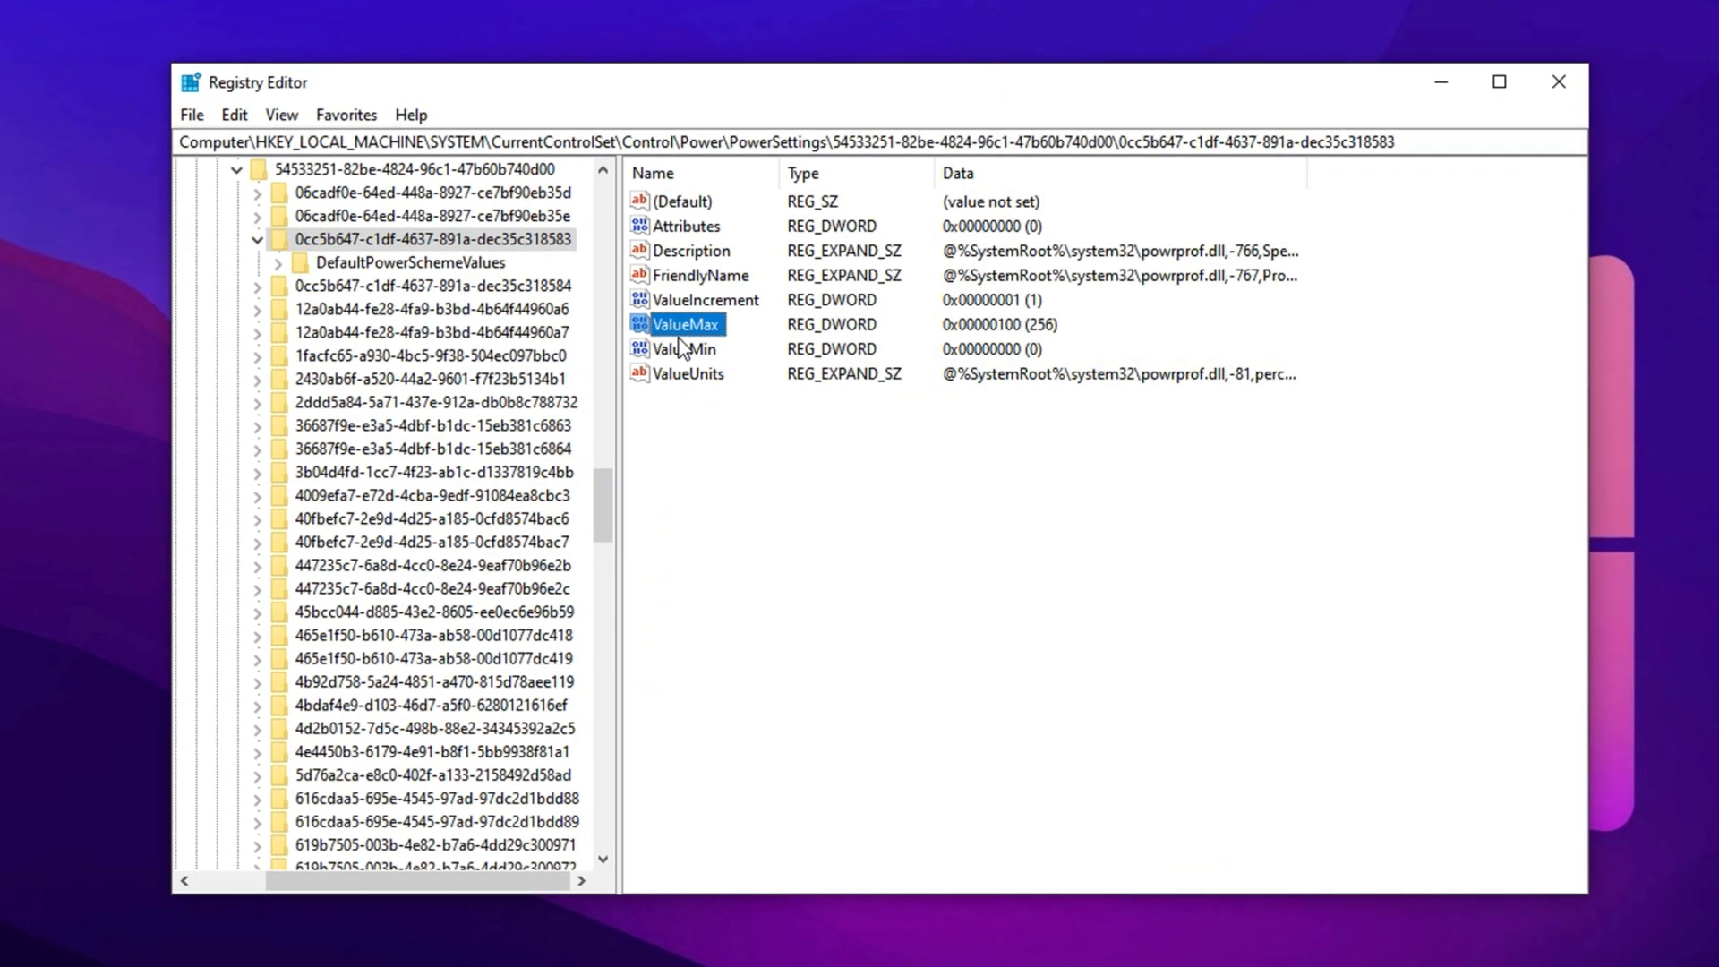
Step: Set ValueMin to 0 in hexadecimal and confirm
{"action": "left_click", "coordinate": [683, 348]}
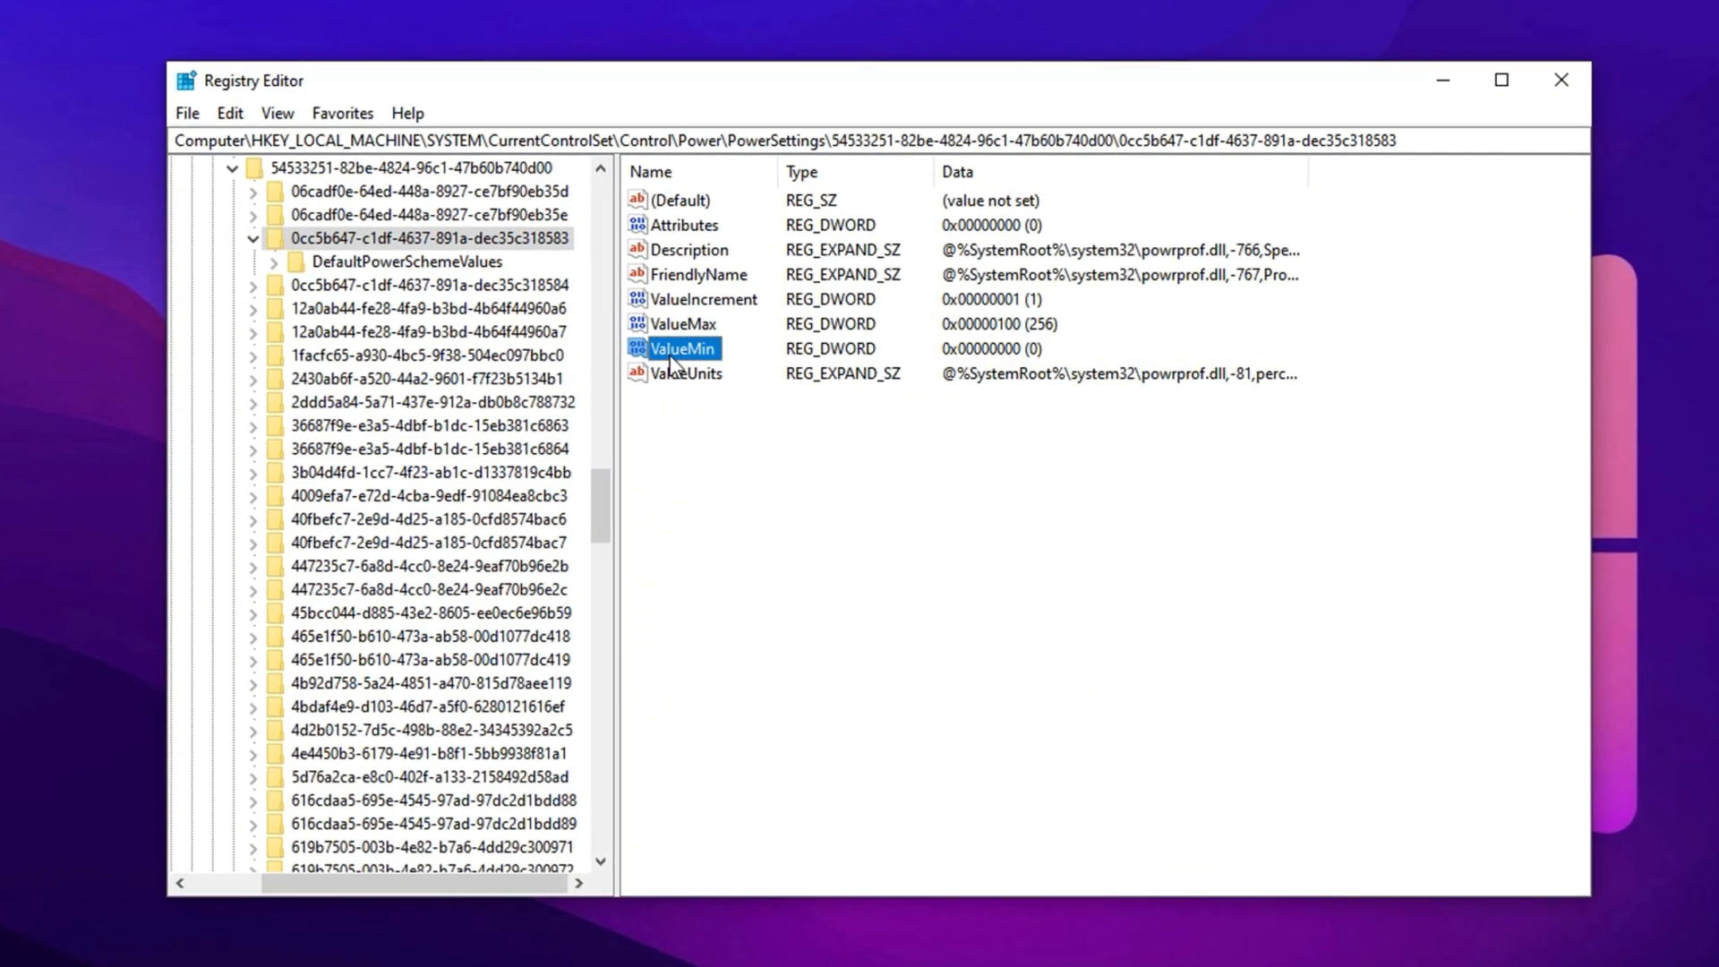
{"action": "double_click", "coordinate": [677, 347]}
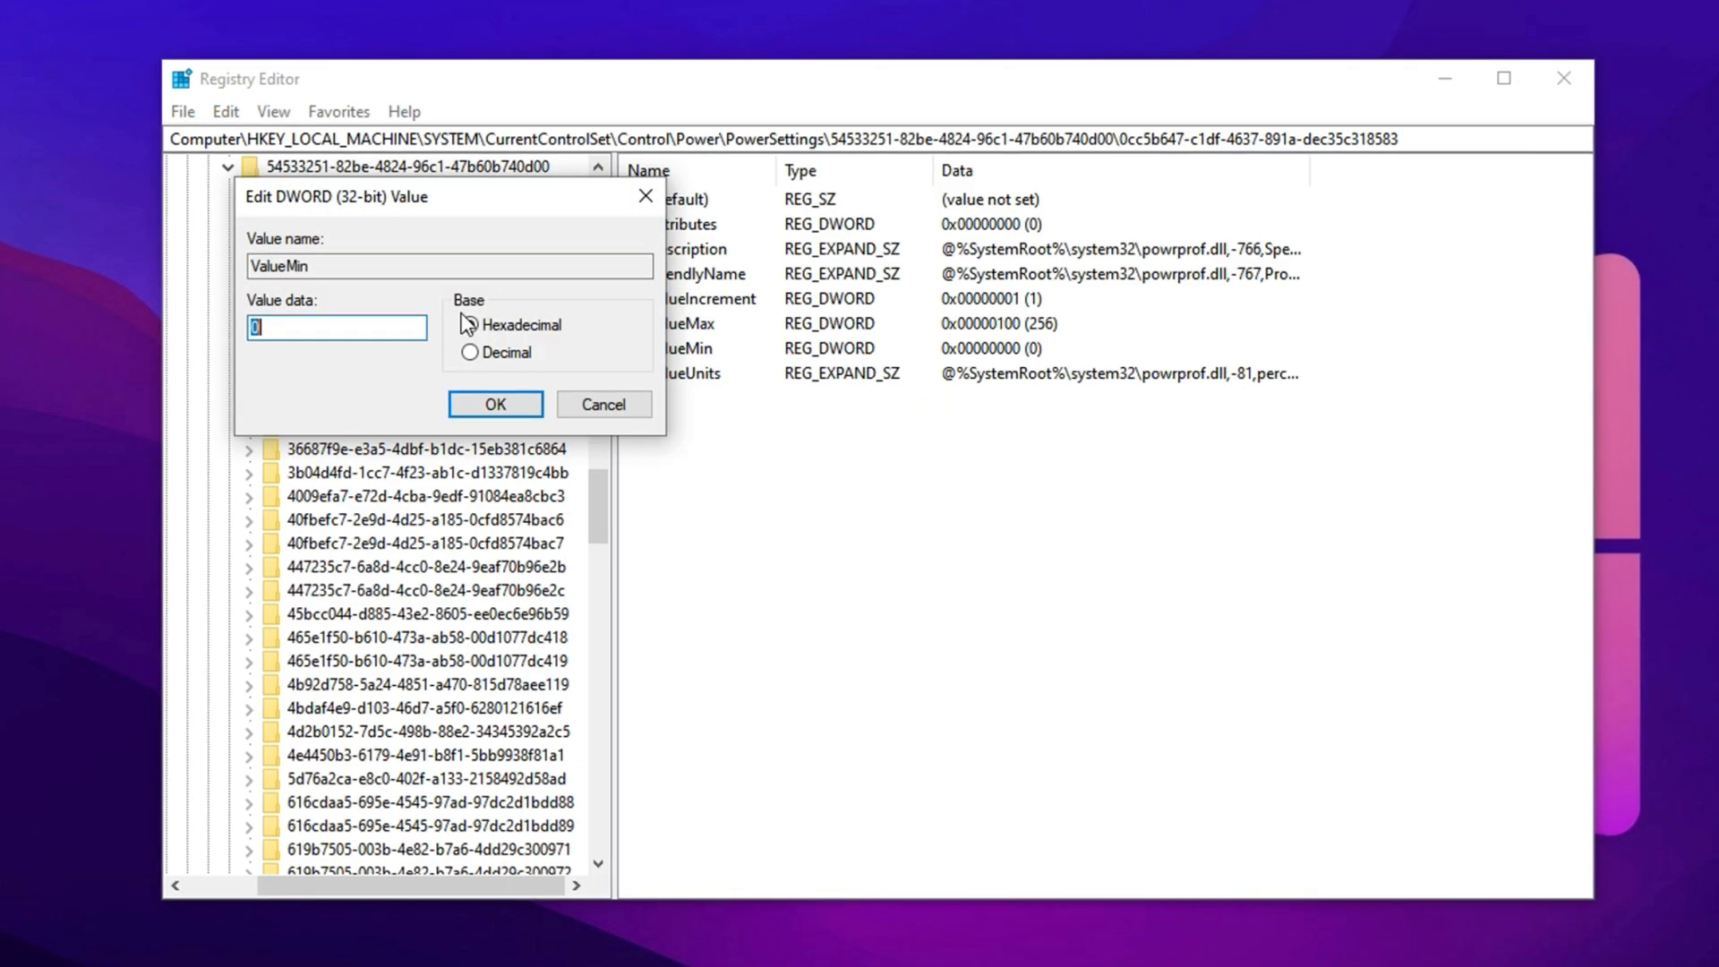
{"action": "left_click", "coordinate": [469, 324]}
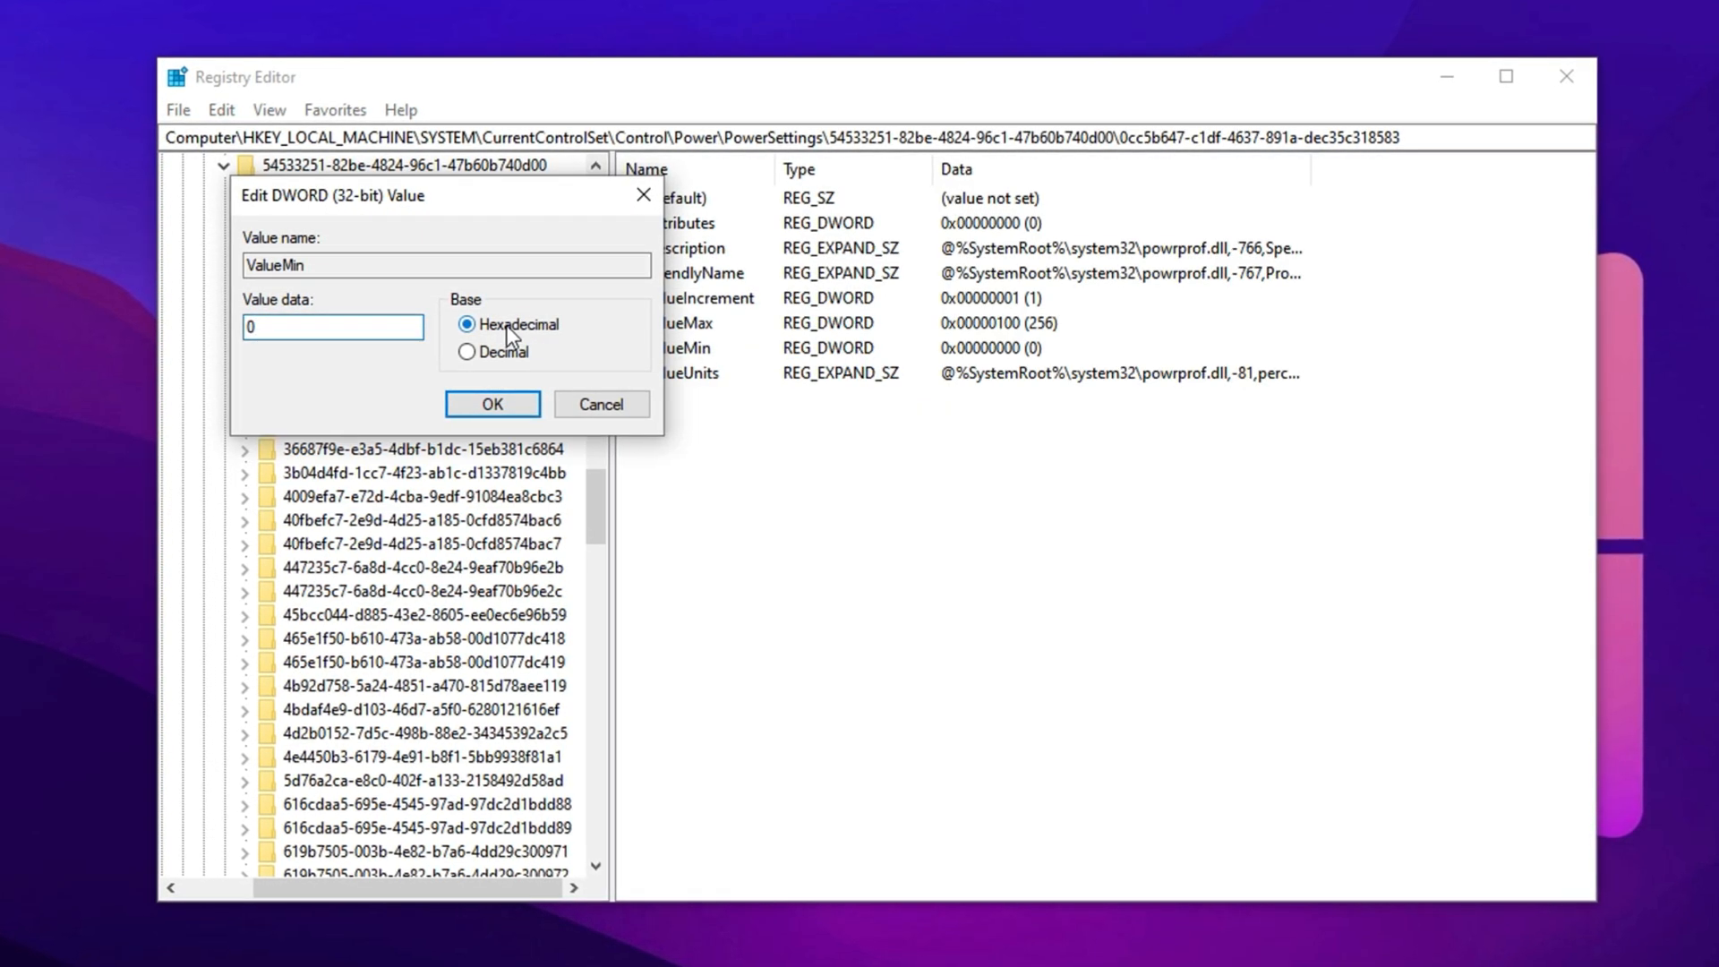
{"action": "left_click", "coordinate": [492, 404]}
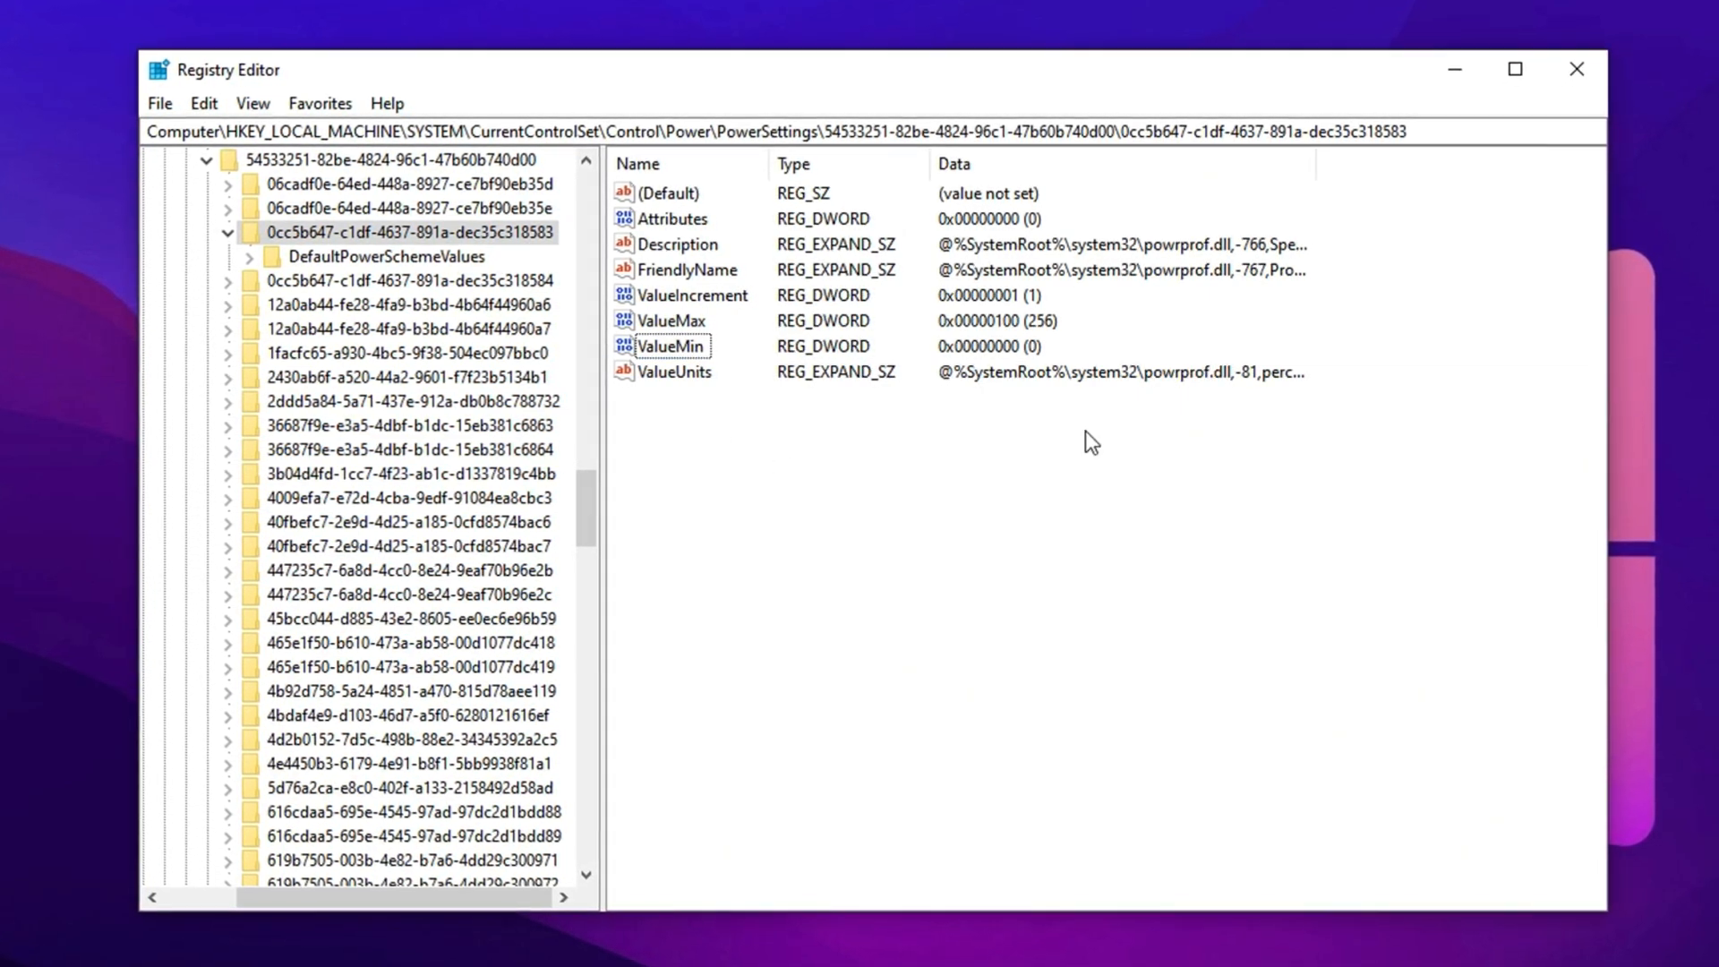
Step: Set Win32PrioritySeparation under PriorityControl to 26 hex (38) and confirm
{"action": "left_click", "coordinate": [767, 131]}
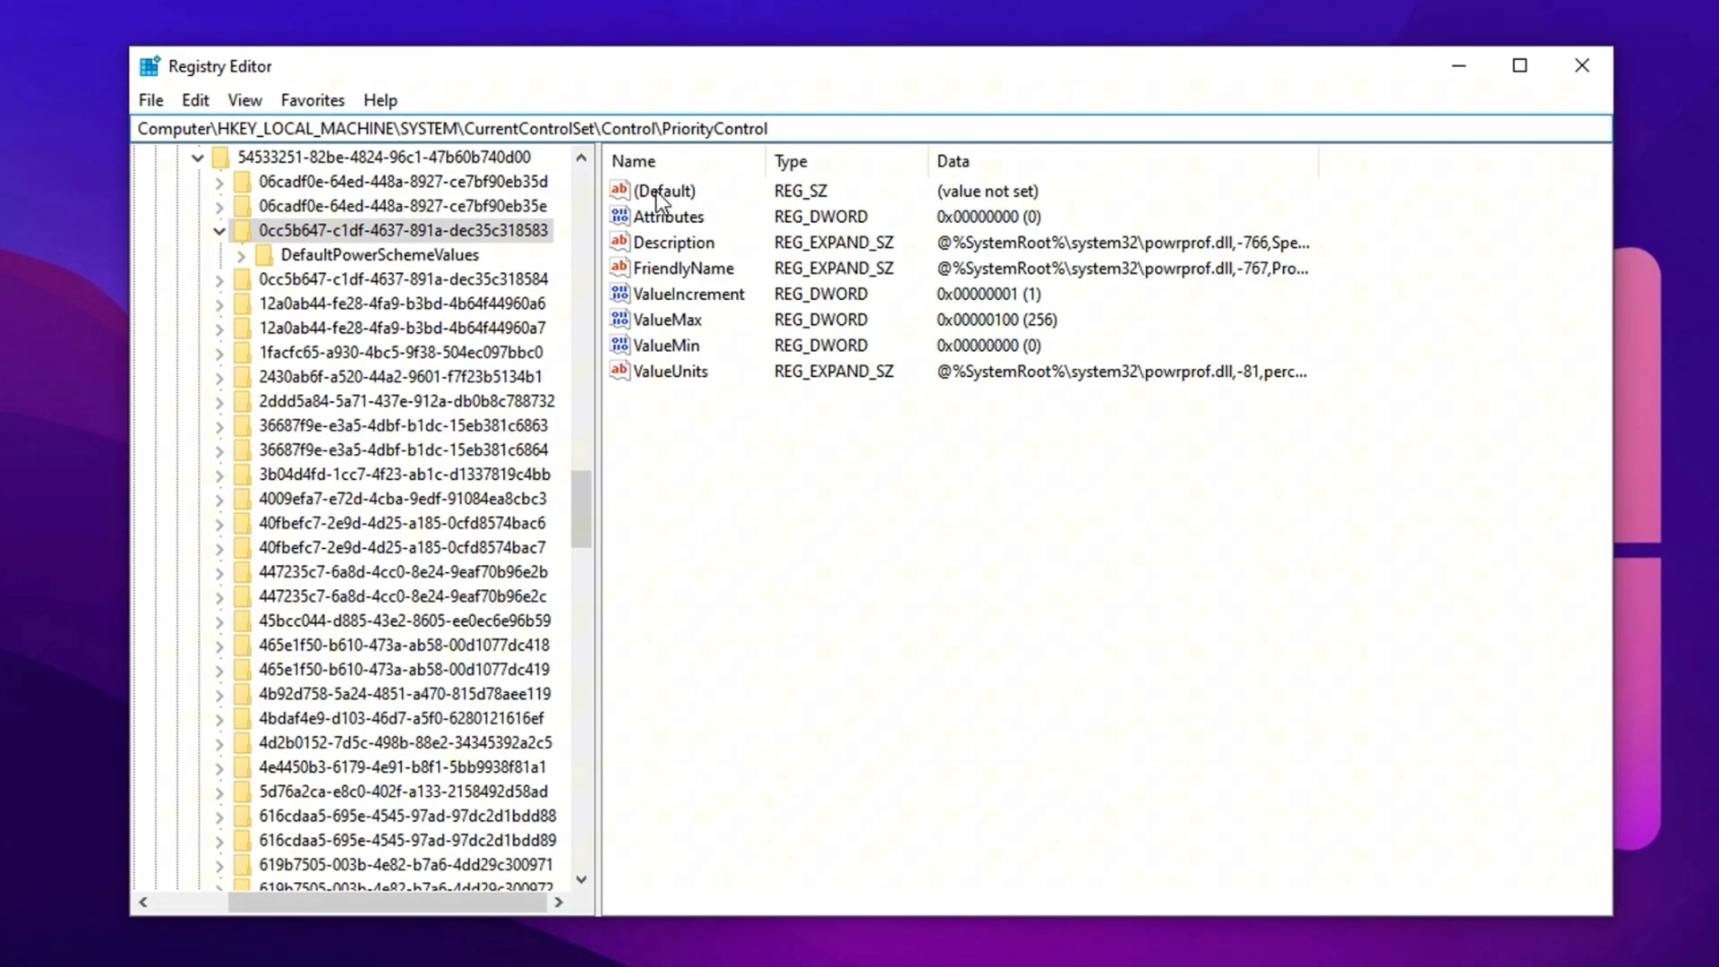
{"action": "left_click", "coordinate": [729, 128]}
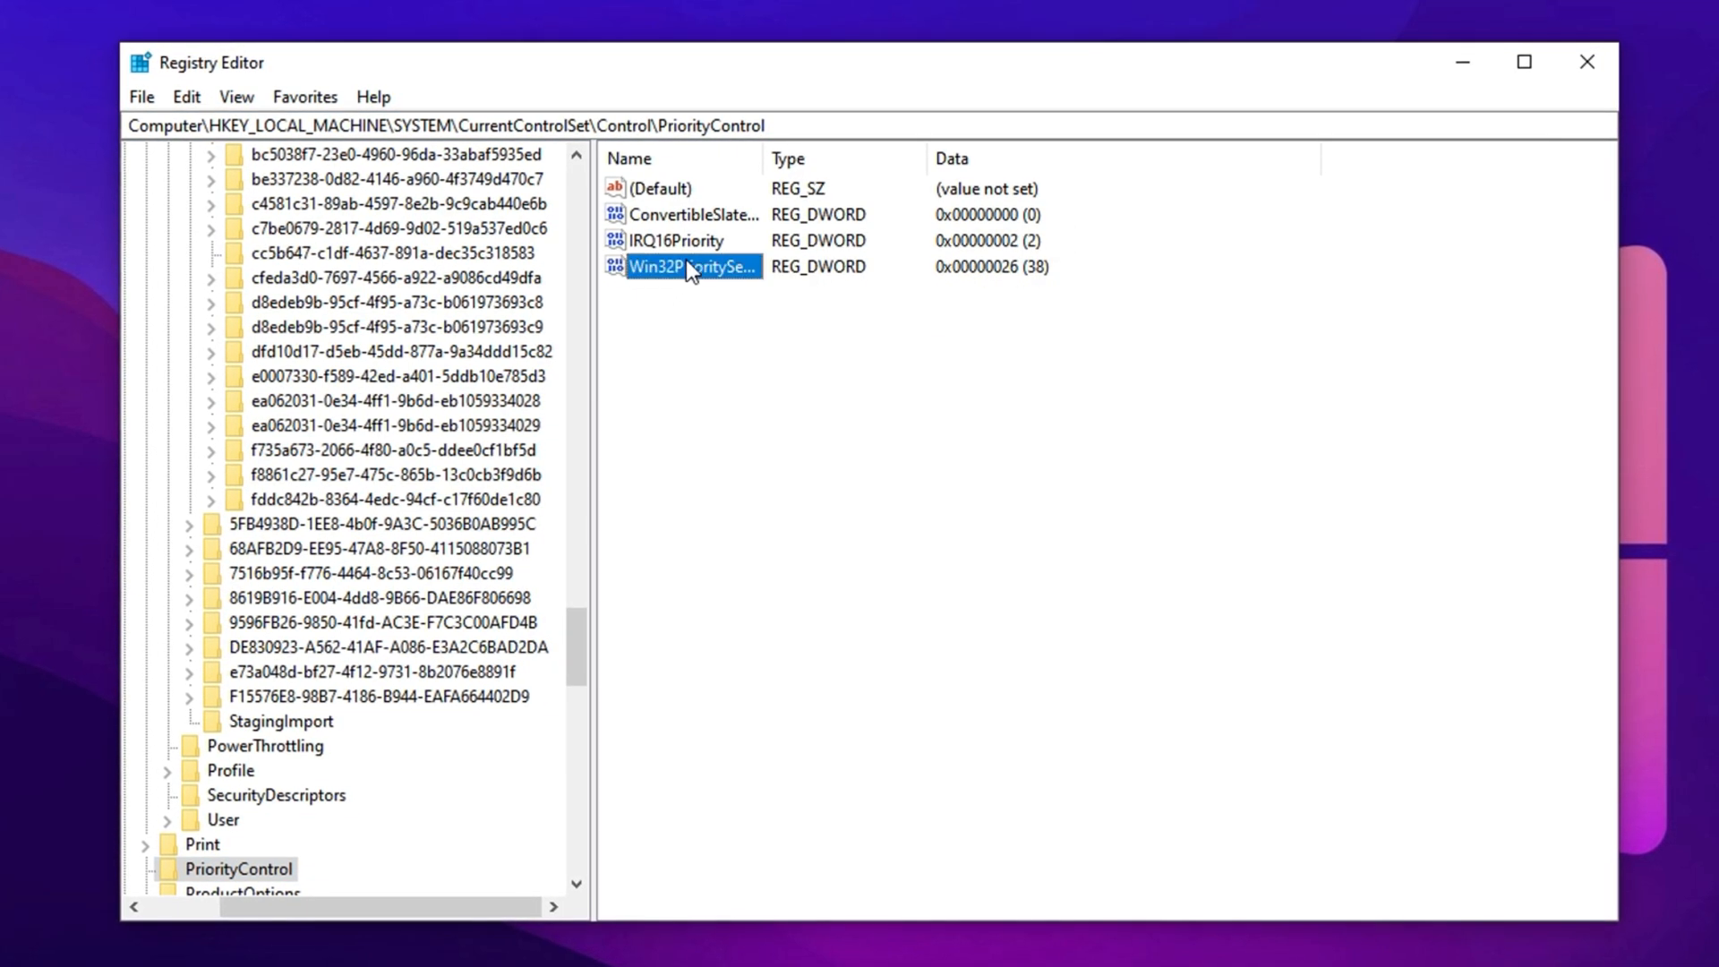
{"action": "double_click", "coordinate": [679, 267]}
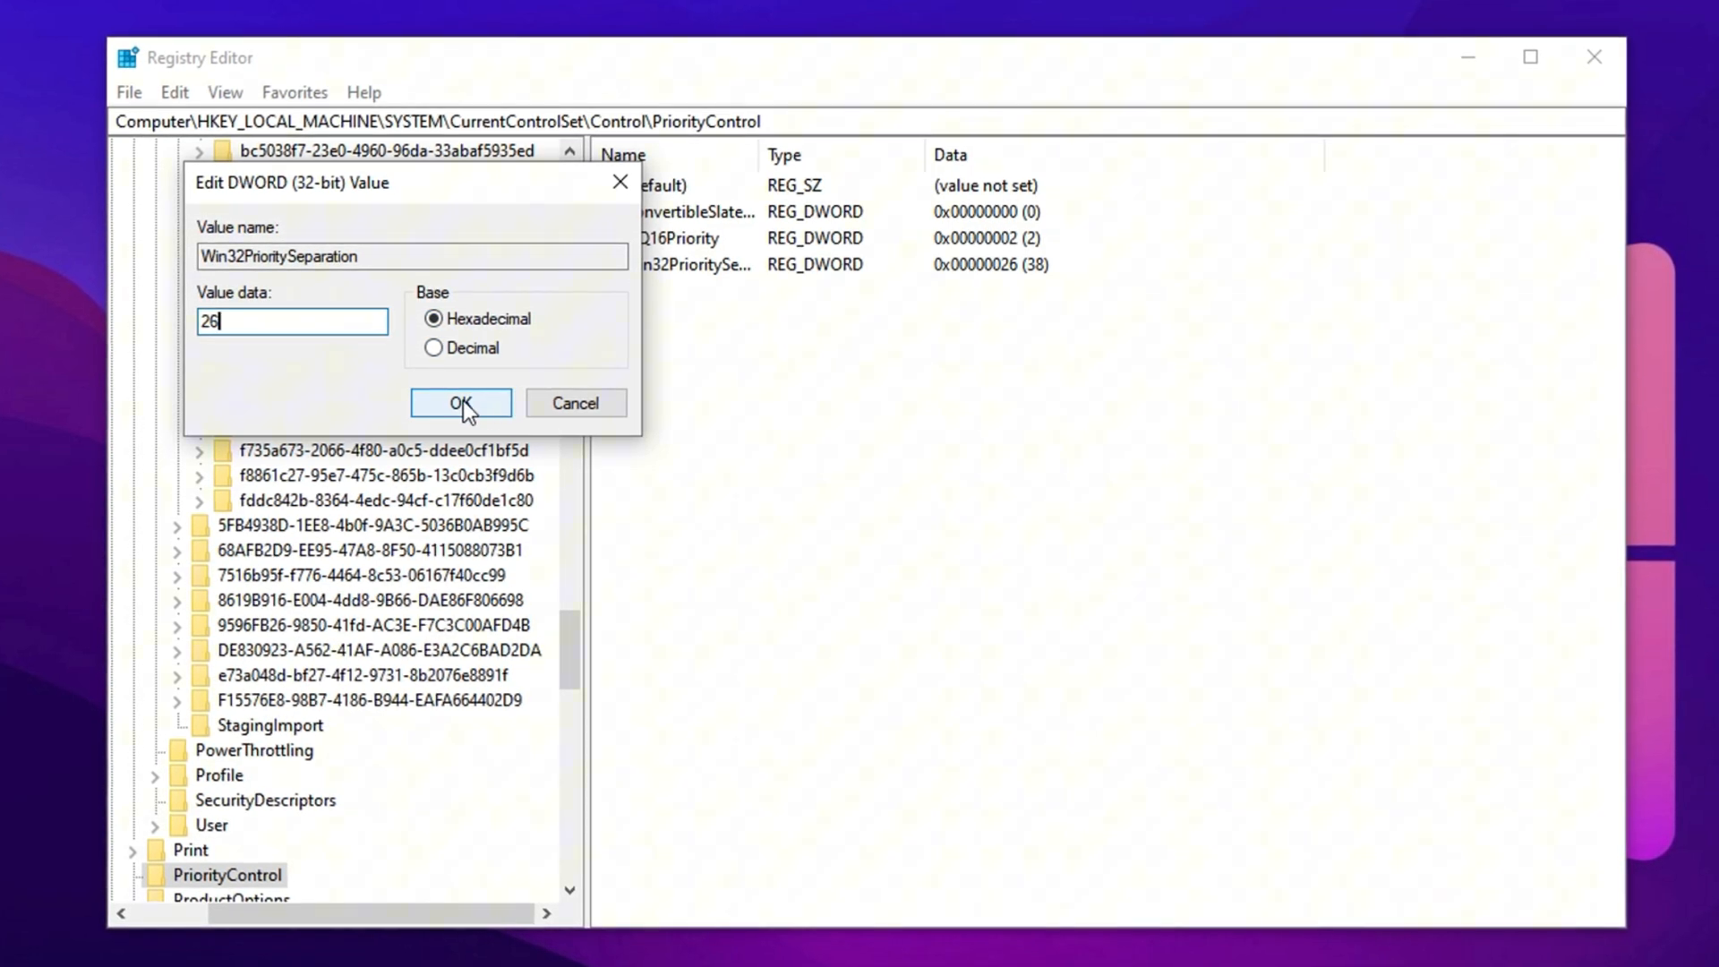
{"action": "left_click", "coordinate": [459, 402]}
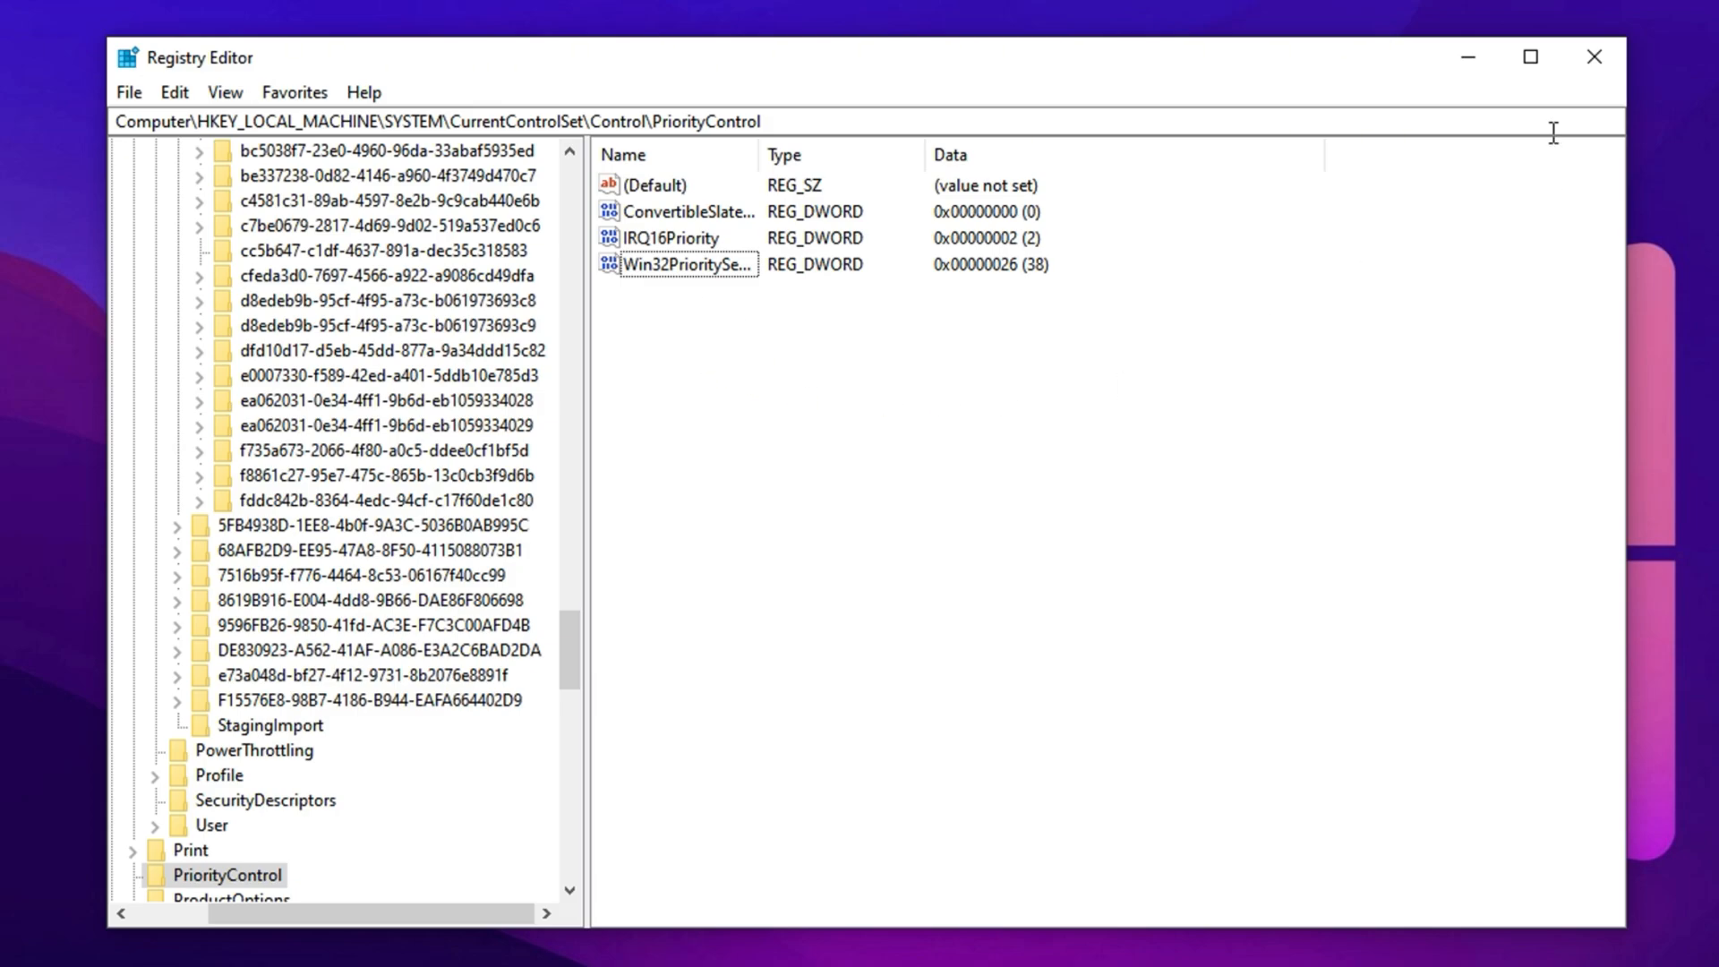
{"action": "type", "text": "show animations in Windows"}
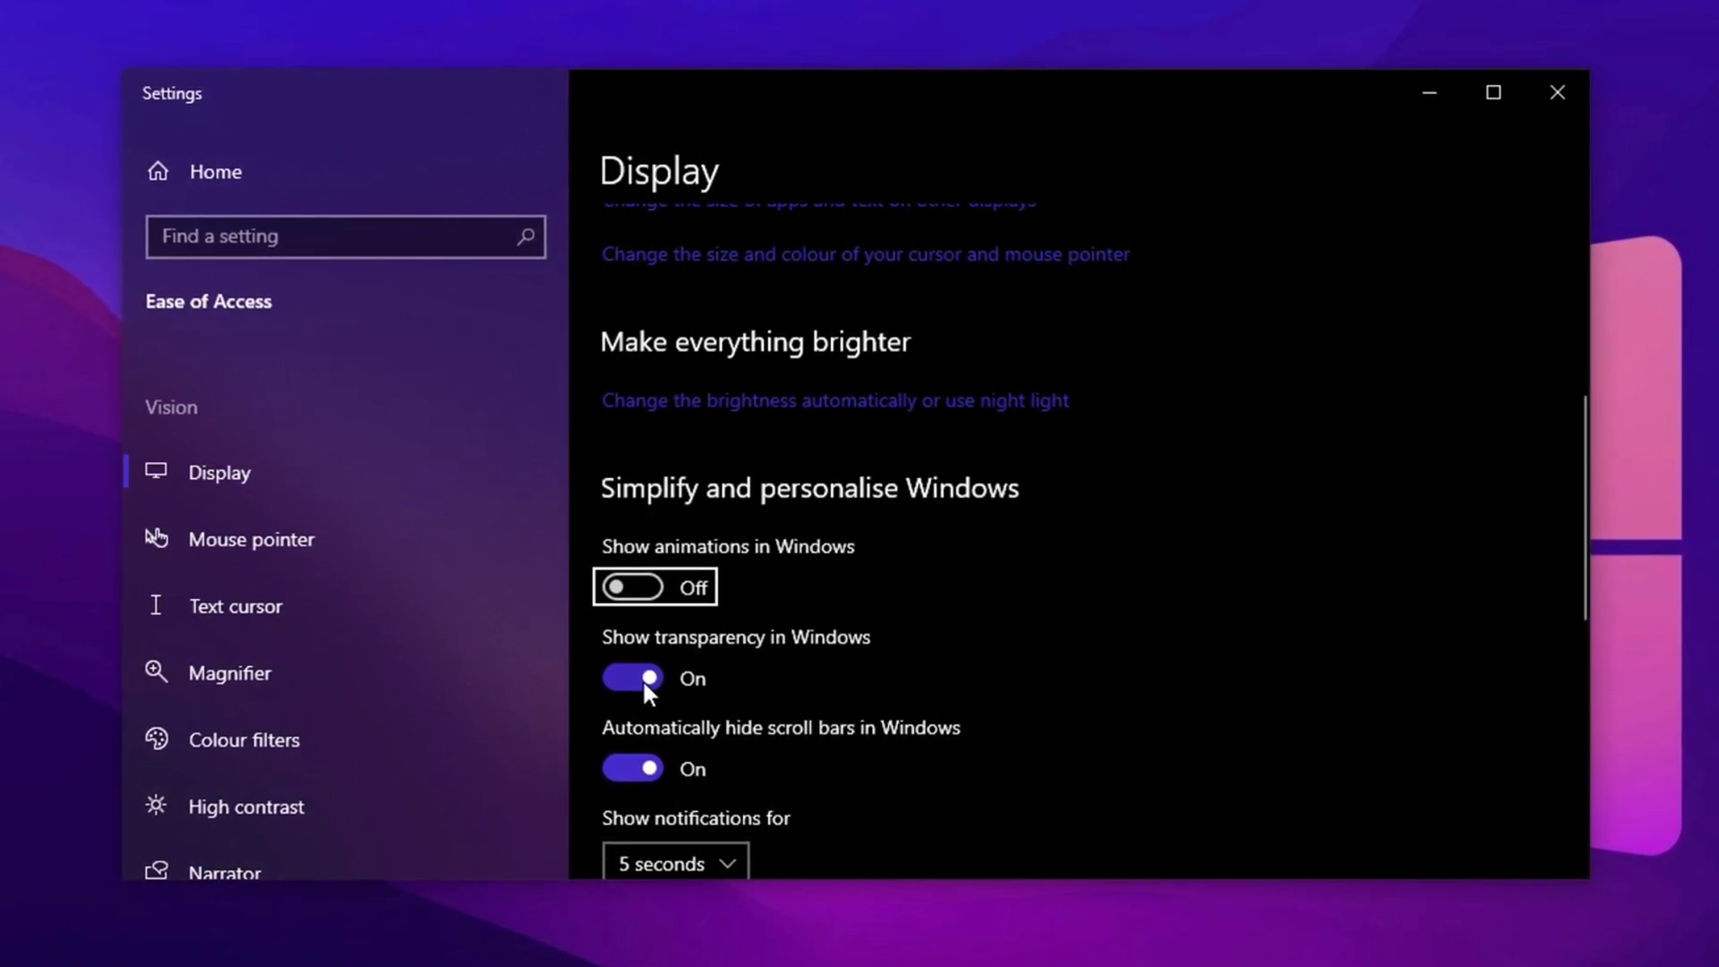
Step: Switch the Show animations in Windows toggle off
{"action": "left_click", "coordinate": [633, 677]}
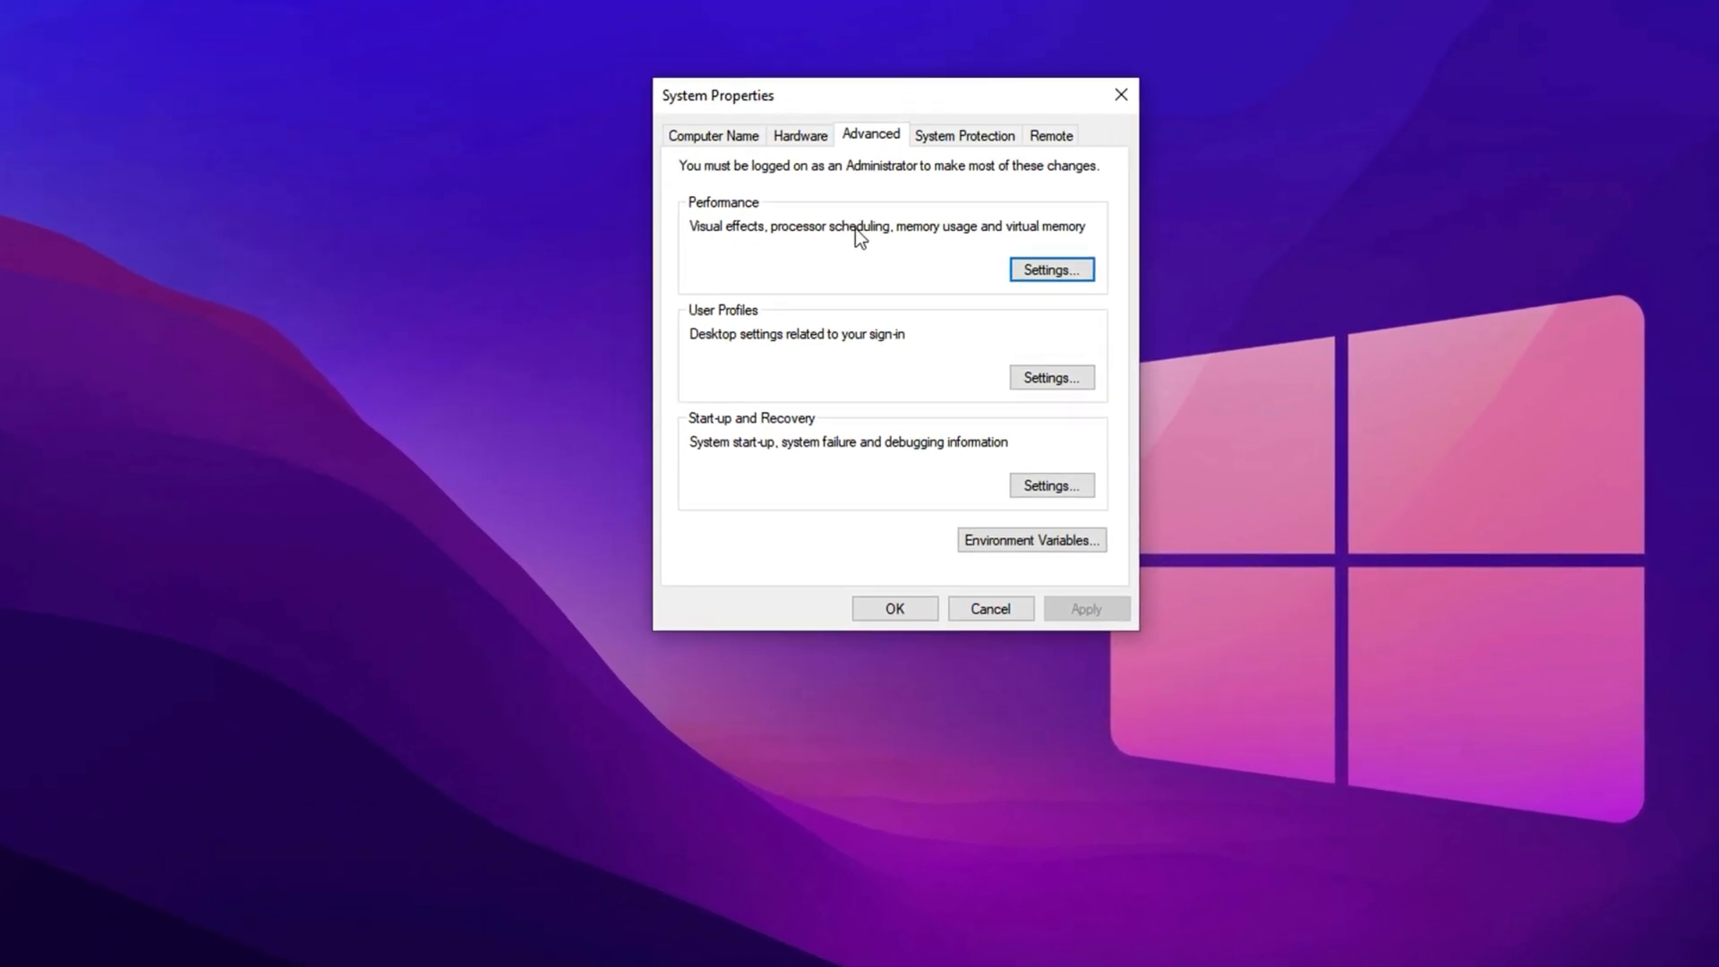
Step: Make visual effects Custom, keeping window animations, thumbnails and smooth screen fonts
{"action": "left_click", "coordinate": [1049, 268]}
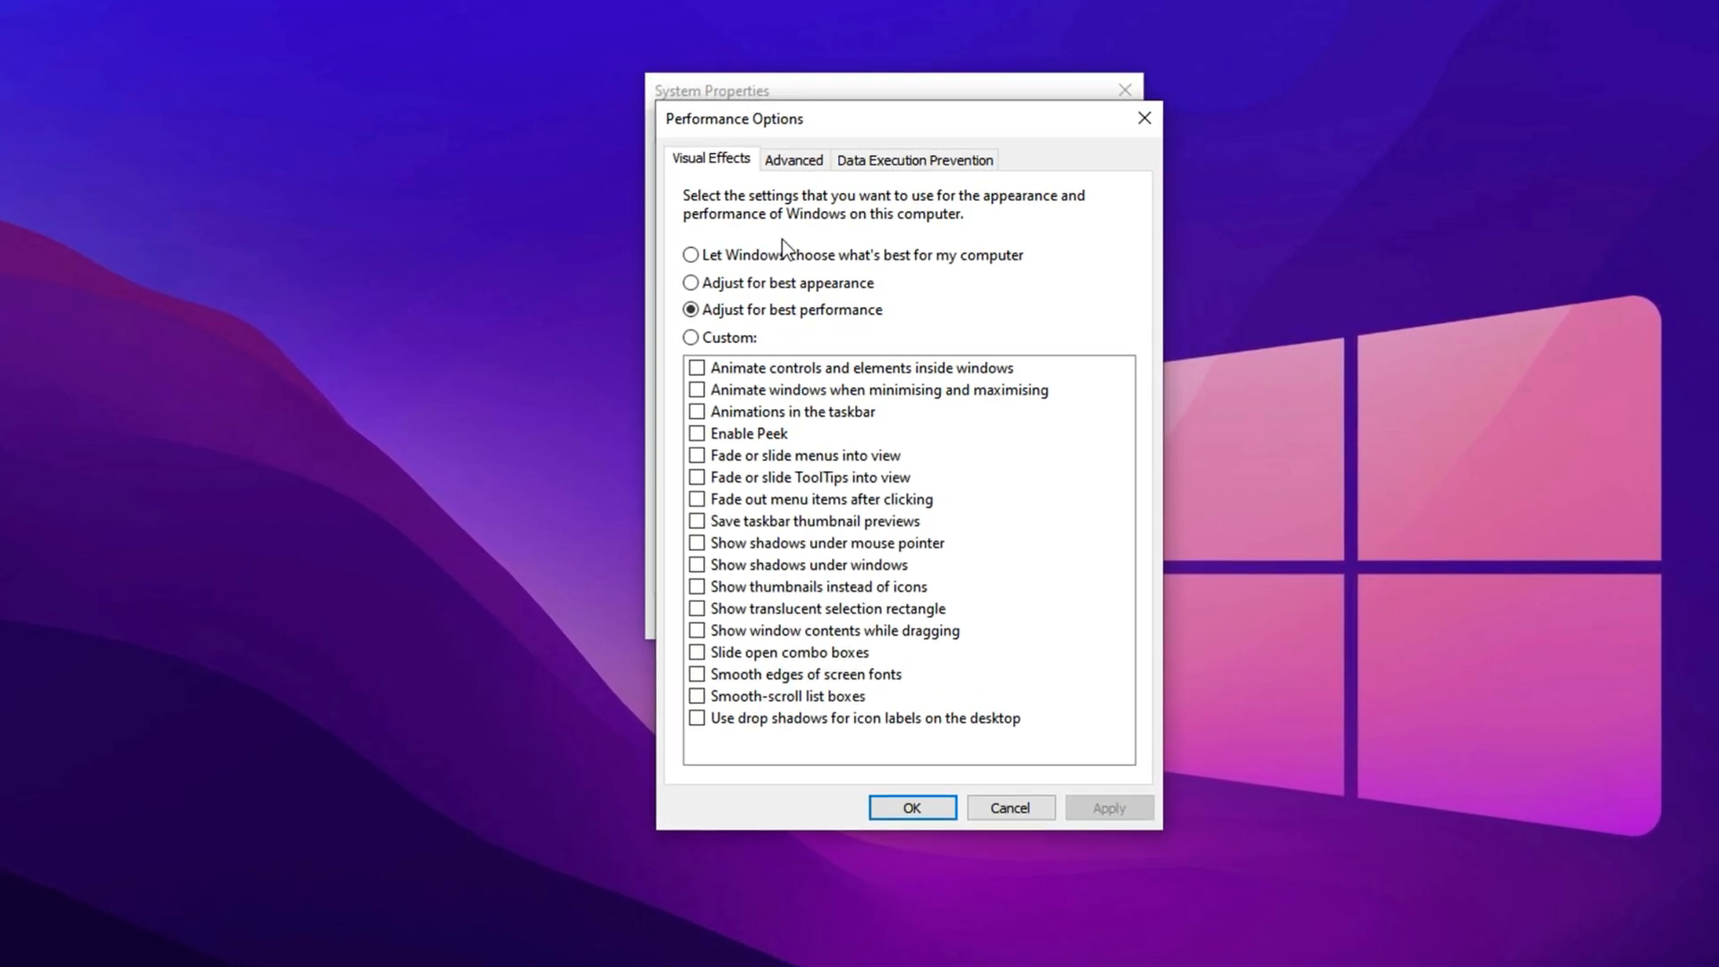
{"action": "left_click", "coordinate": [791, 160]}
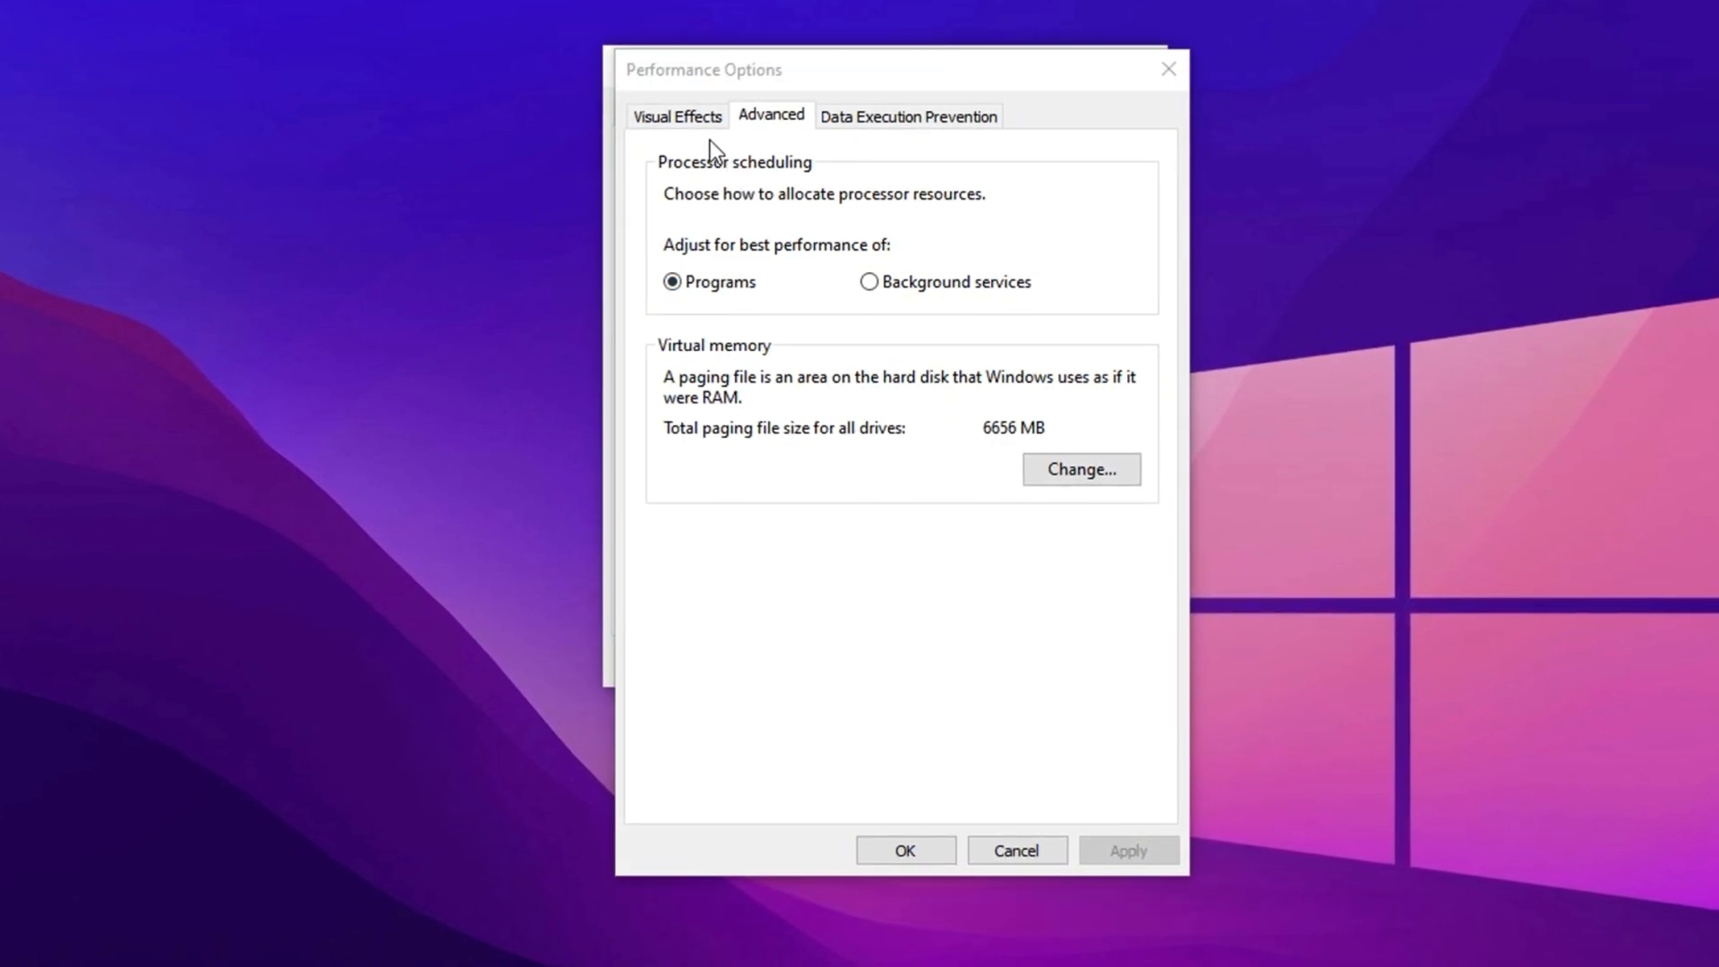
{"action": "left_click", "coordinate": [674, 114]}
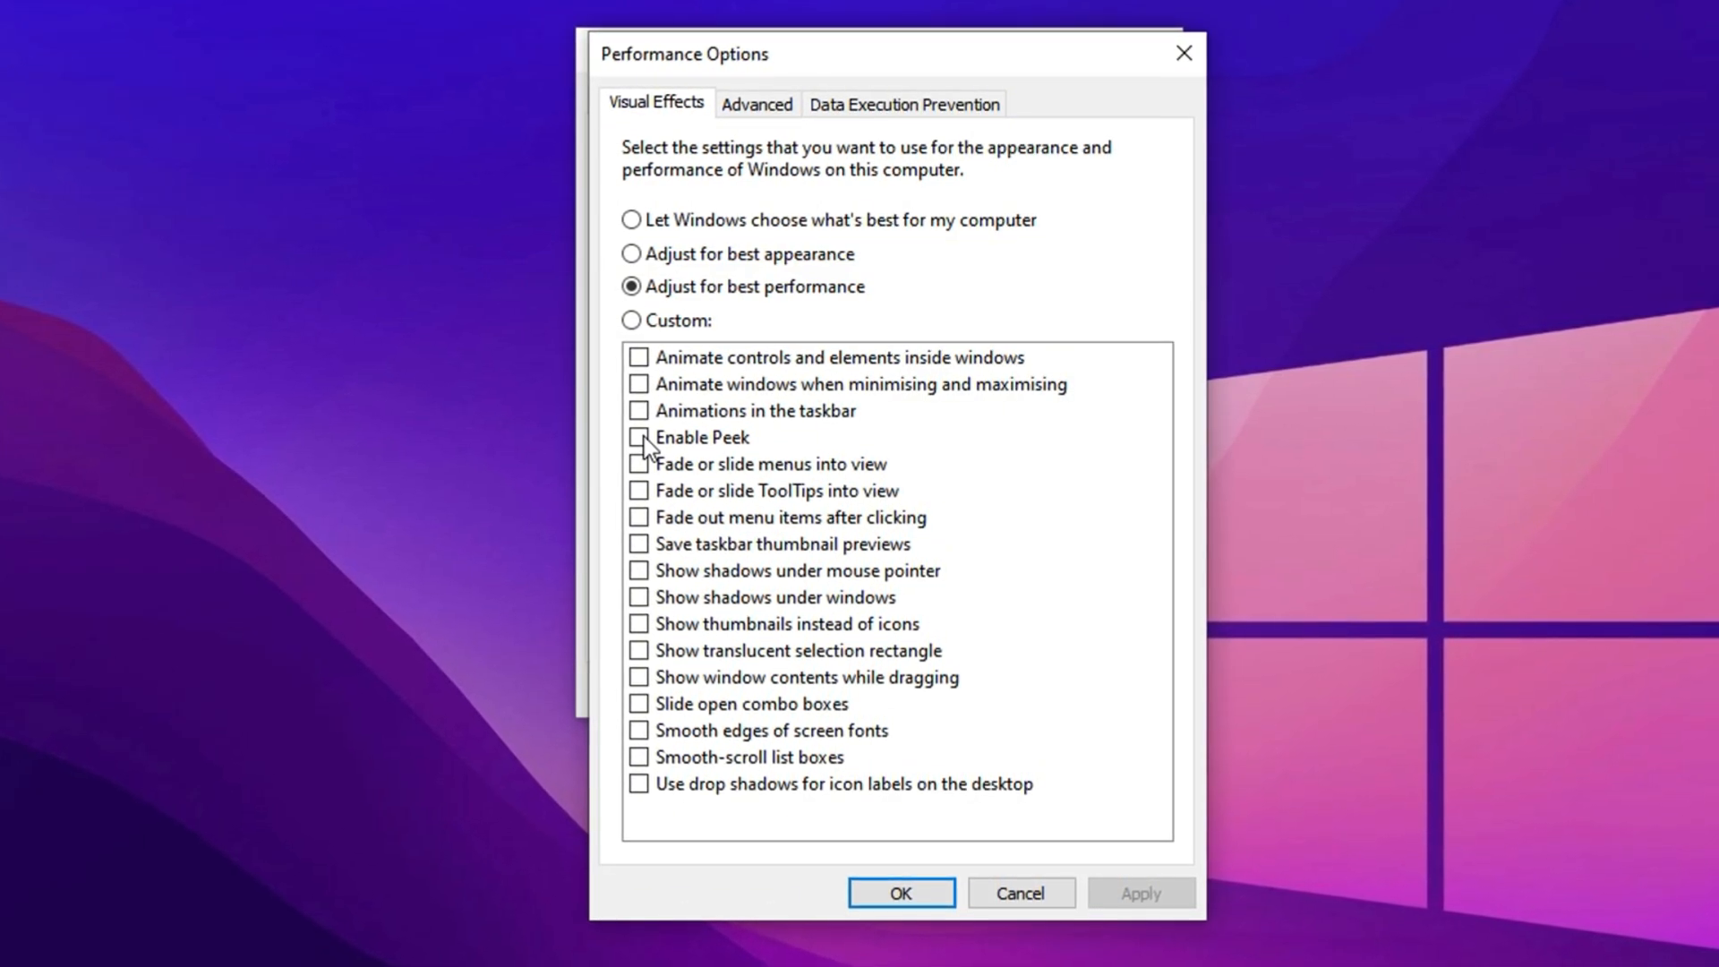
{"action": "left_click", "coordinate": [635, 385]}
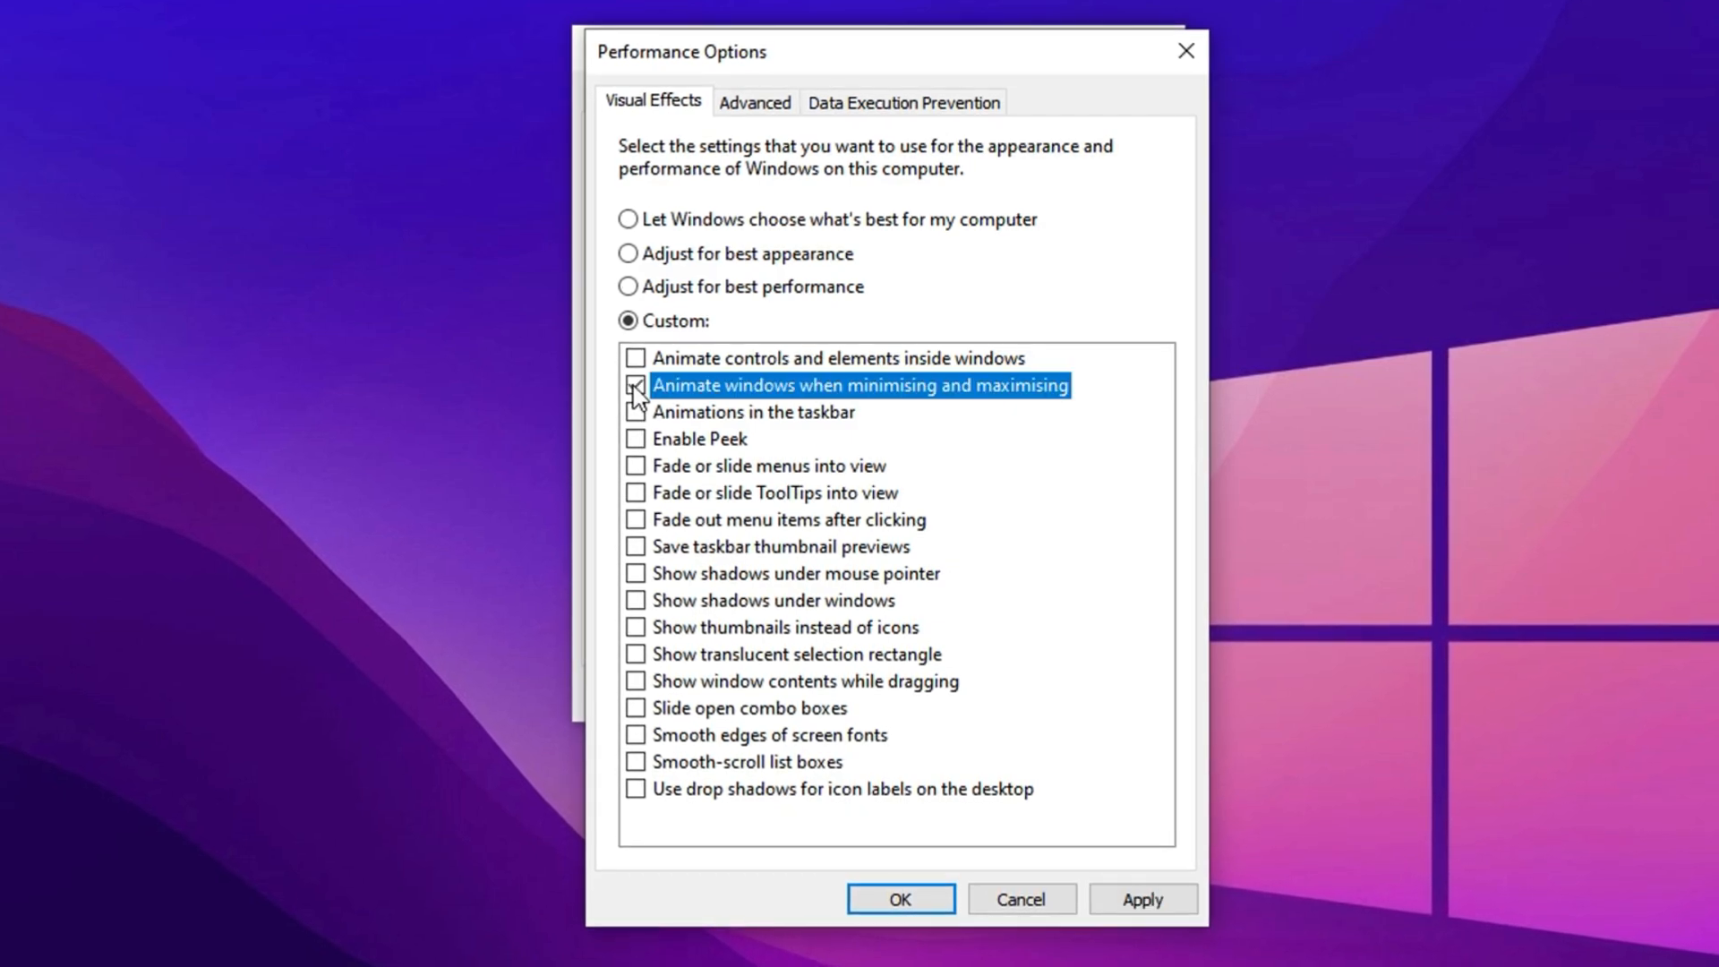
{"action": "left_click", "coordinate": [636, 384]}
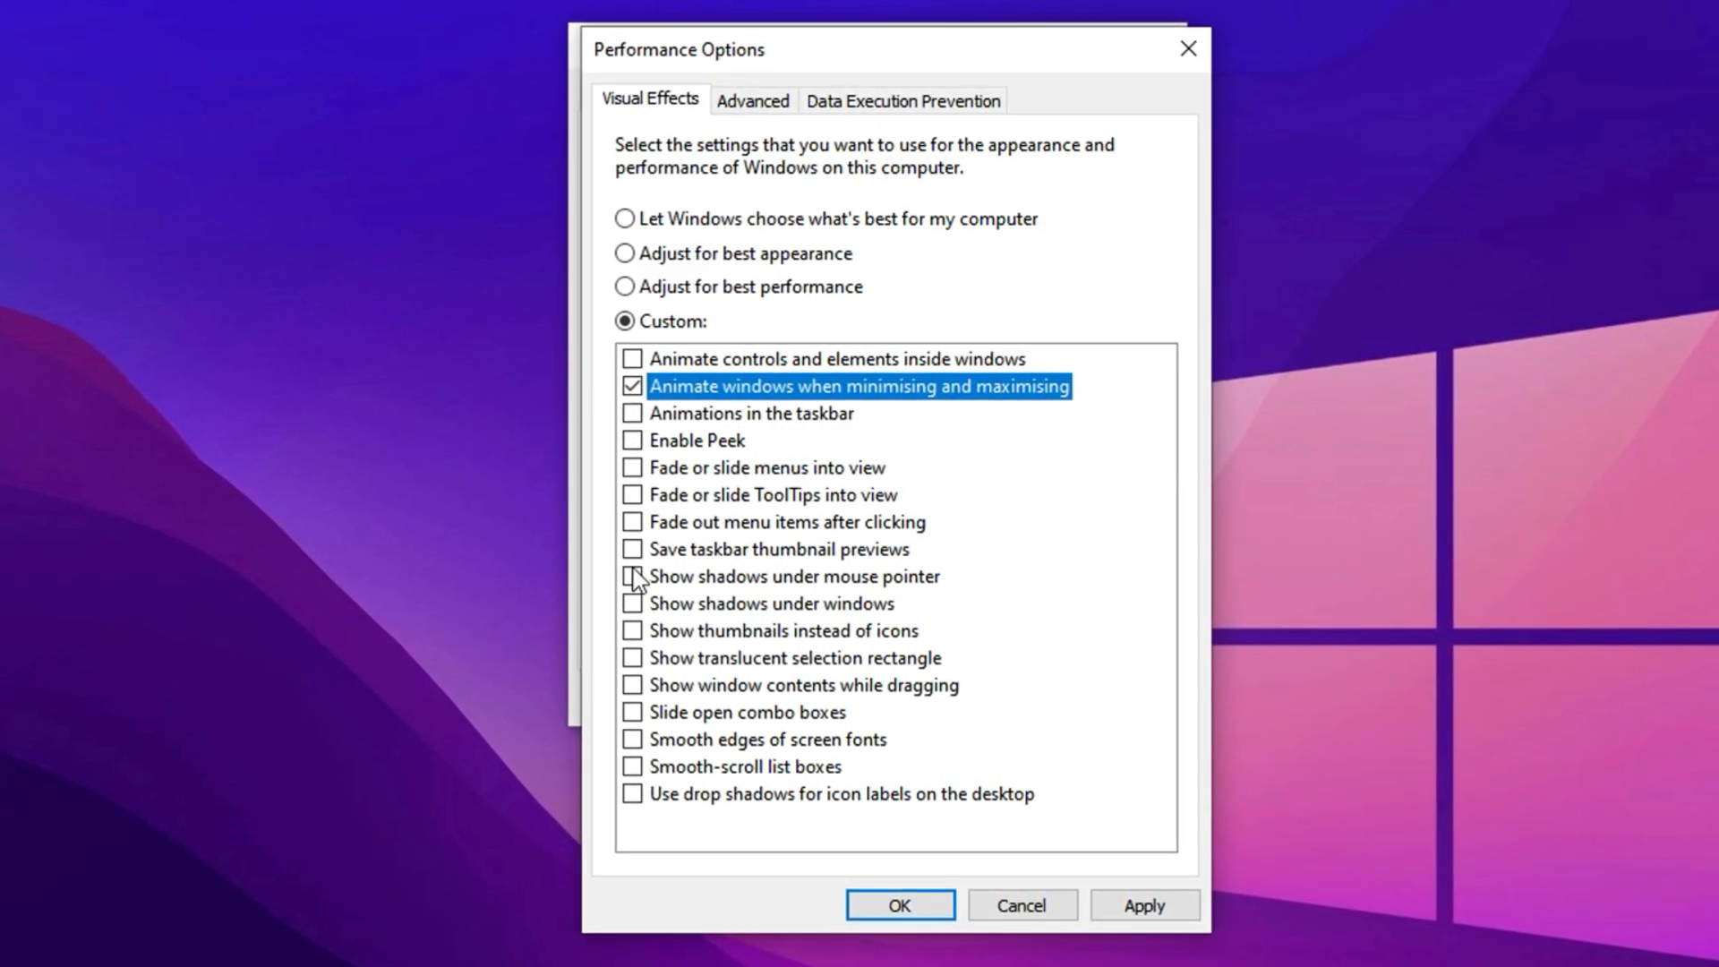
{"action": "left_click", "coordinate": [633, 633]}
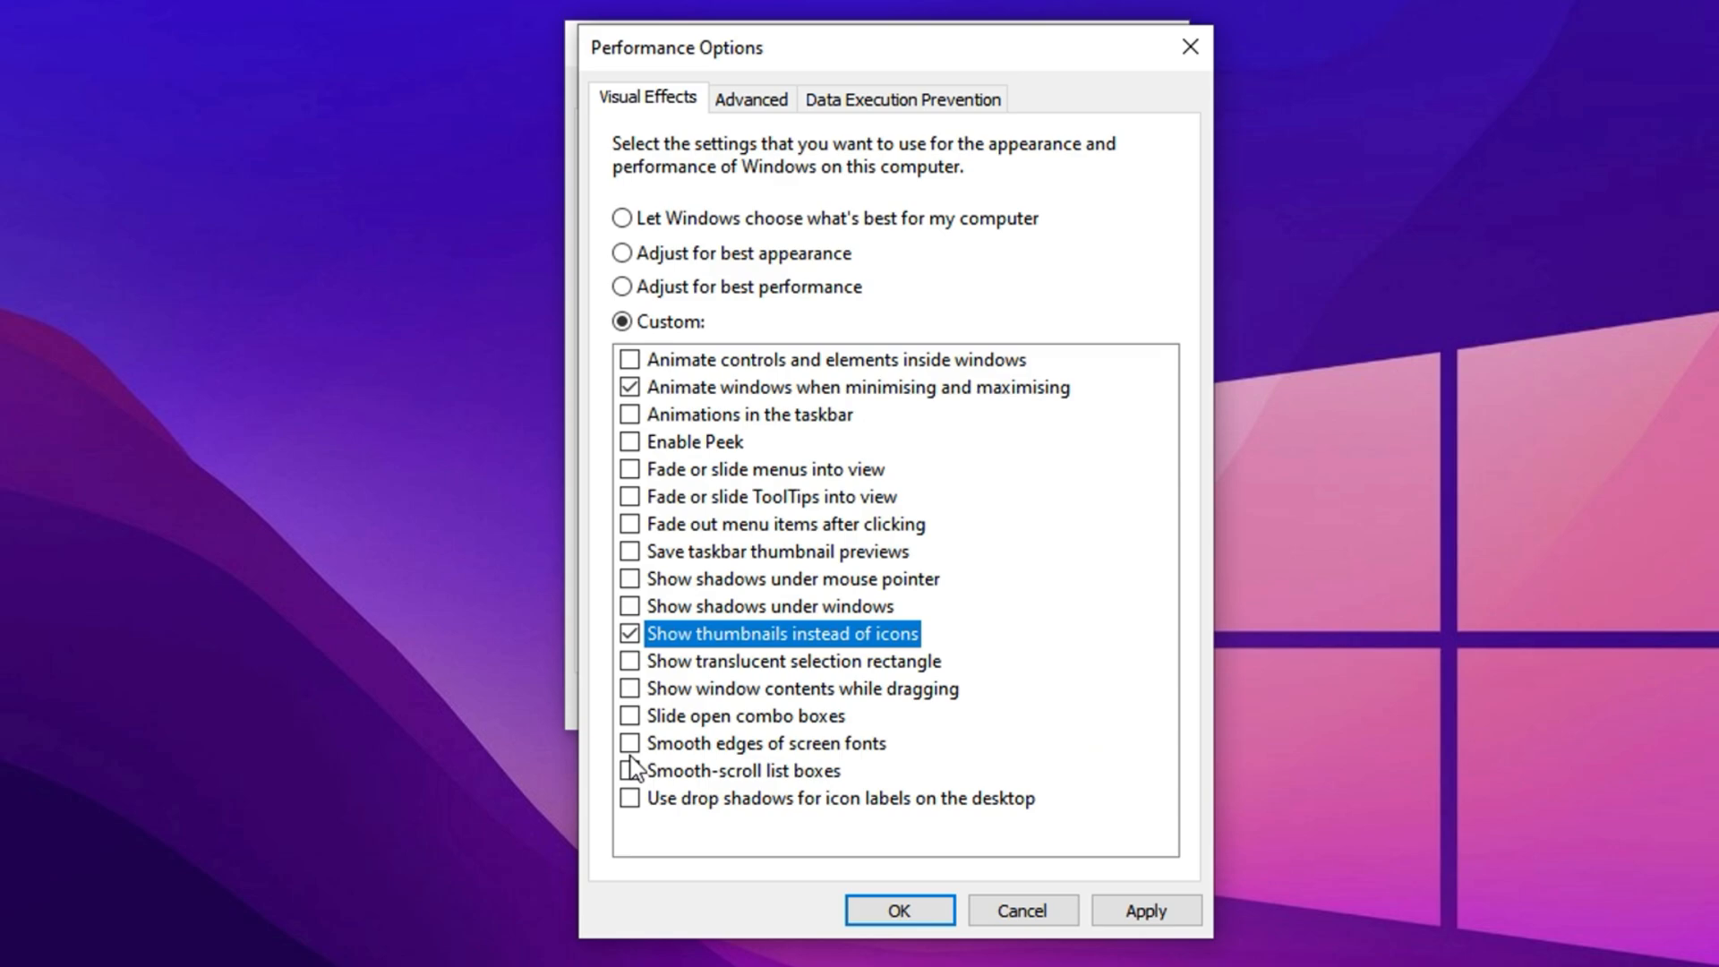
{"action": "left_click", "coordinate": [631, 743]}
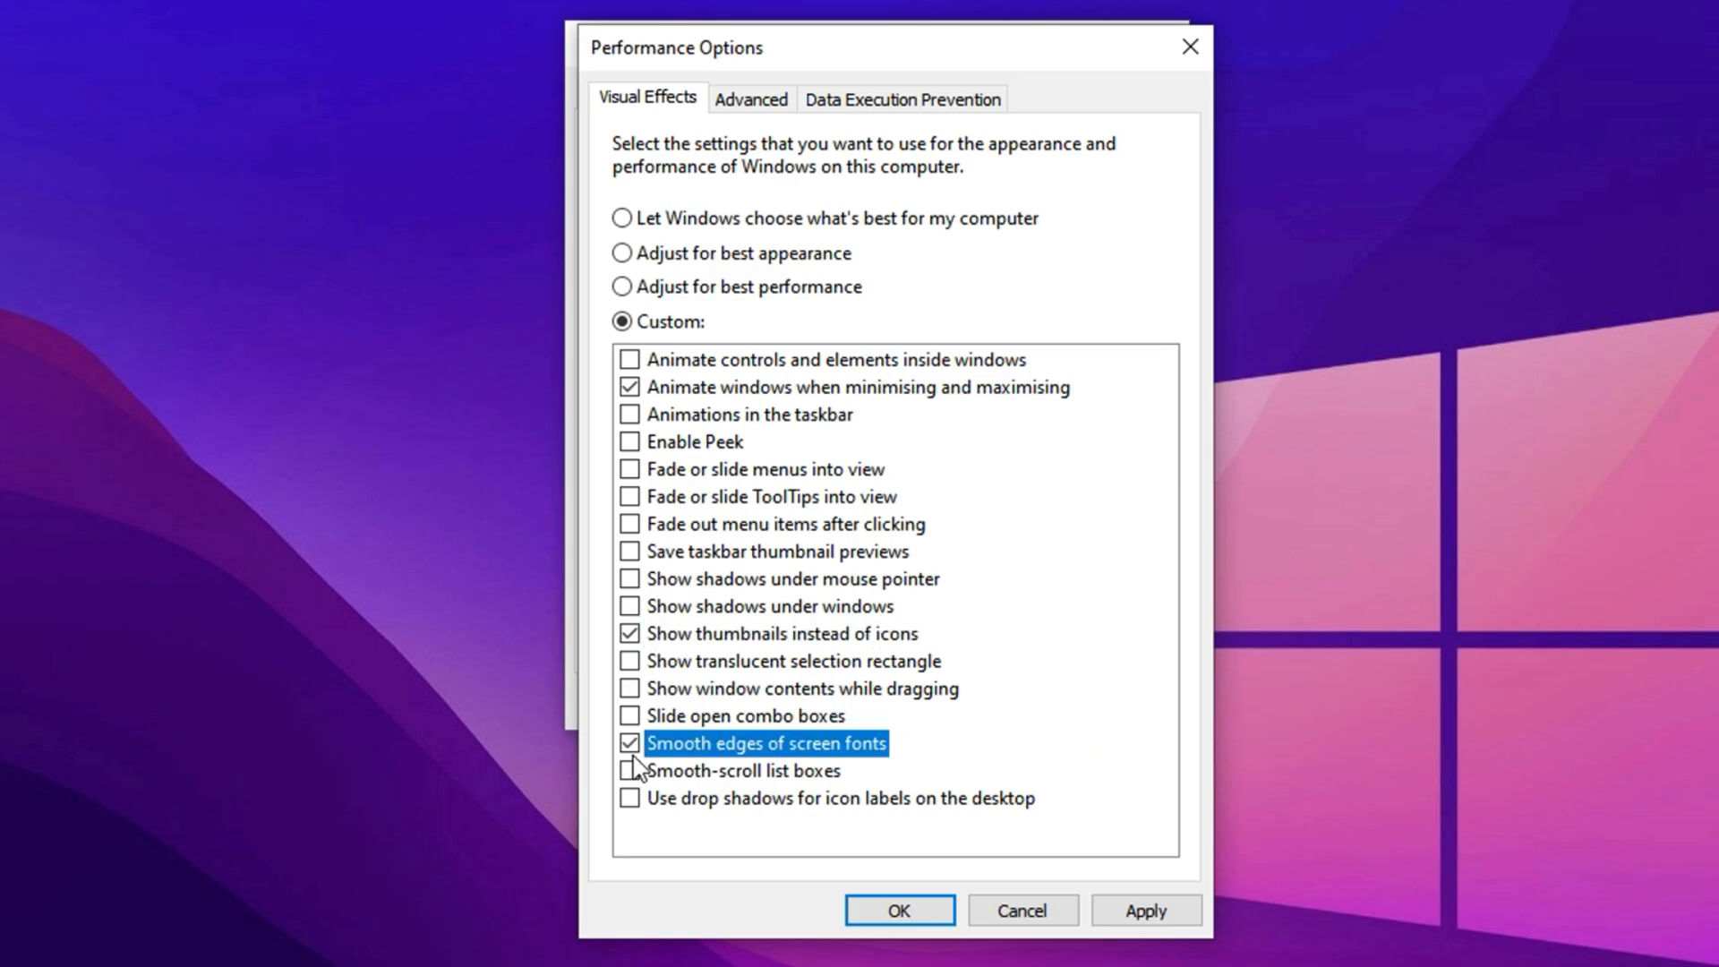
{"action": "mouse_move", "coordinate": [806, 663]}
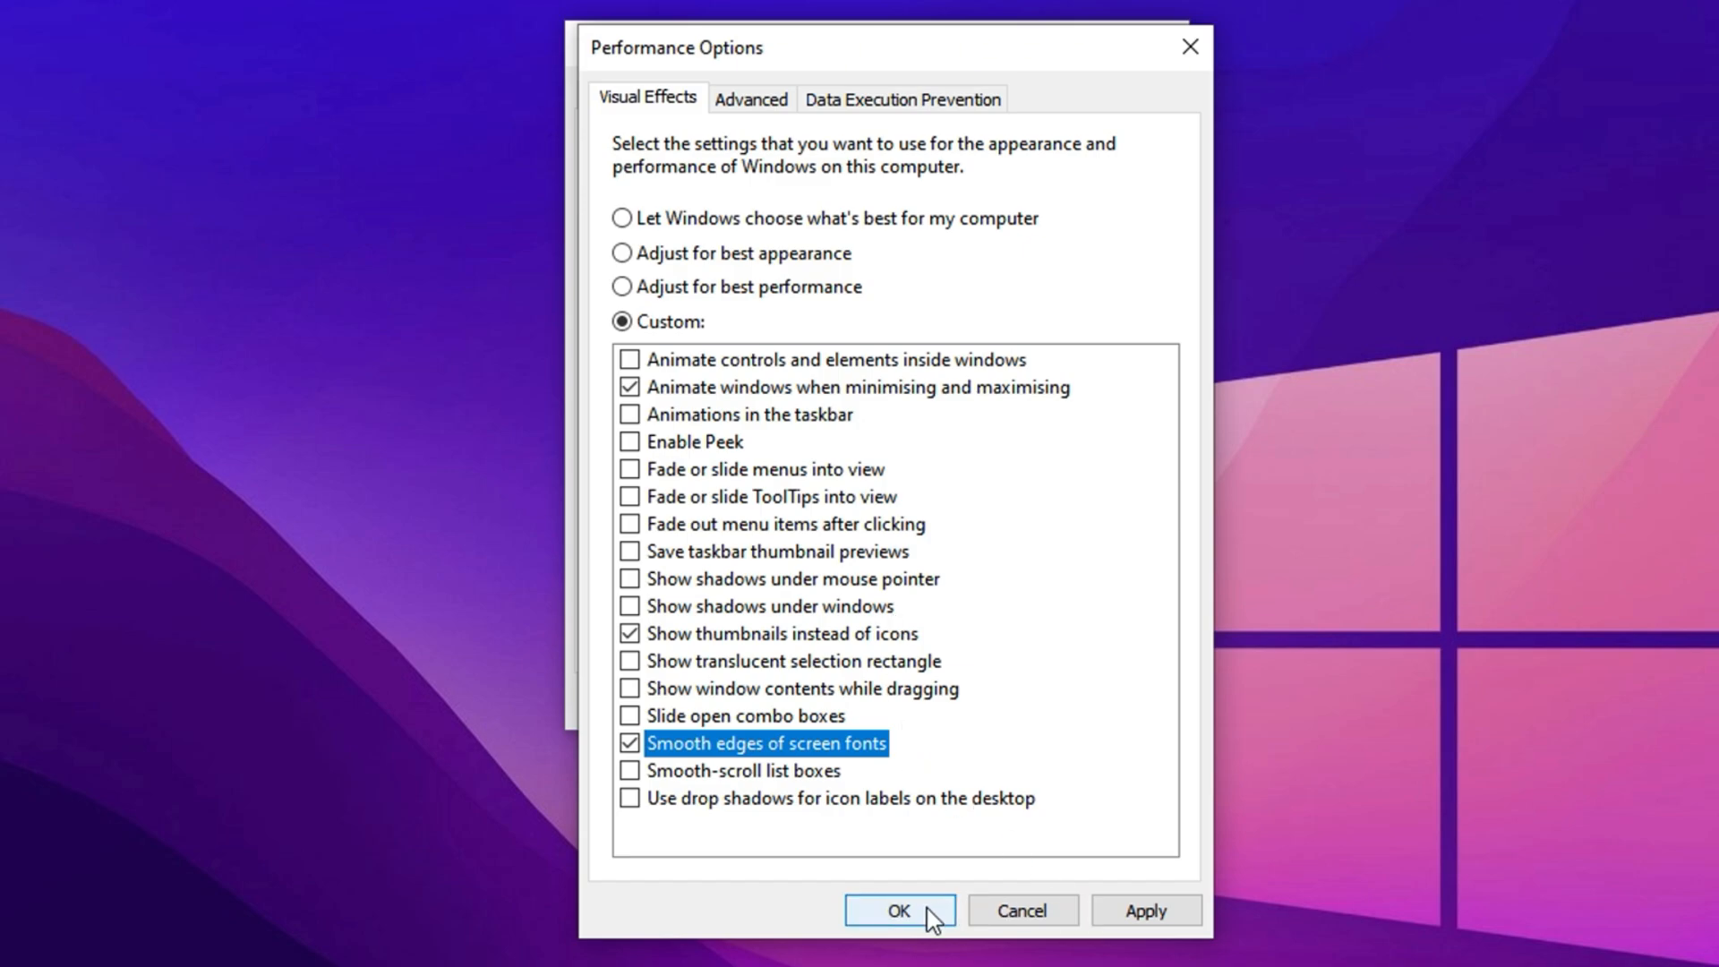
Step: Apply Performance Options, then set msconfig boot to use 8 processors
{"action": "left_click", "coordinate": [897, 910]}
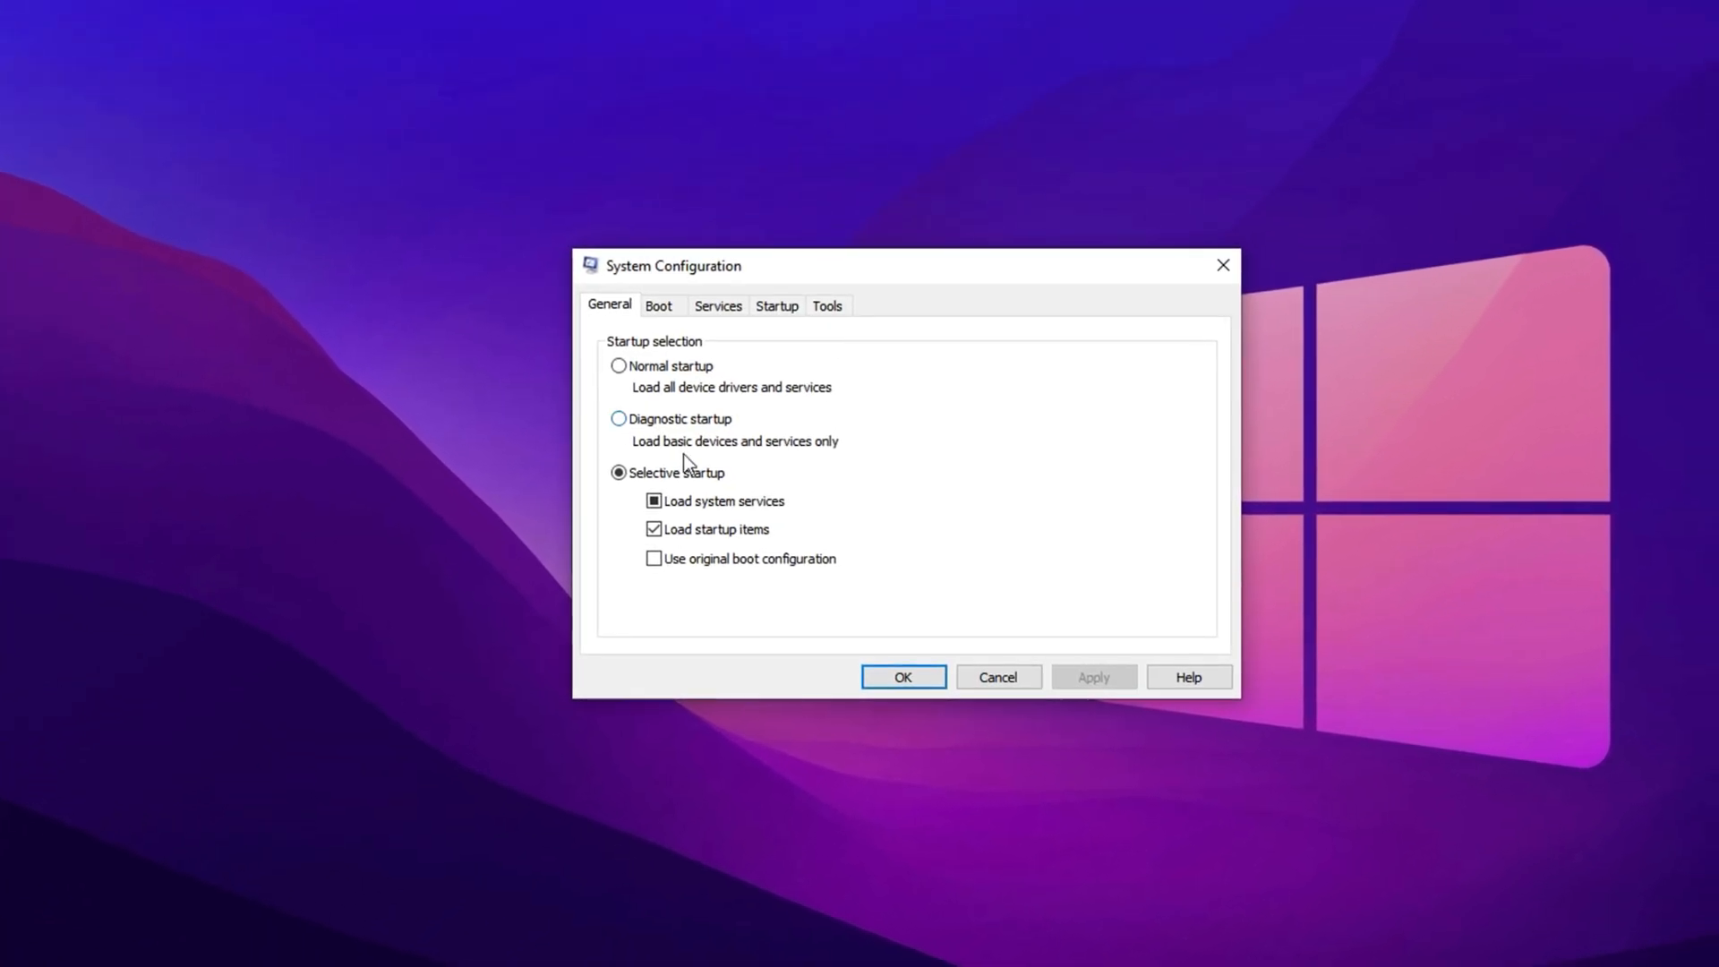
{"action": "left_click", "coordinate": [654, 304]}
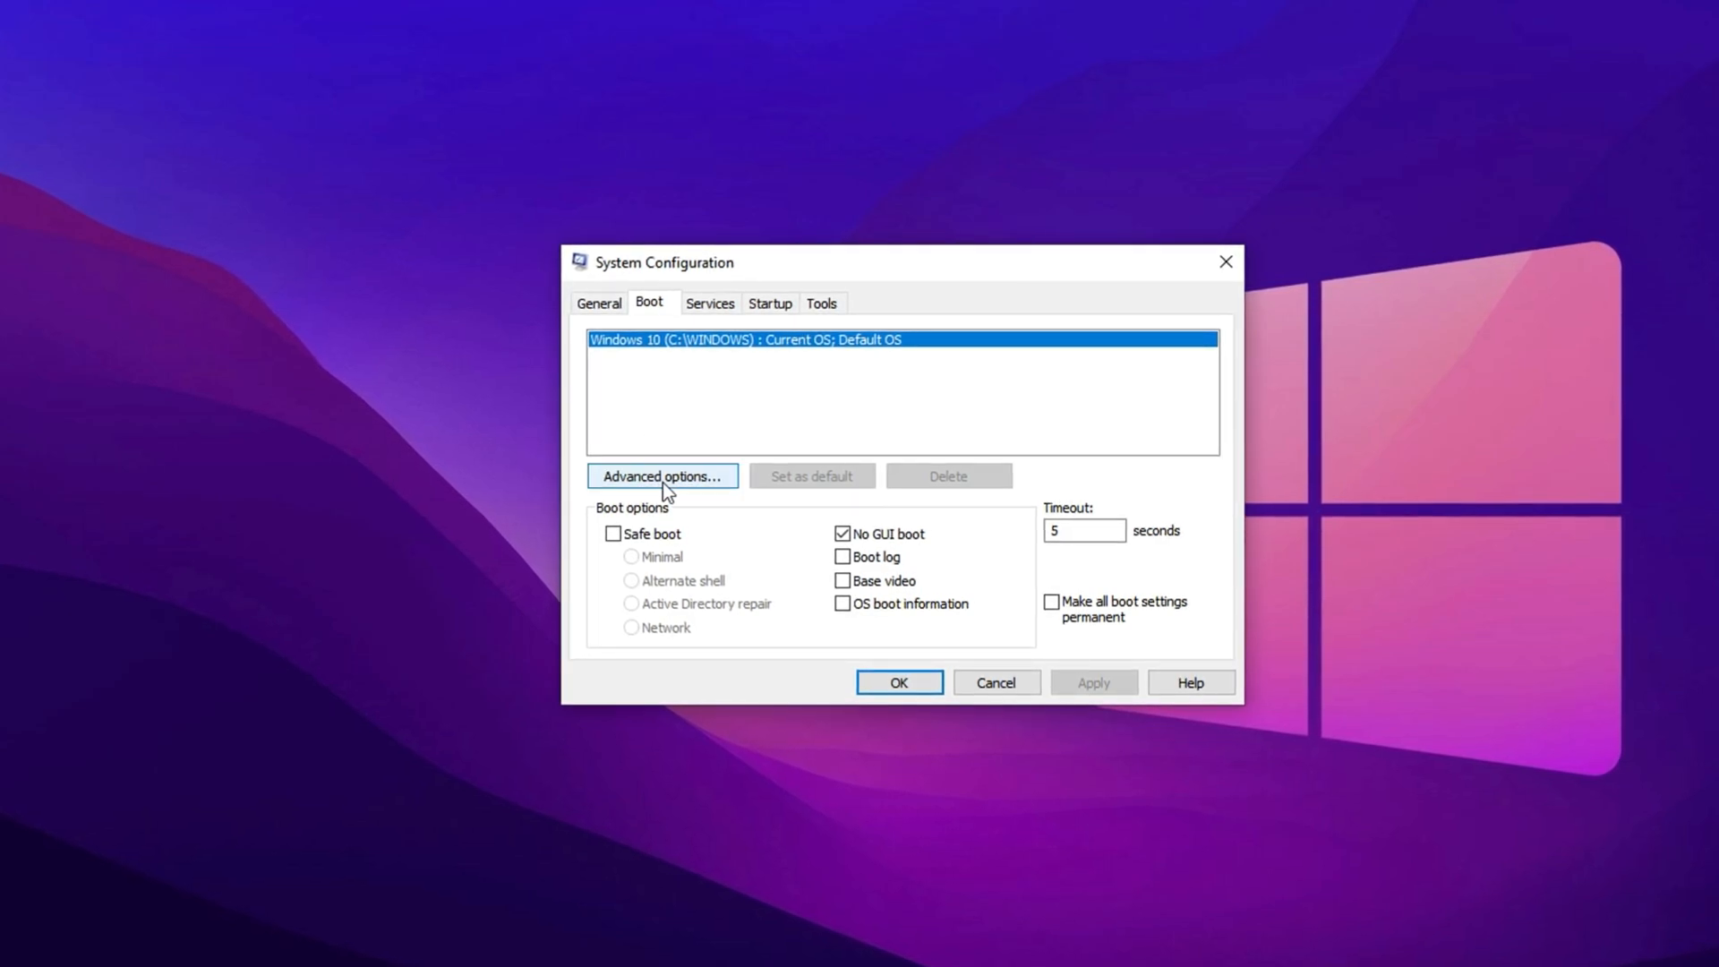
{"action": "left_click", "coordinate": [662, 474]}
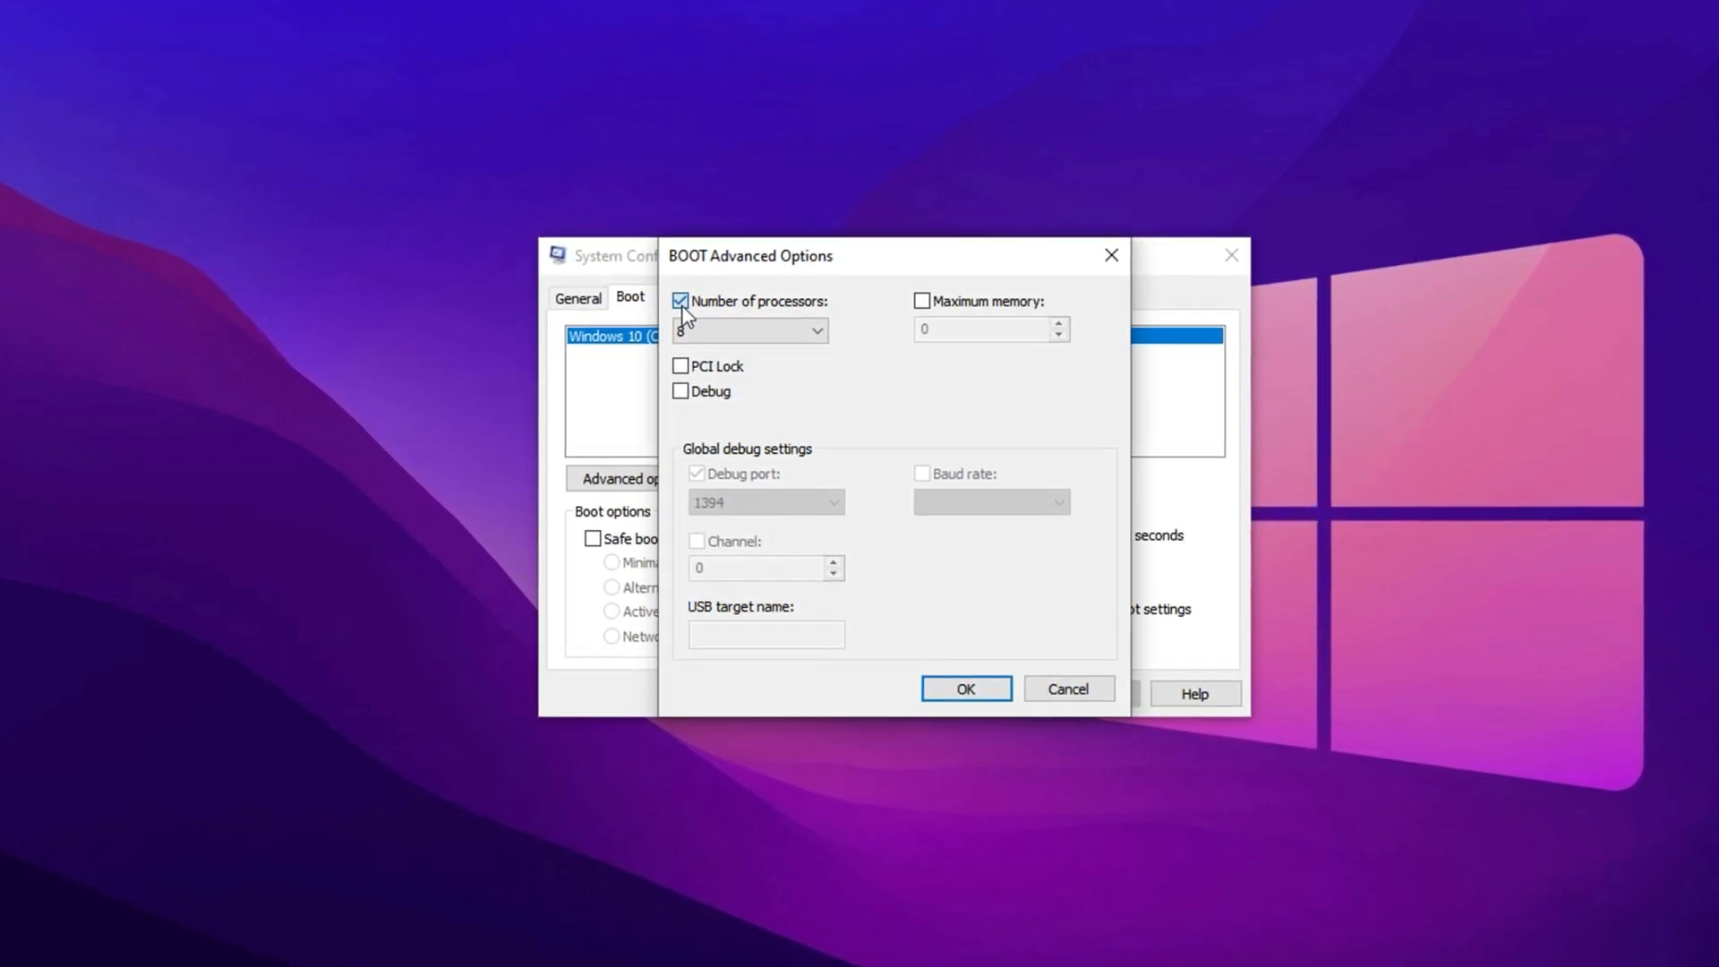
{"action": "left_click", "coordinate": [746, 330]}
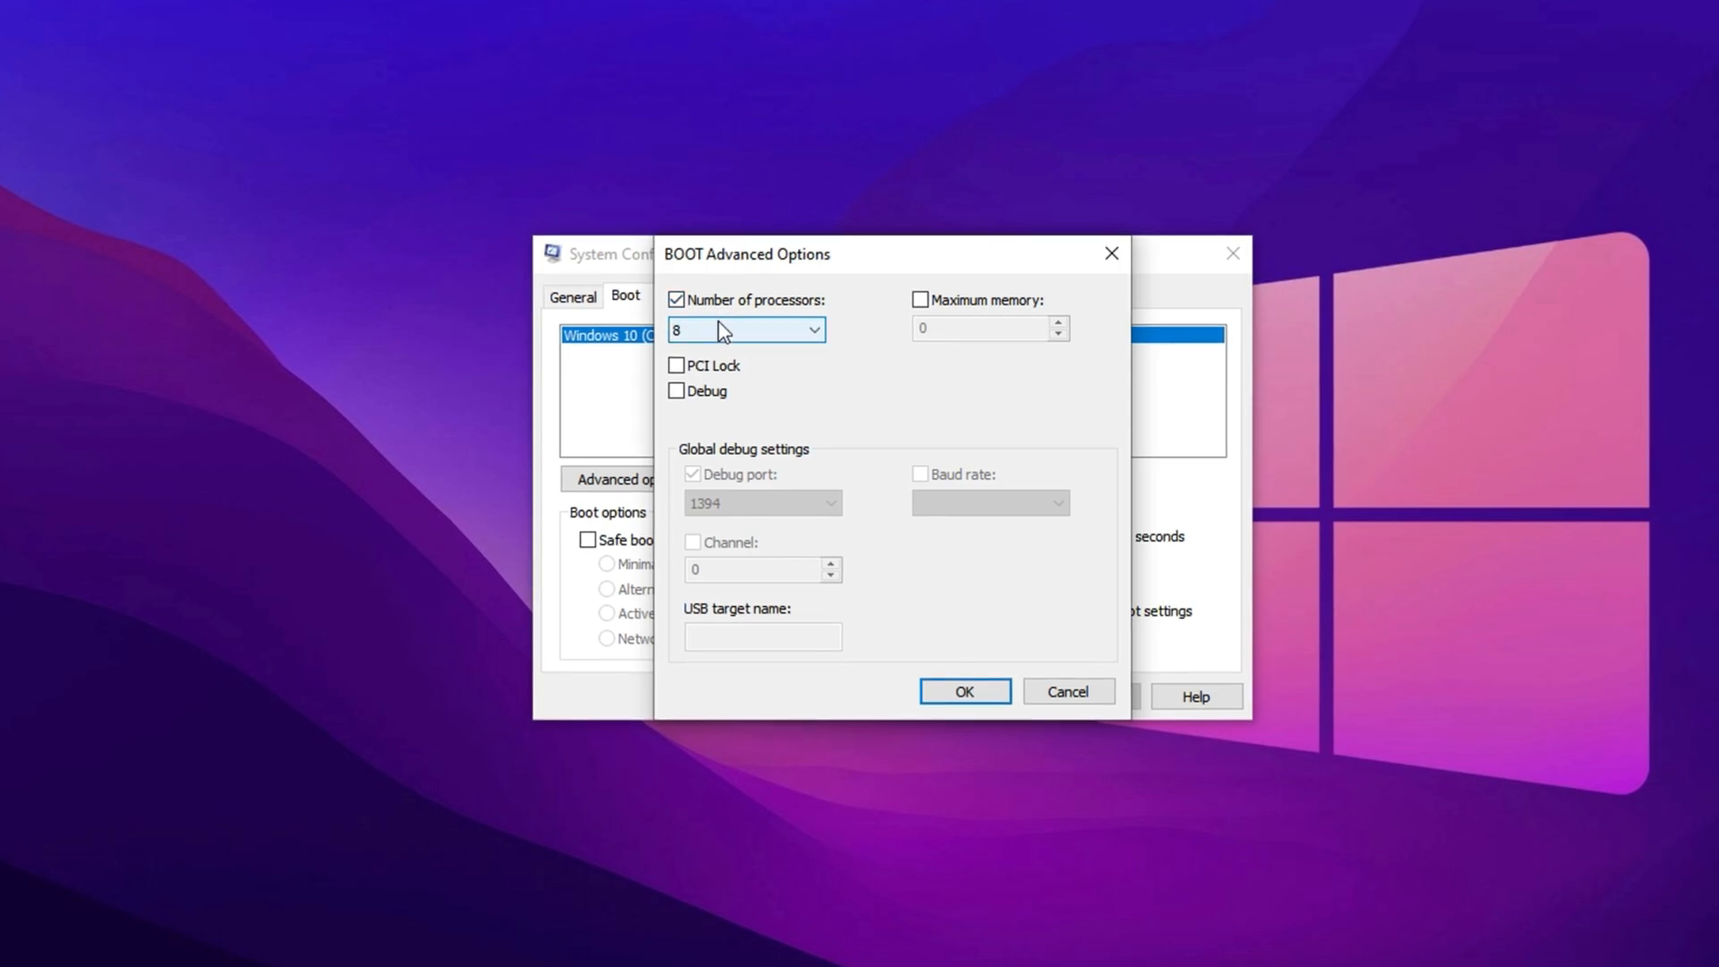
{"action": "left_click", "coordinate": [814, 328]}
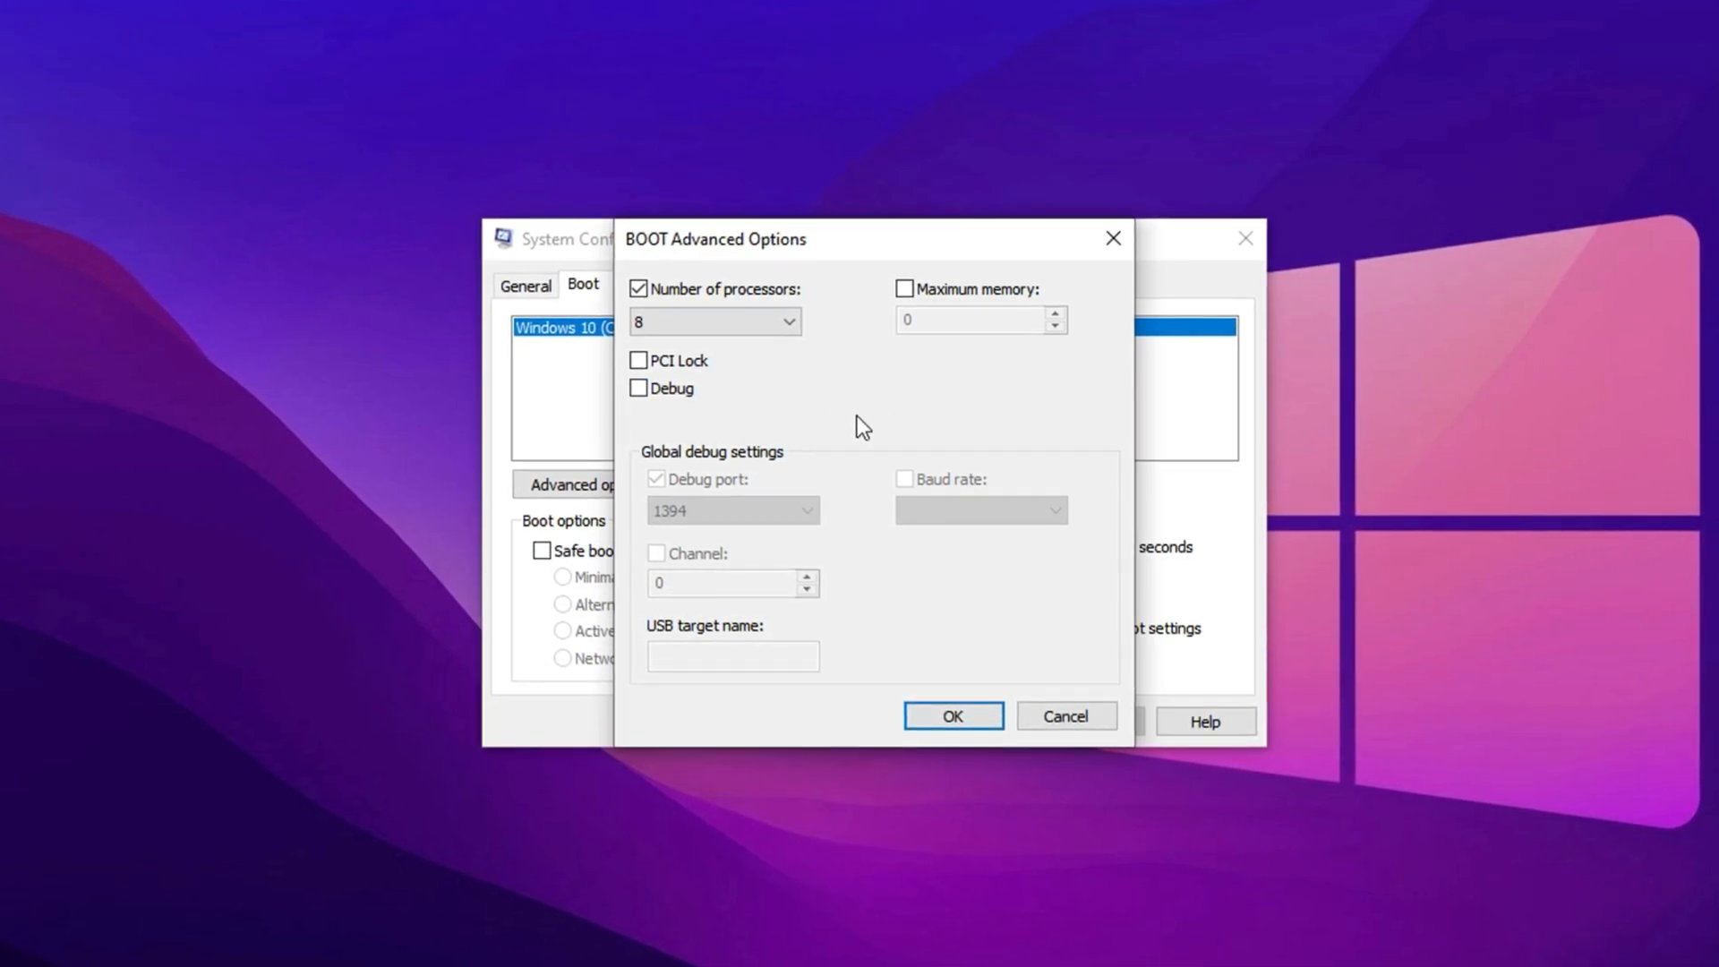
{"action": "left_click", "coordinate": [949, 715]}
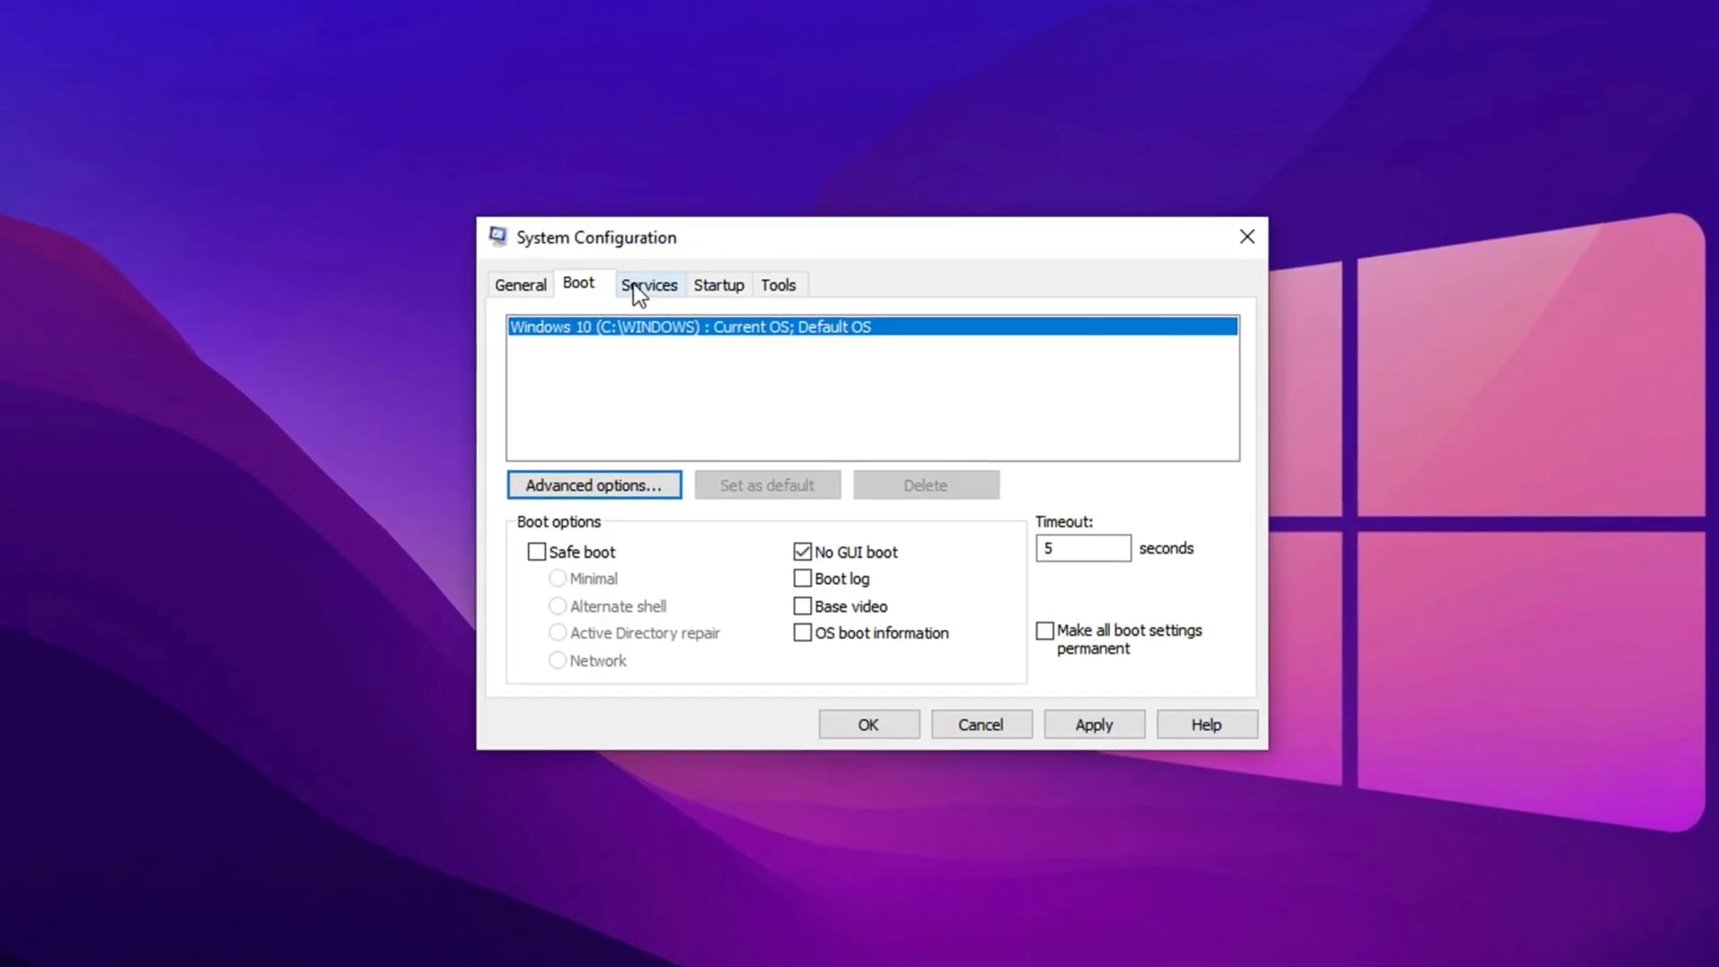
Step: Hide all Microsoft services and scroll through the remaining third-party services
{"action": "left_click", "coordinate": [648, 283]}
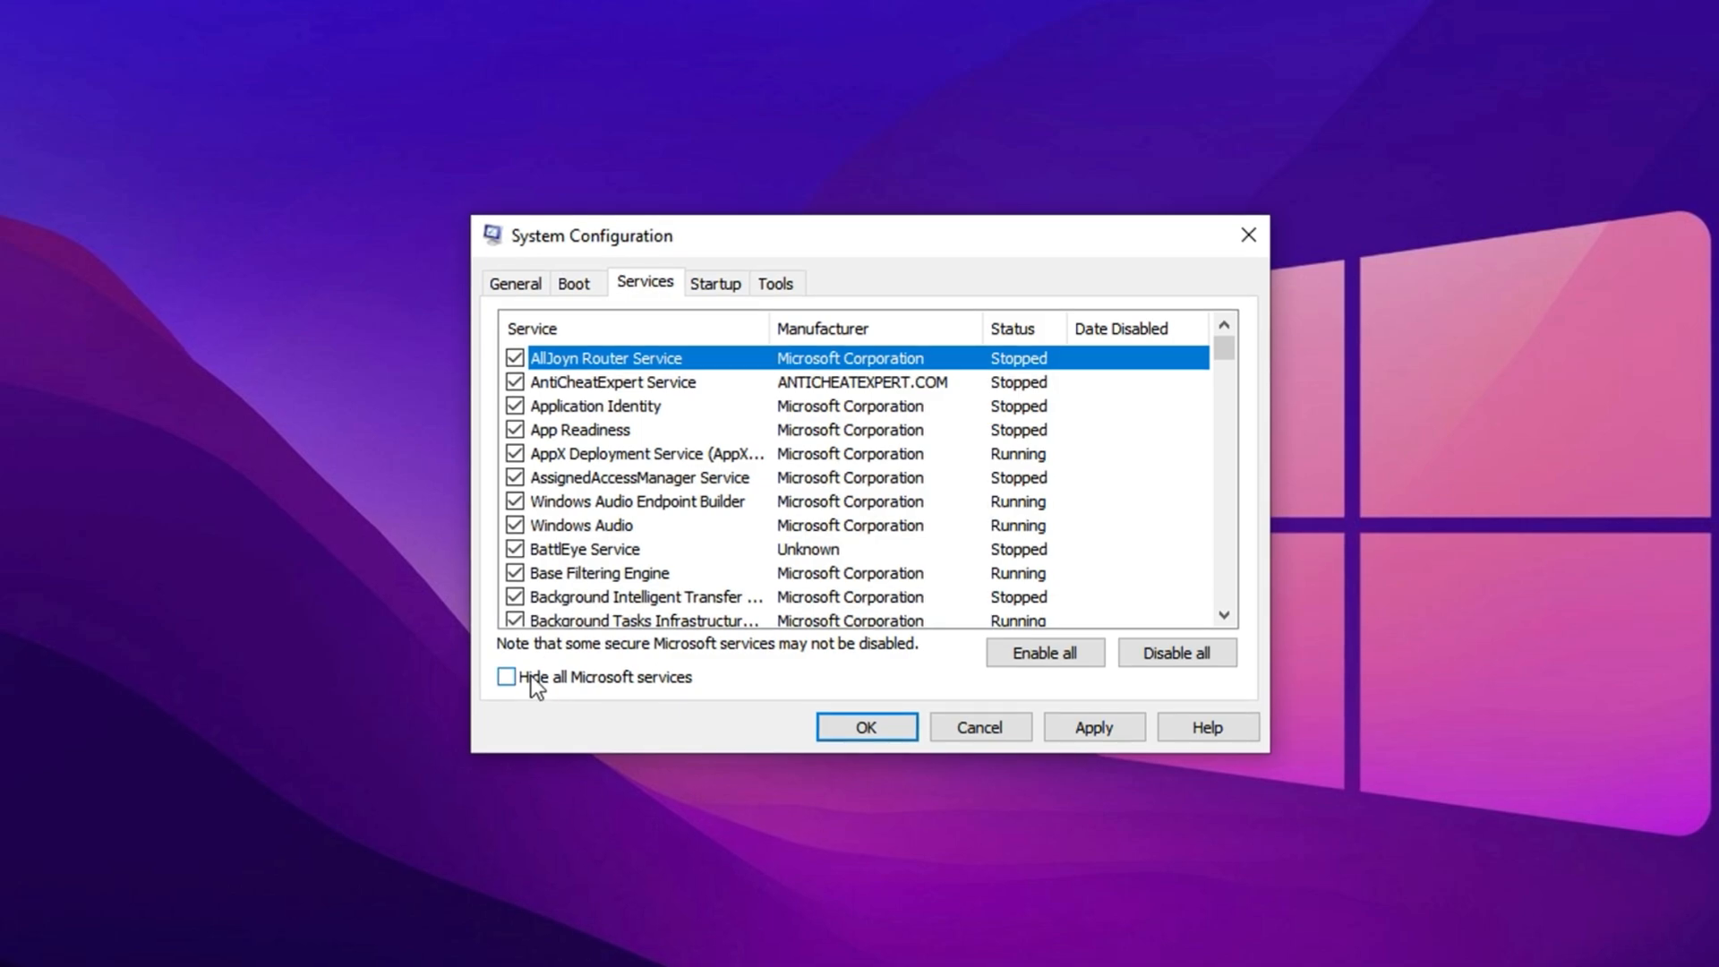
{"action": "left_click", "coordinate": [507, 678]}
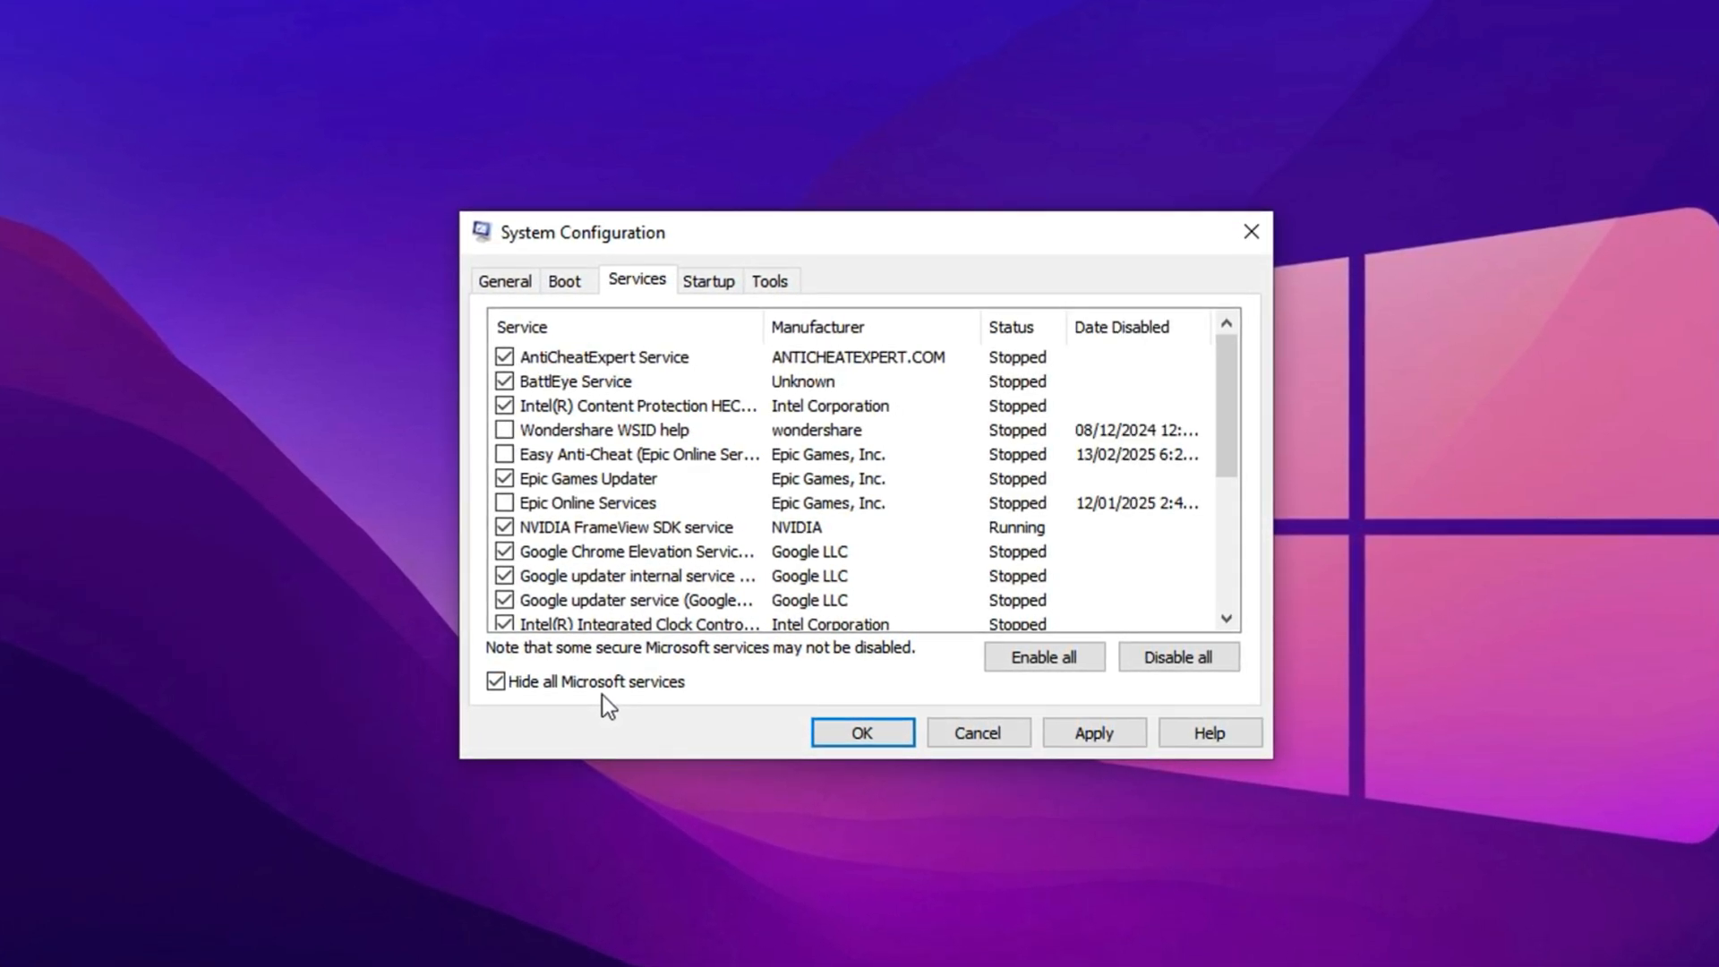
{"action": "scroll", "scroll_direction": "down", "scroll_amount": 3}
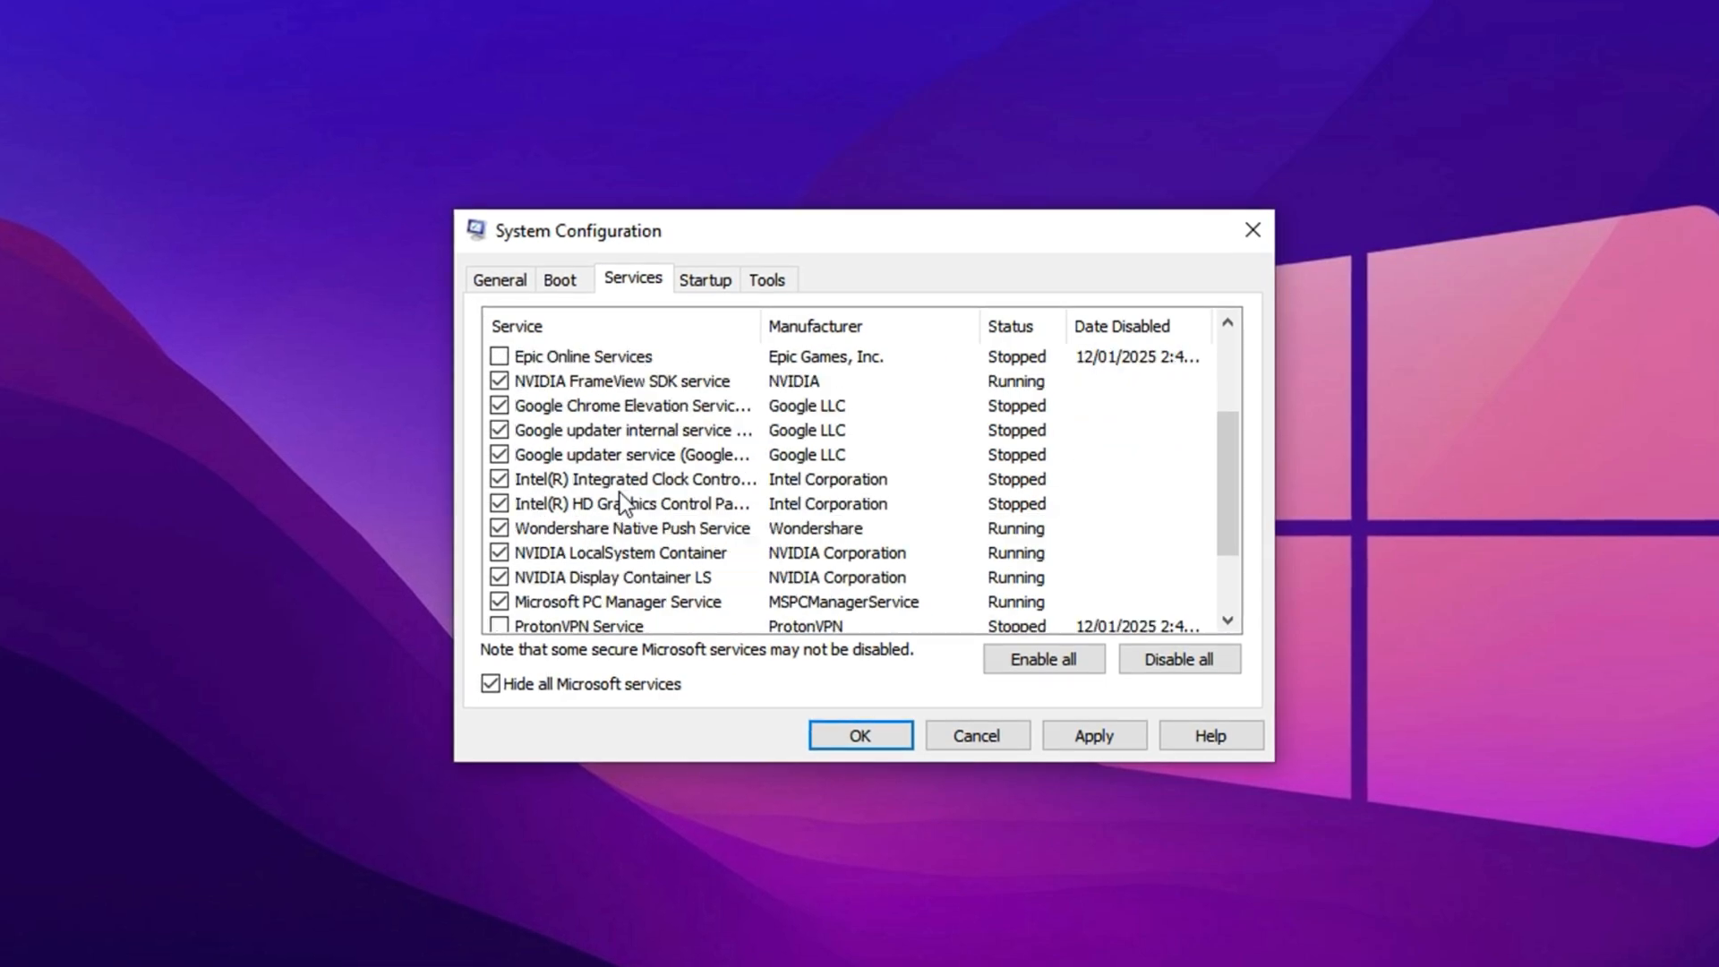
{"action": "scroll", "scroll_direction": "down", "scroll_amount": 3}
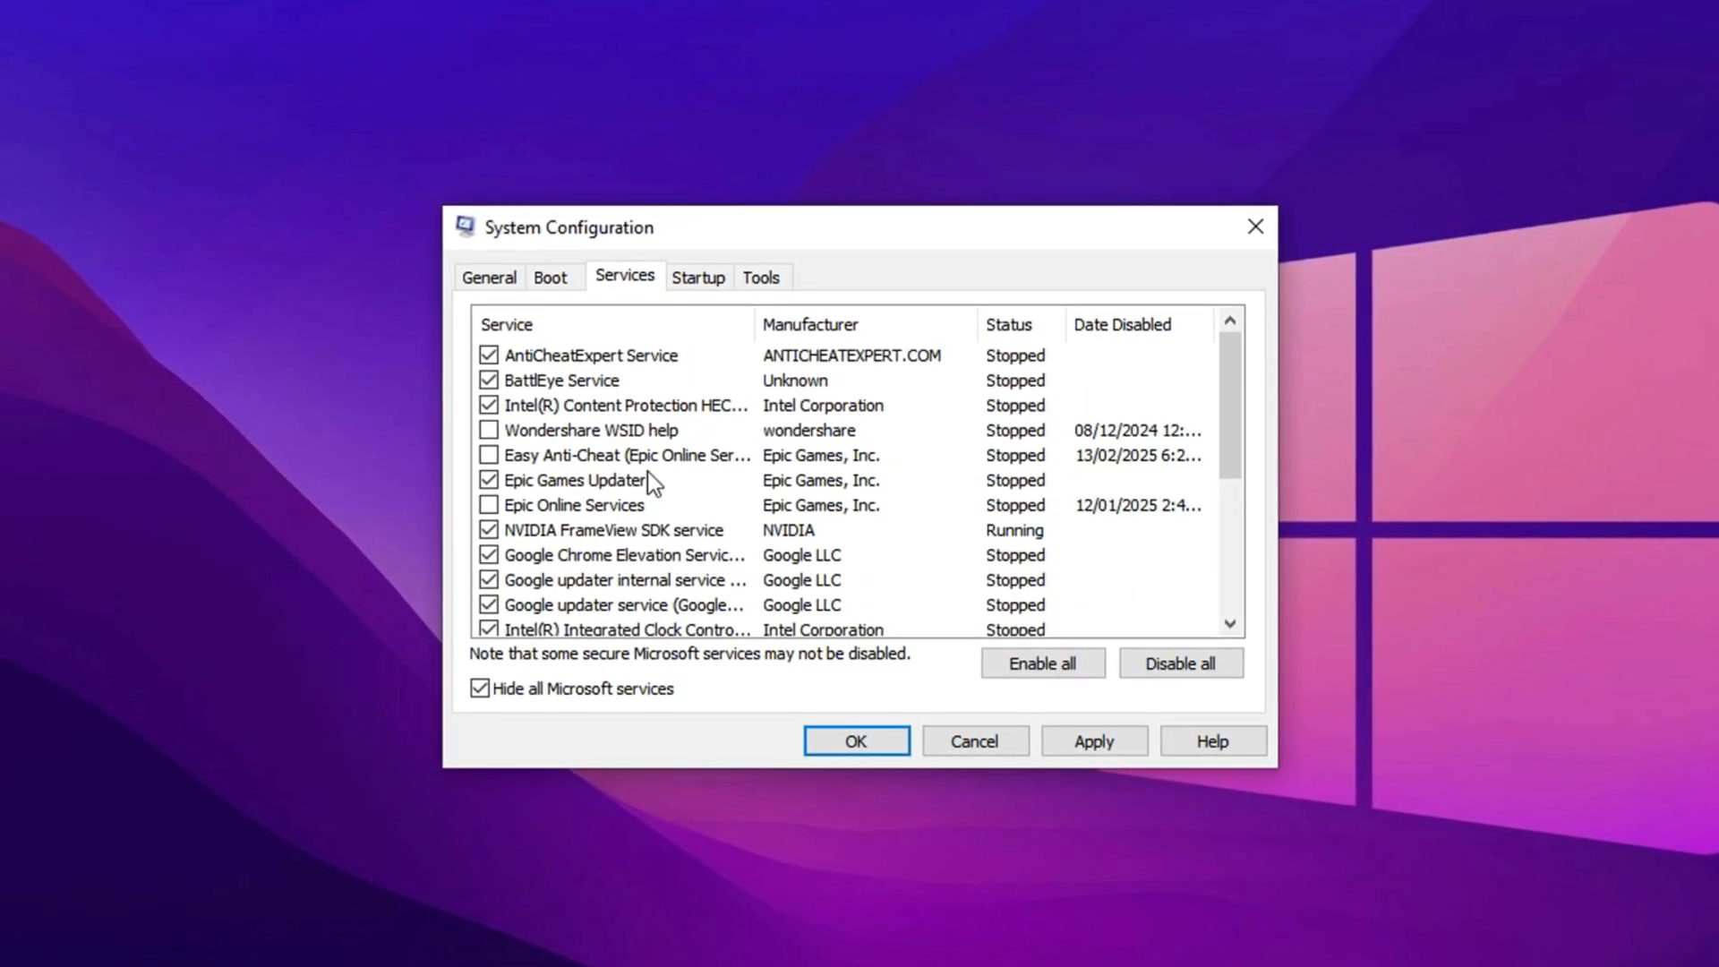
{"action": "scroll", "scroll_direction": "down", "scroll_amount": 3}
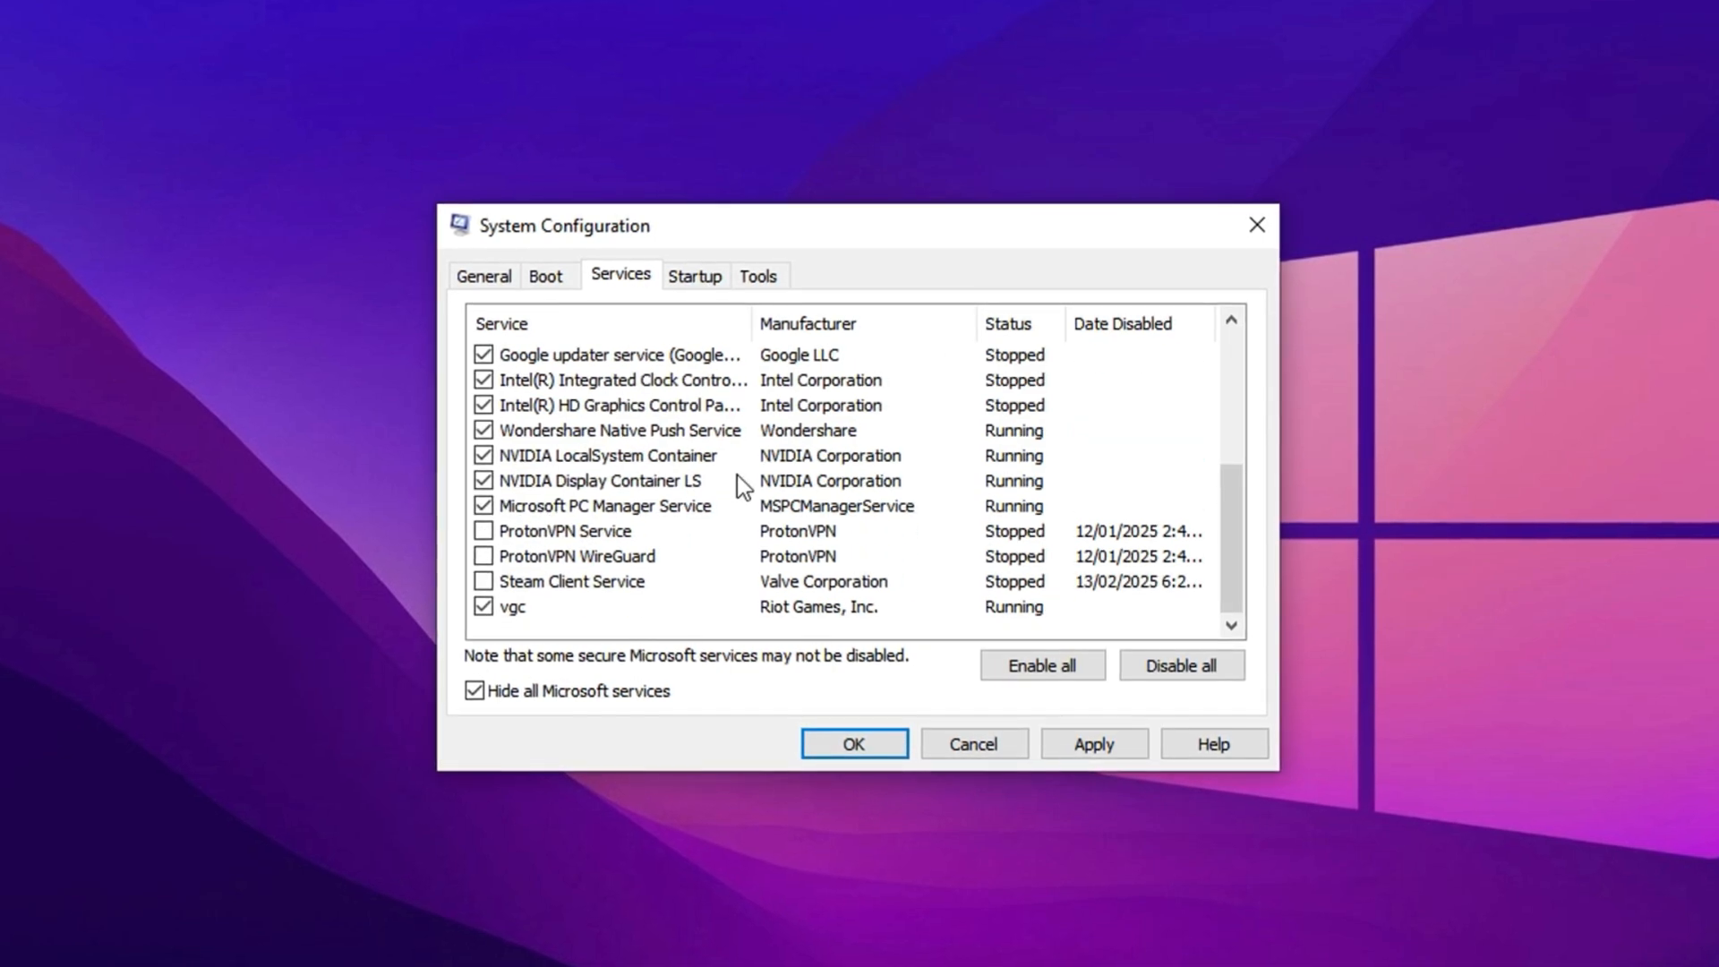